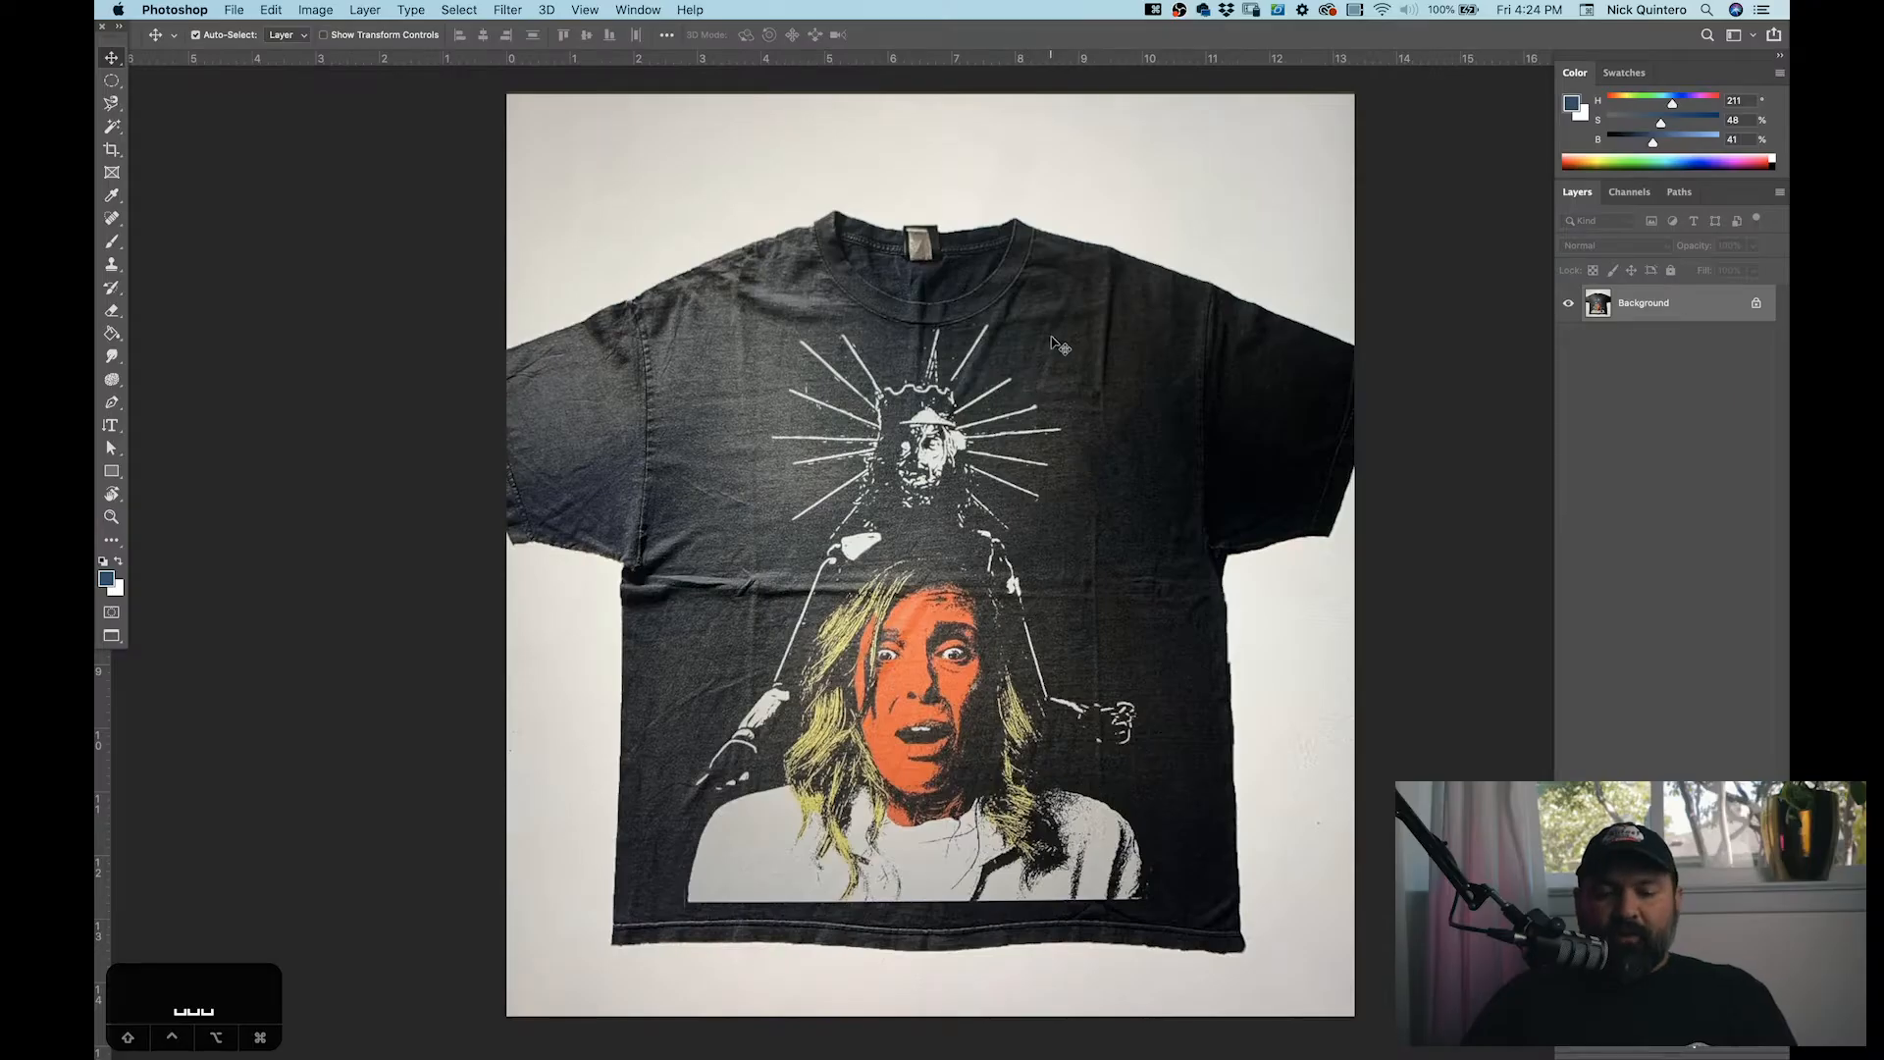
mouse_move(1069, 678)
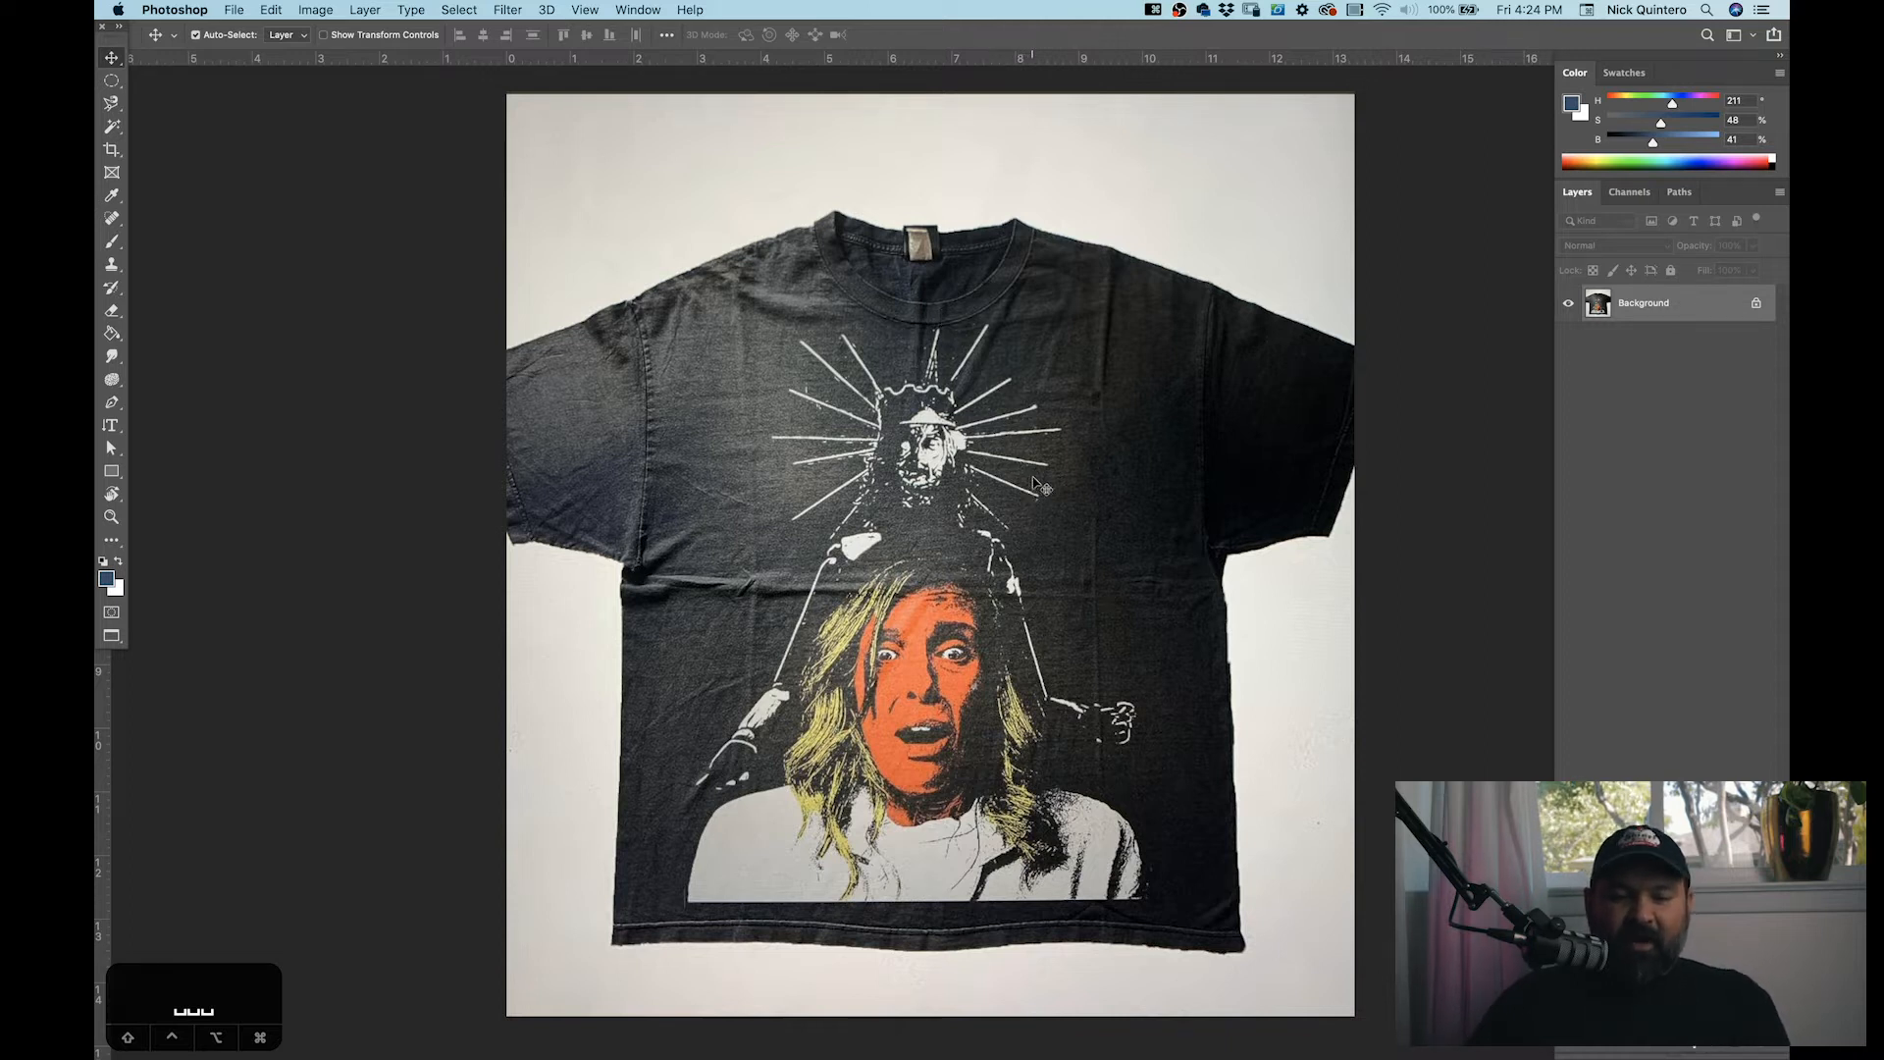
mouse_move(1002, 448)
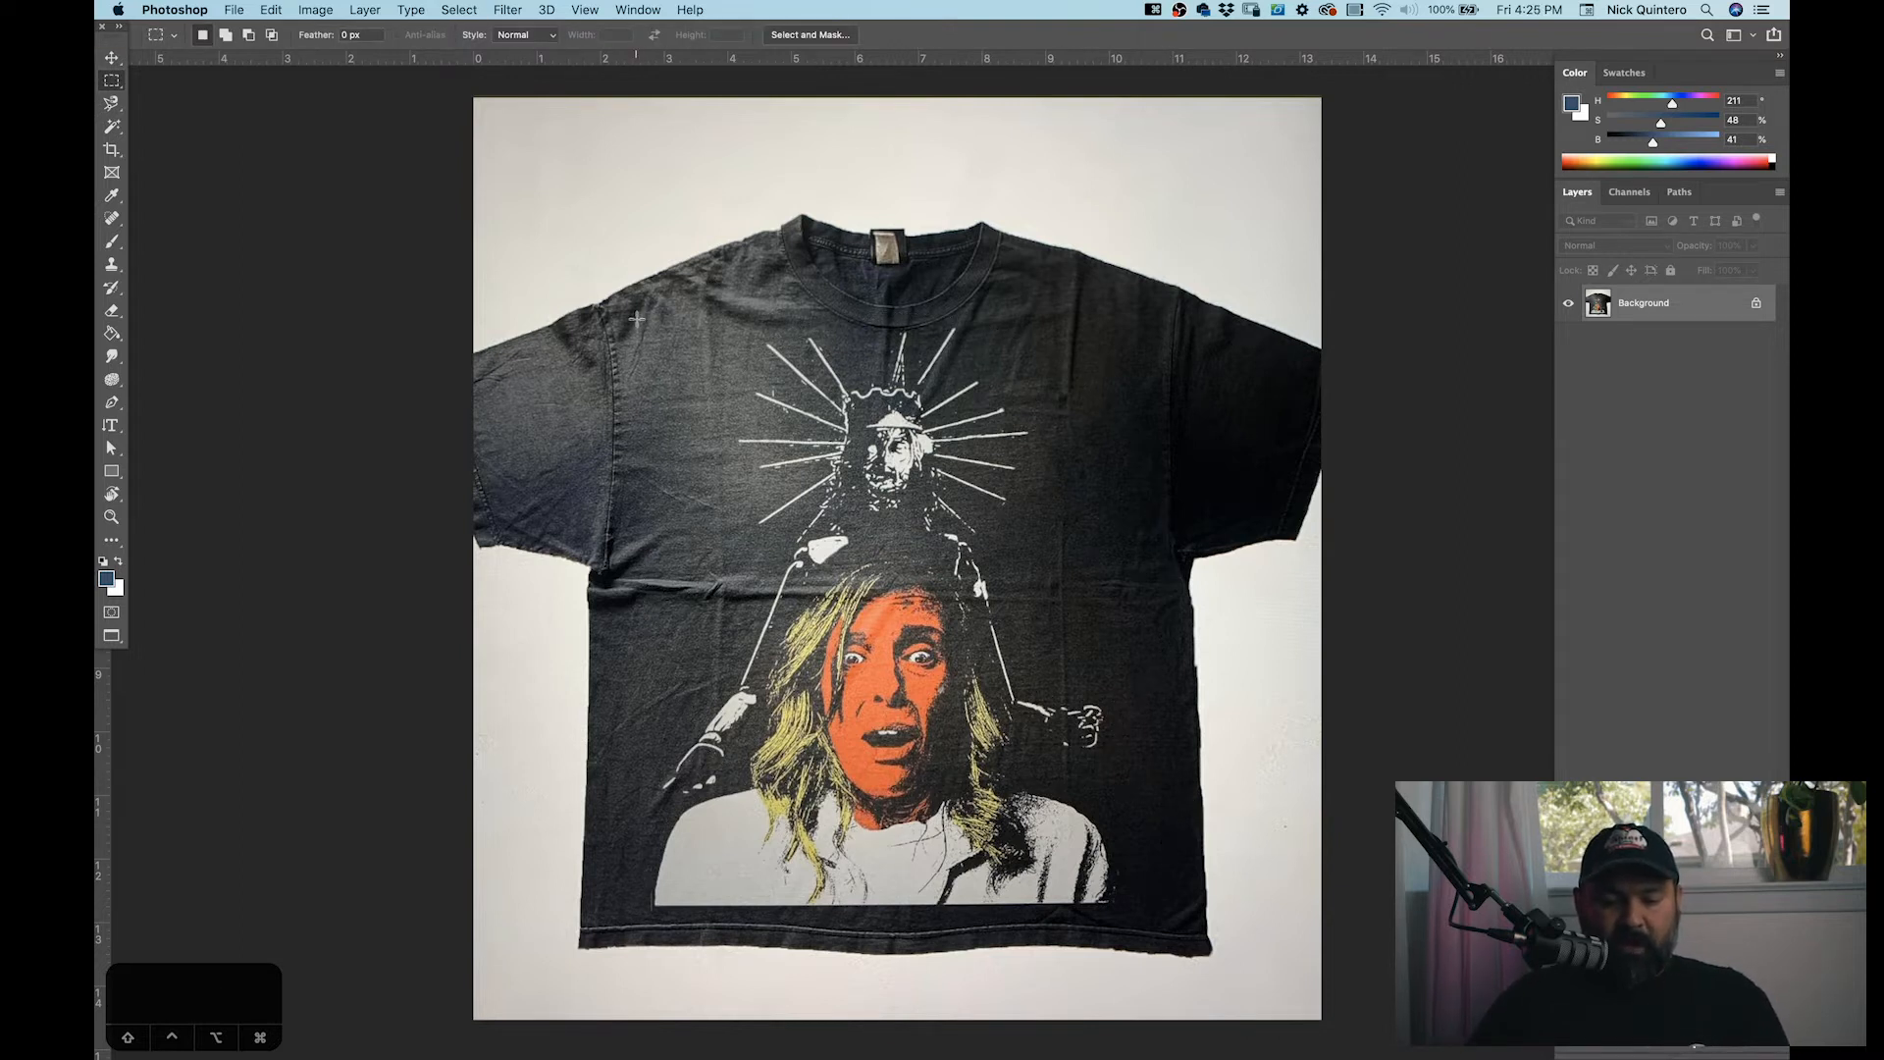
Step: Copy and download the screaming woman photo from Pexels
drag(641, 321, 1181, 932)
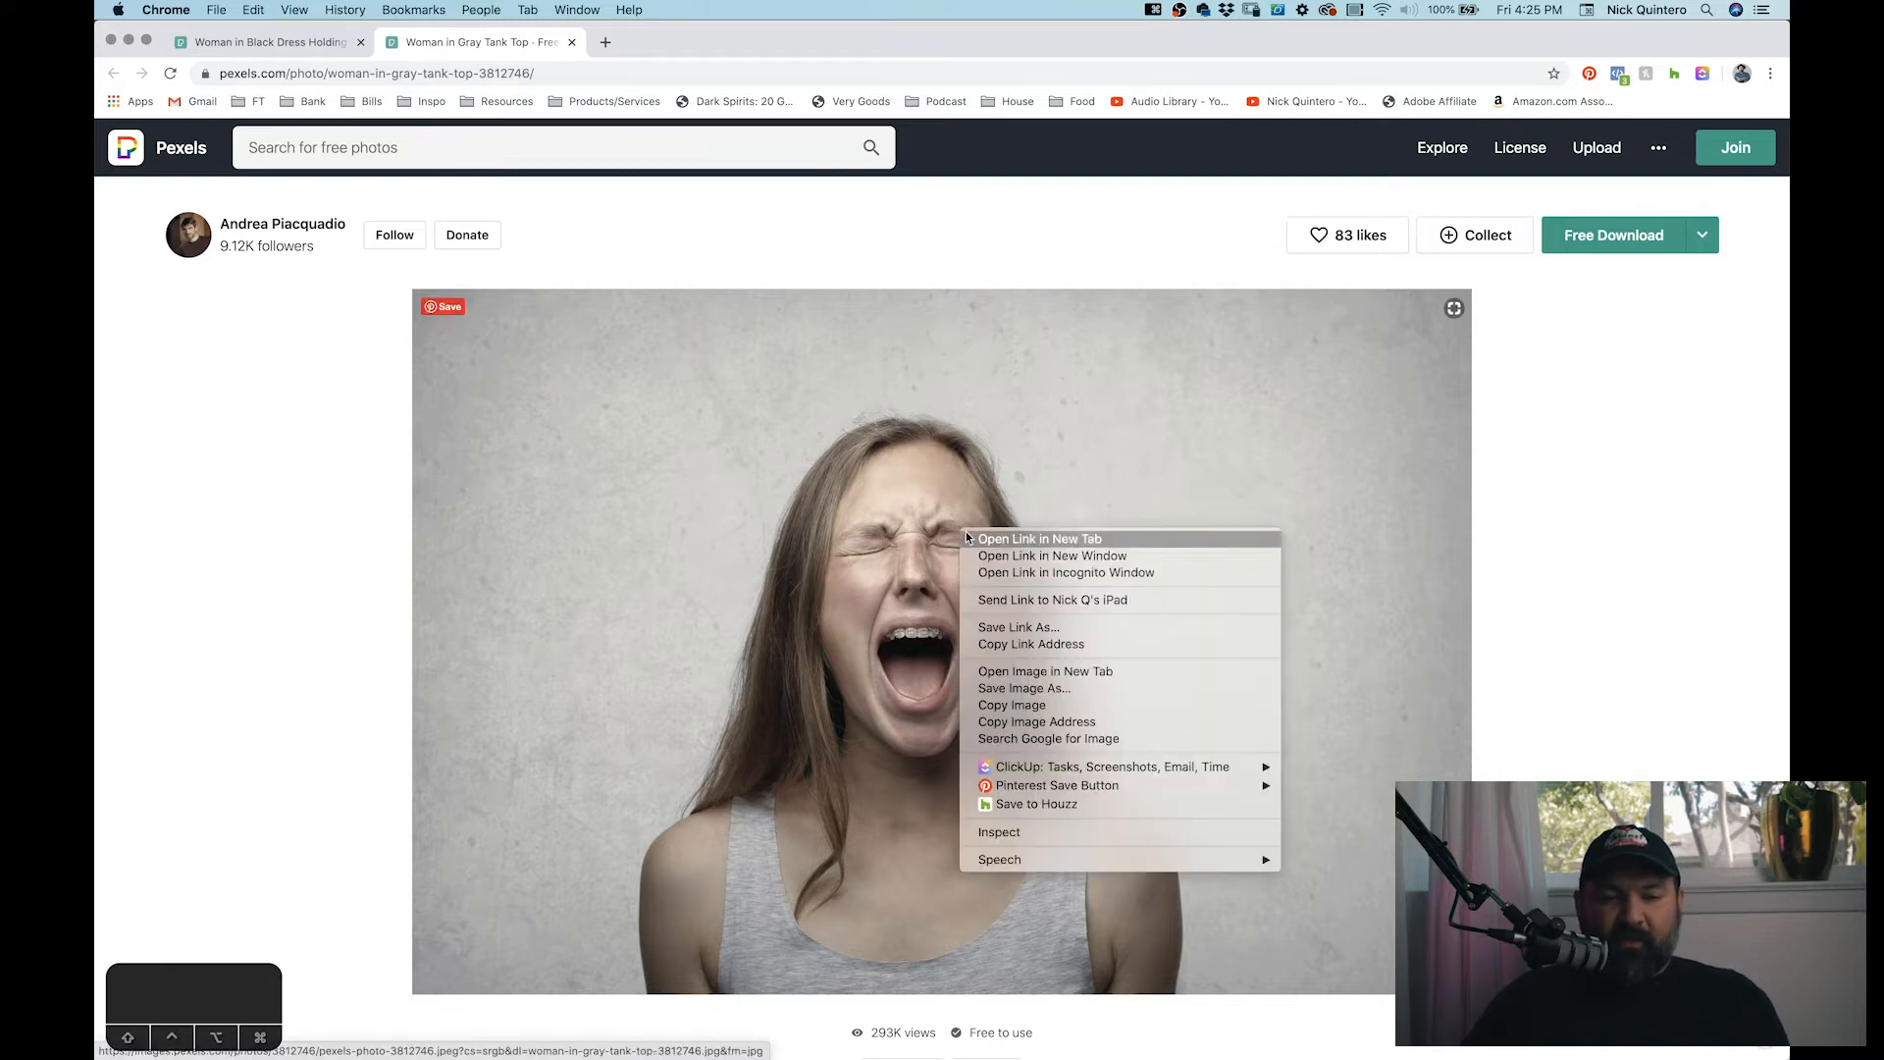
mouse_move(1025, 705)
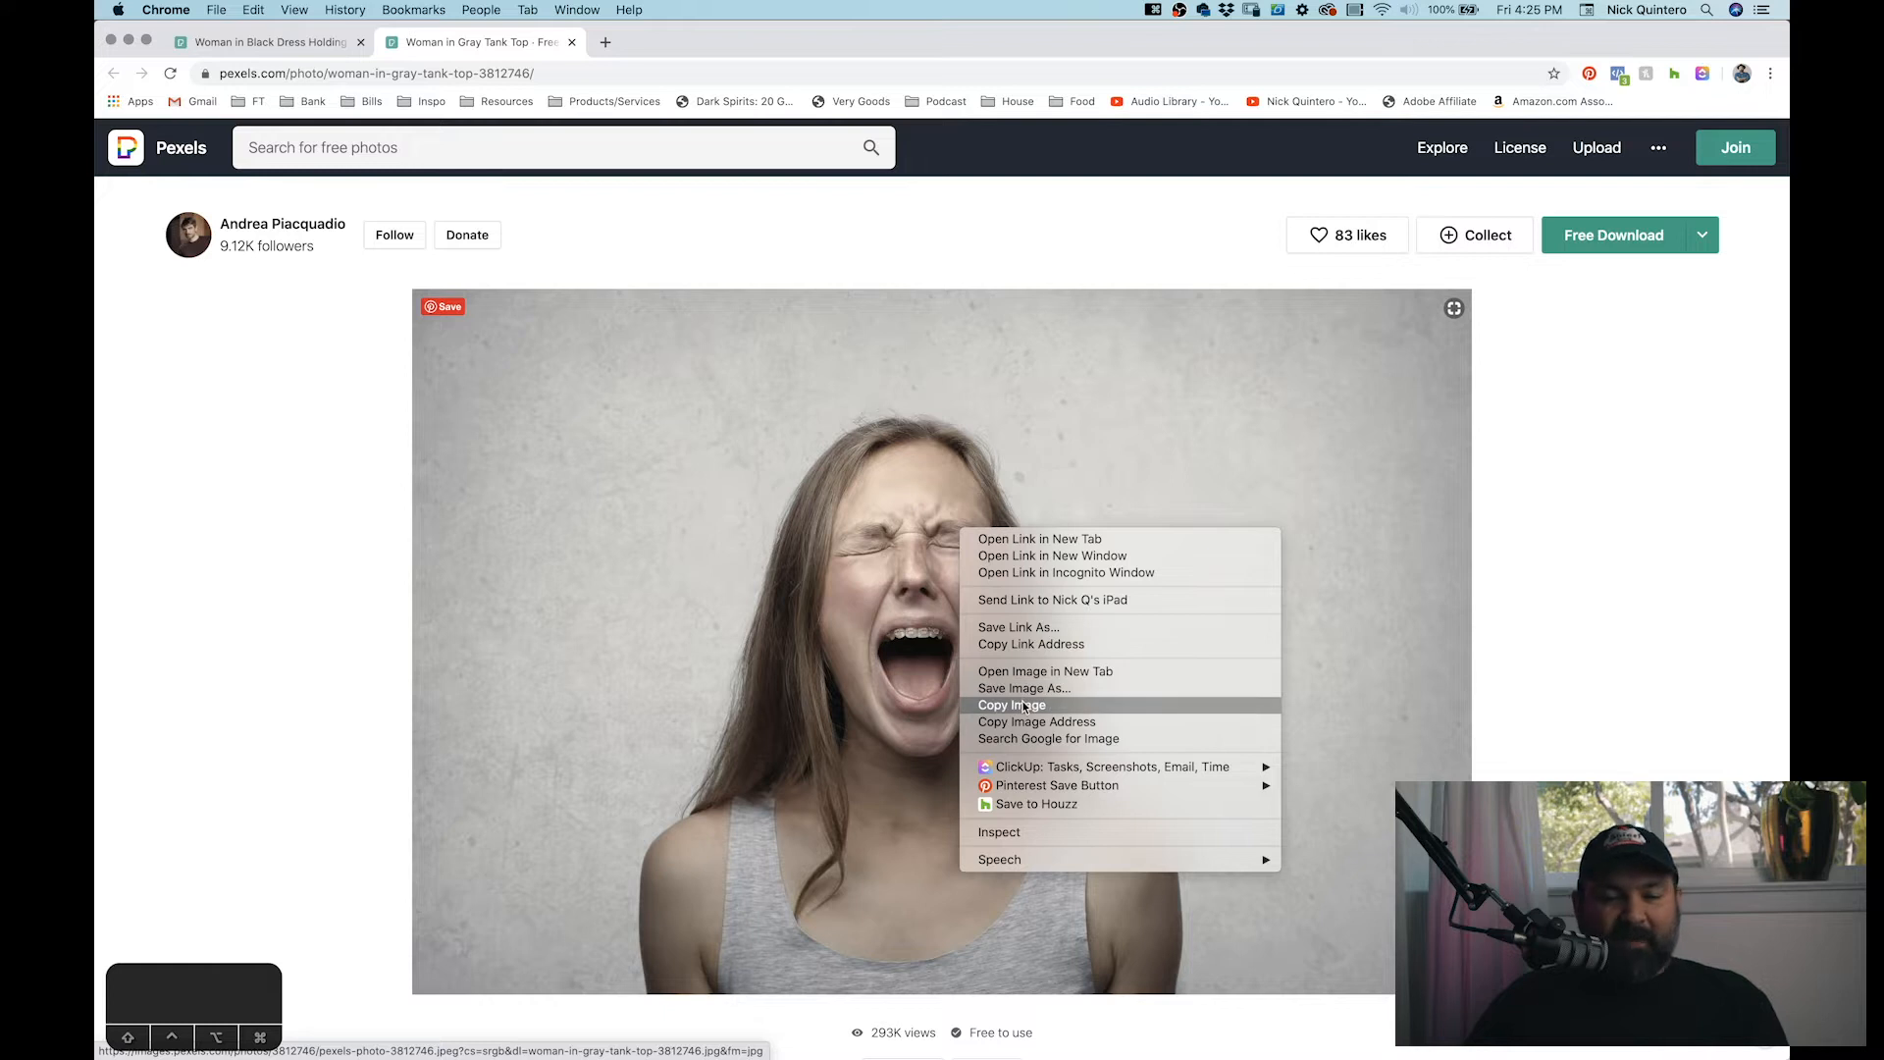
key(Cmd+Tab)
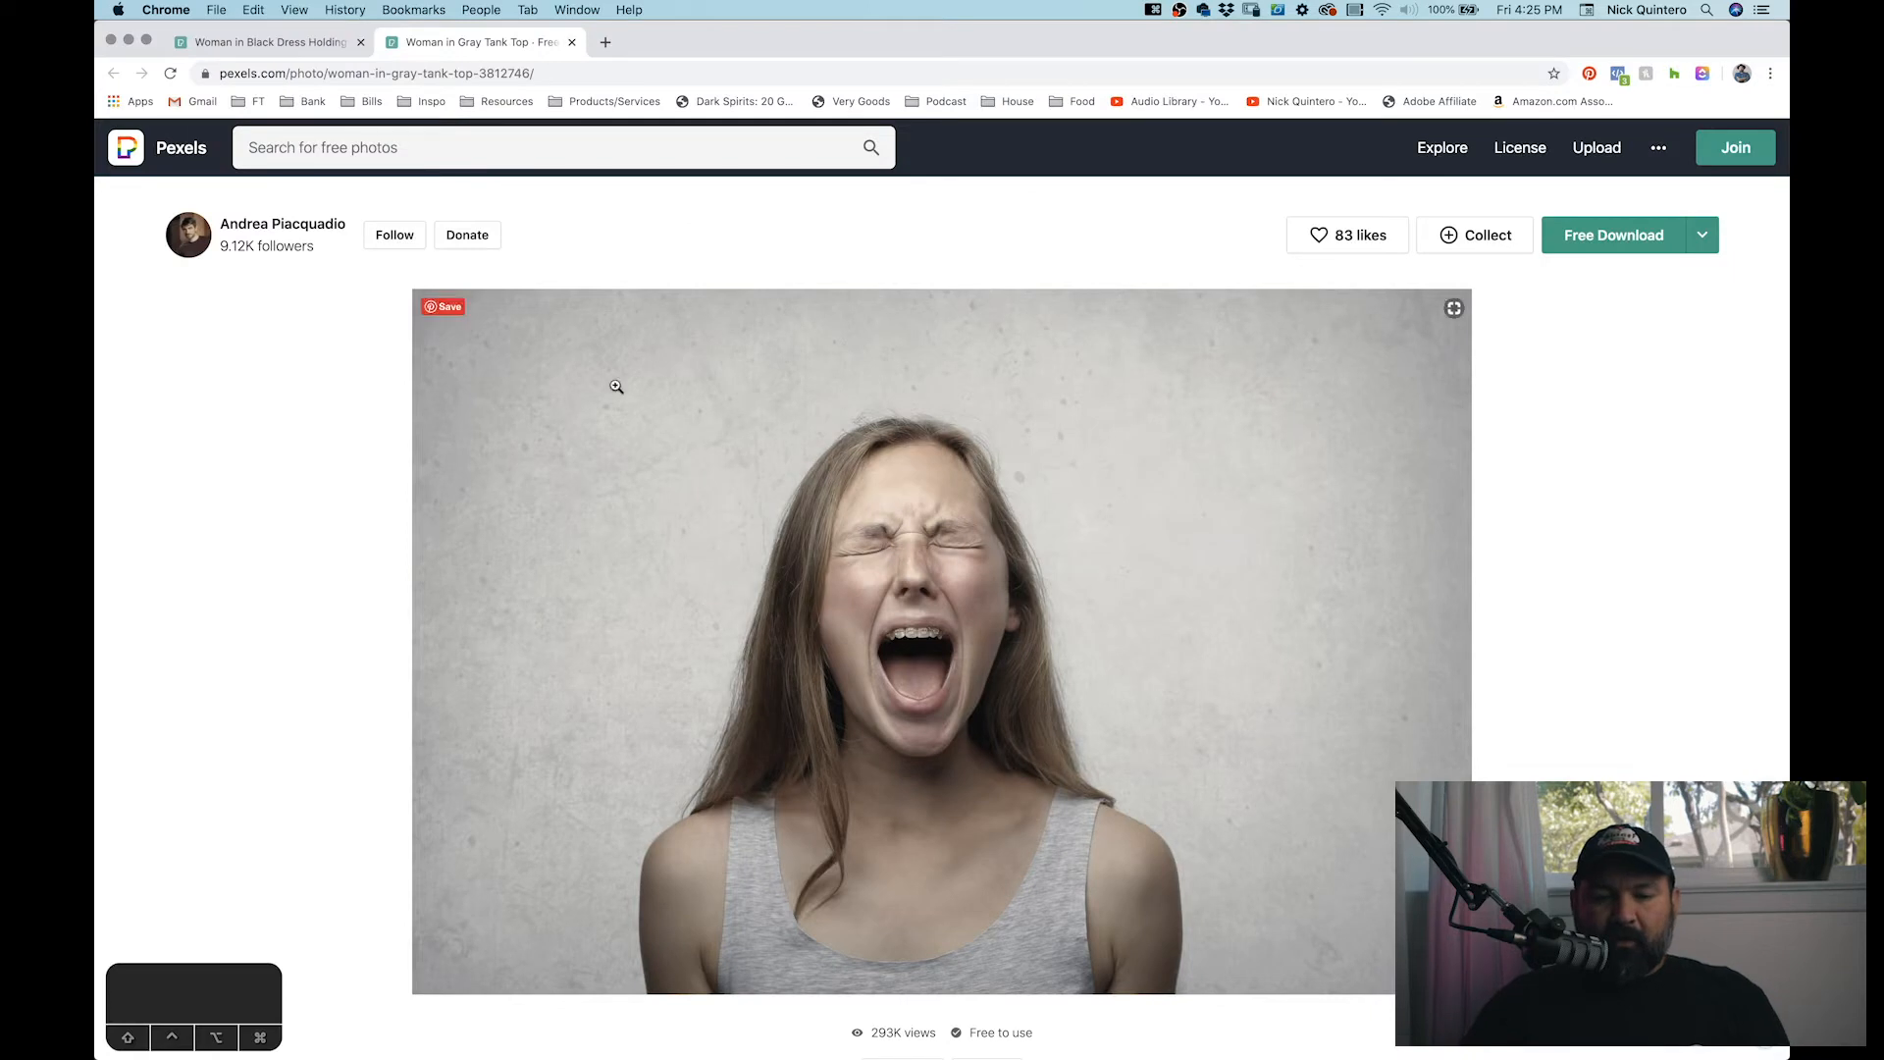
click(1613, 235)
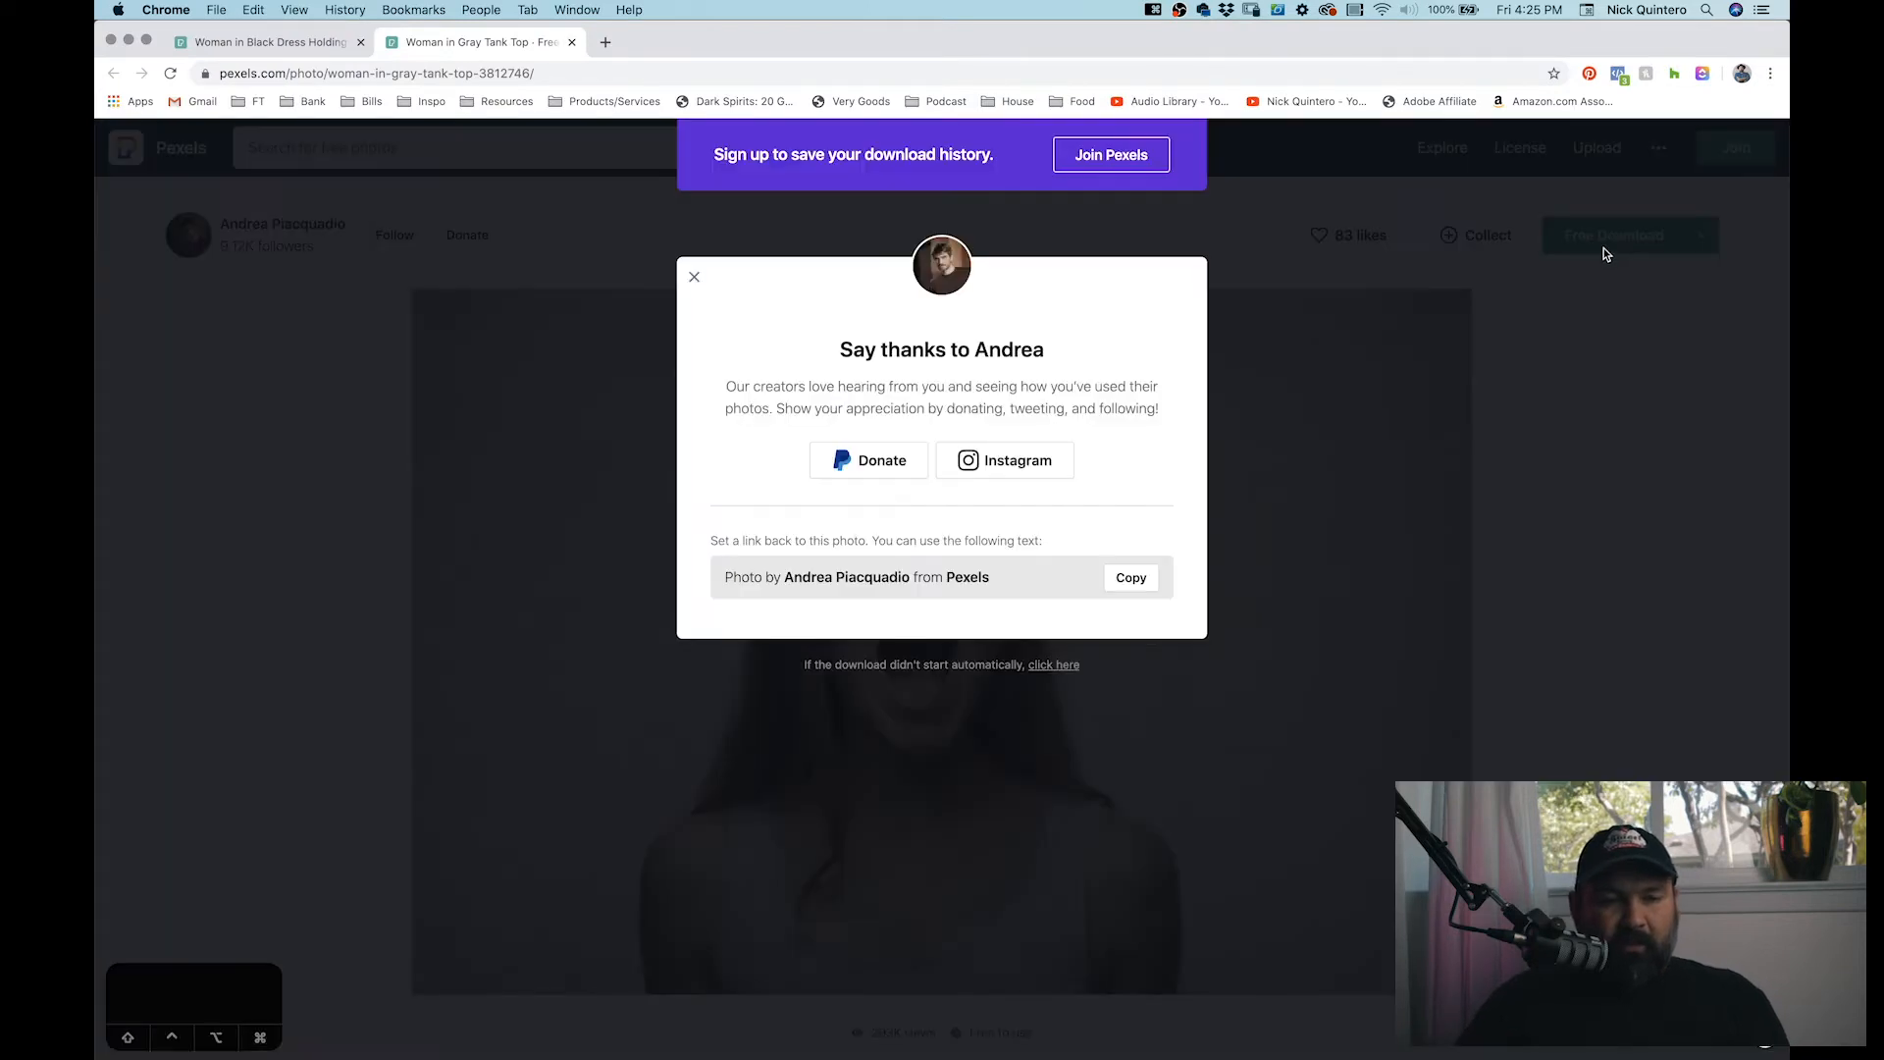
mouse_move(895, 606)
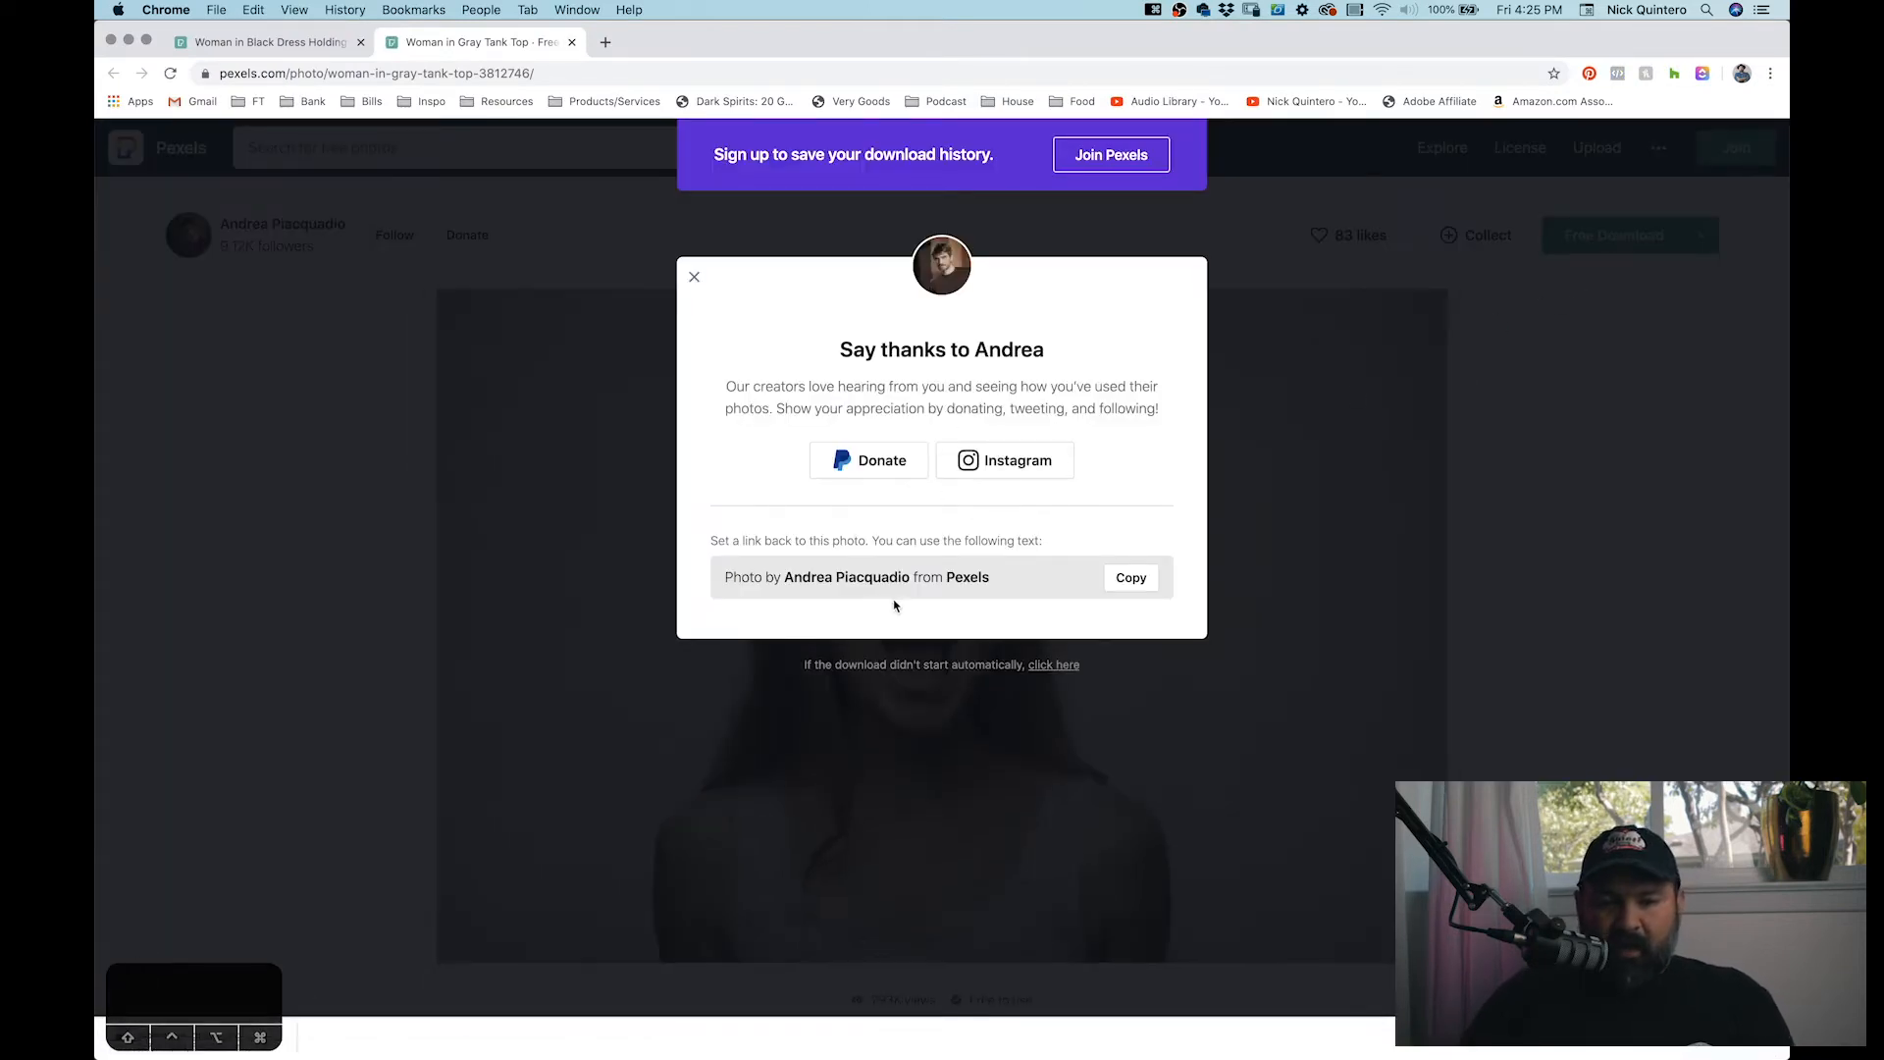
Step: Download the photo of the girl holding the skull and open the downloaded file
click(275, 42)
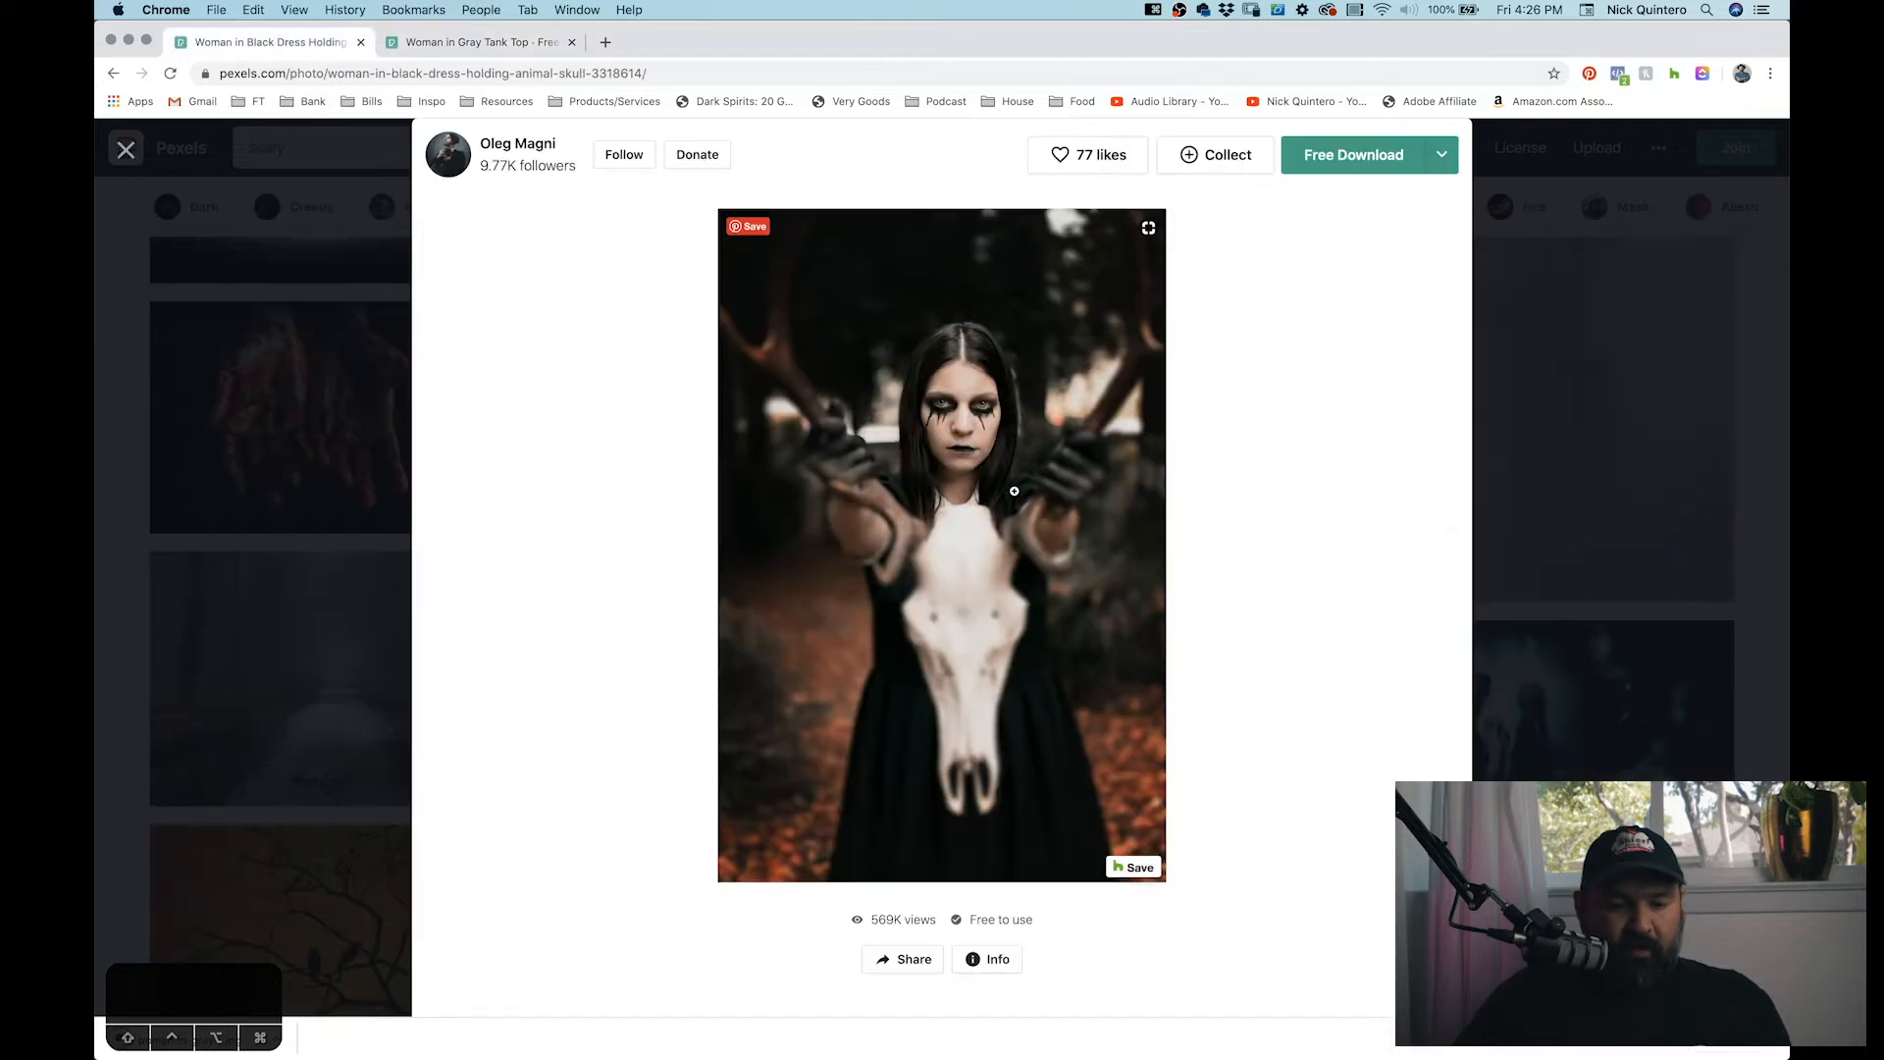
click(1353, 155)
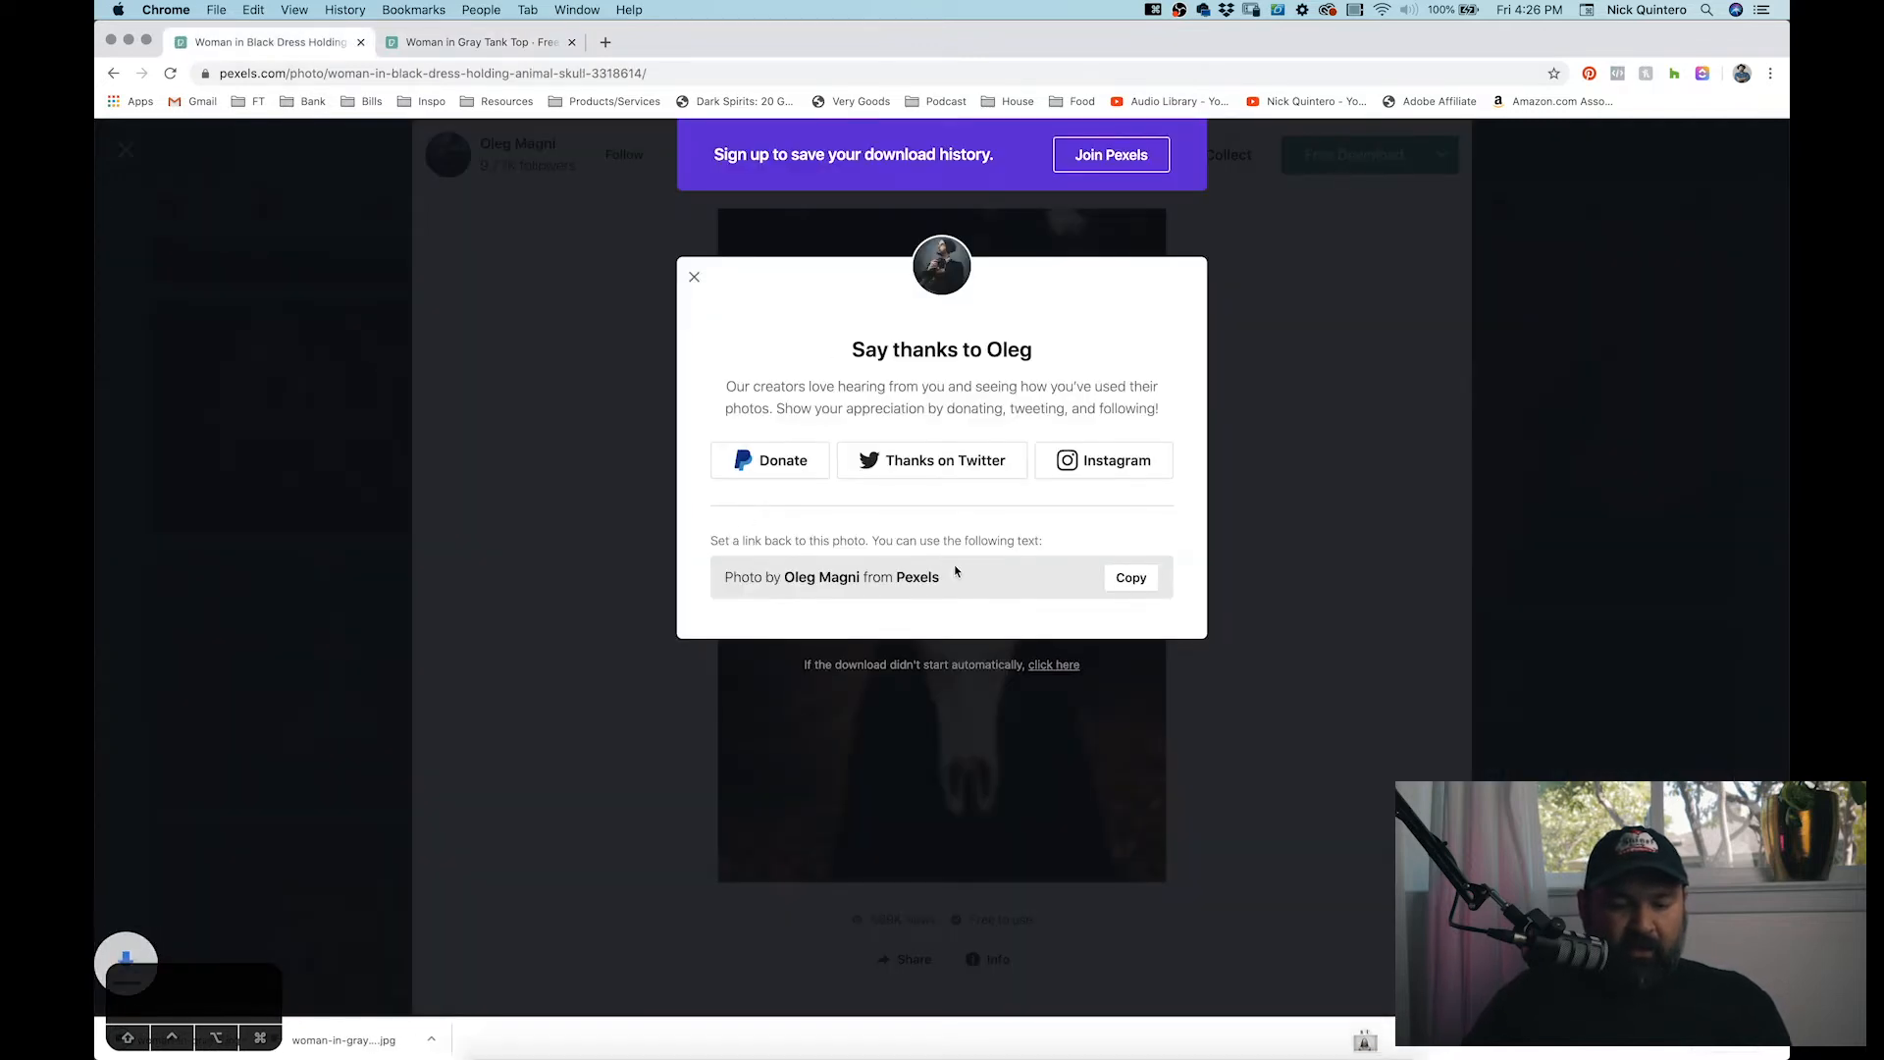
click(432, 1040)
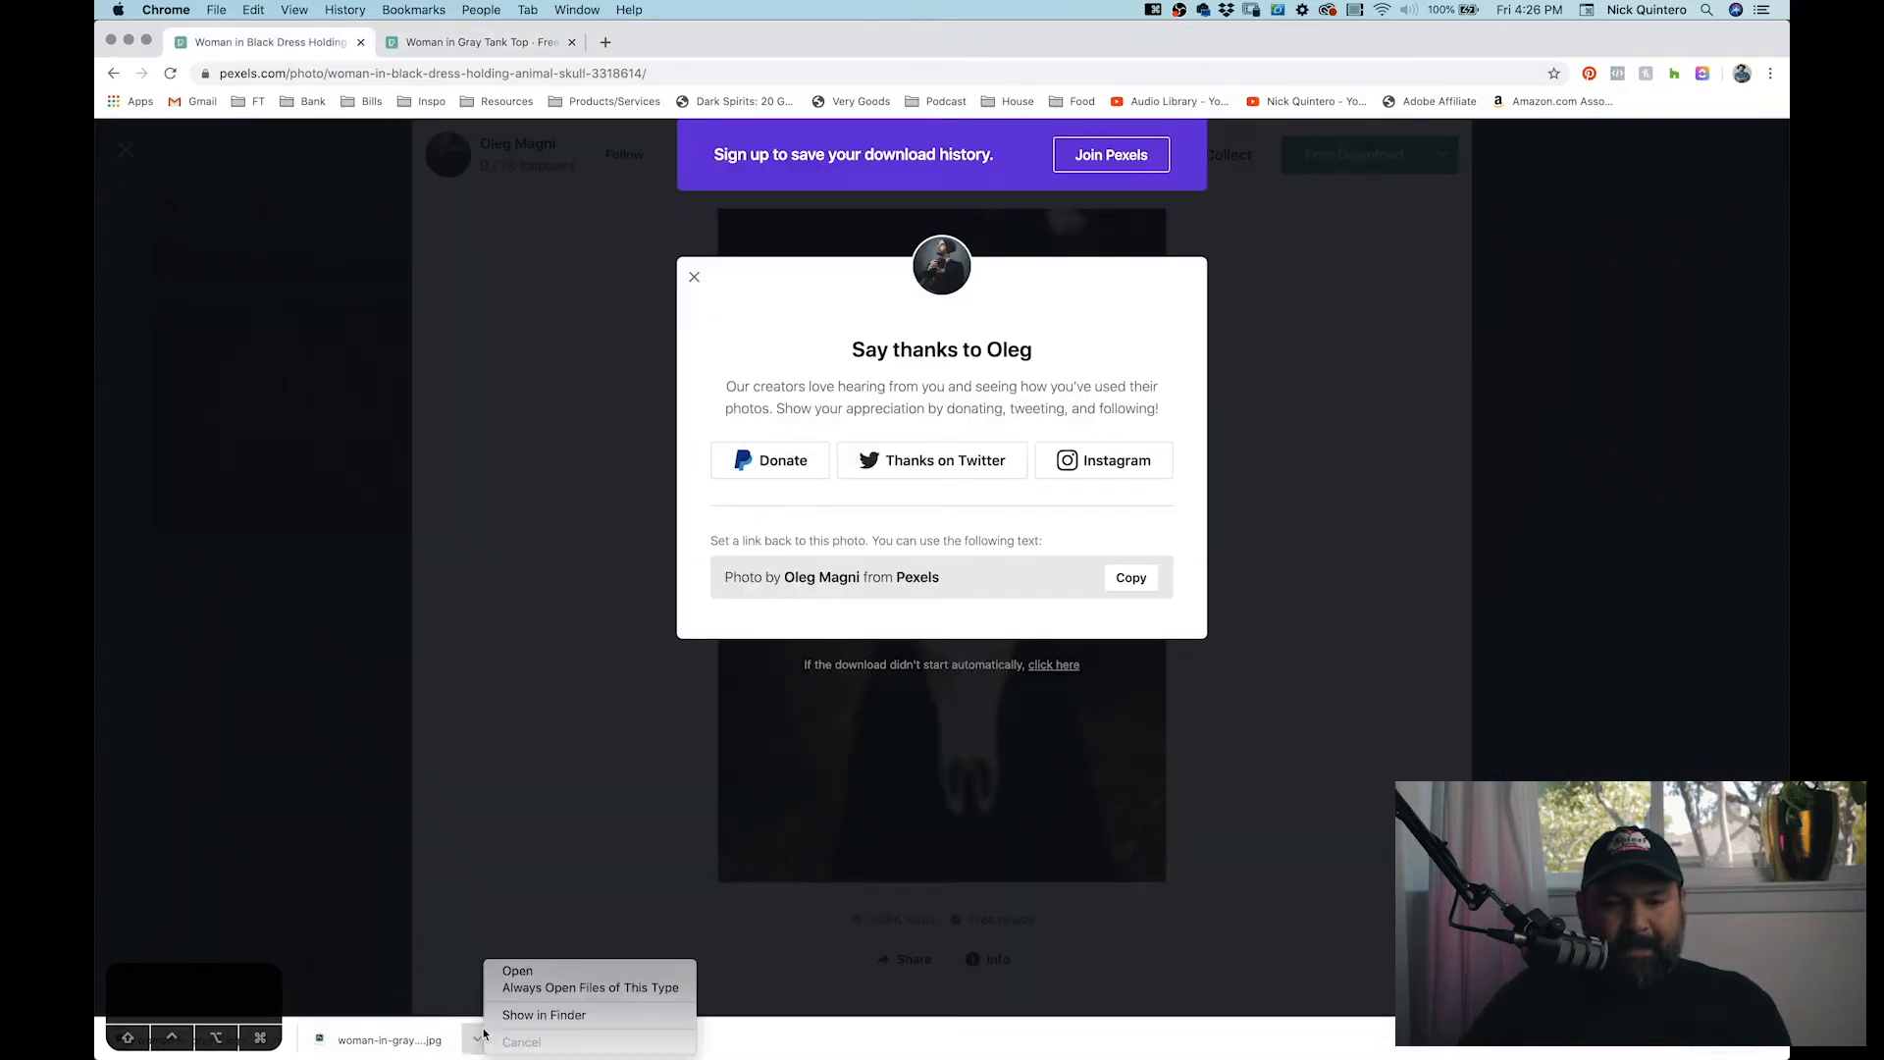
click(546, 1015)
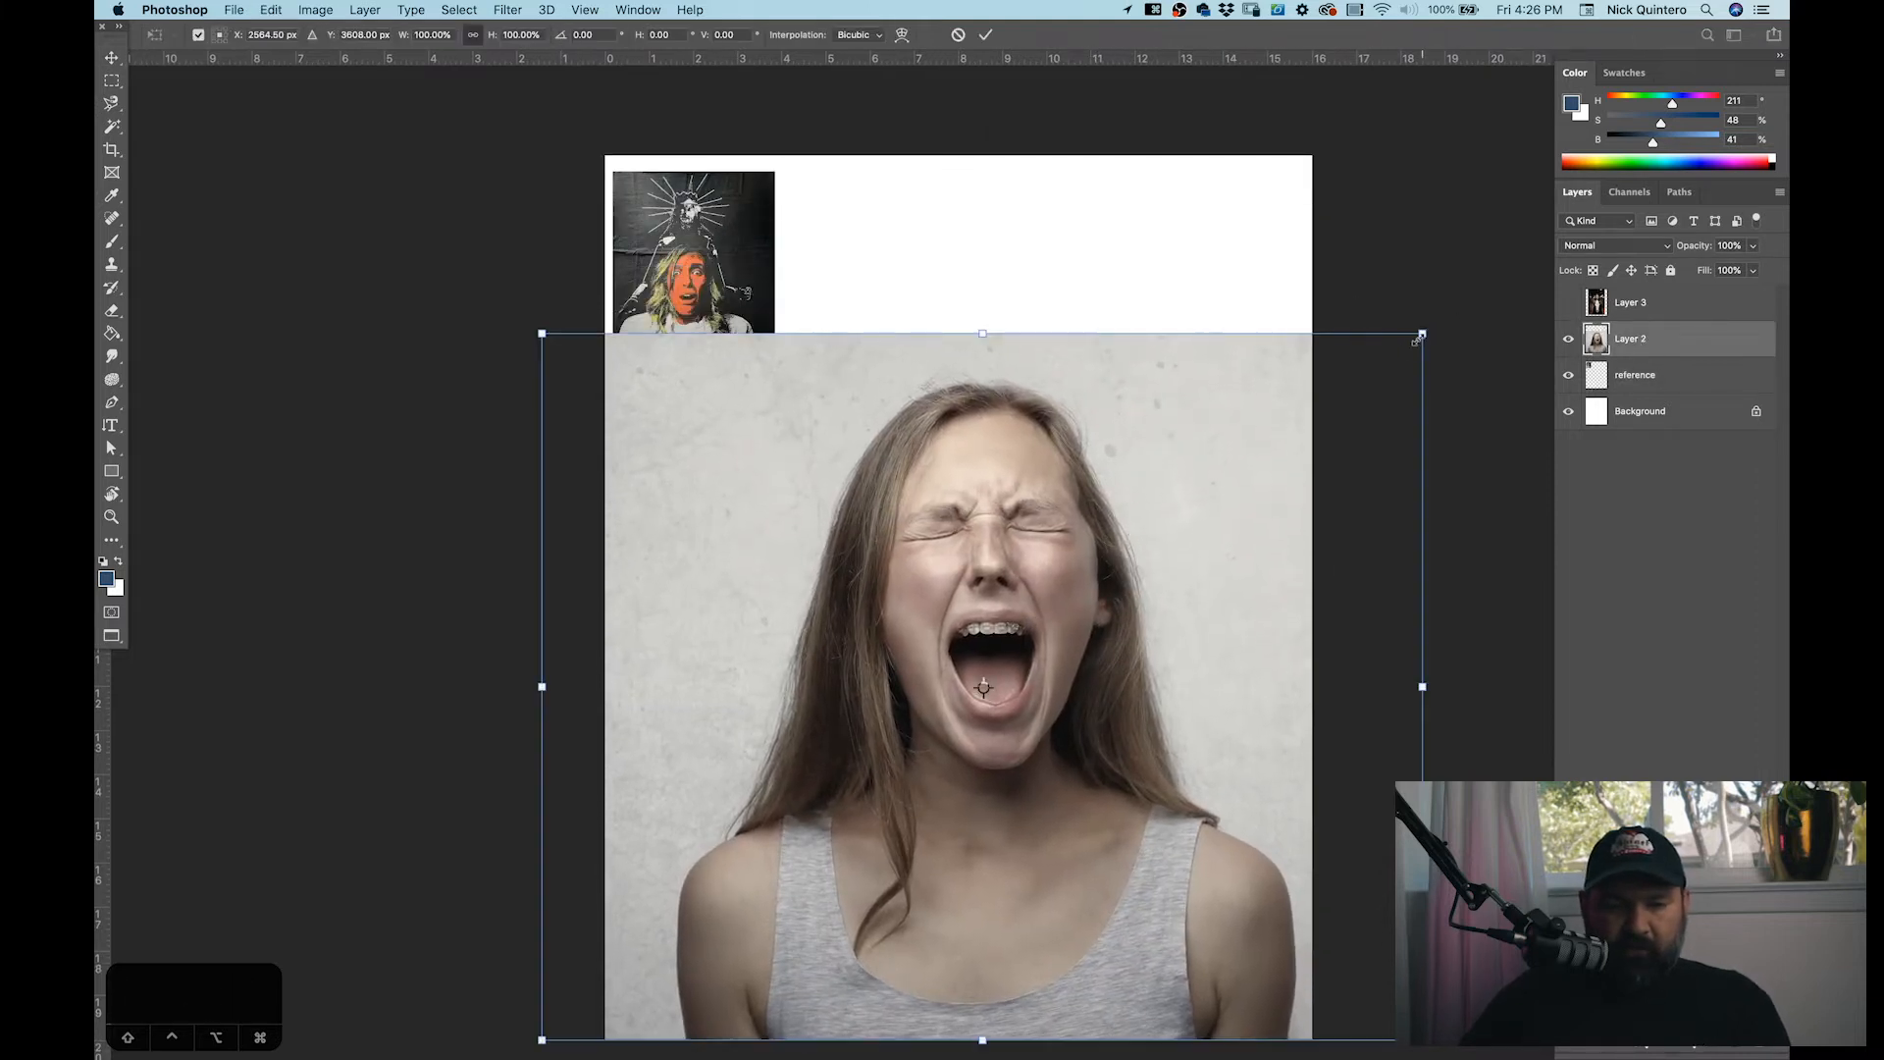
Step: Scale the pasted screaming-woman photo to span the bottom of the canvas
drag(1422, 333, 1288, 443)
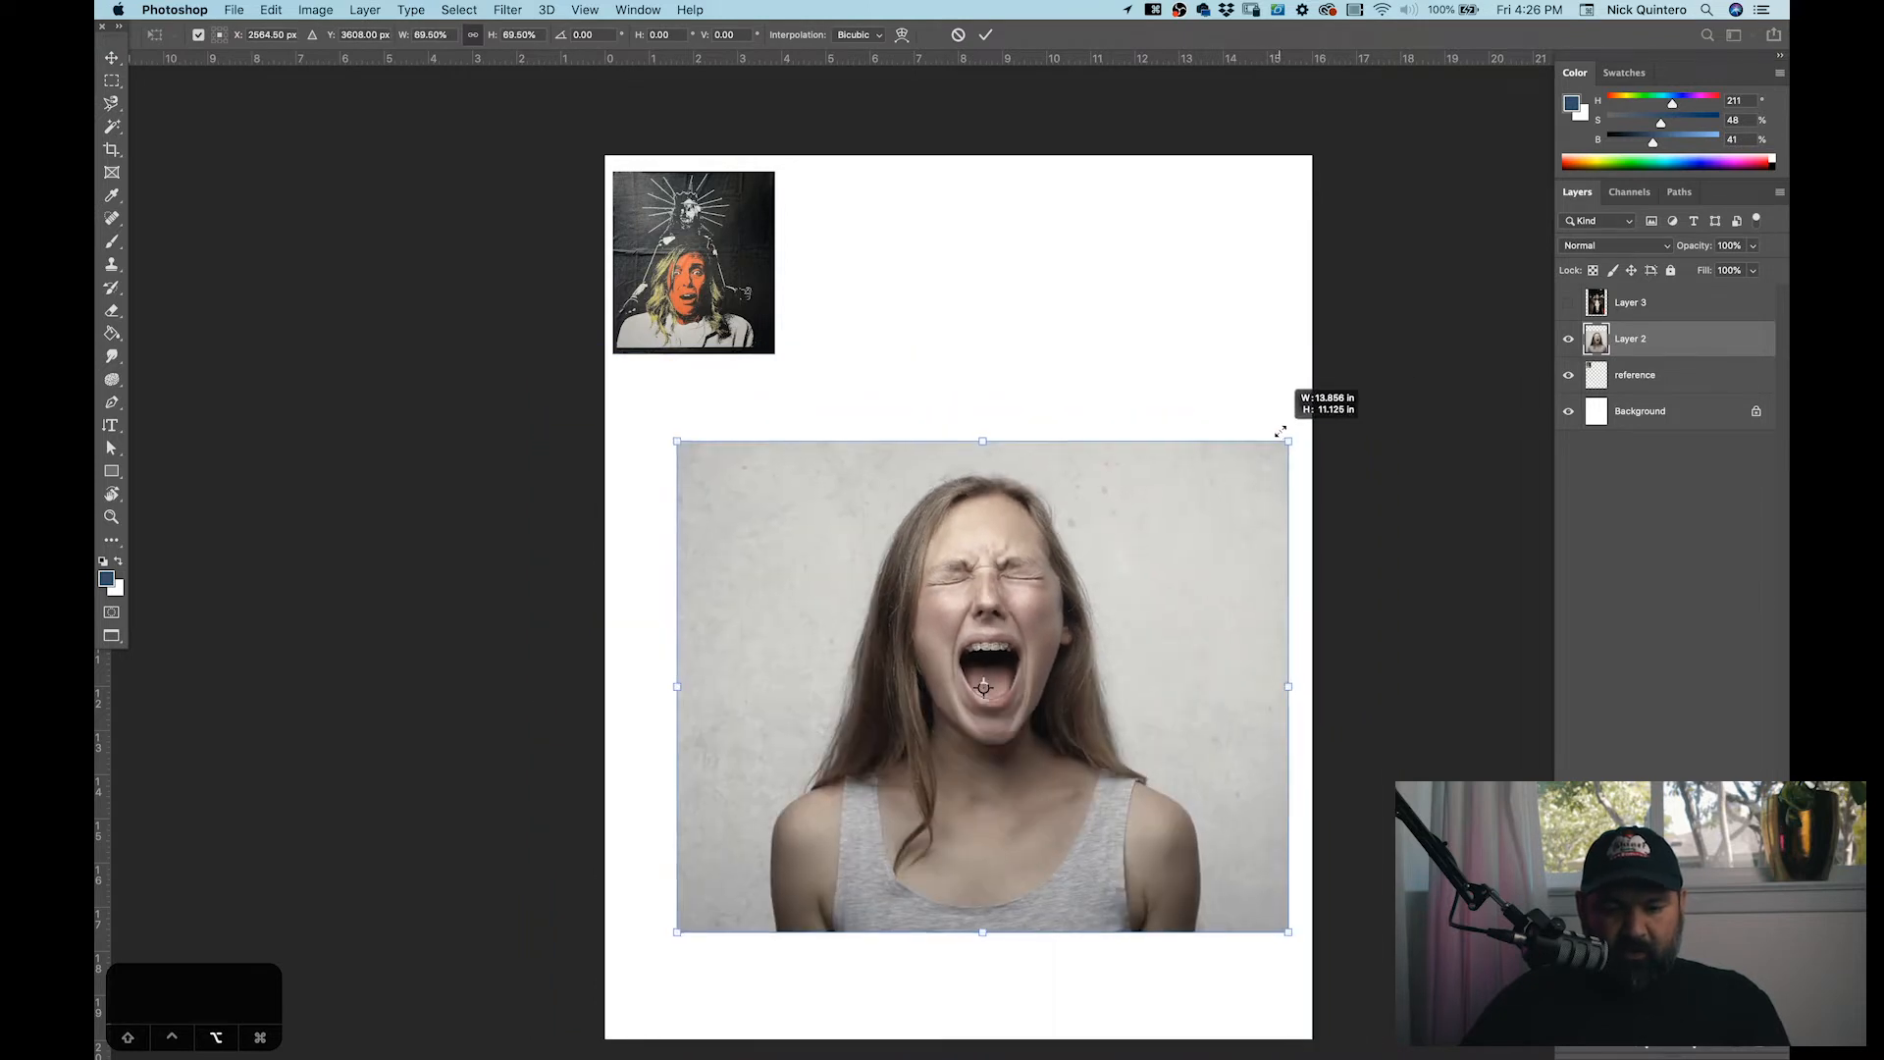
drag(1283, 436, 1328, 409)
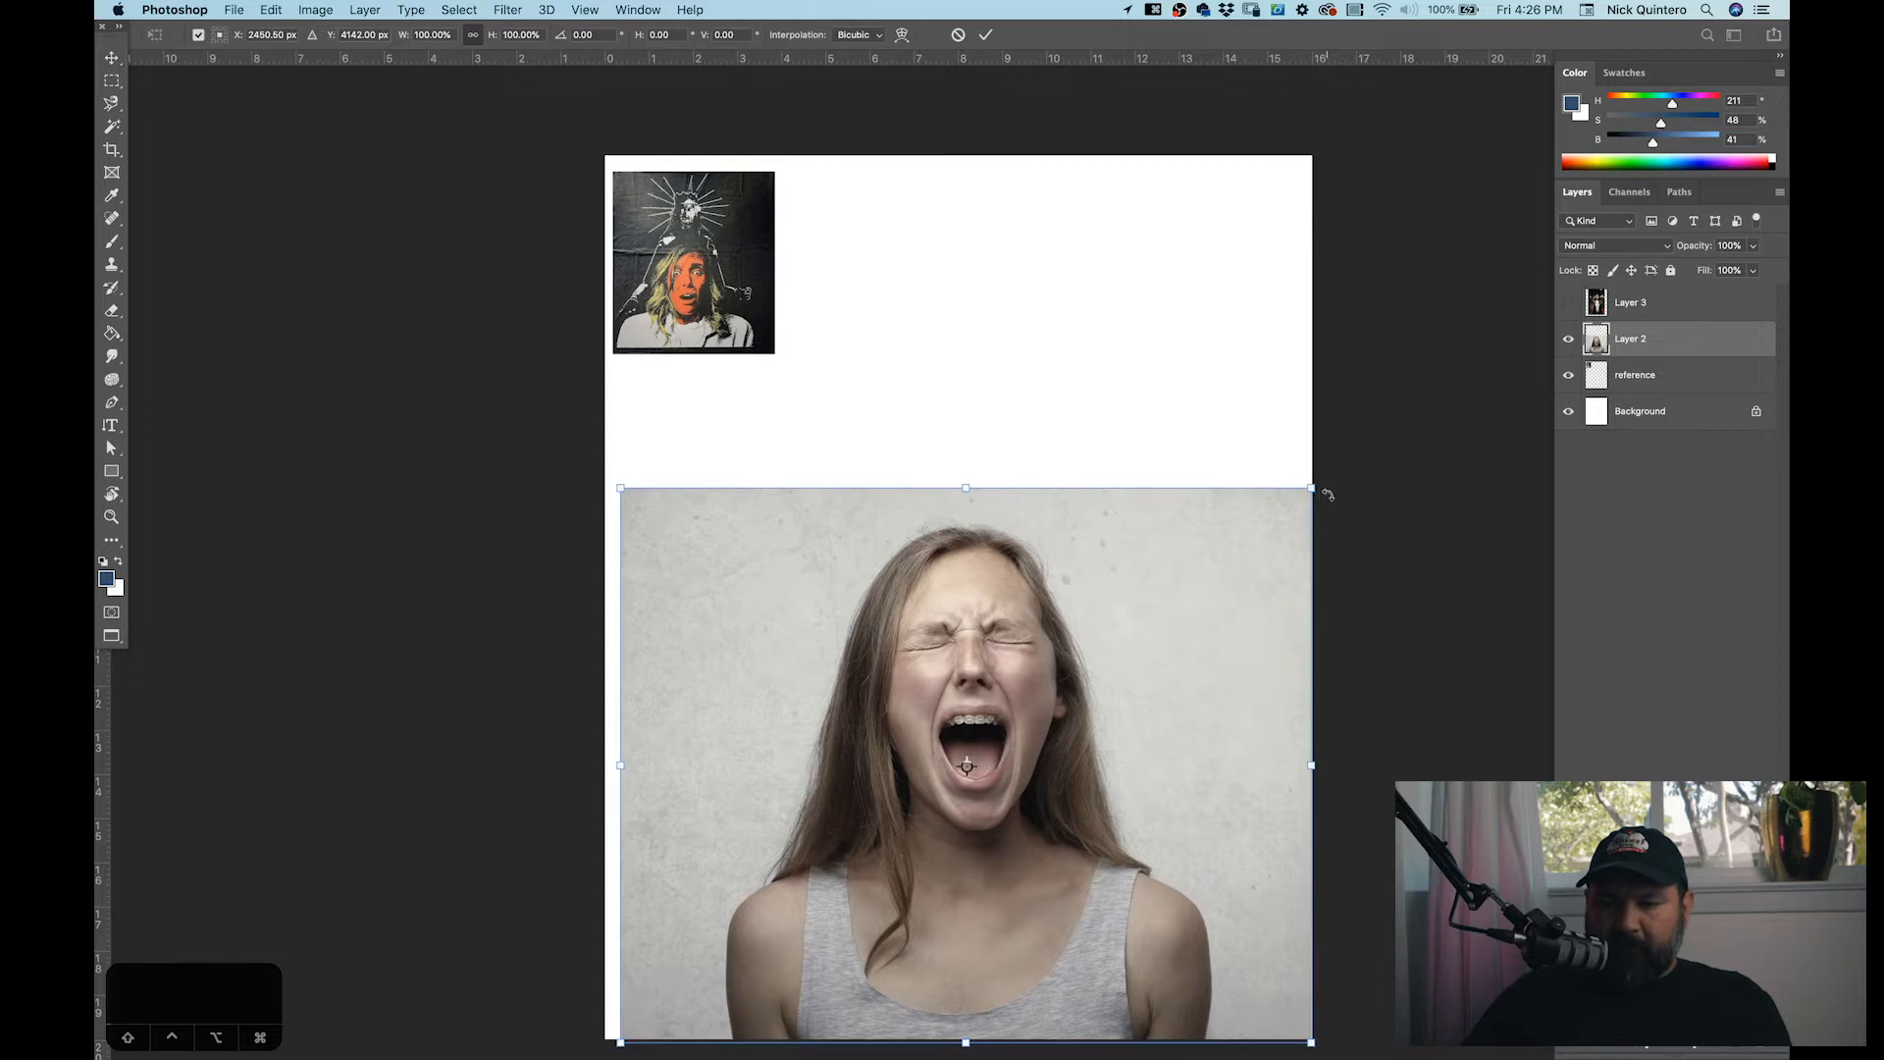
drag(1310, 488, 1340, 464)
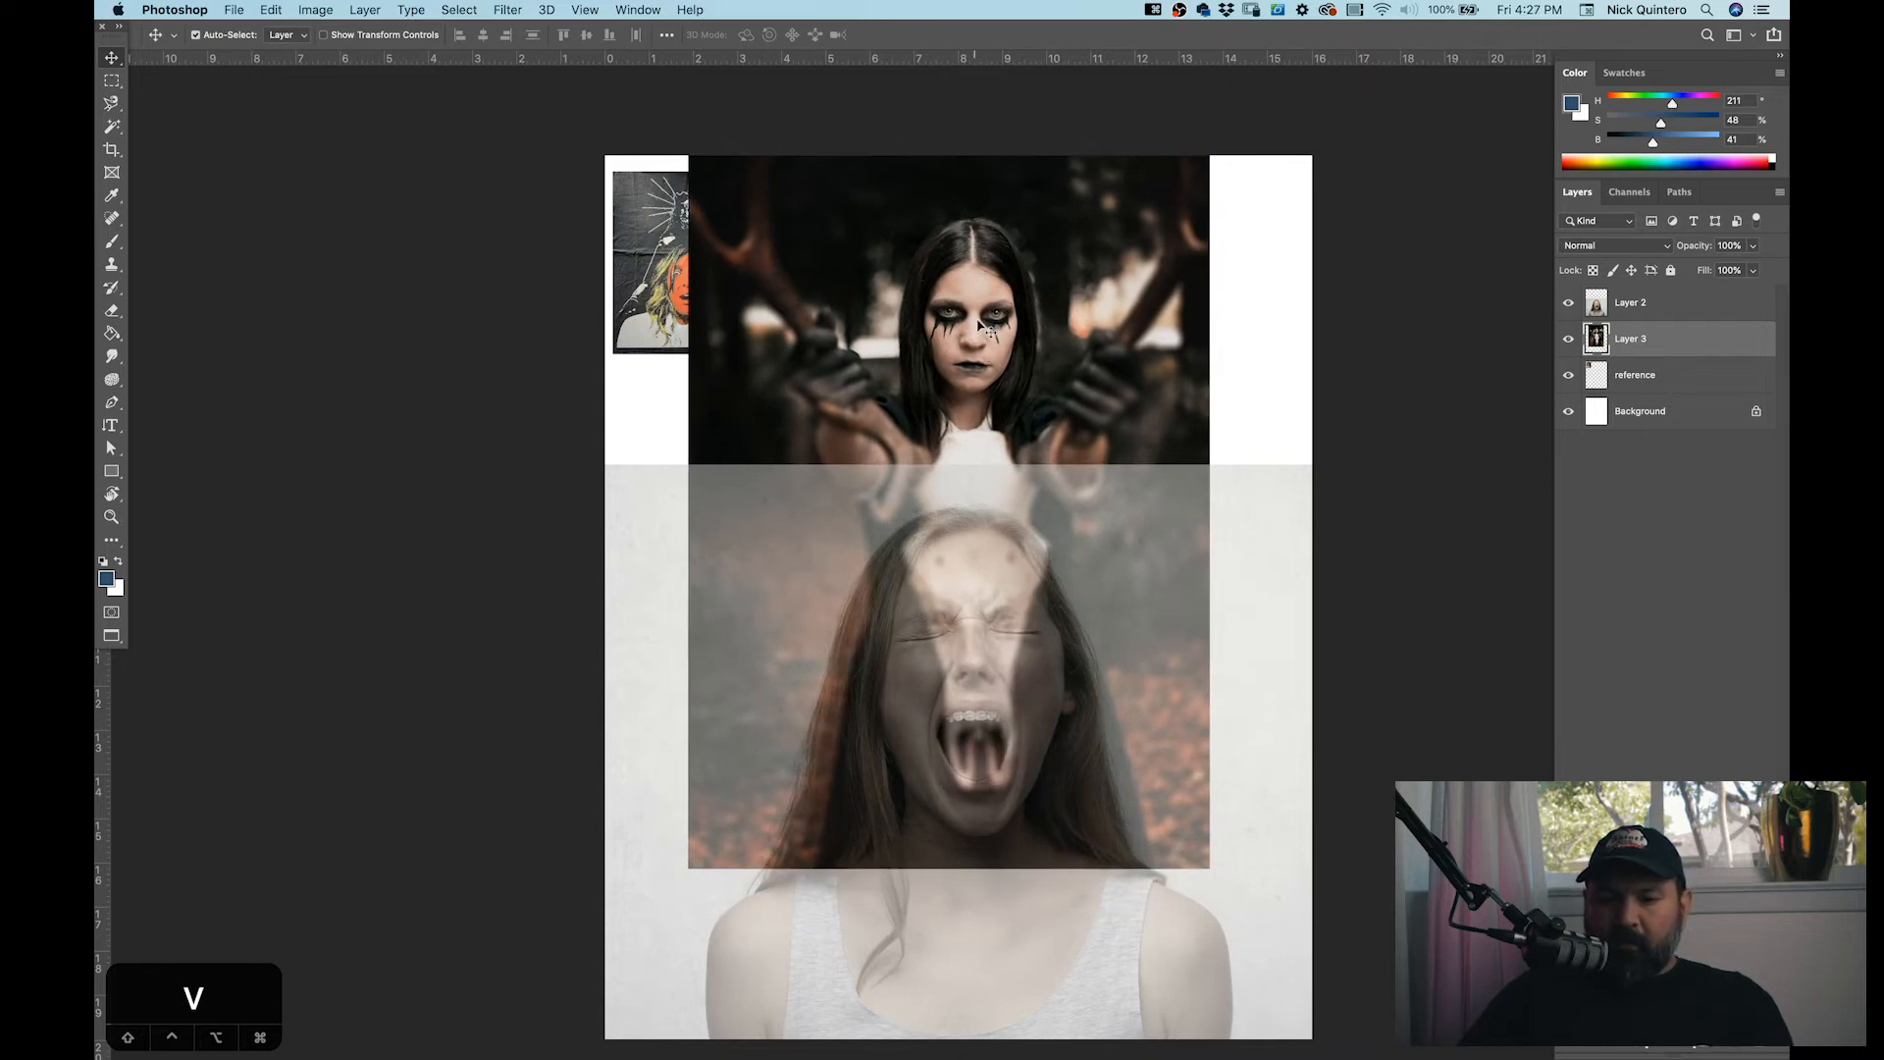
click(1568, 339)
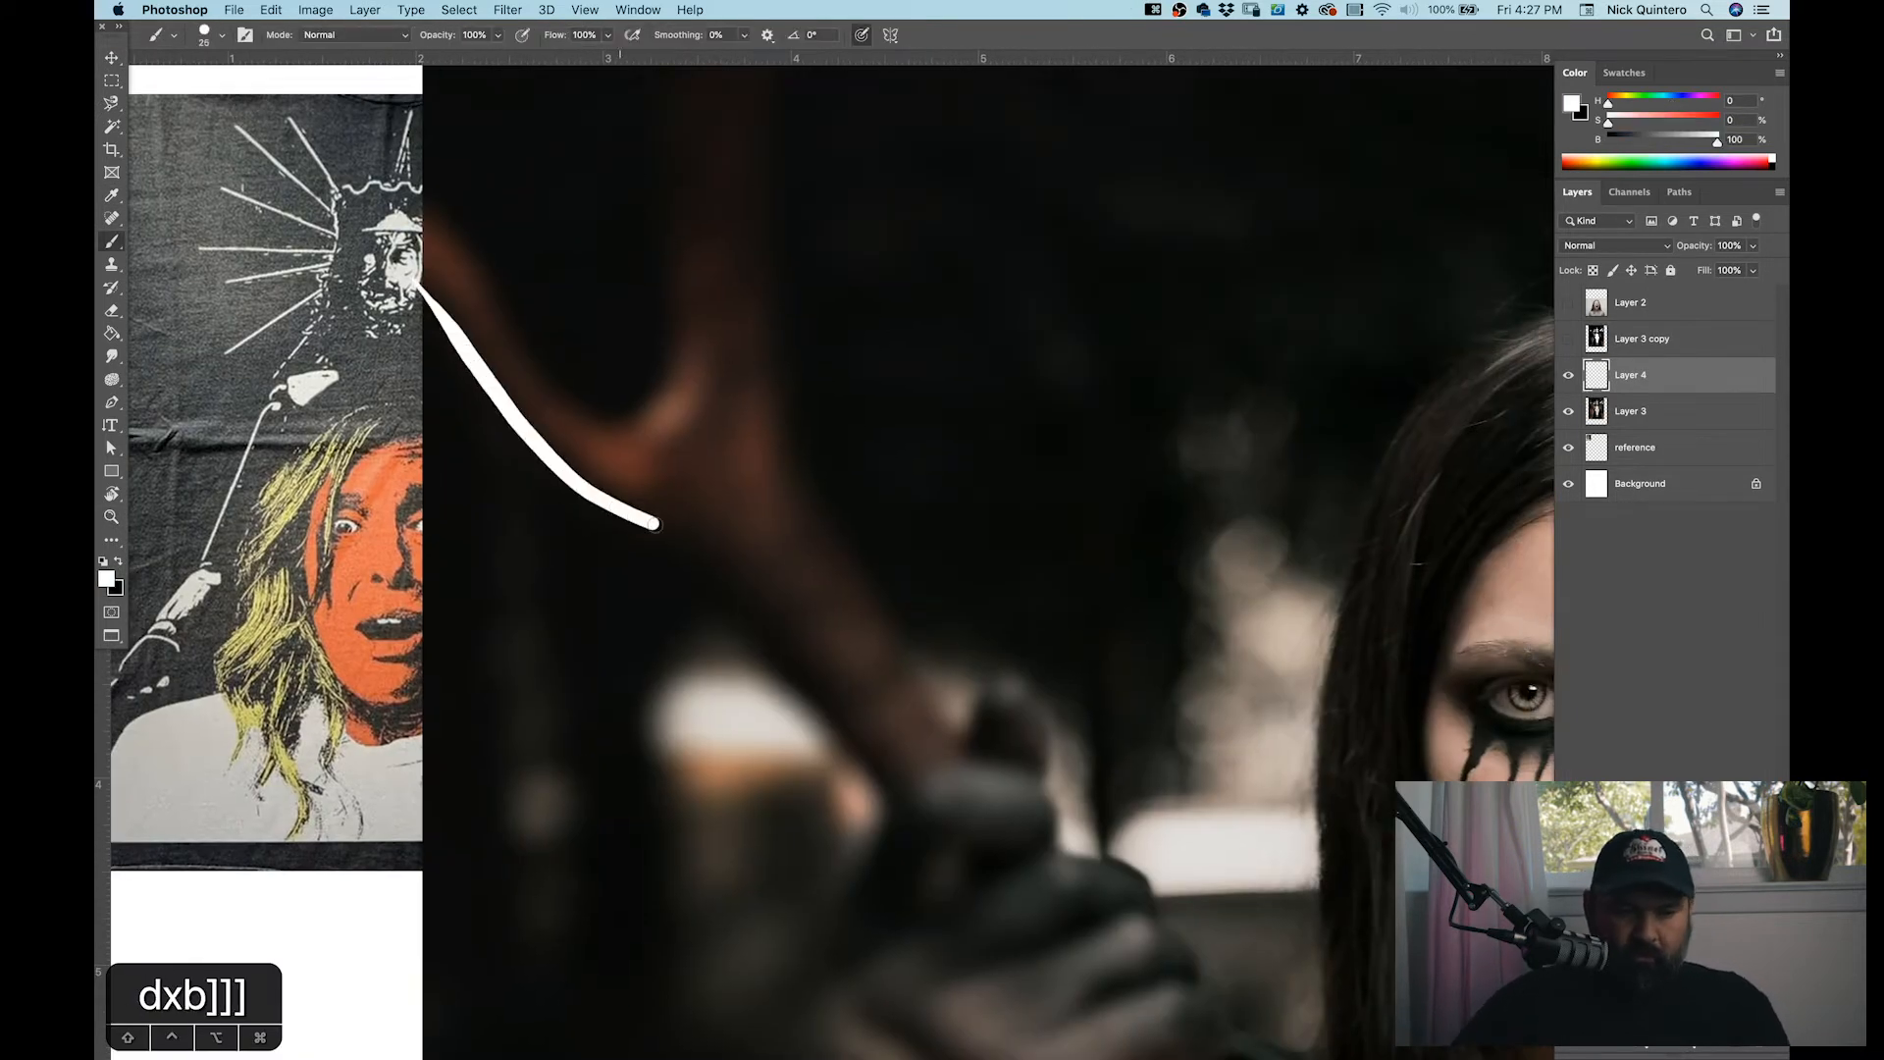
Step: Paint white strokes down the left antler's edge and along the arm on Layer 4
drag(649, 523, 889, 829)
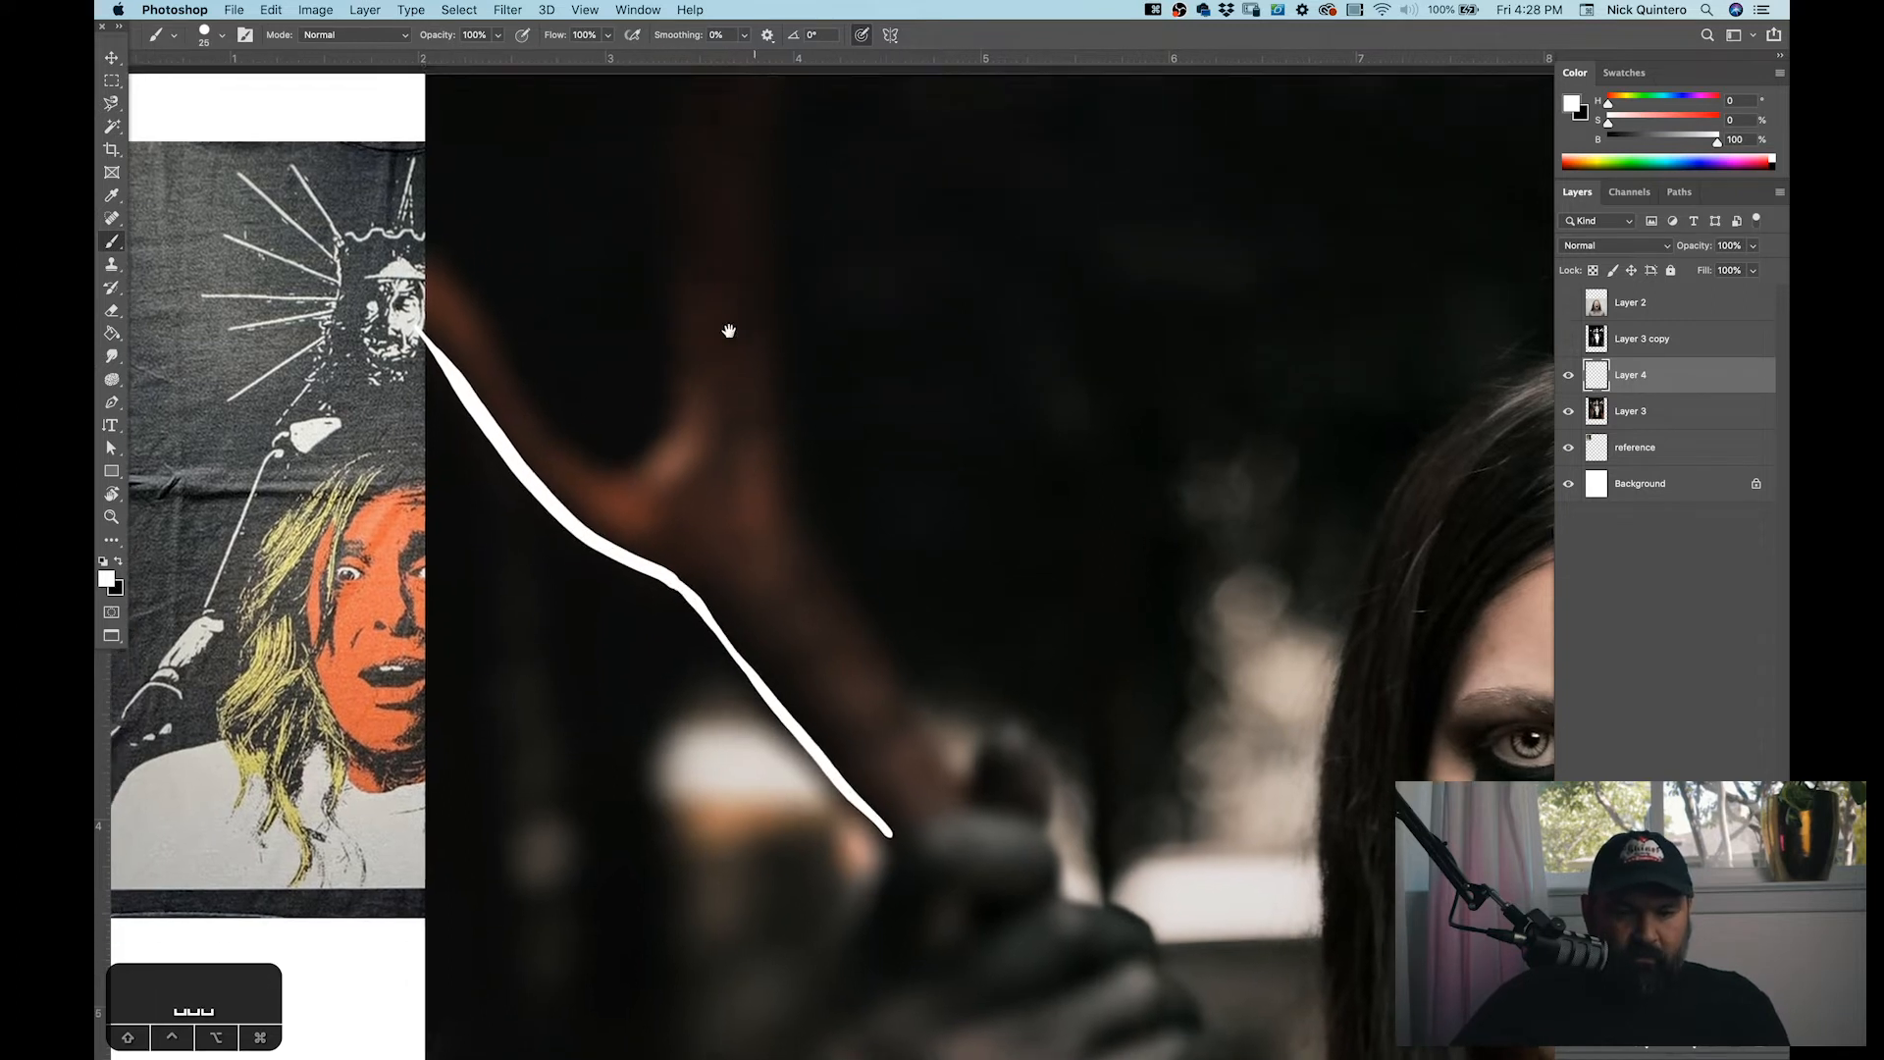
drag(643, 84, 825, 529)
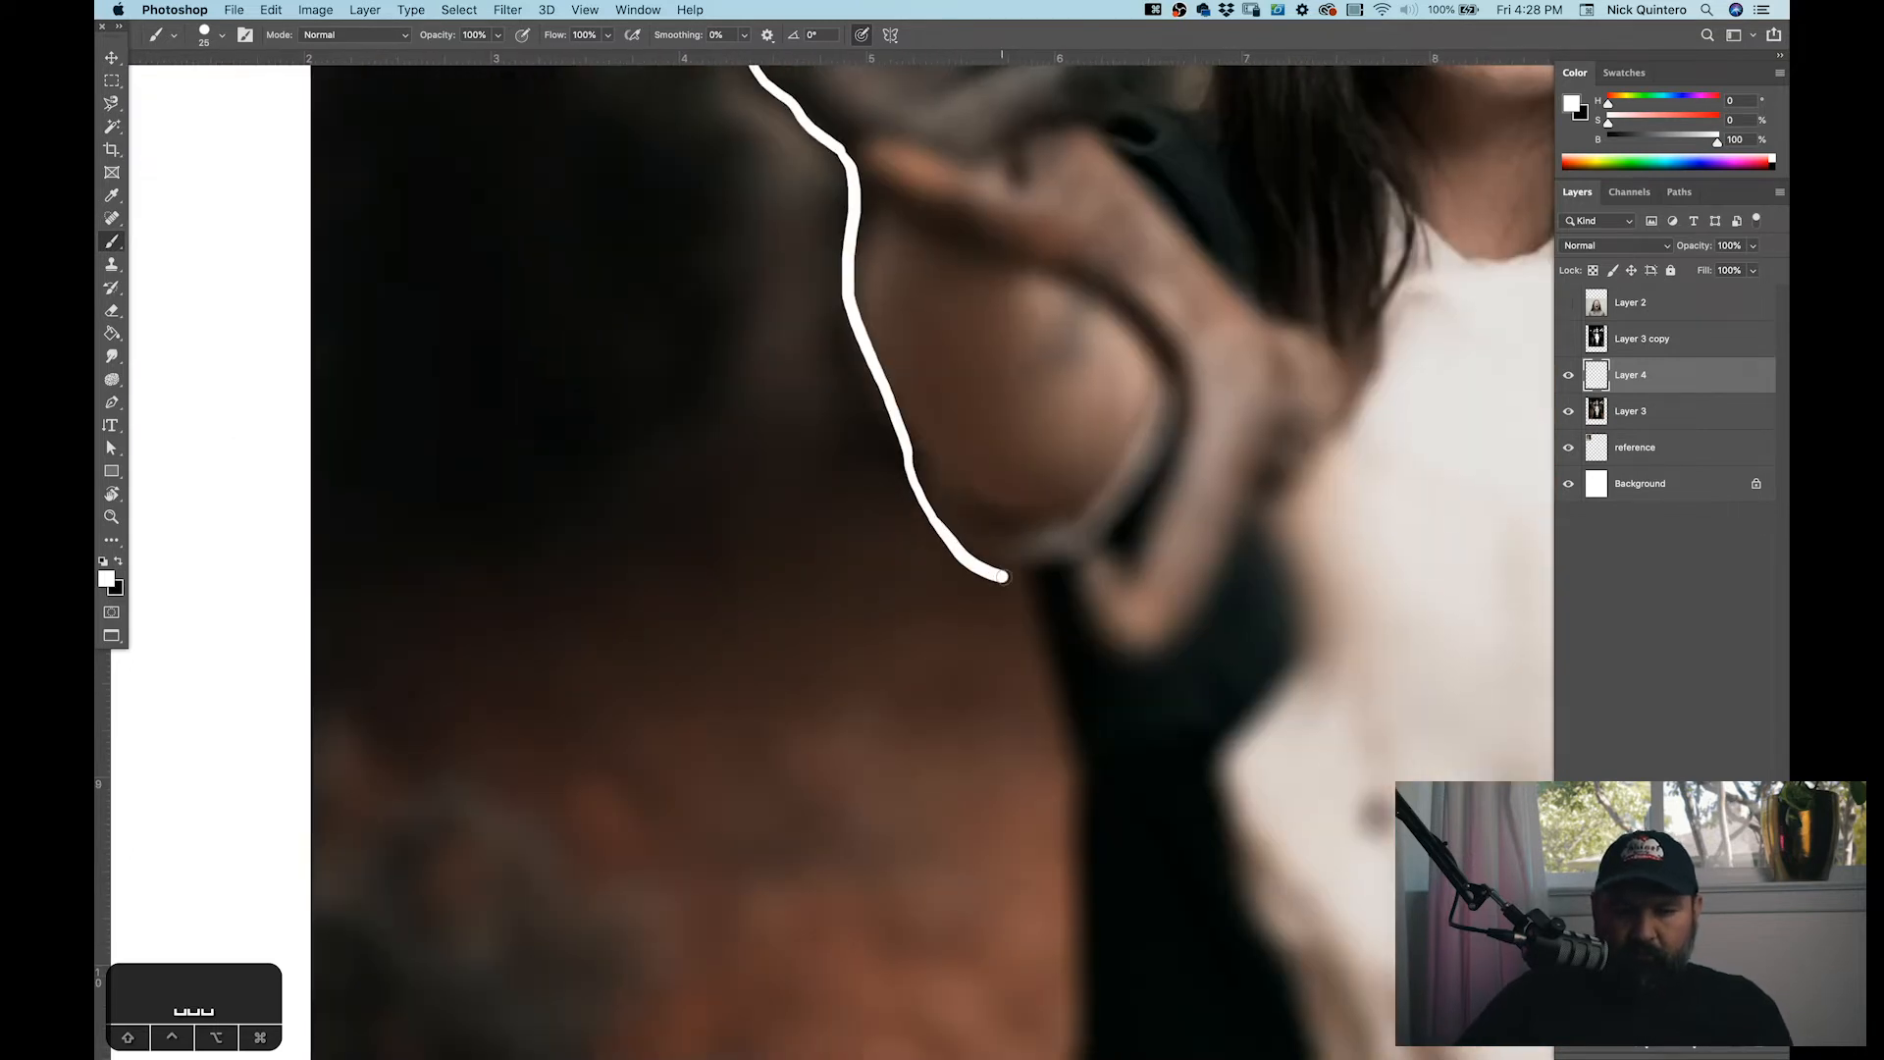
scroll(down, 3)
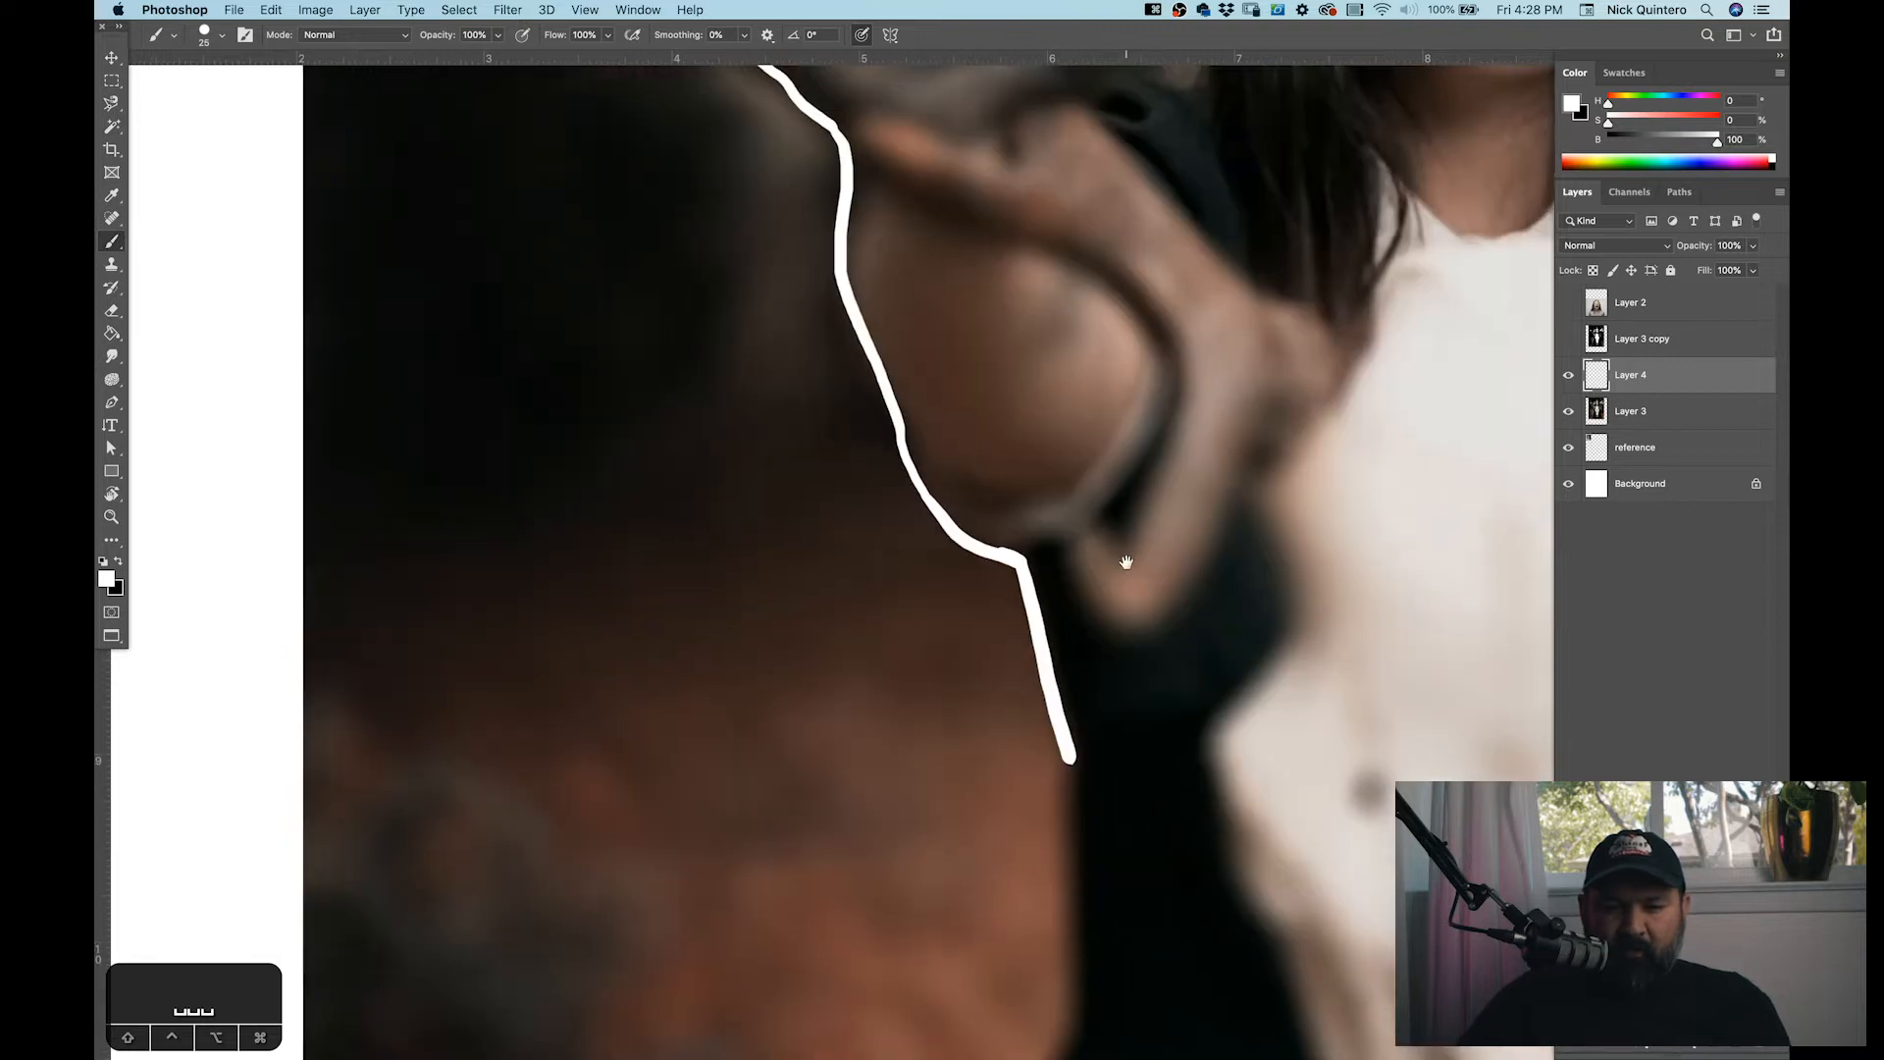
mouse_move(931, 255)
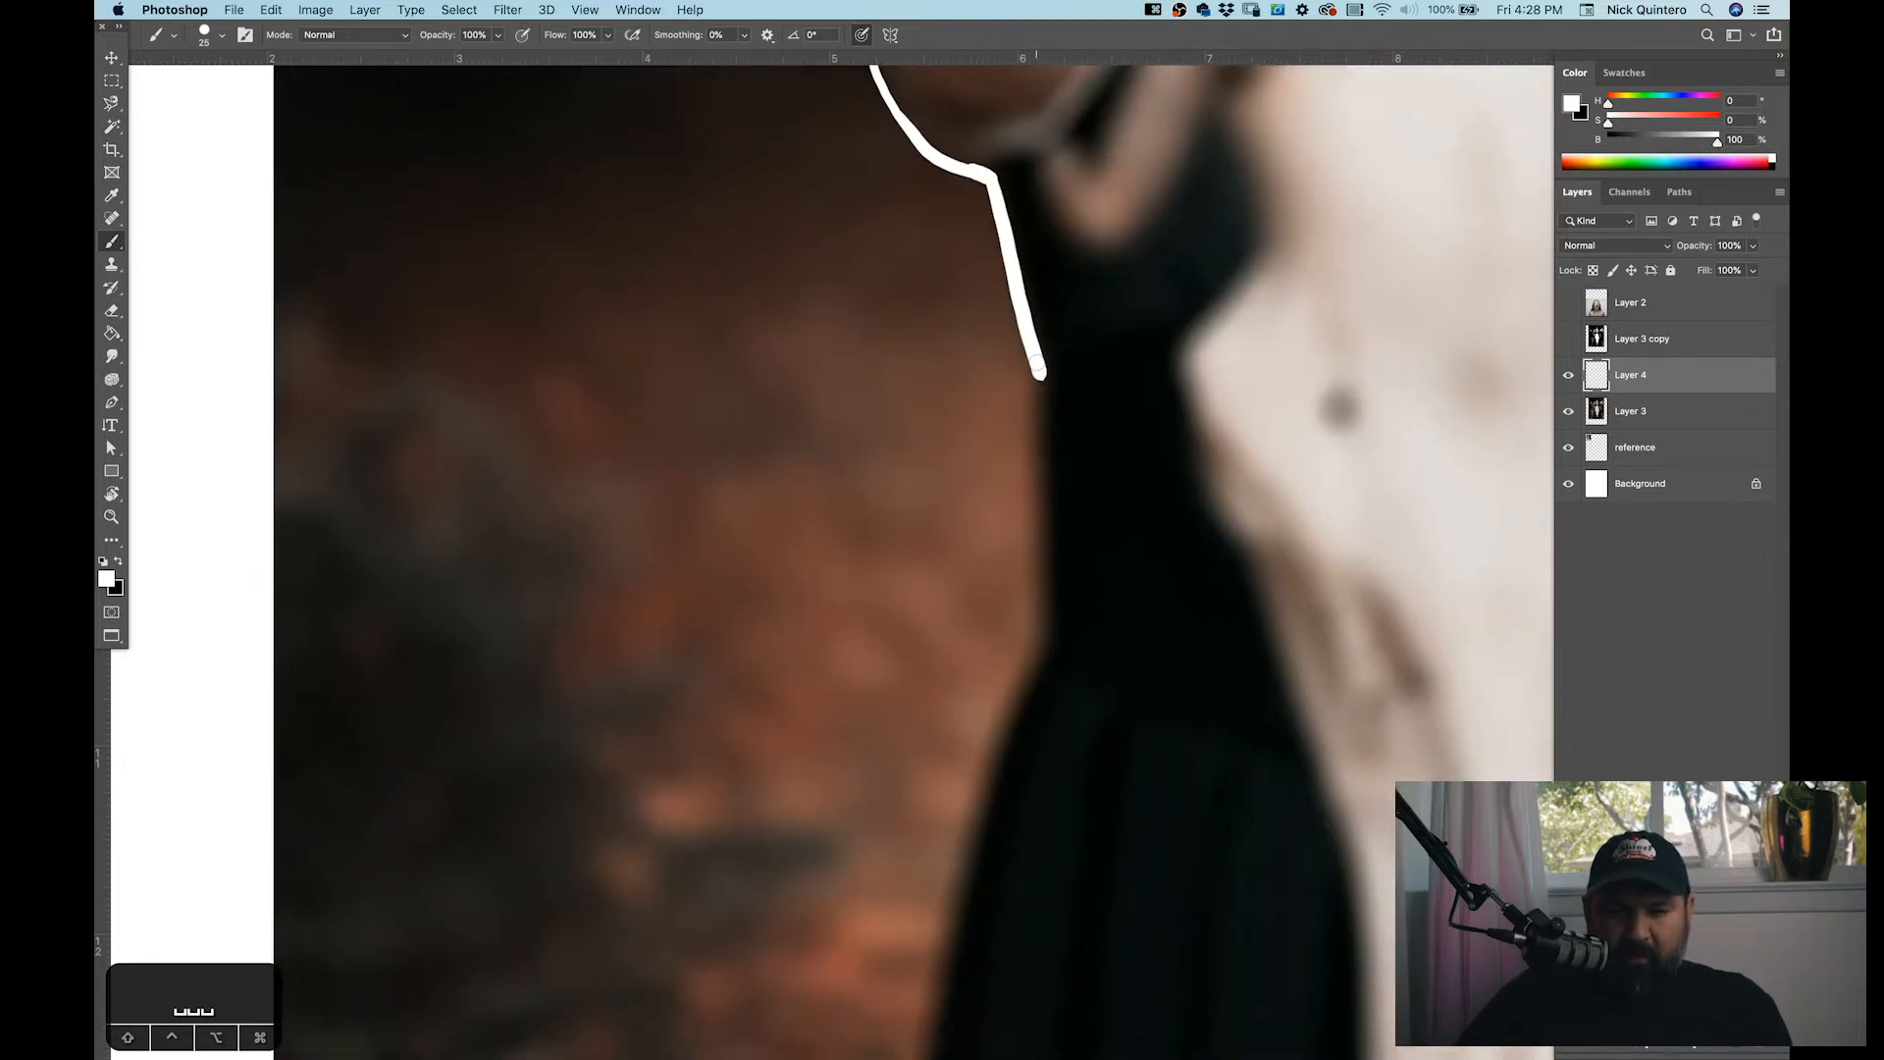
drag(1034, 366, 1043, 637)
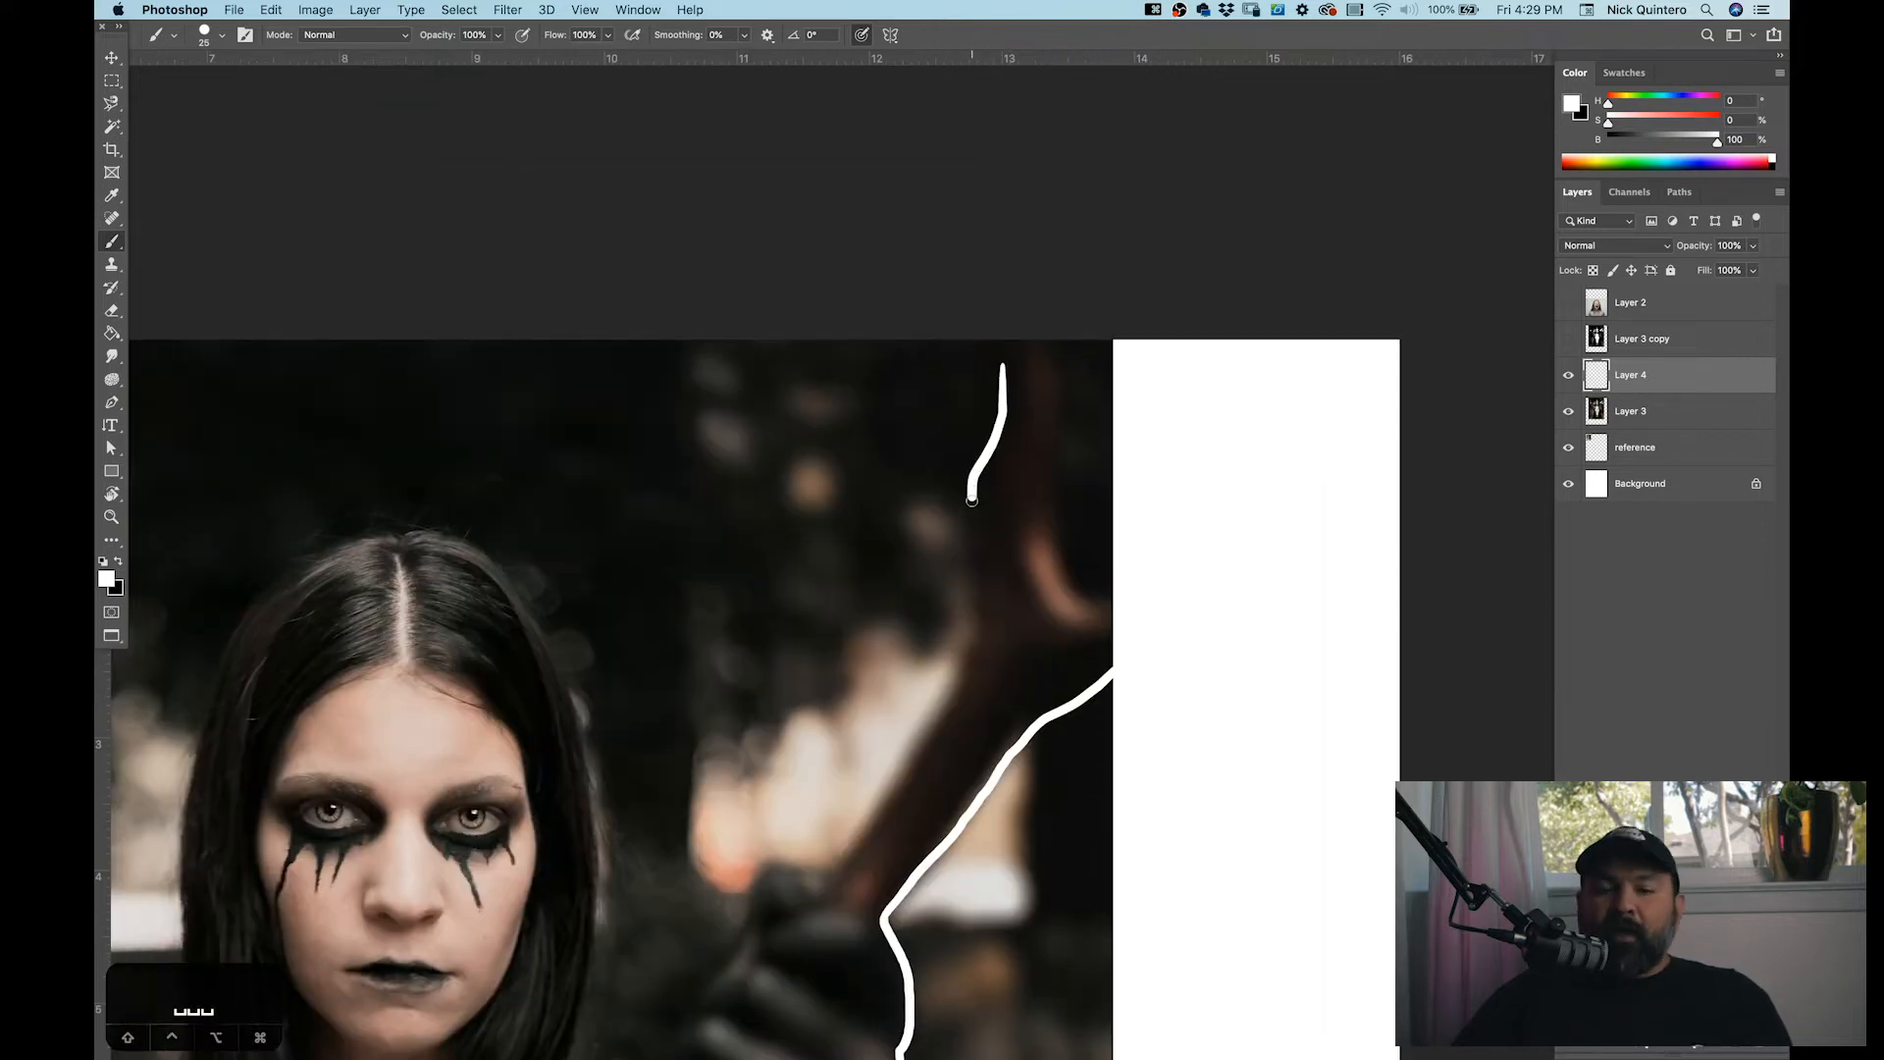
Step: Brush white strokes along the right antler's edge and around the gloved hand
drag(971, 498, 975, 654)
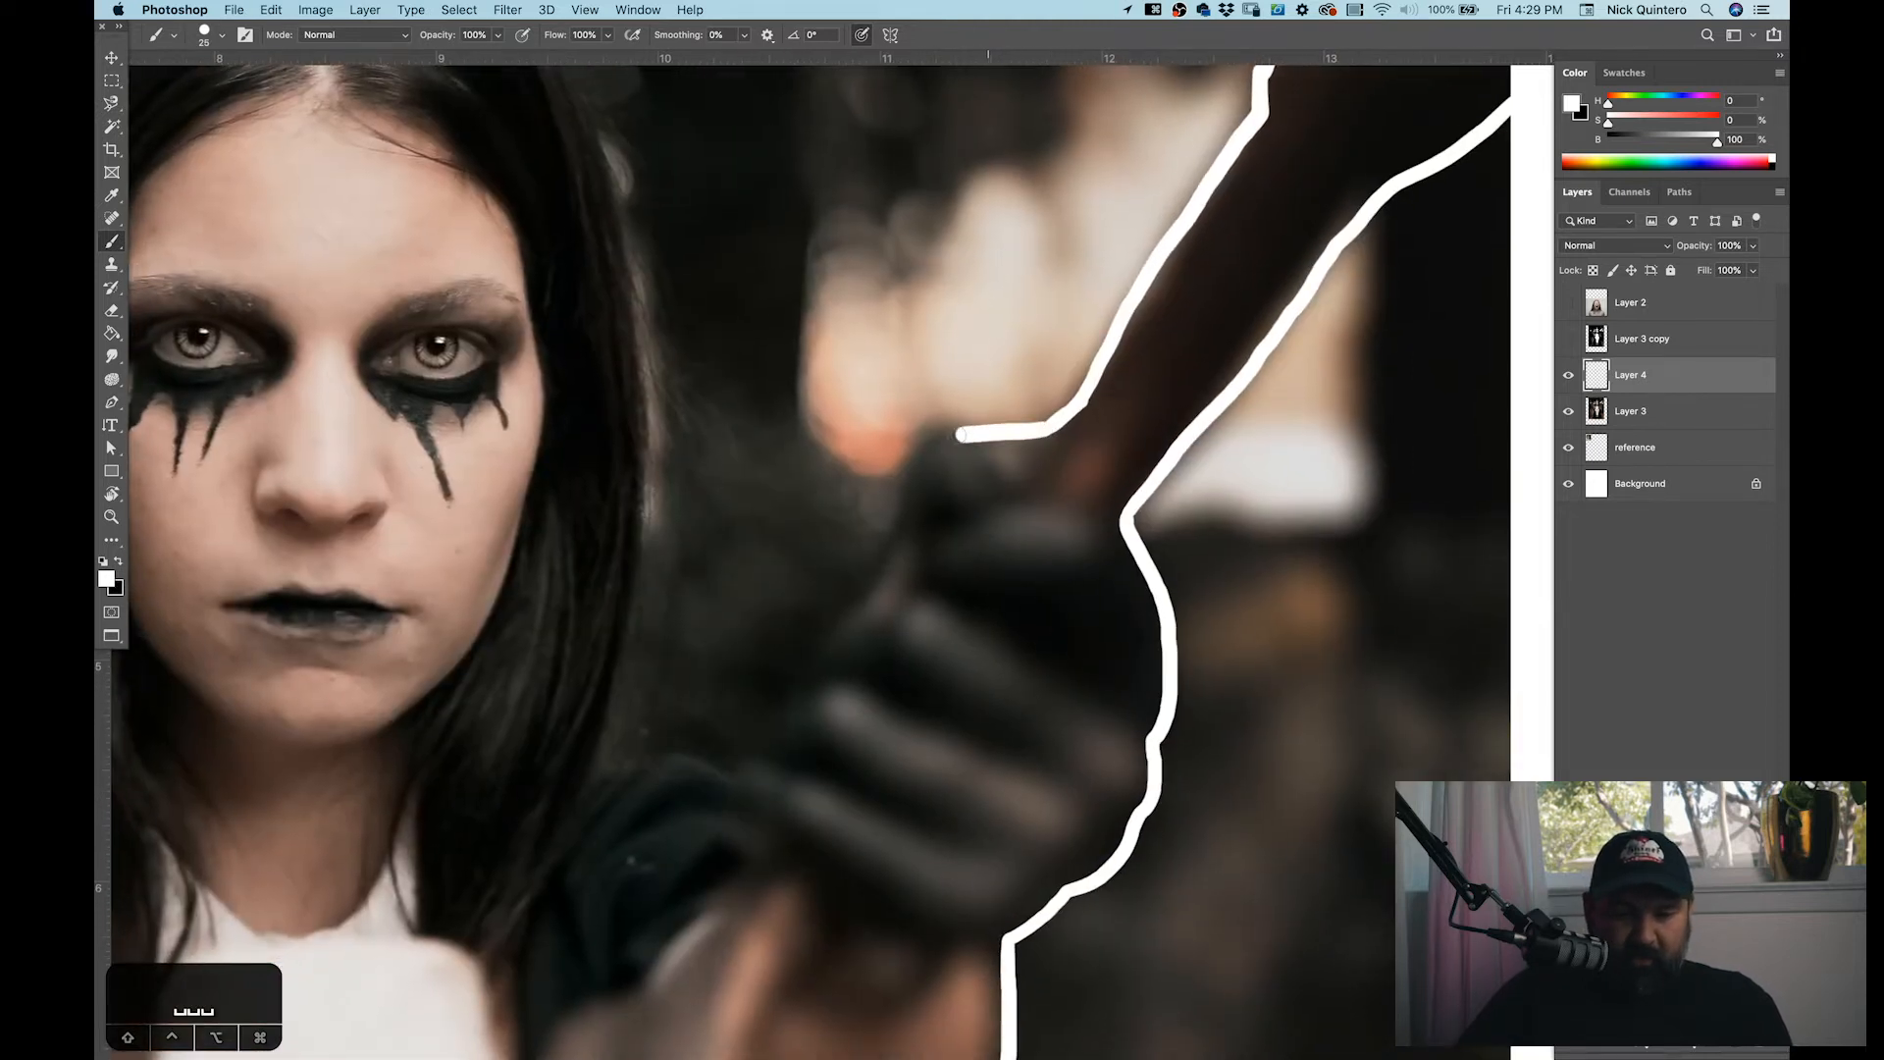
drag(962, 435, 841, 615)
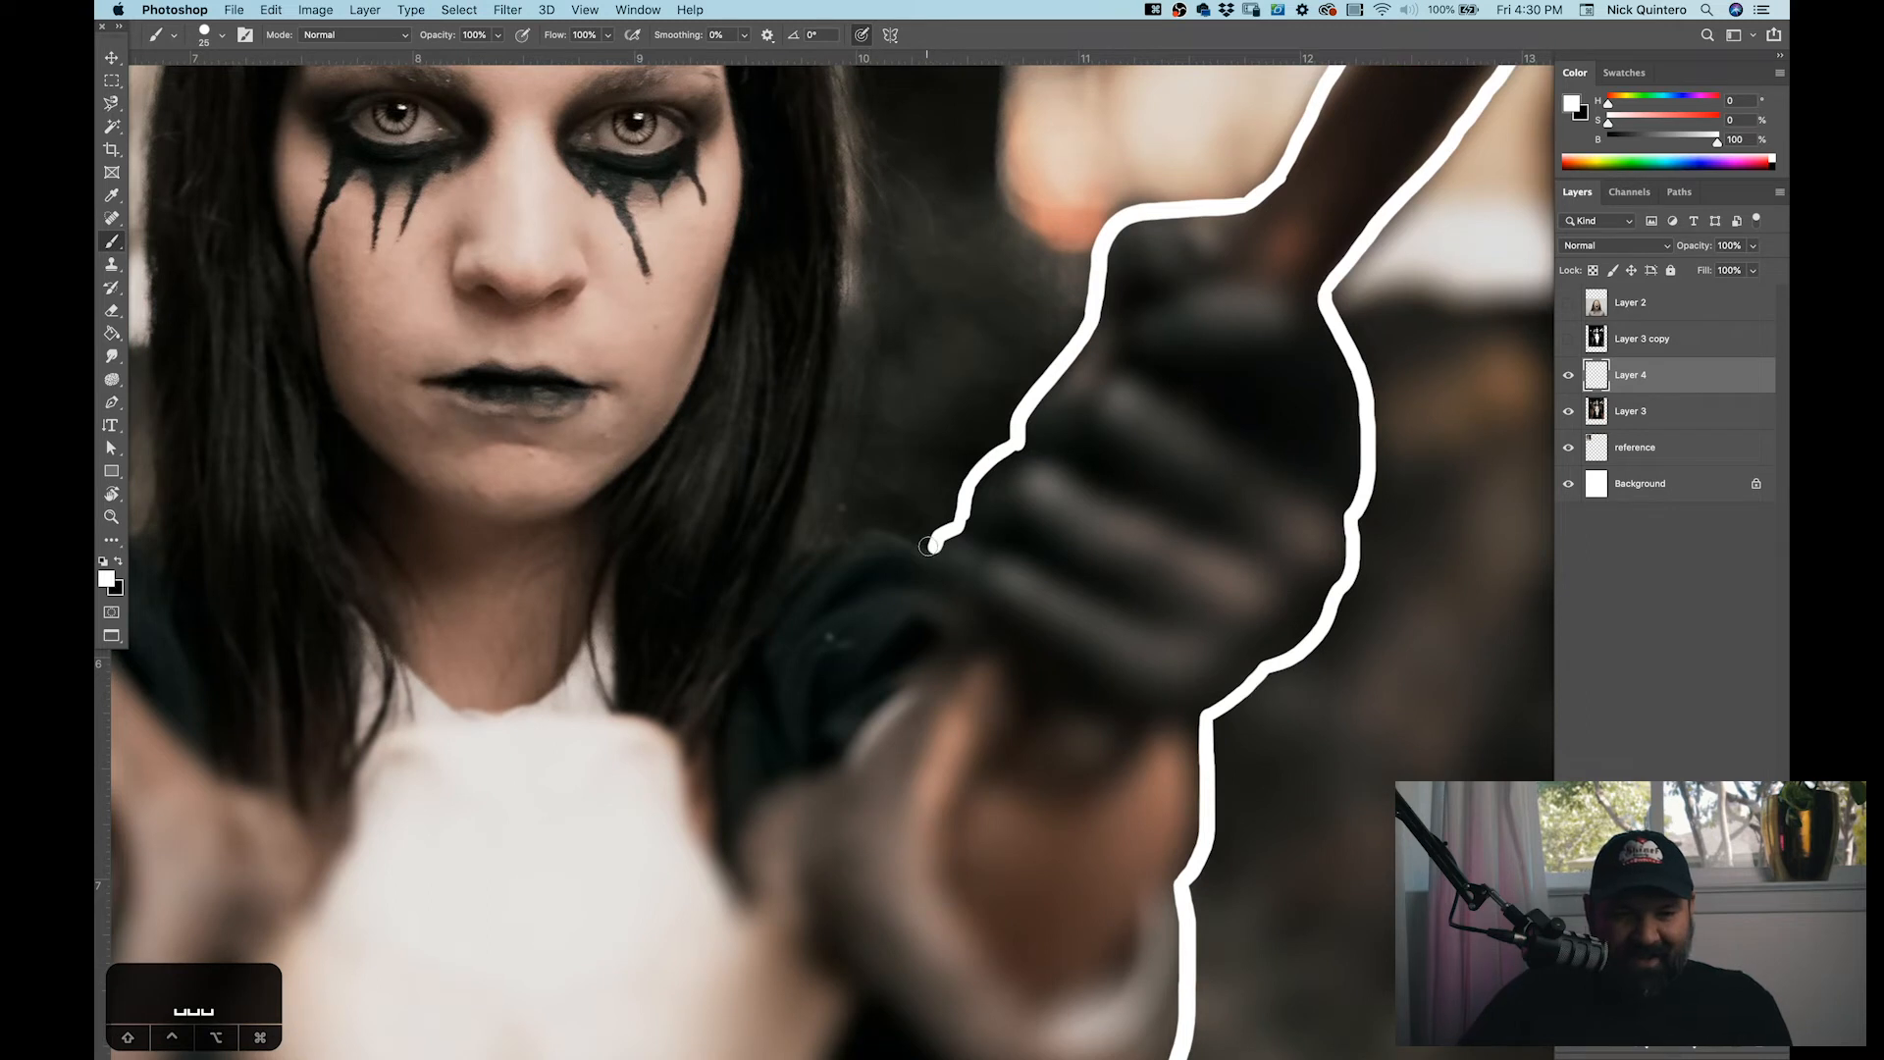
drag(932, 547, 847, 531)
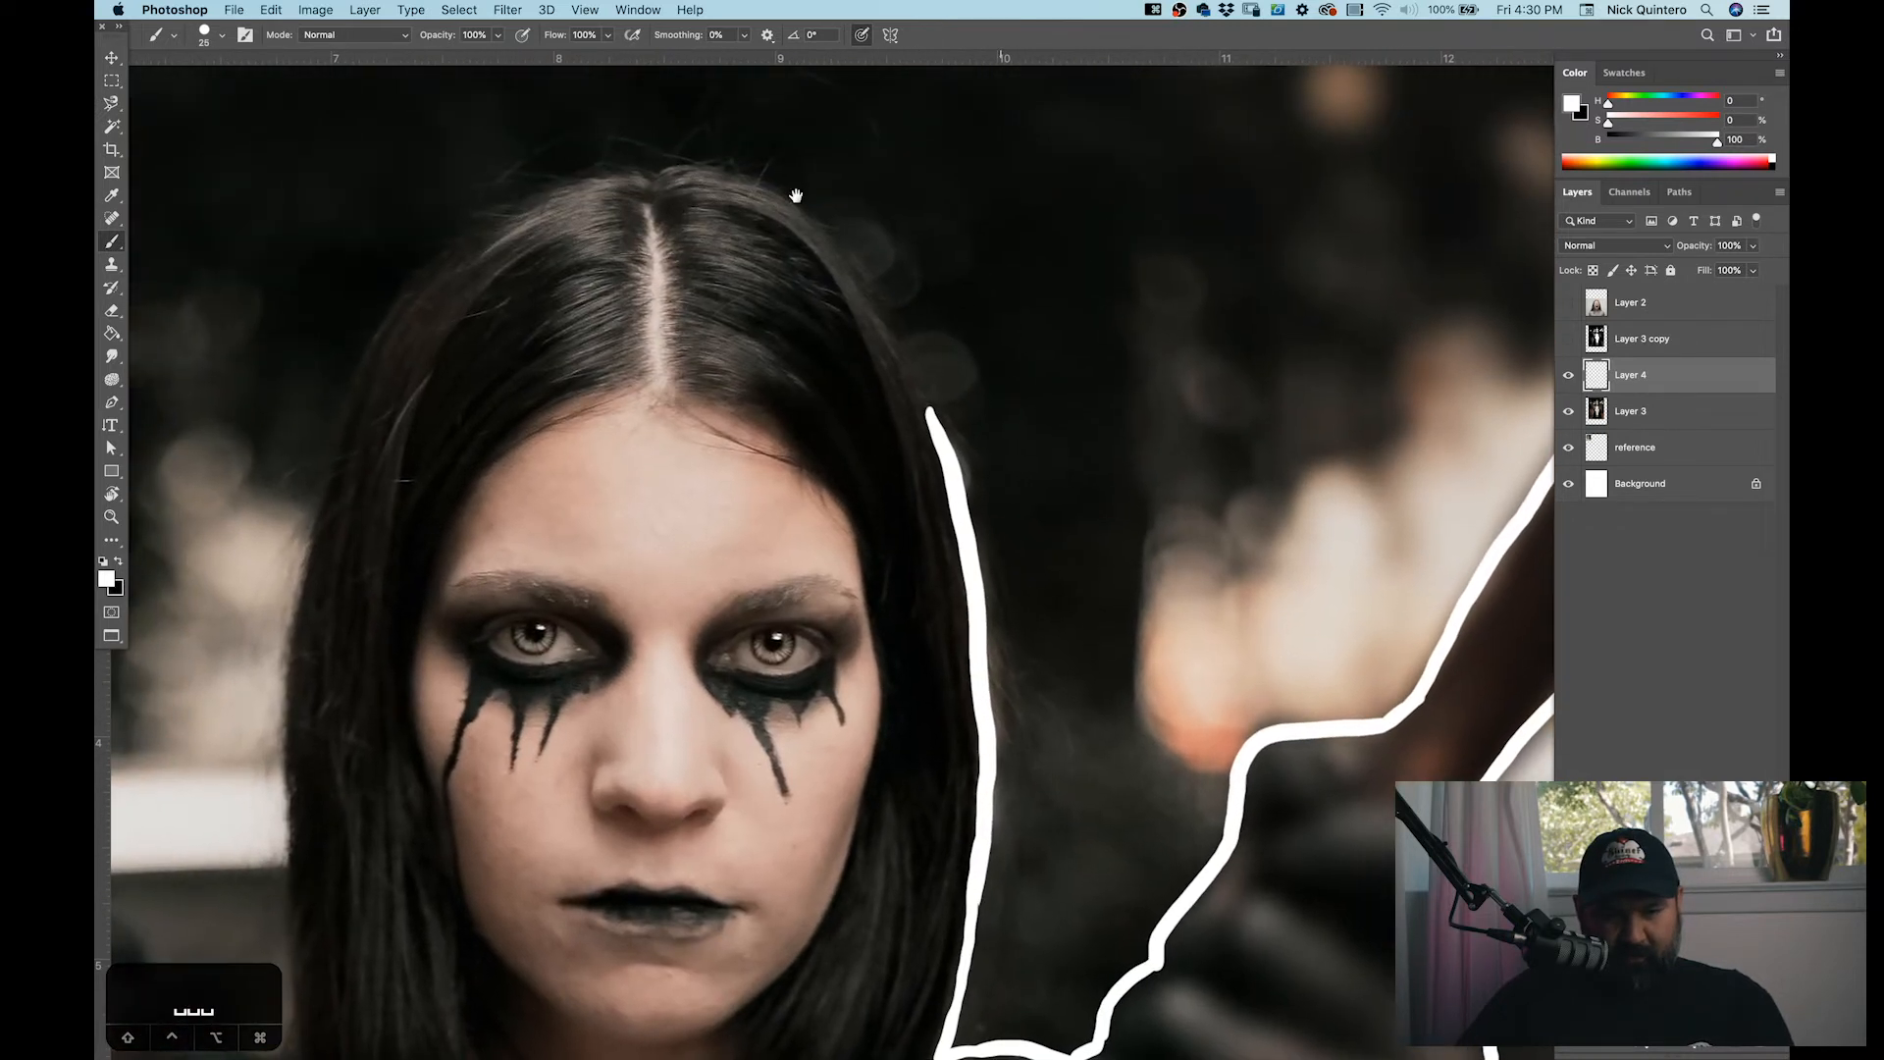
Step: Paint white strokes over both sides of the hair, the raised arm, hand and forearm
drag(648, 168, 834, 240)
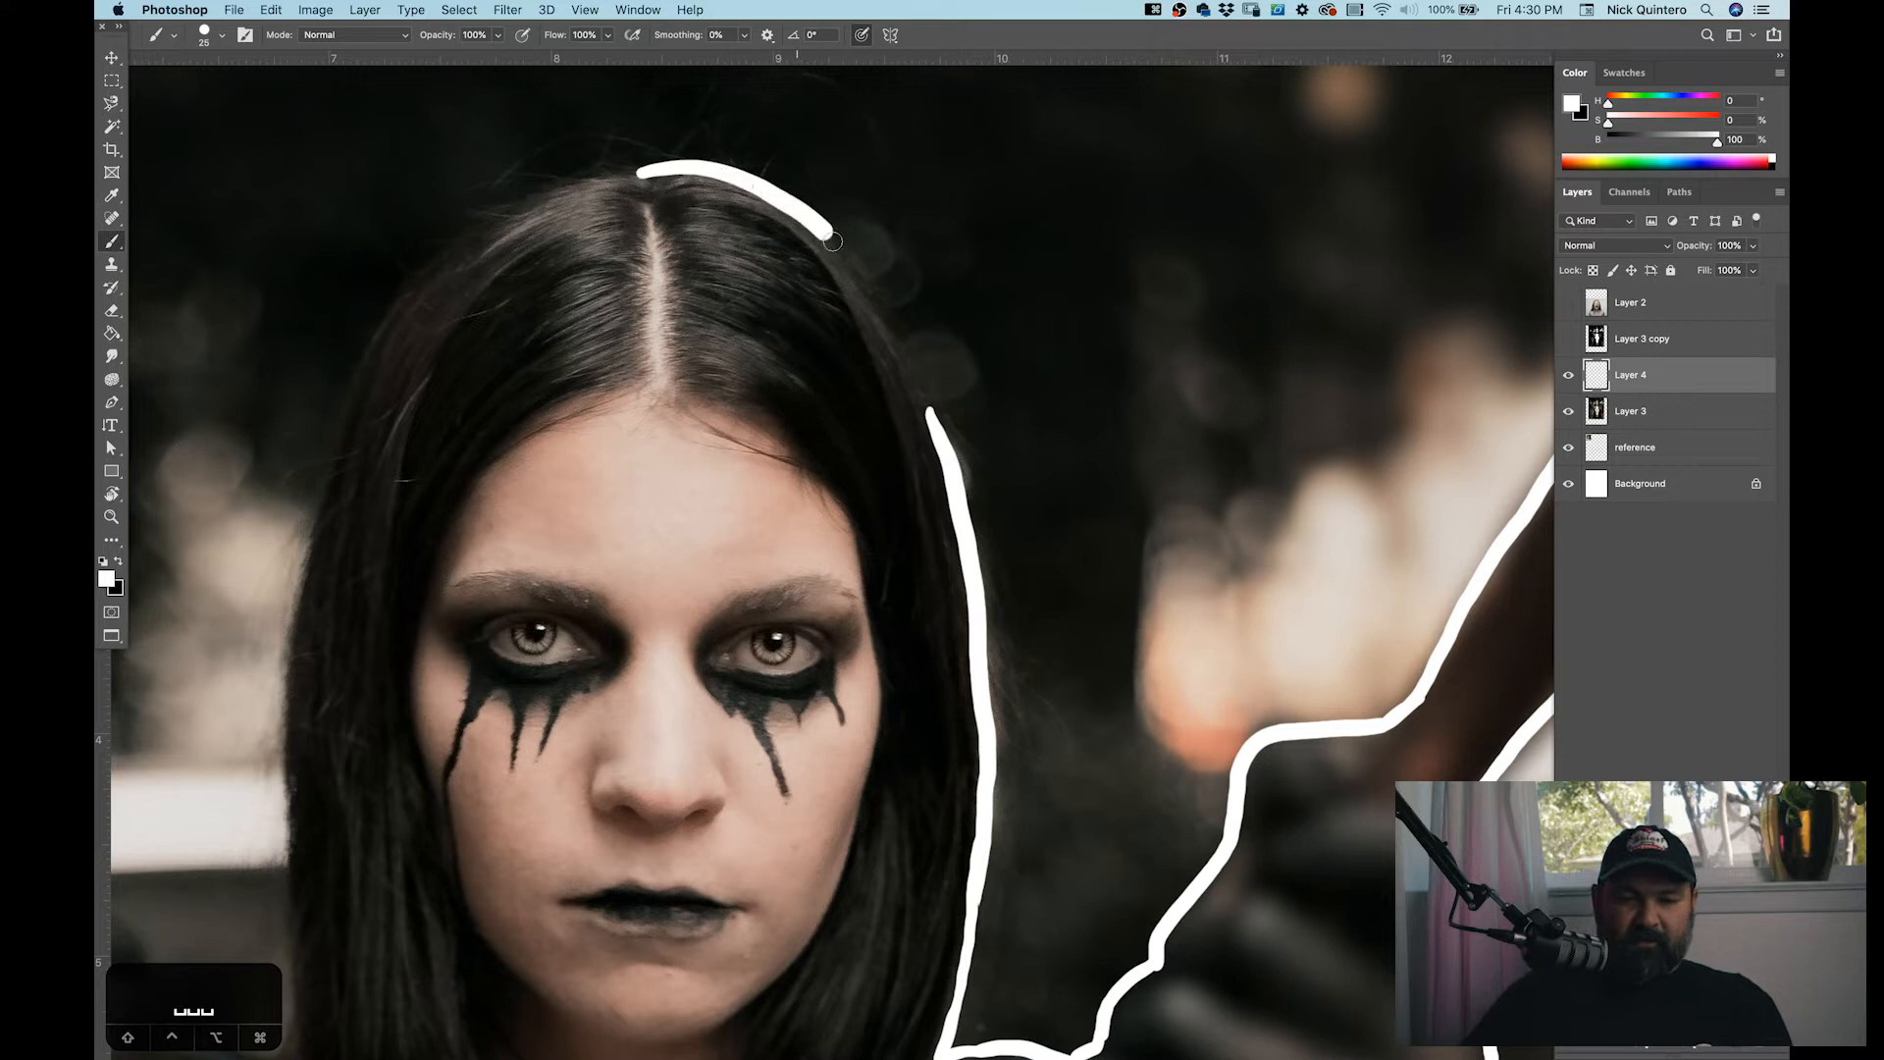
drag(830, 241, 1246, 375)
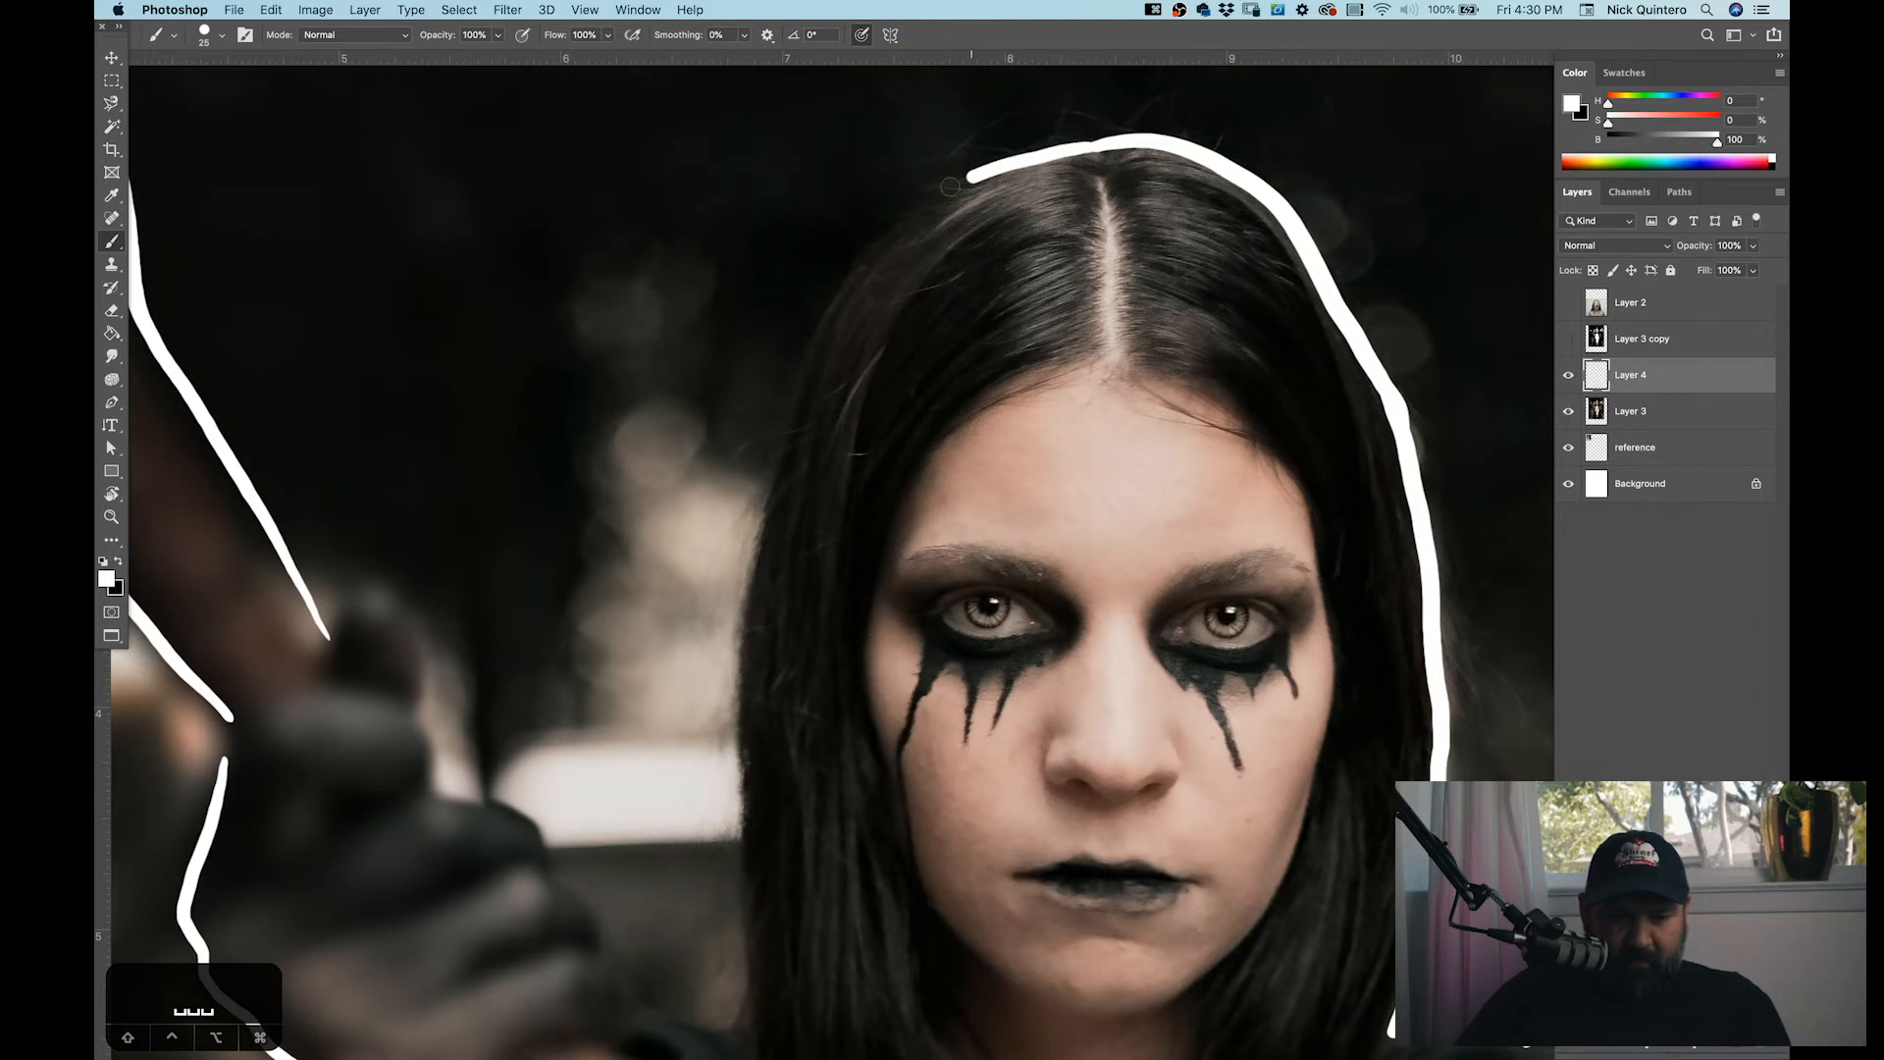
drag(949, 186, 764, 583)
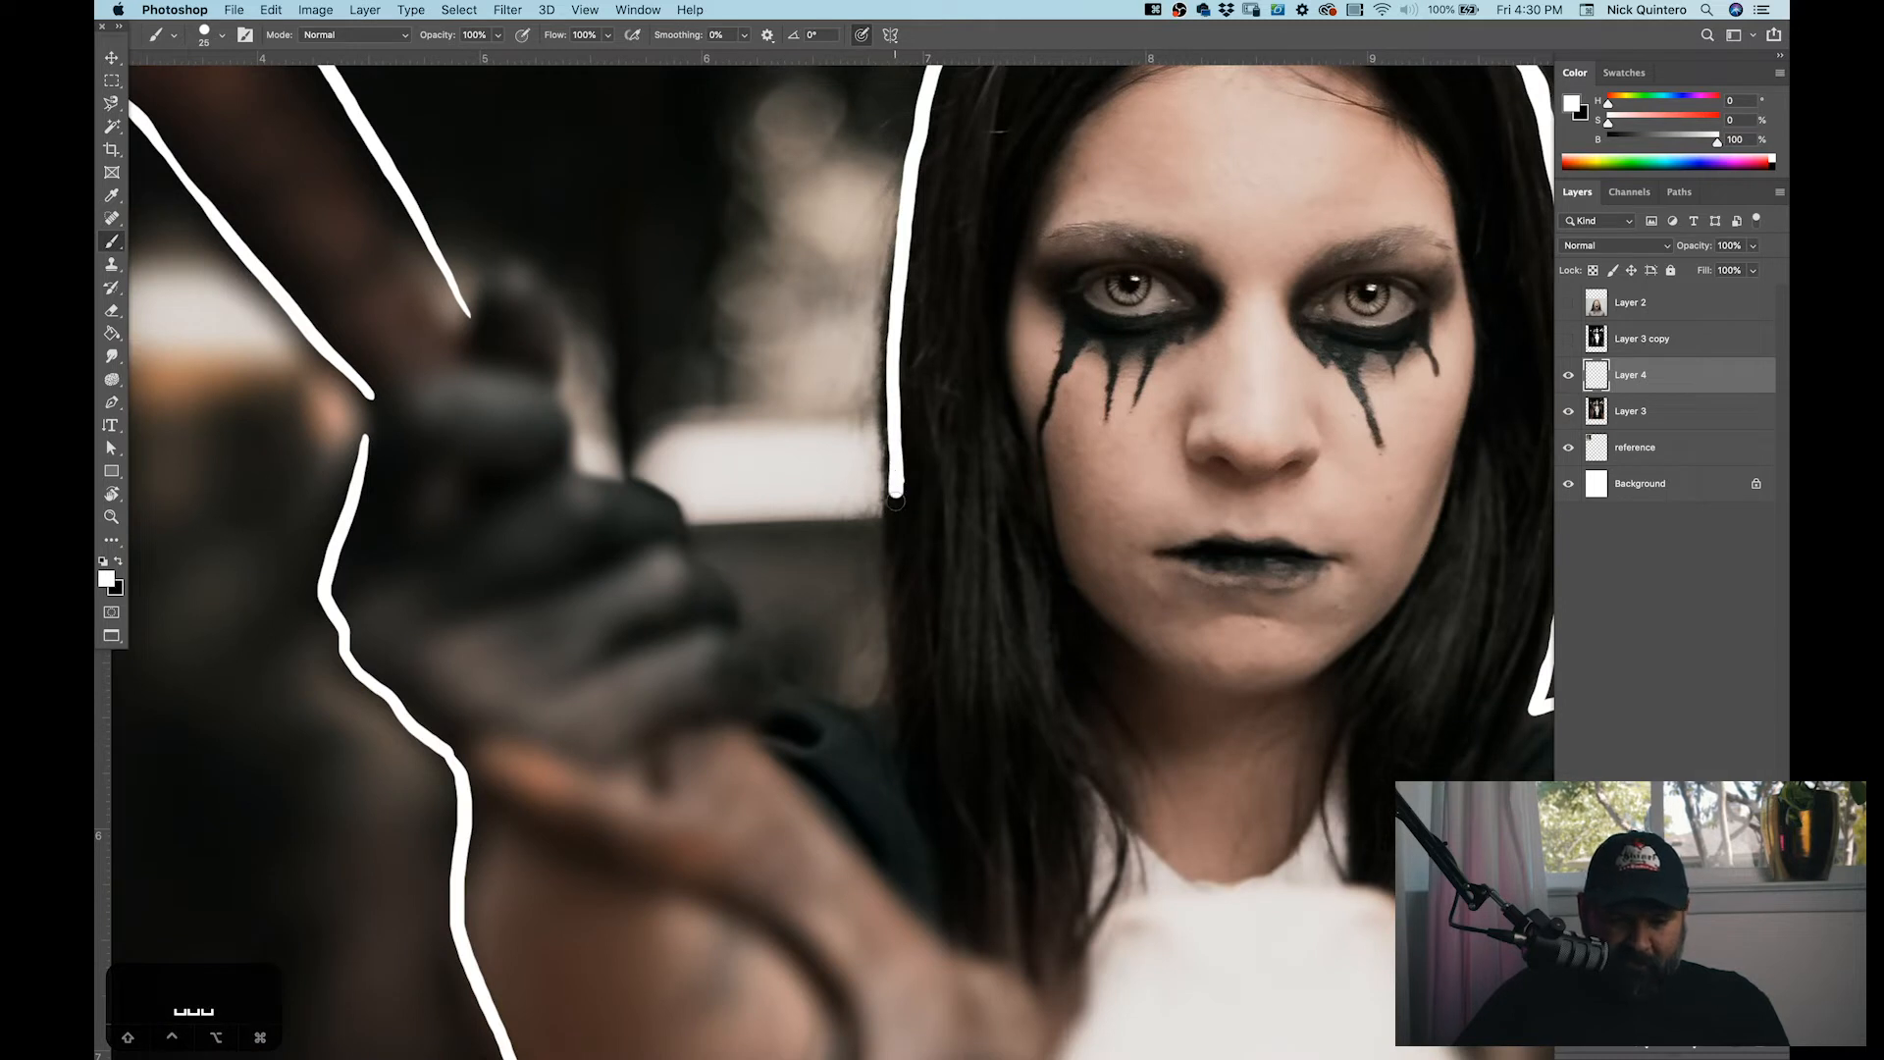
drag(895, 493, 811, 691)
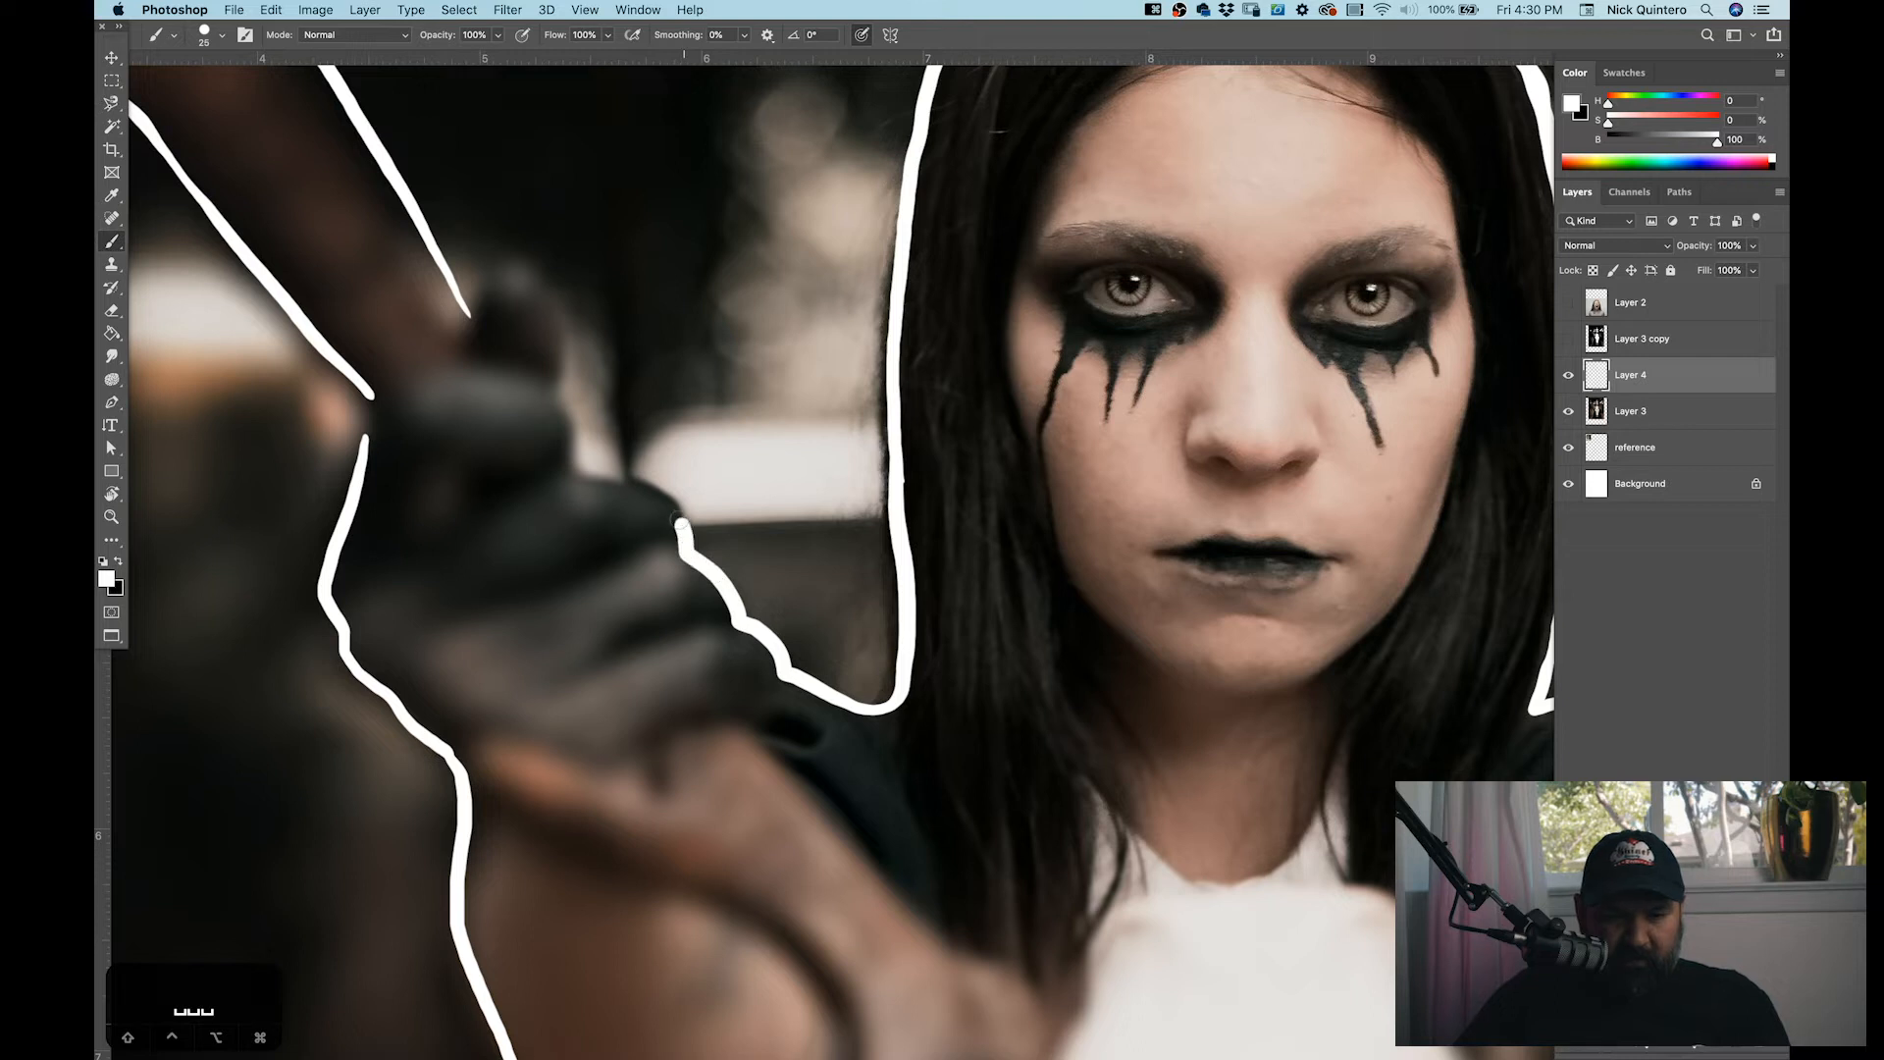
drag(673, 529, 571, 421)
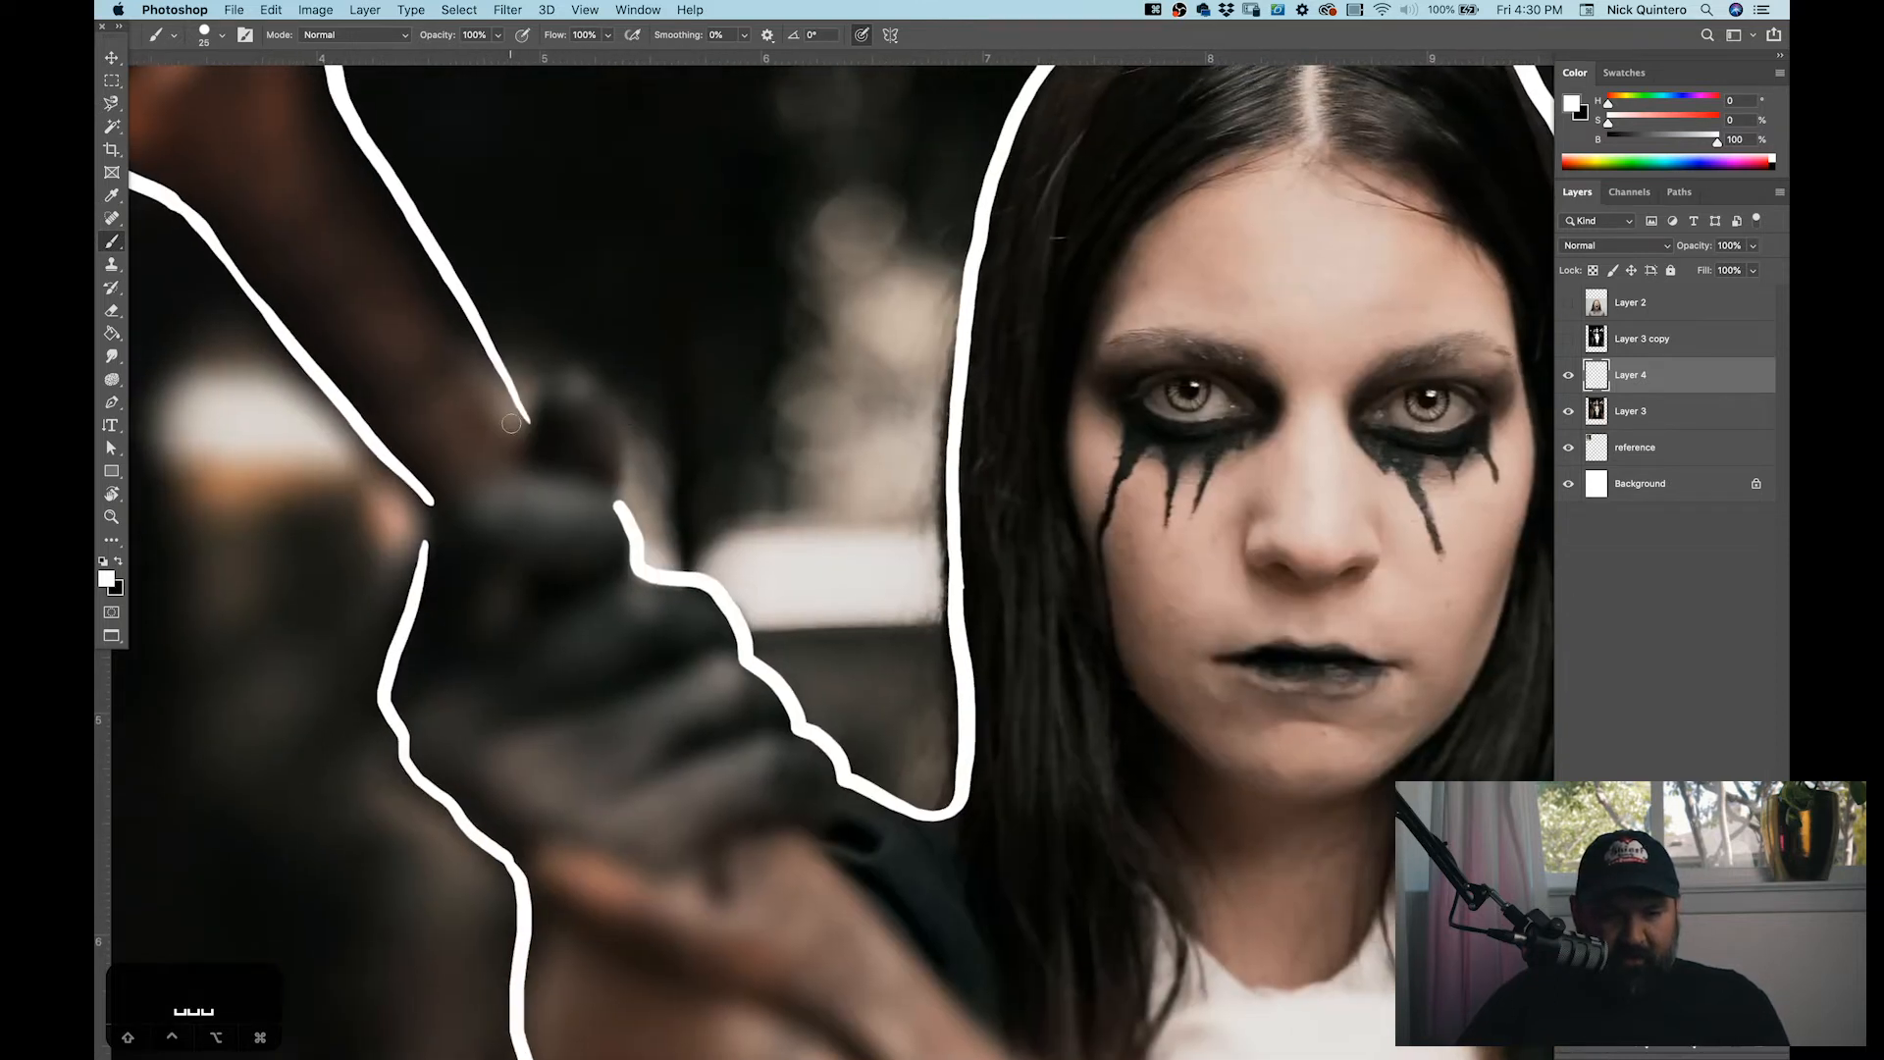
drag(510, 421, 620, 469)
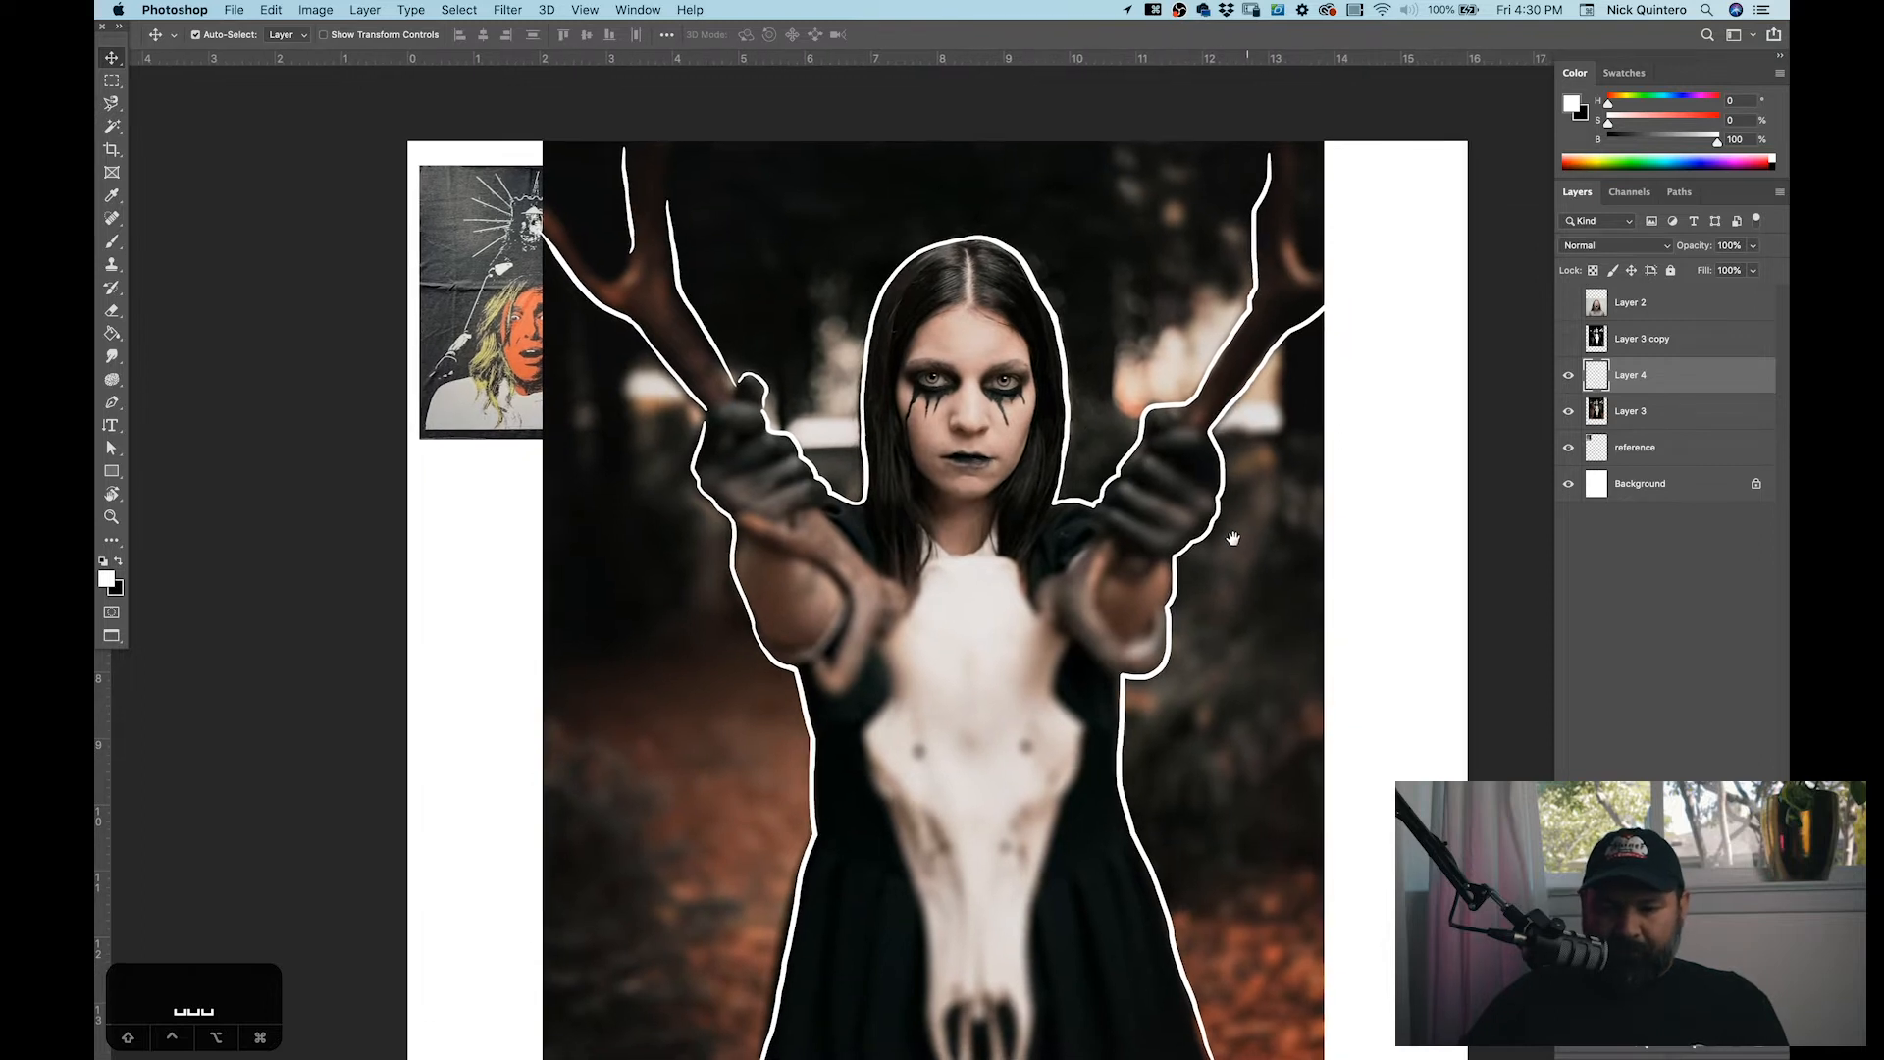
click(1630, 411)
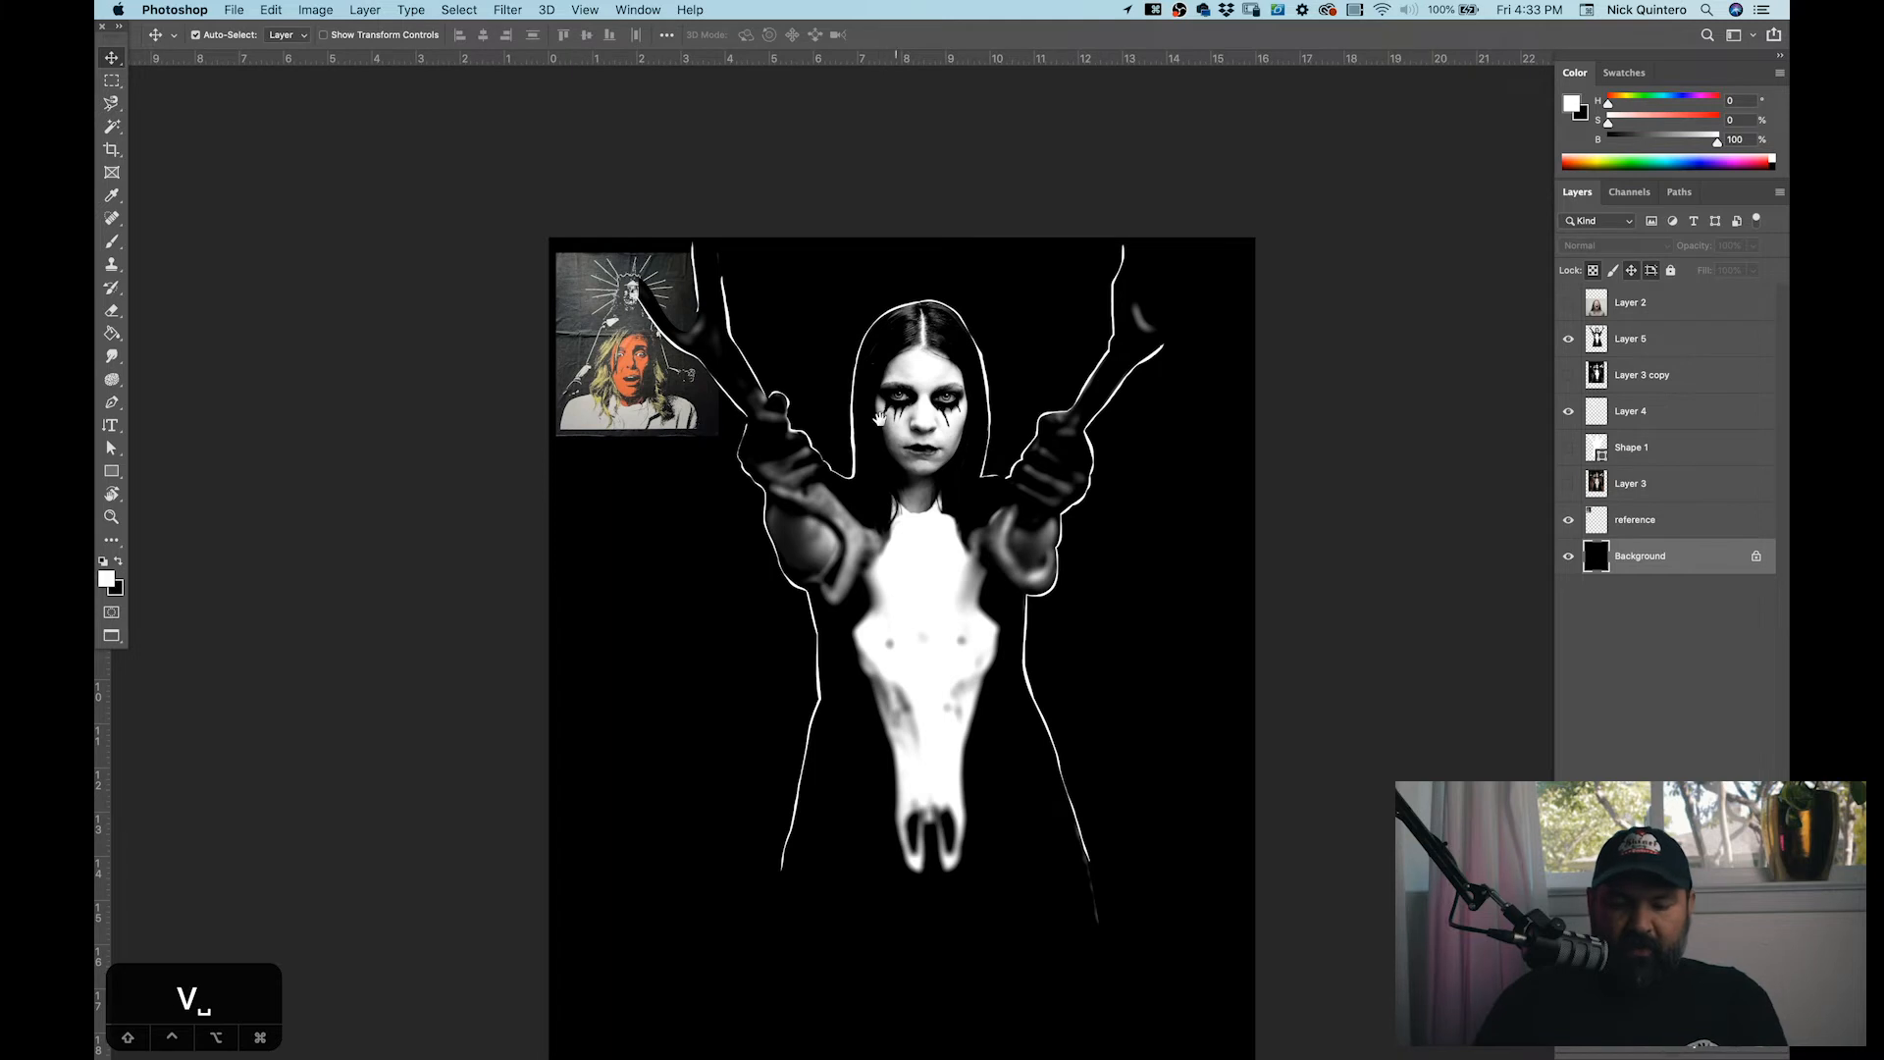
Step: Move the reference photo beside the girl
drag(631, 349, 661, 631)
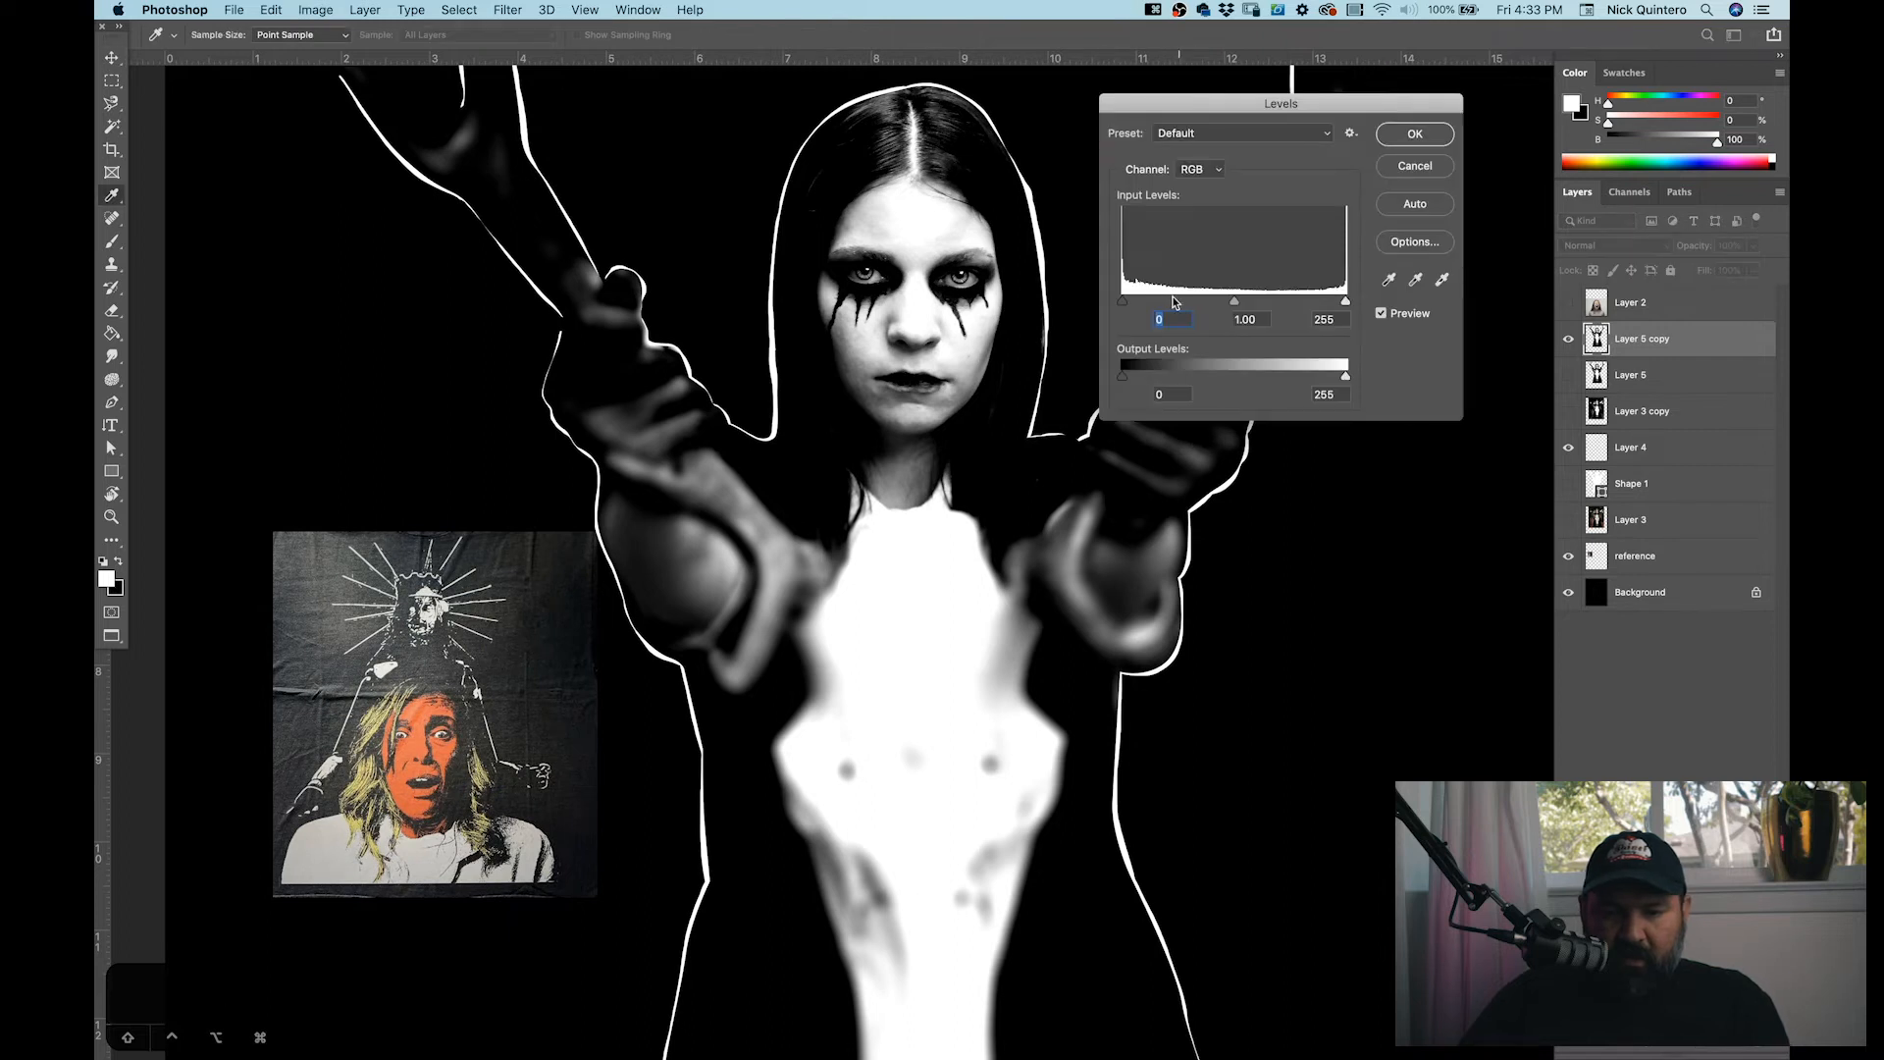
Step: Squeeze Layer 5 copy's Levels input sliders together, around 134/136, and confirm
drag(1124, 300, 1262, 300)
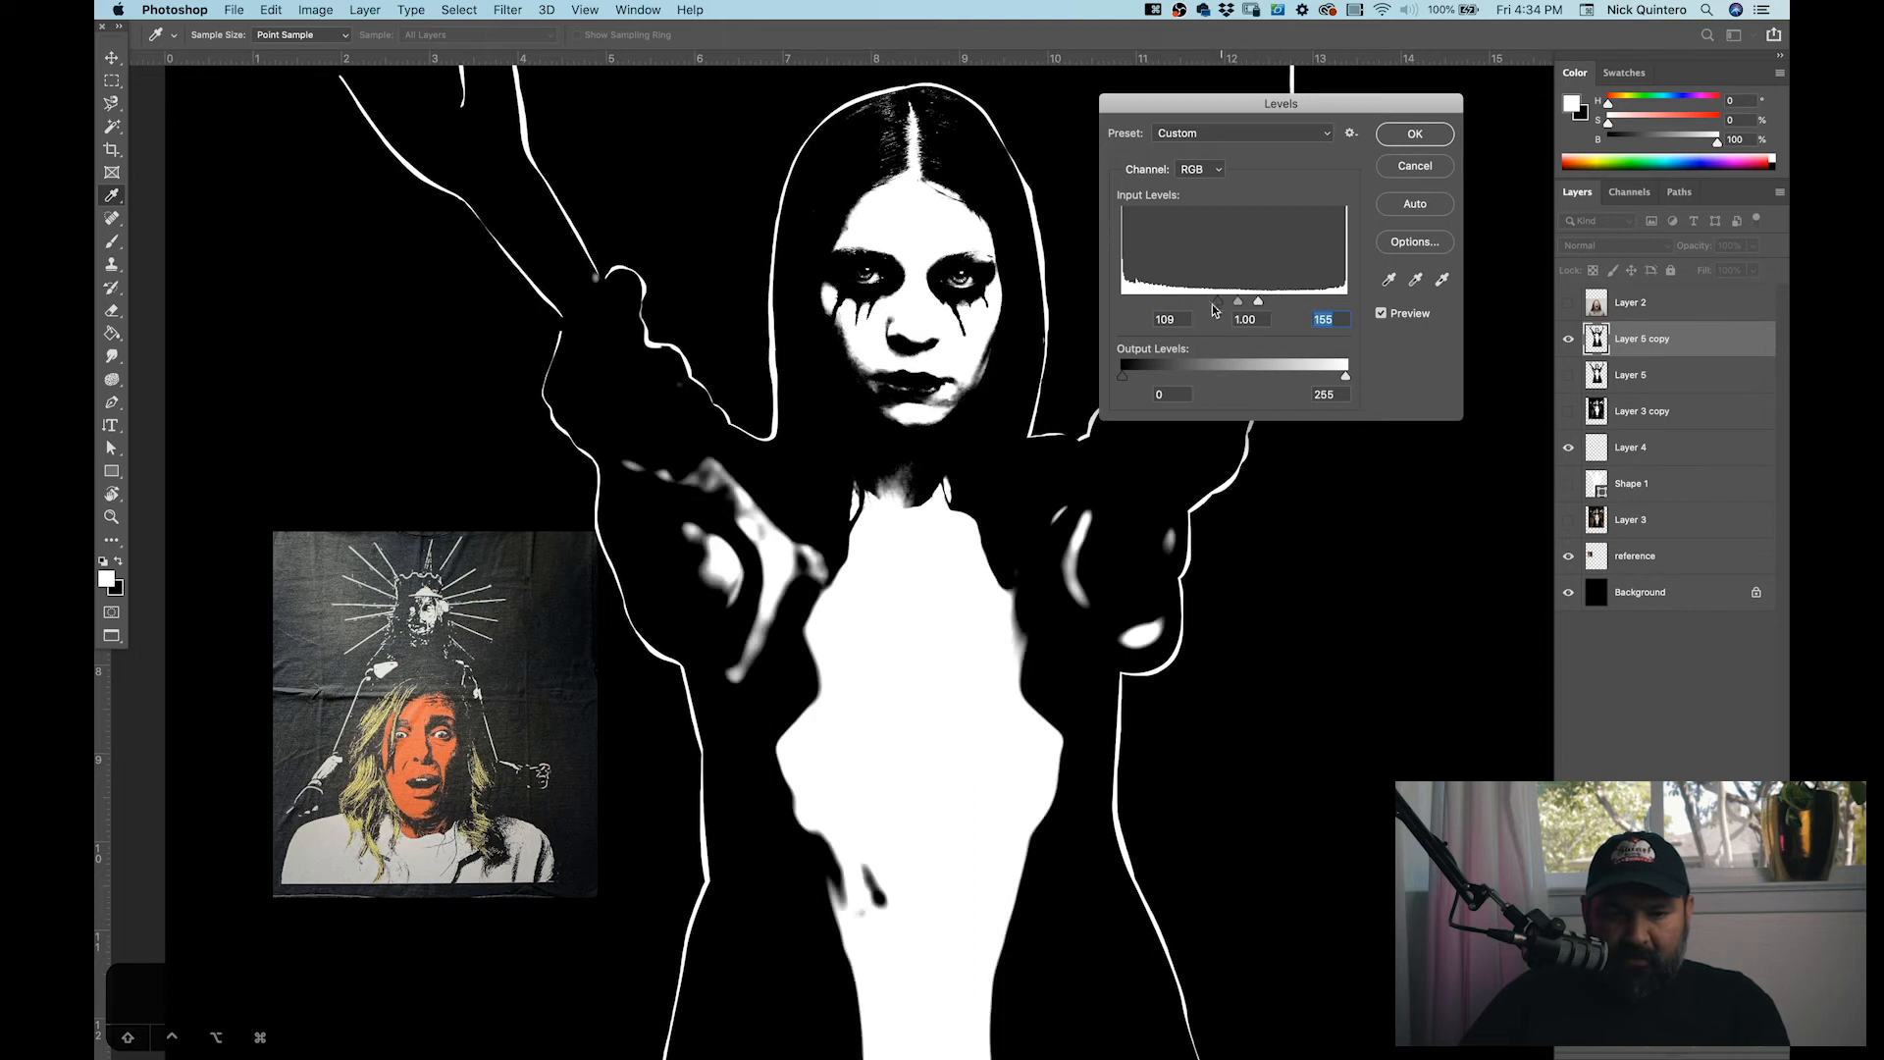
drag(1235, 301, 1249, 301)
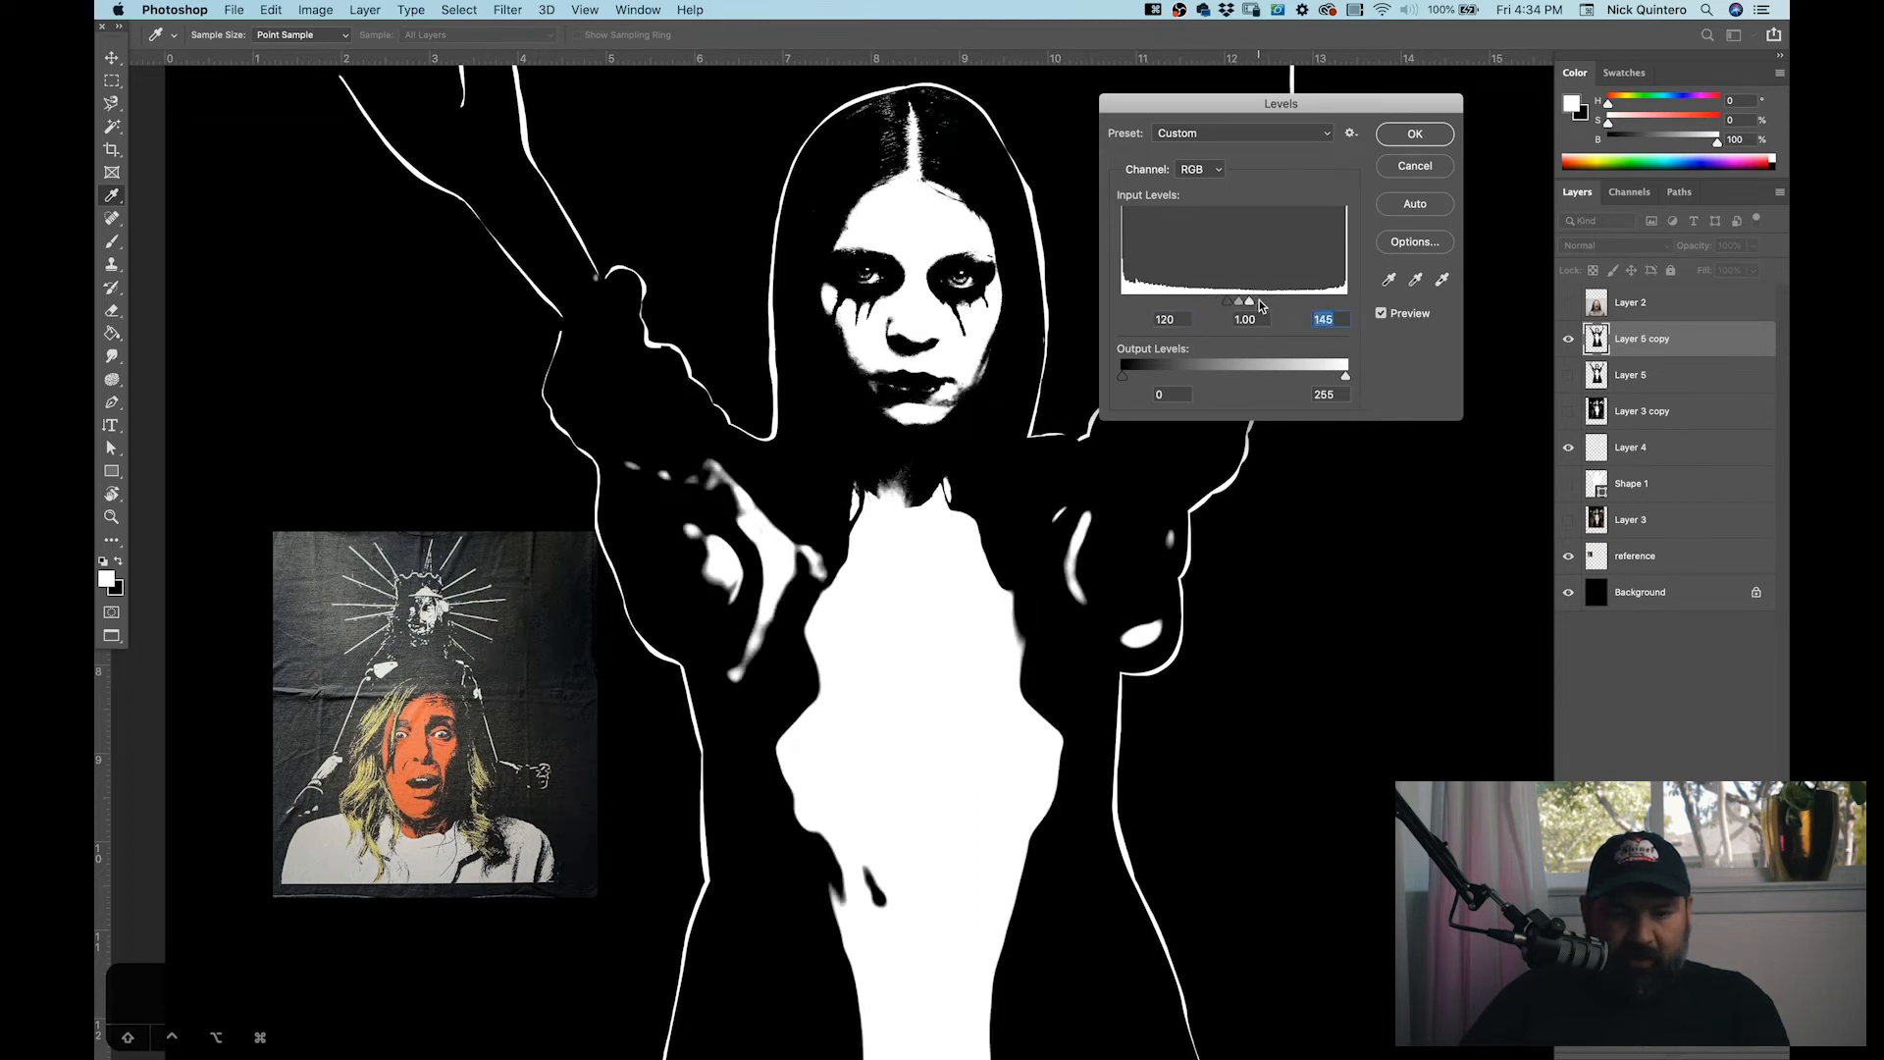
drag(1247, 300, 1243, 301)
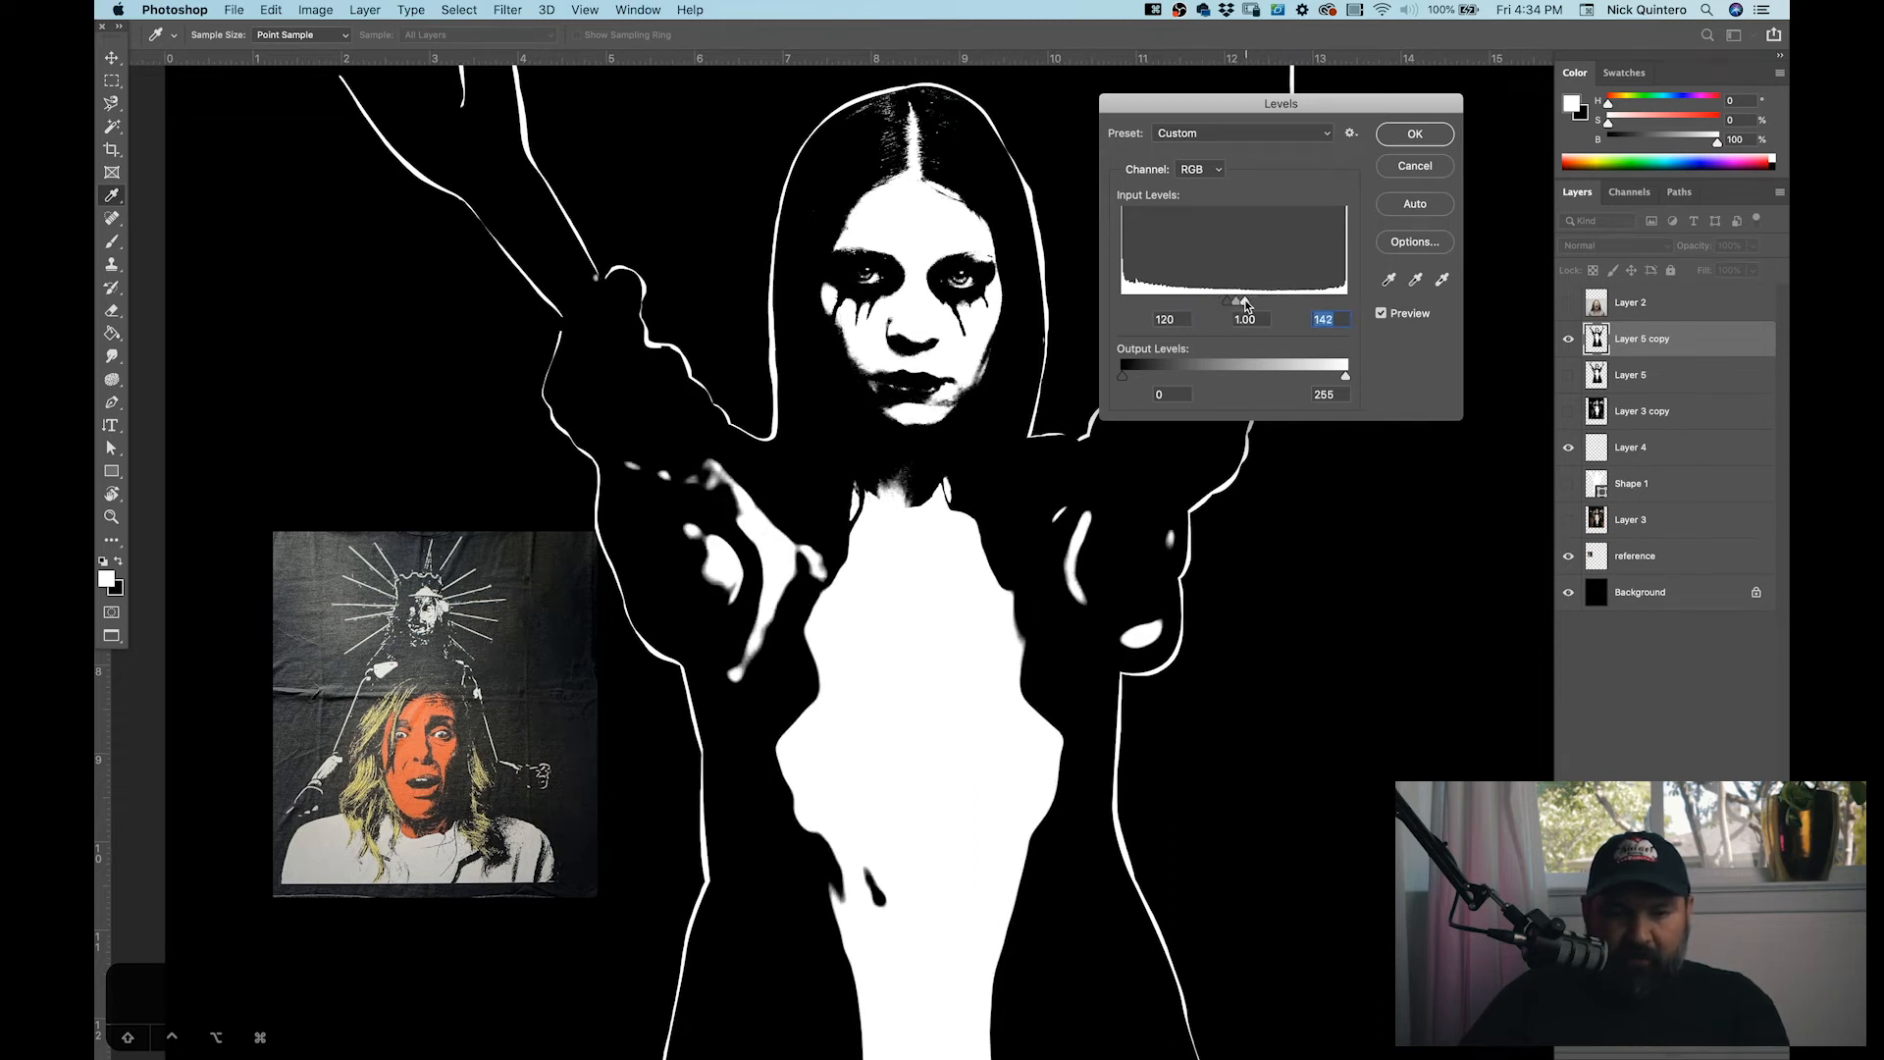
drag(1241, 300, 1236, 306)
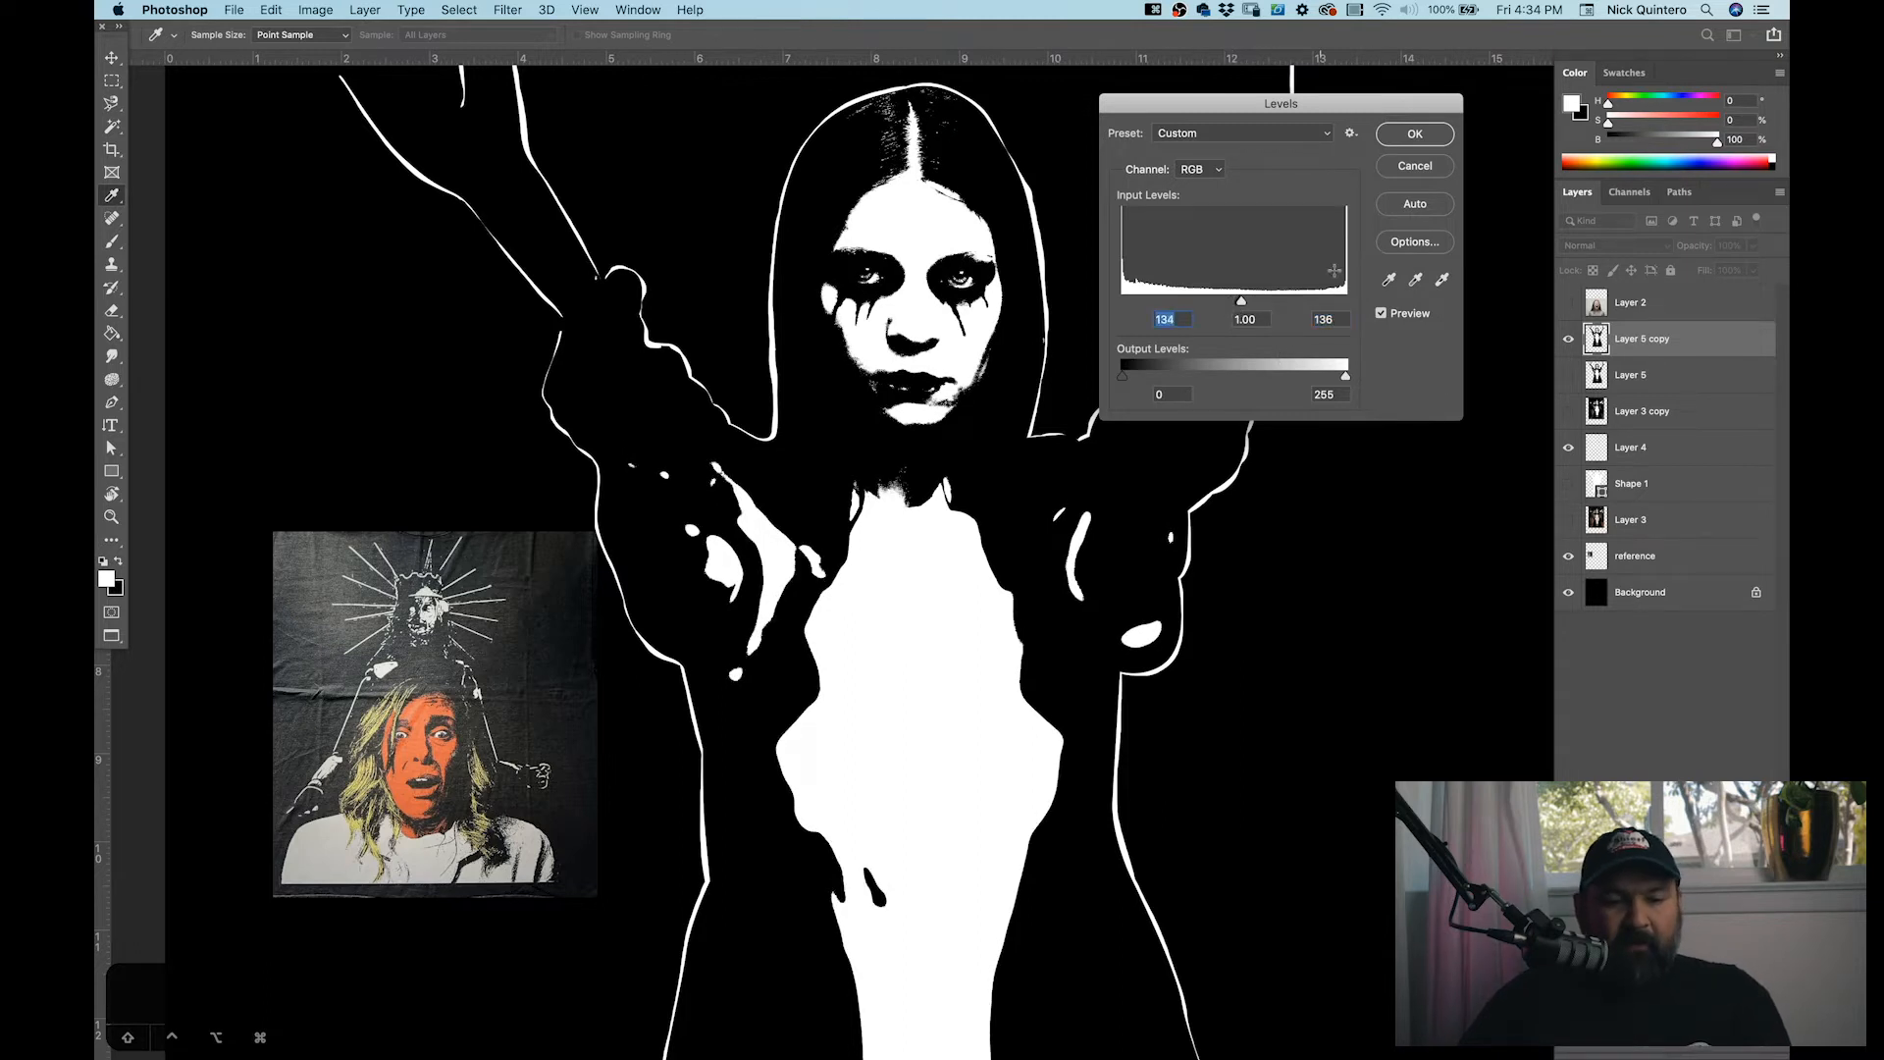
click(1415, 134)
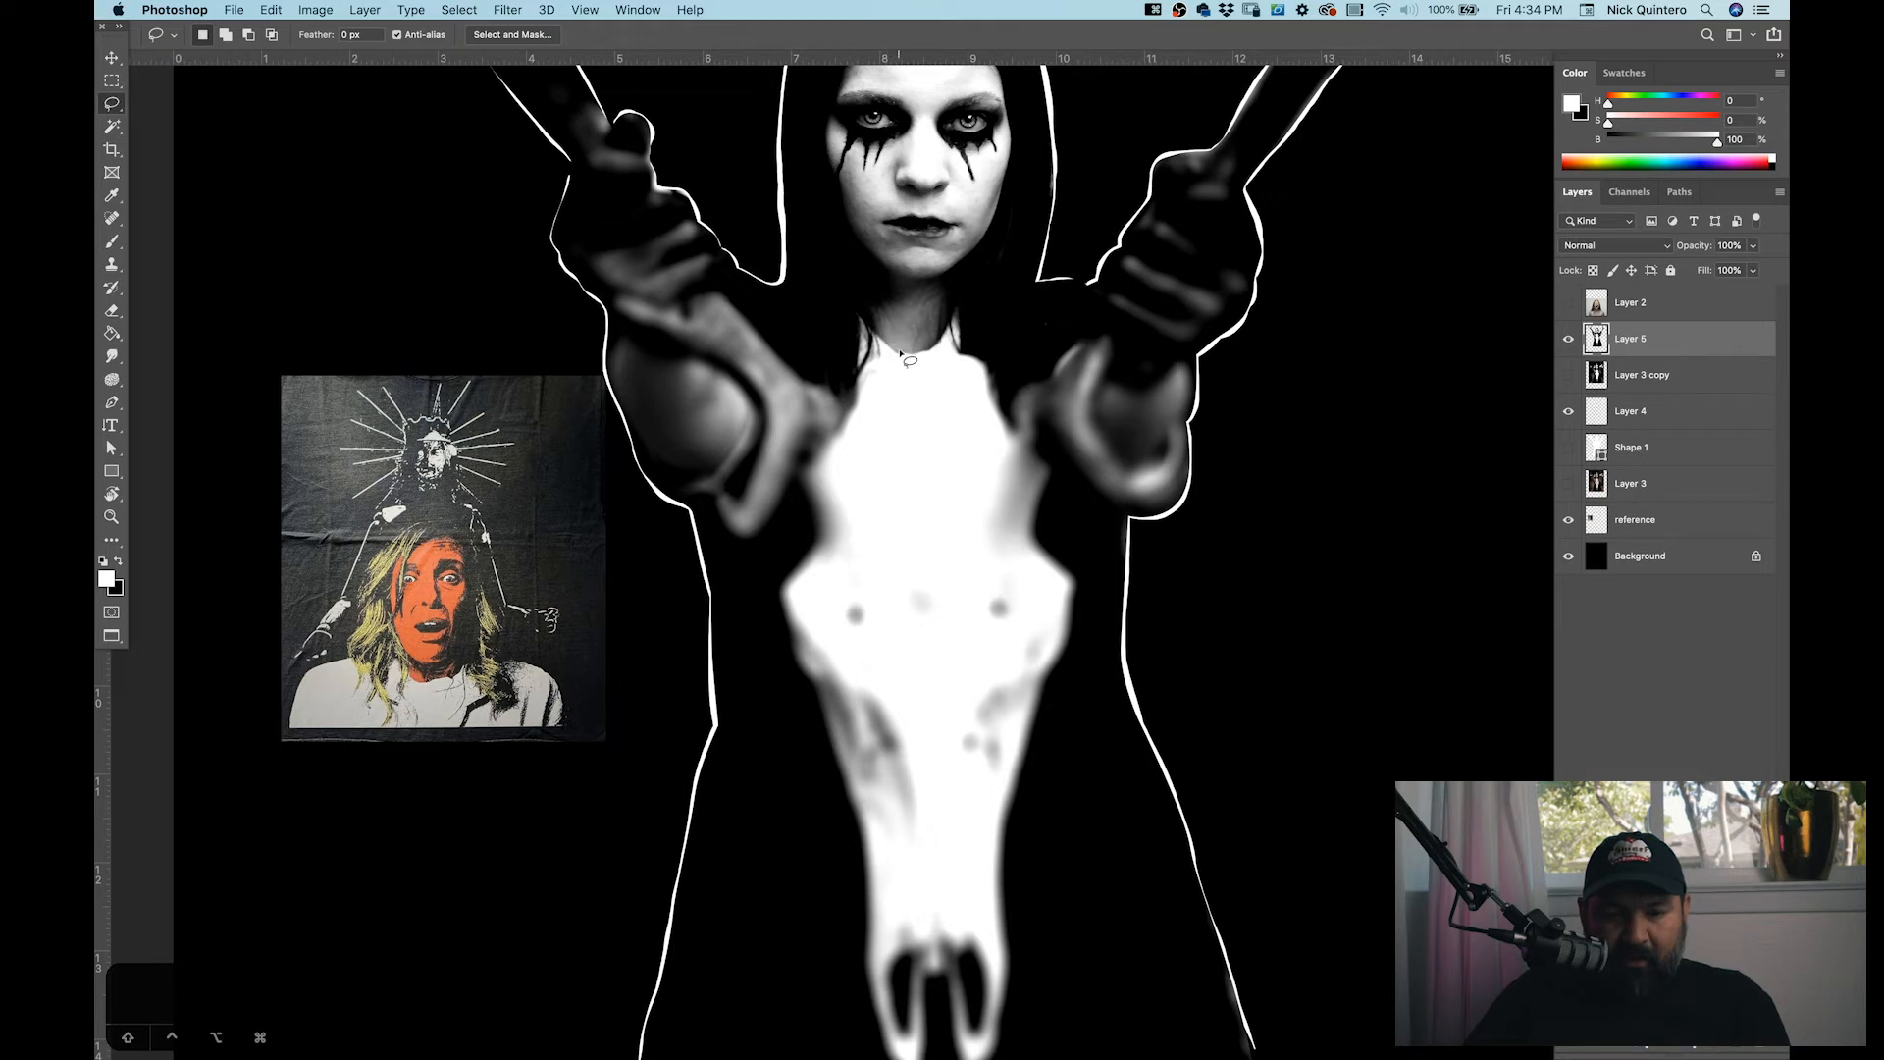
mouse_move(854, 314)
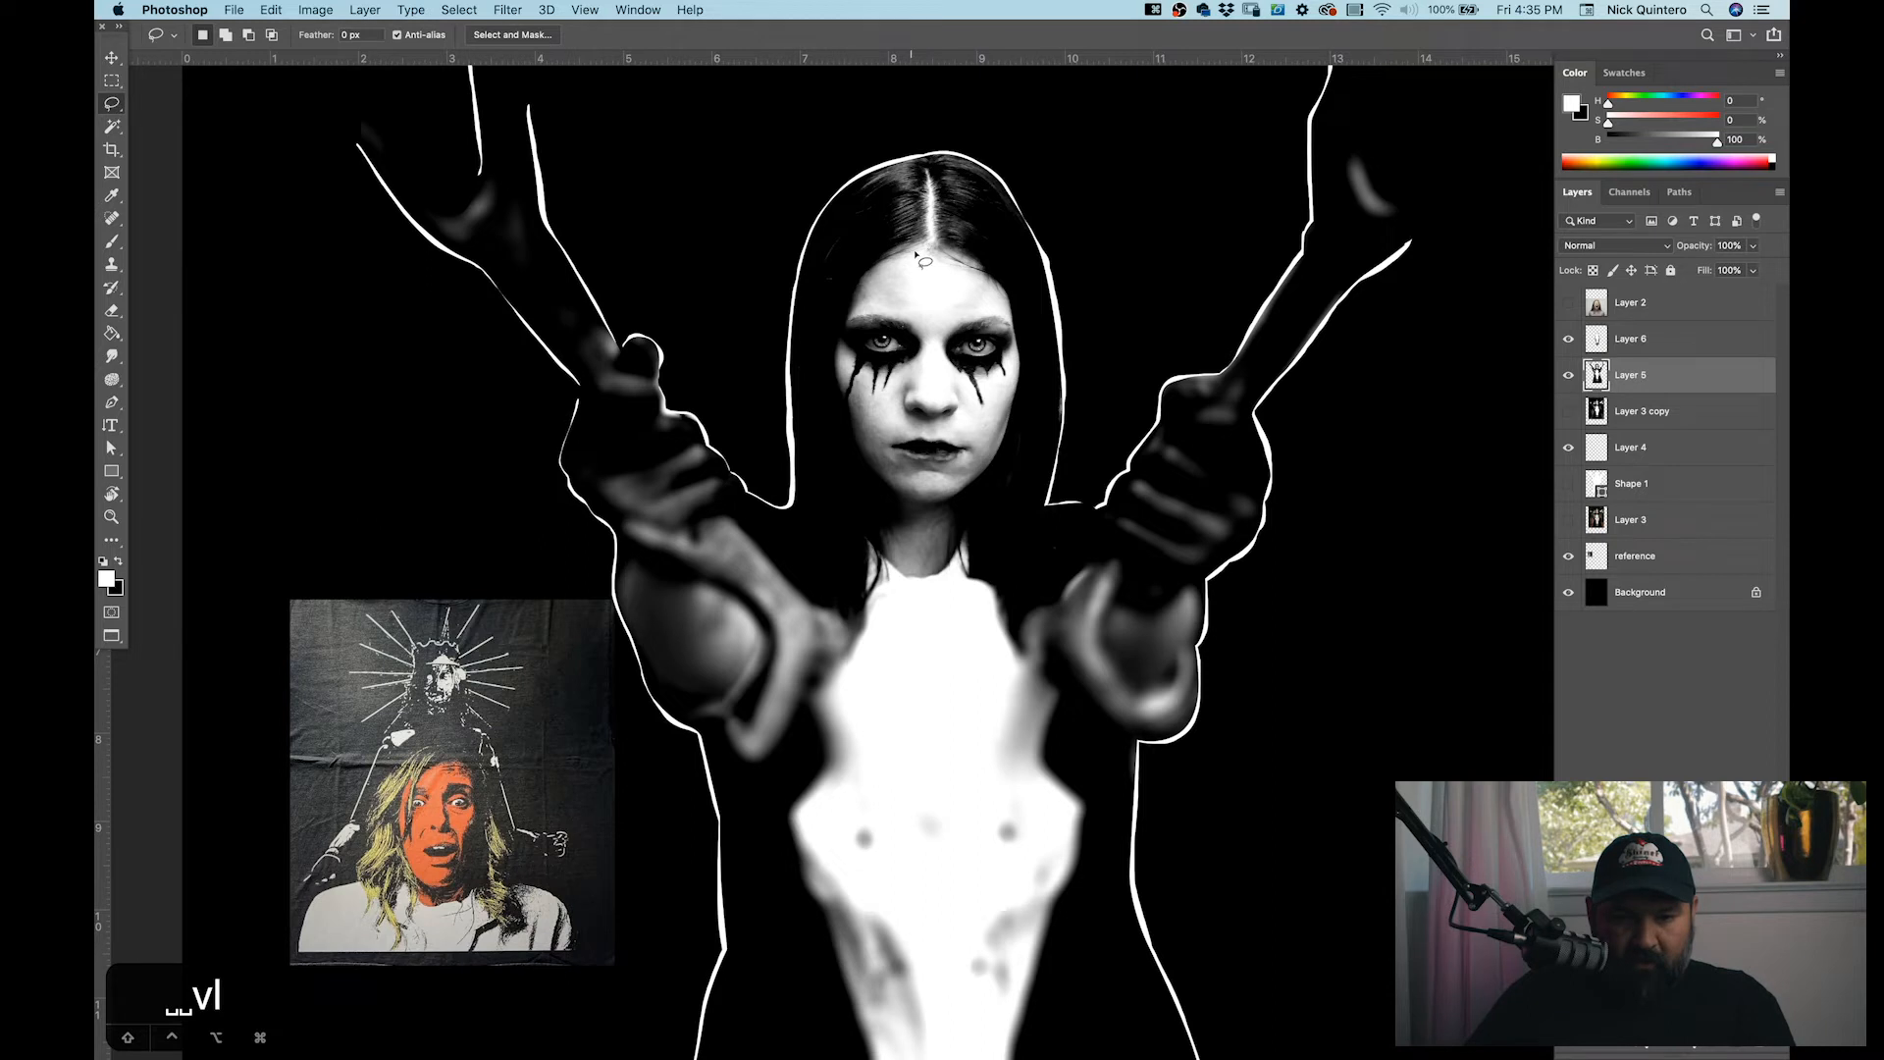
mouse_move(921, 183)
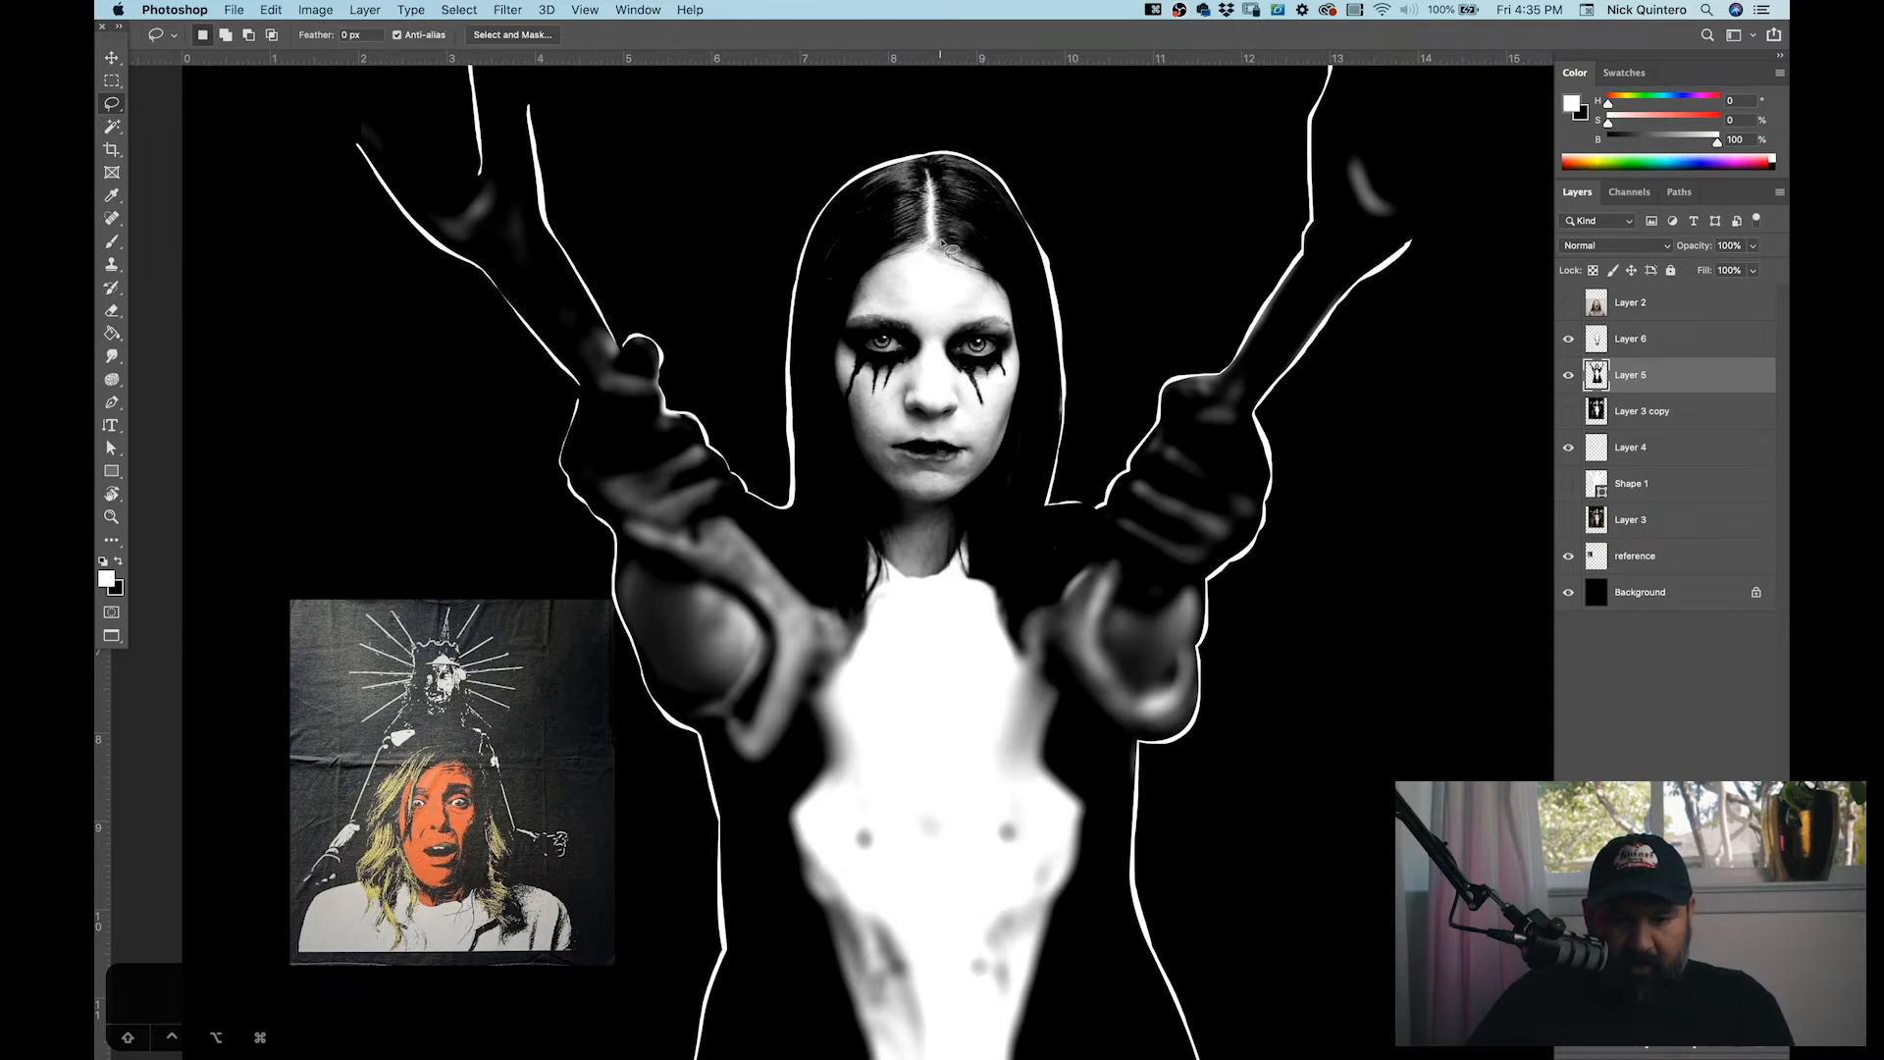
mouse_move(886, 496)
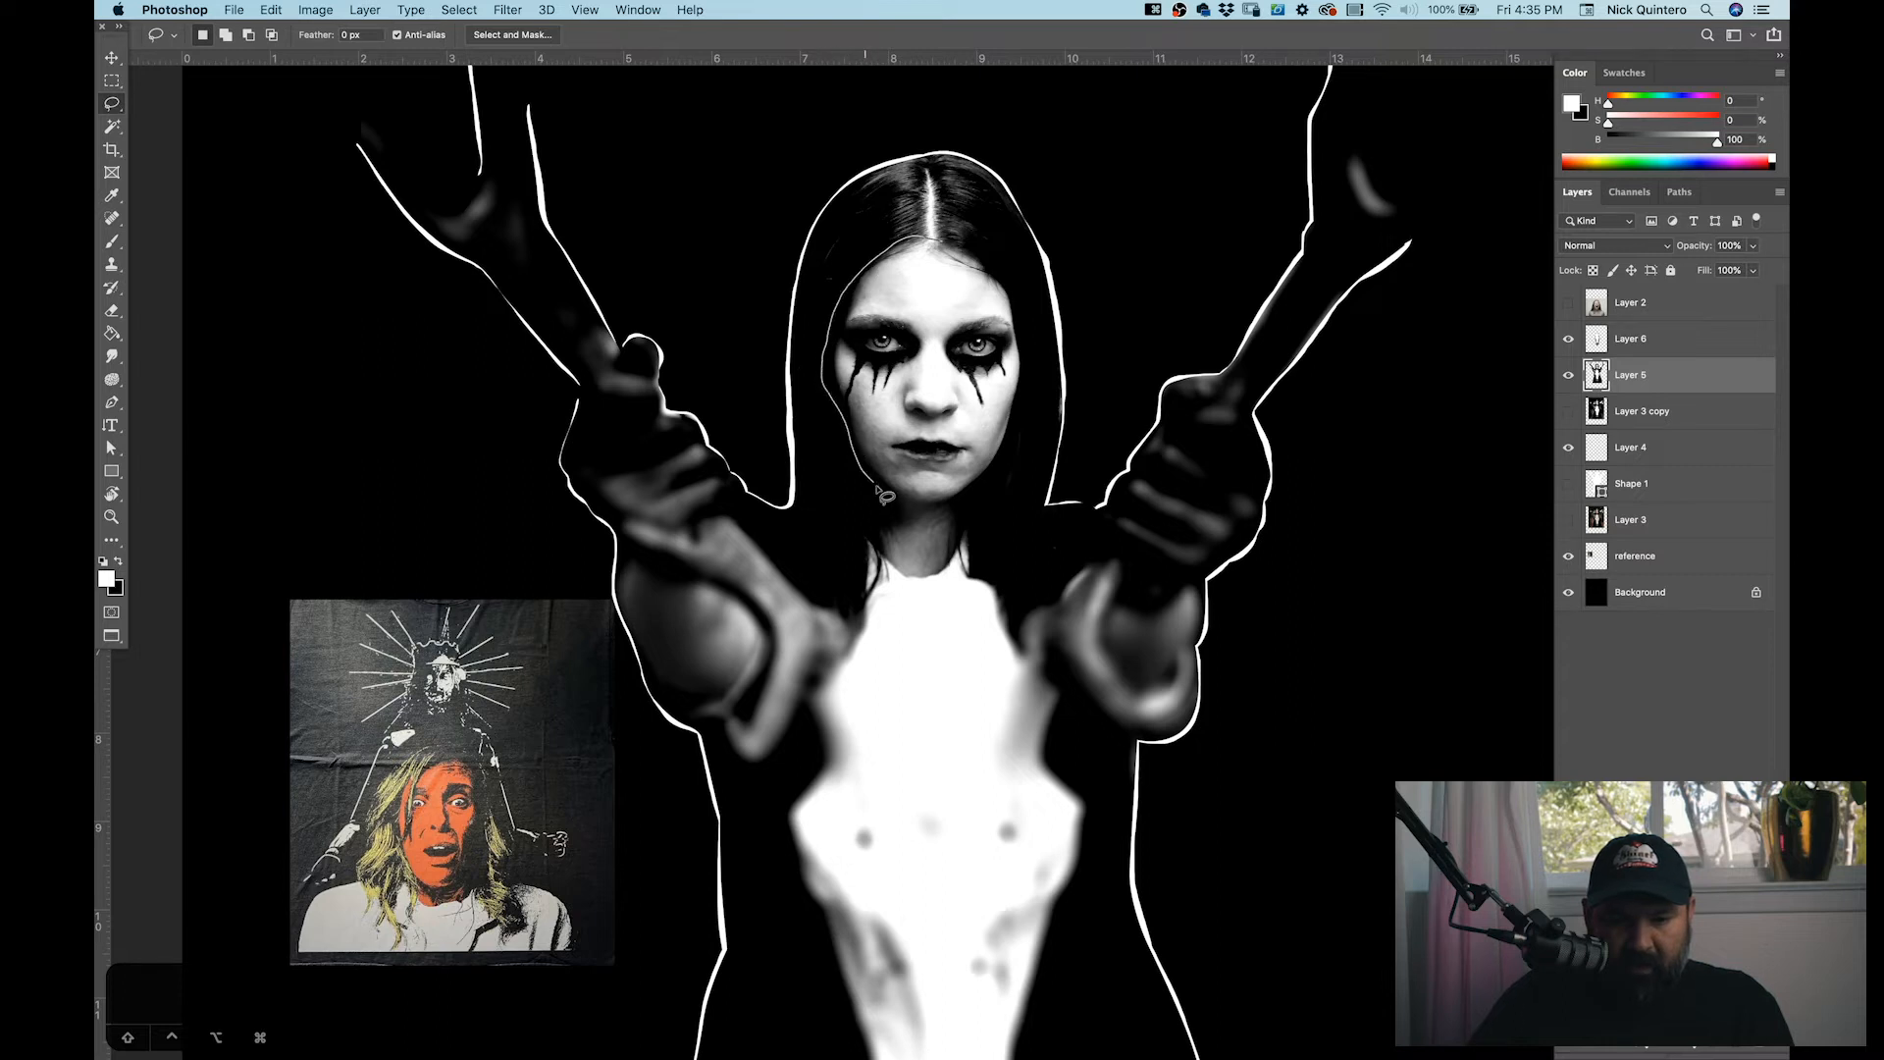
mouse_move(959, 594)
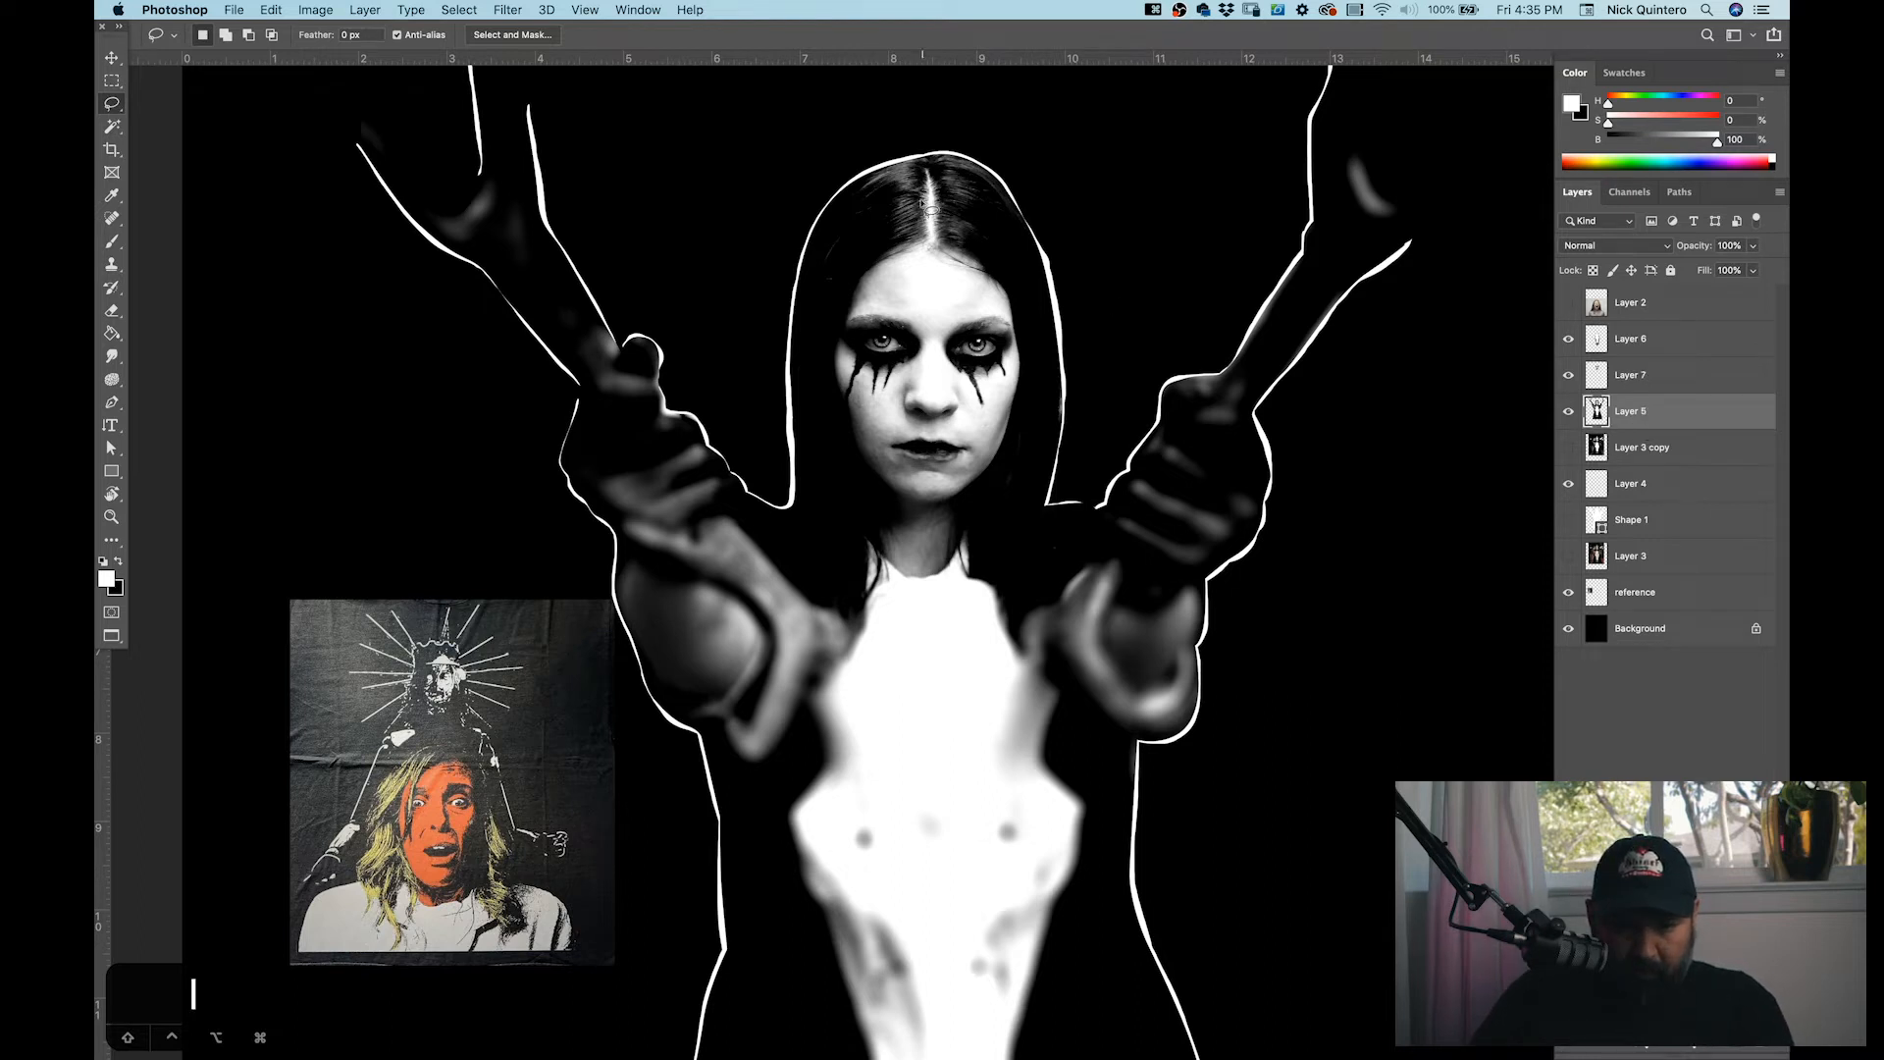
Step: Select another part of the figure and name its new layer 'creep'
drag(841, 168, 877, 264)
text(skull)
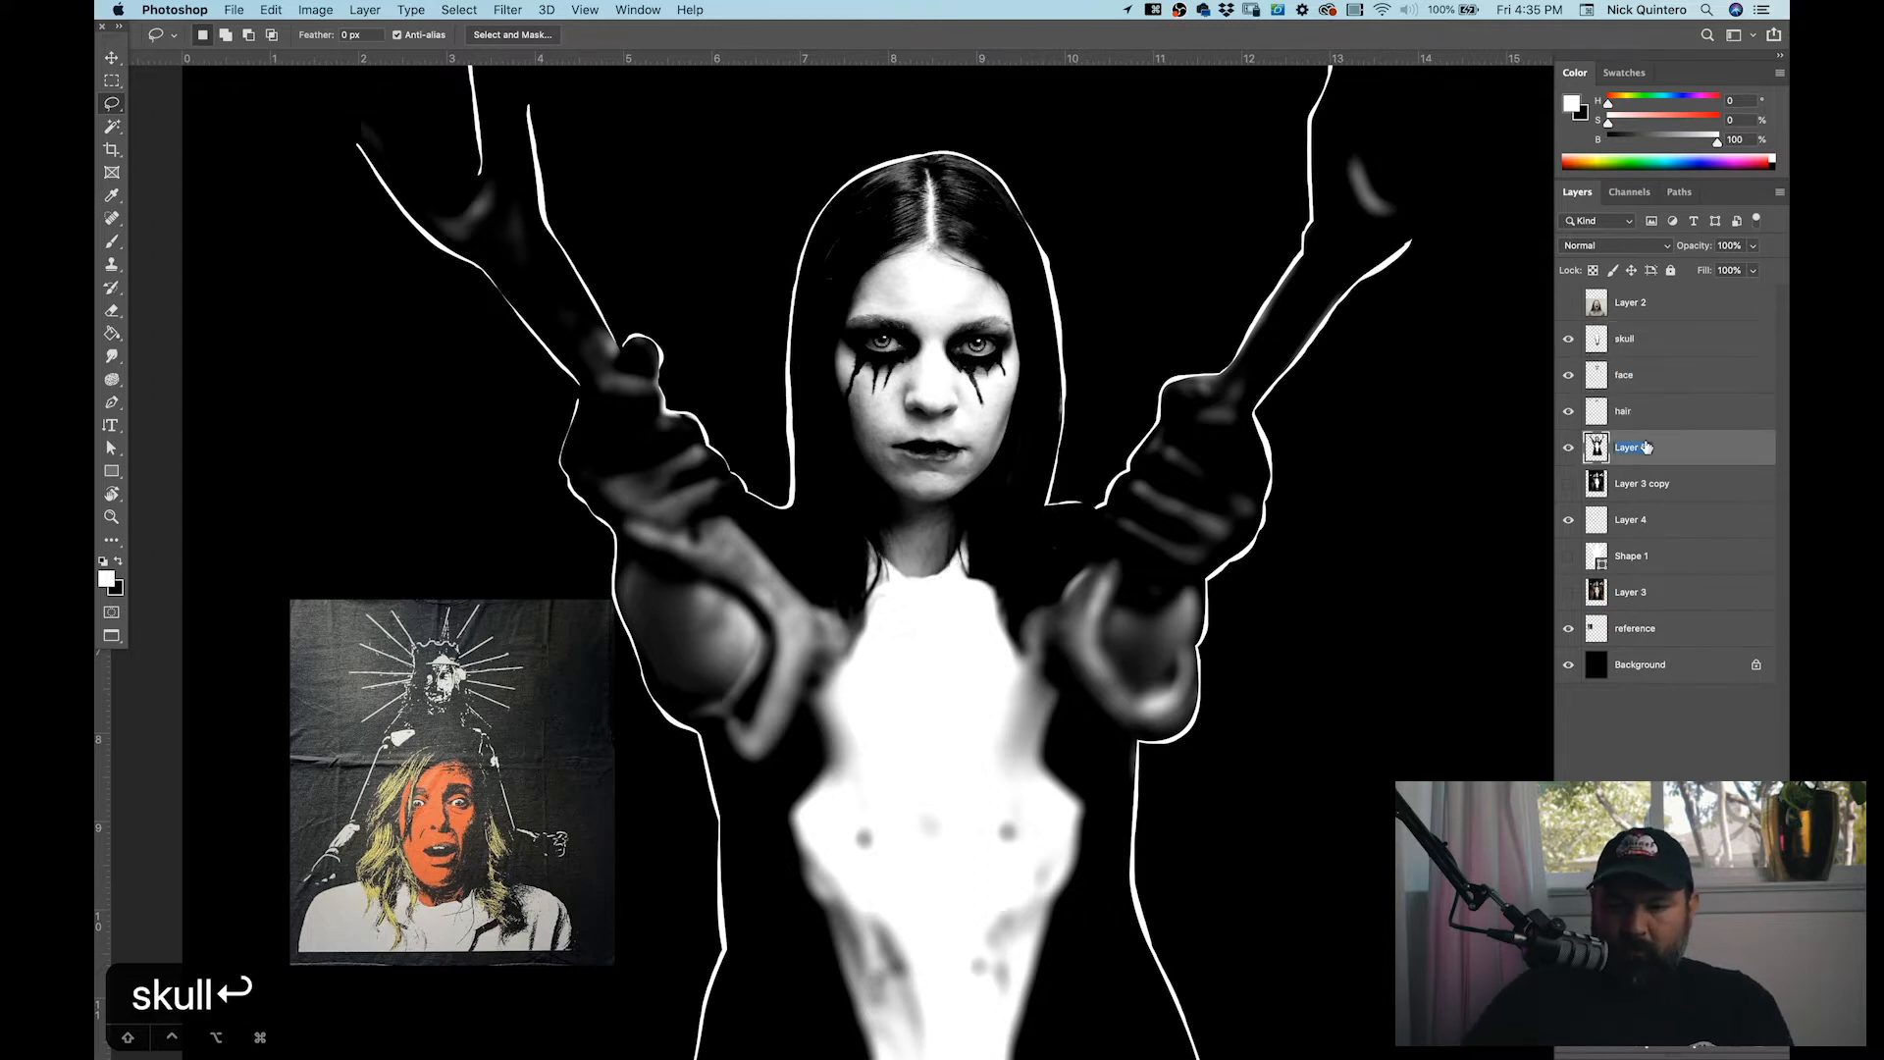
text(creep)
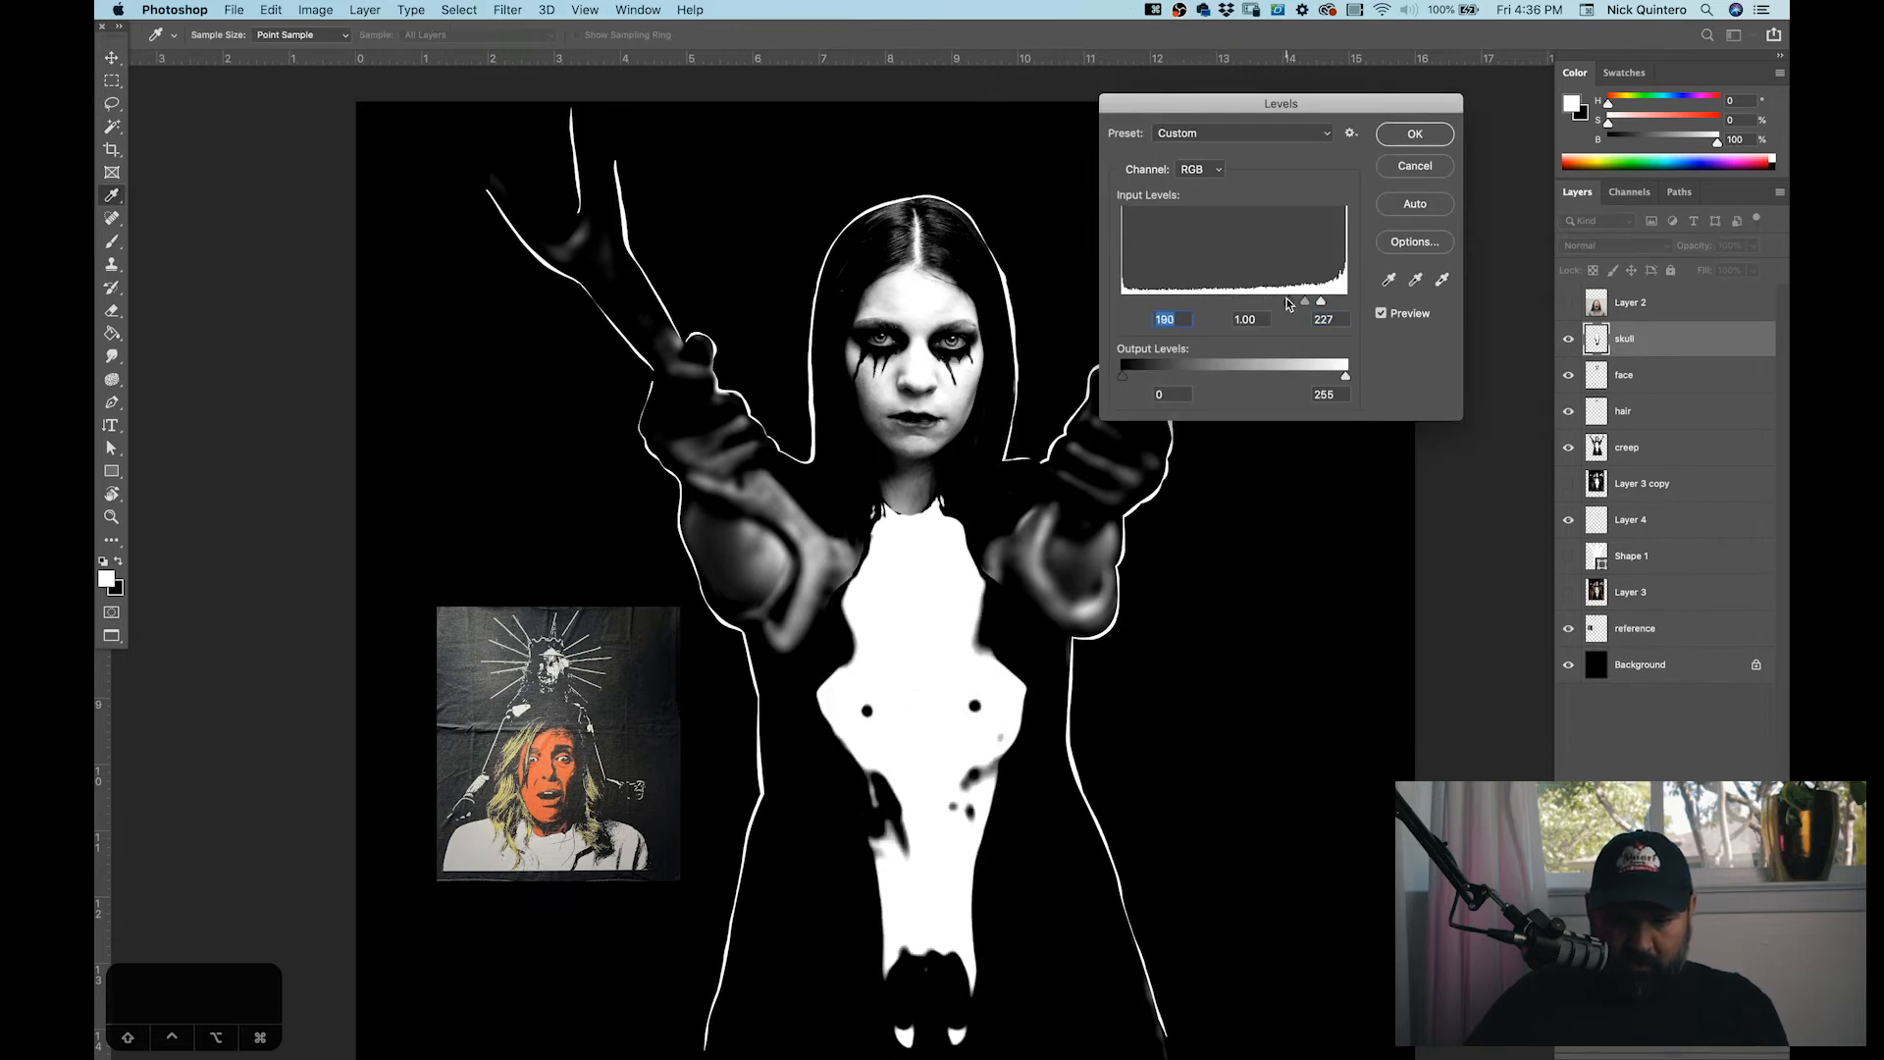
Step: Apply hard black-and-white Levels contrast to the skull and face layers
drag(1344, 303, 1301, 303)
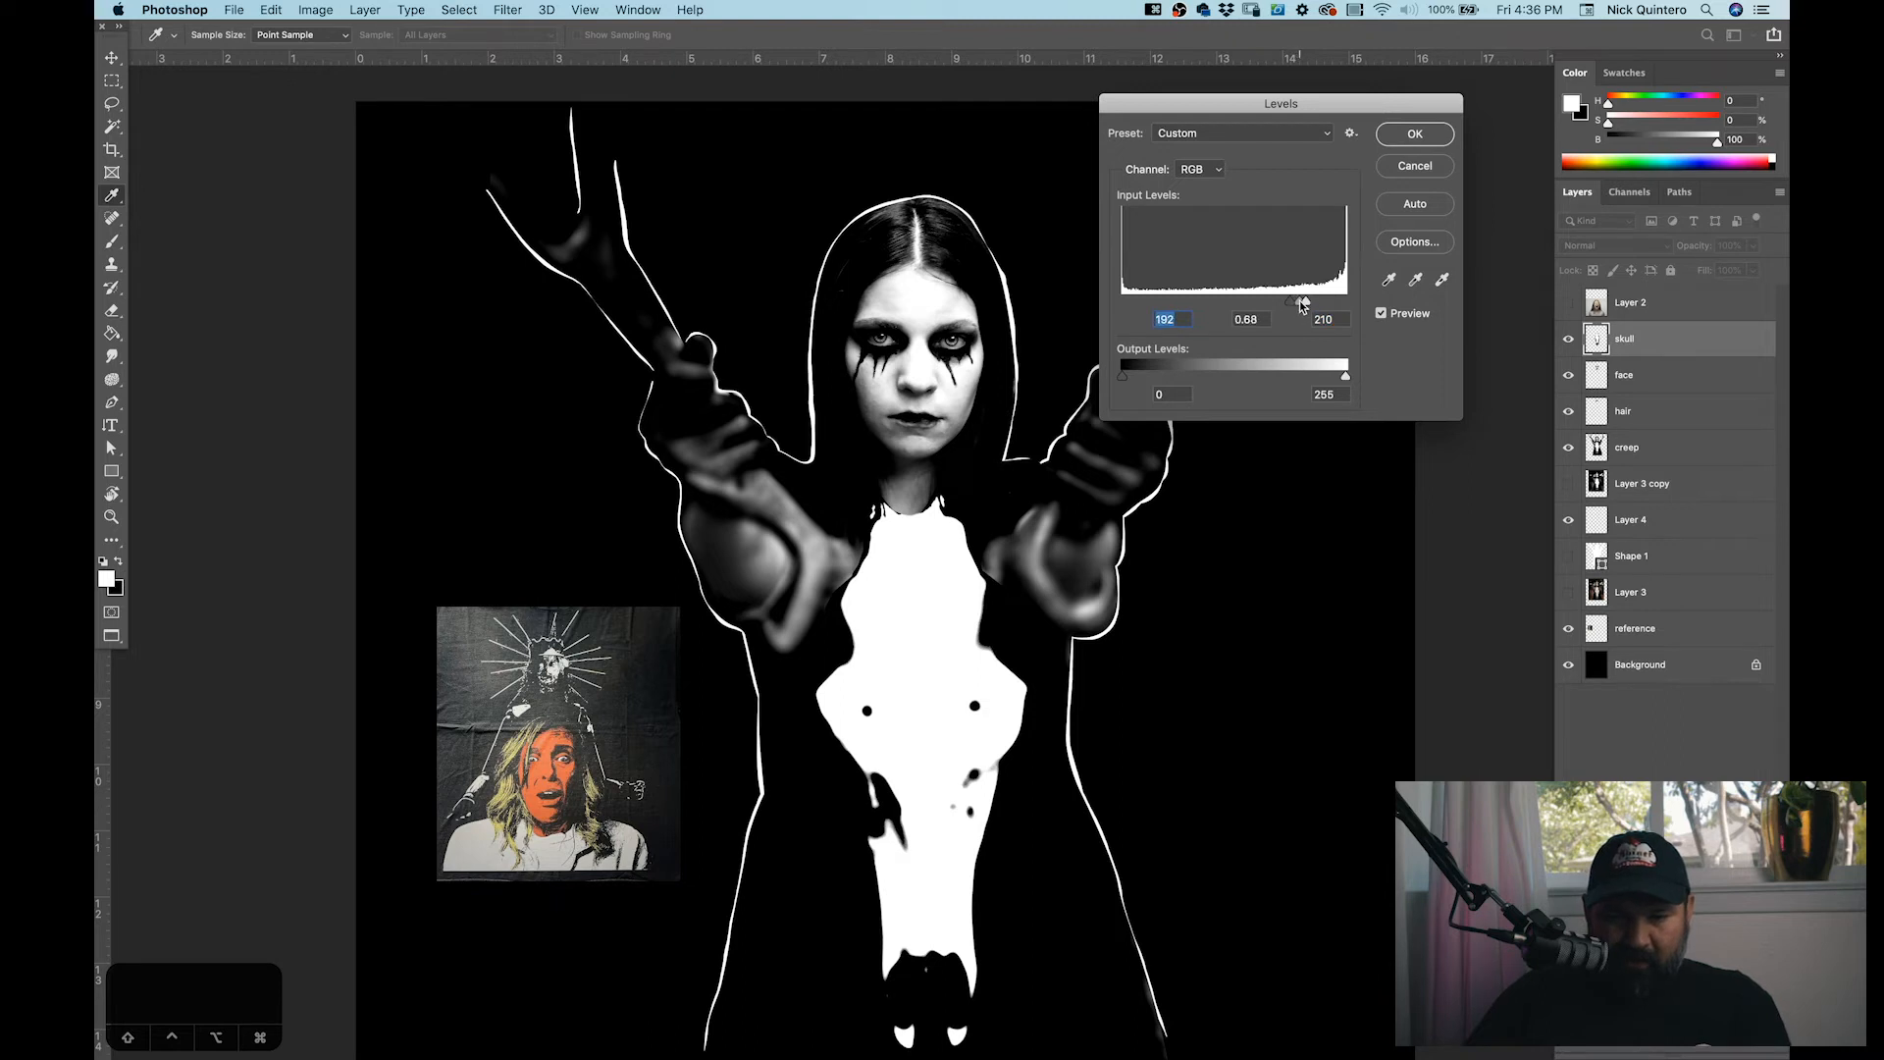
drag(1298, 303, 1310, 303)
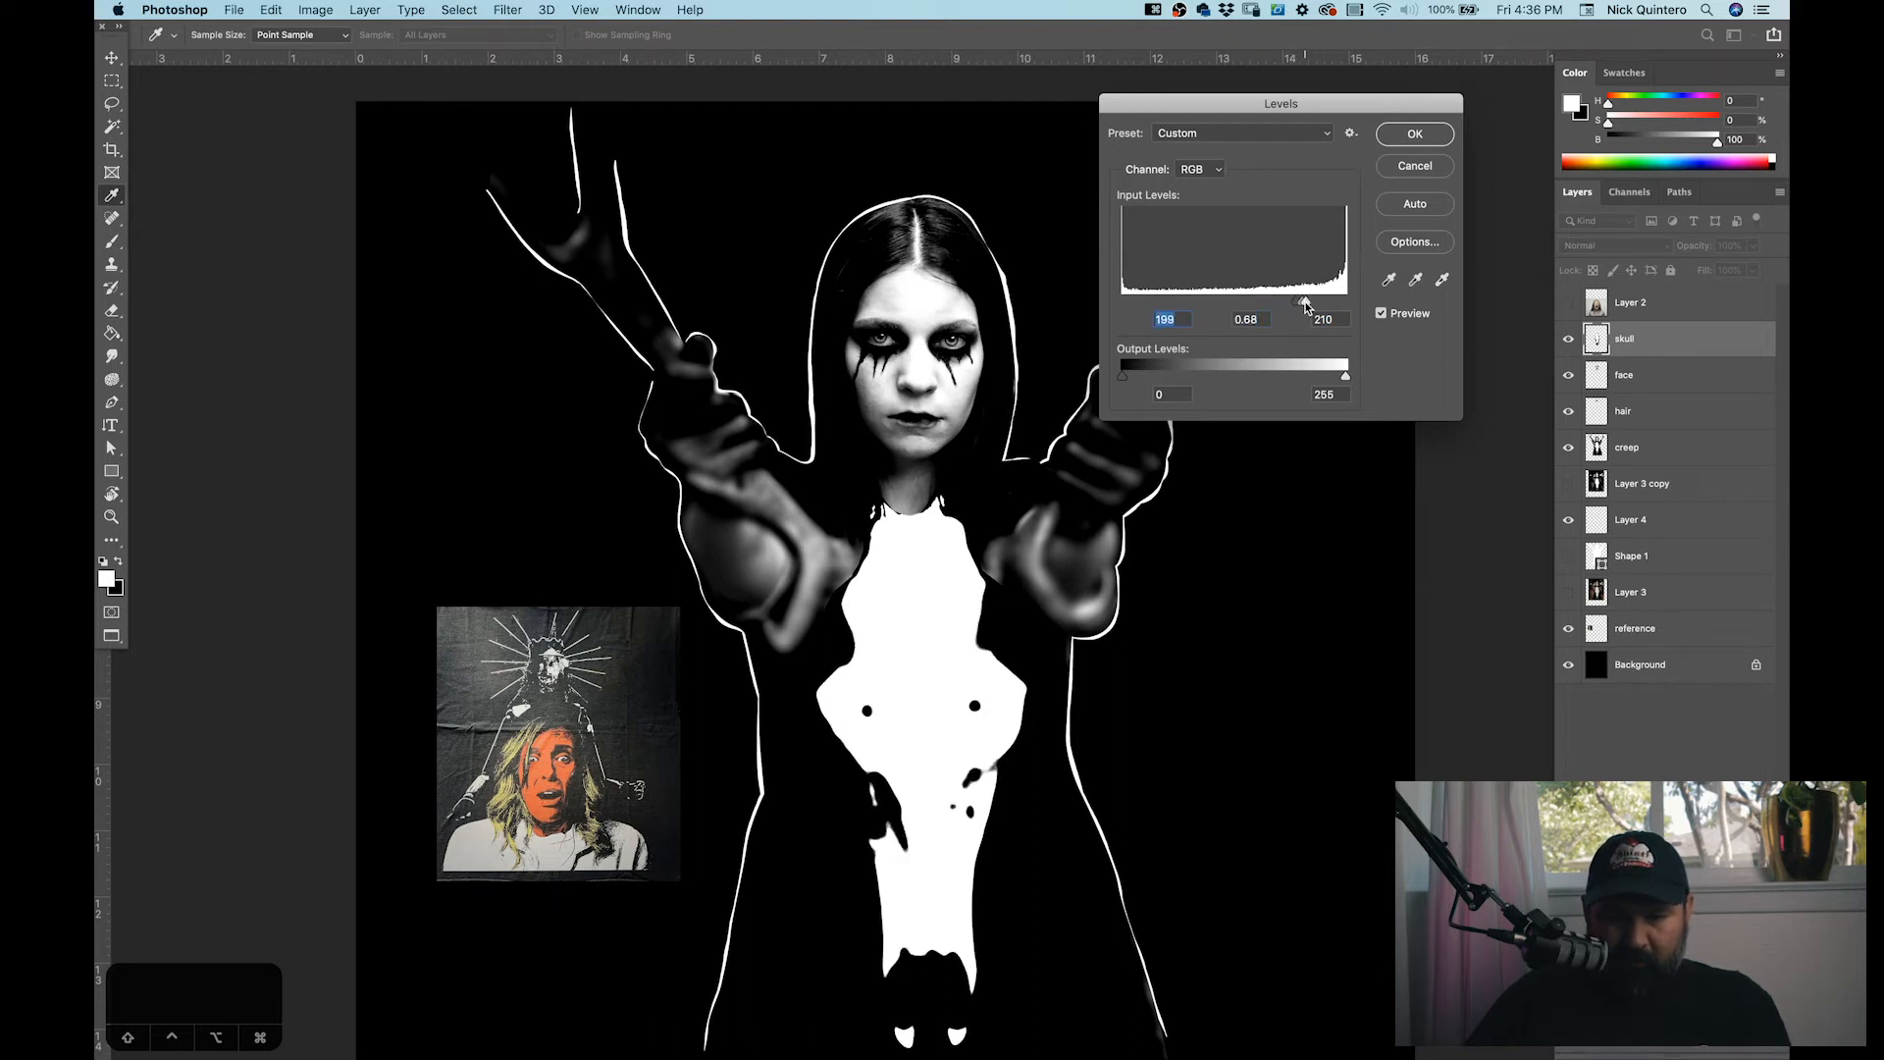
drag(1346, 306, 1291, 306)
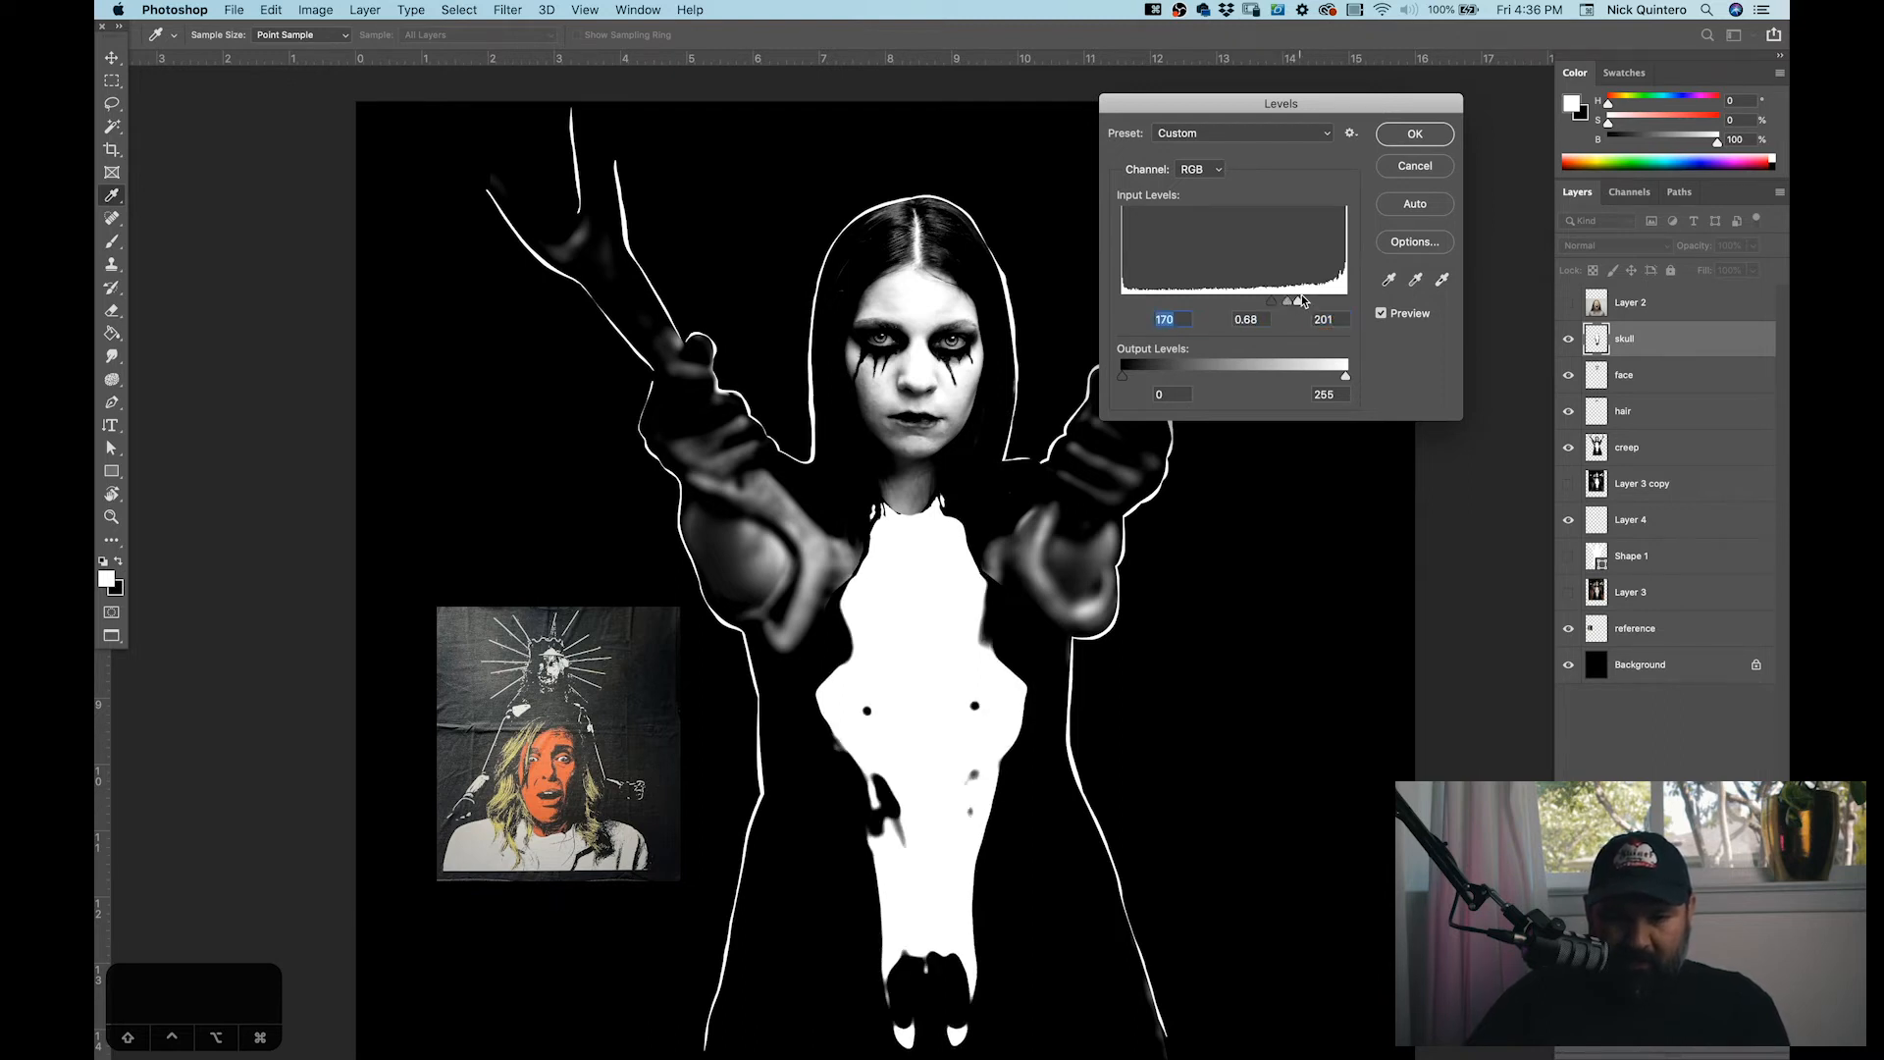
mouse_move(1273, 253)
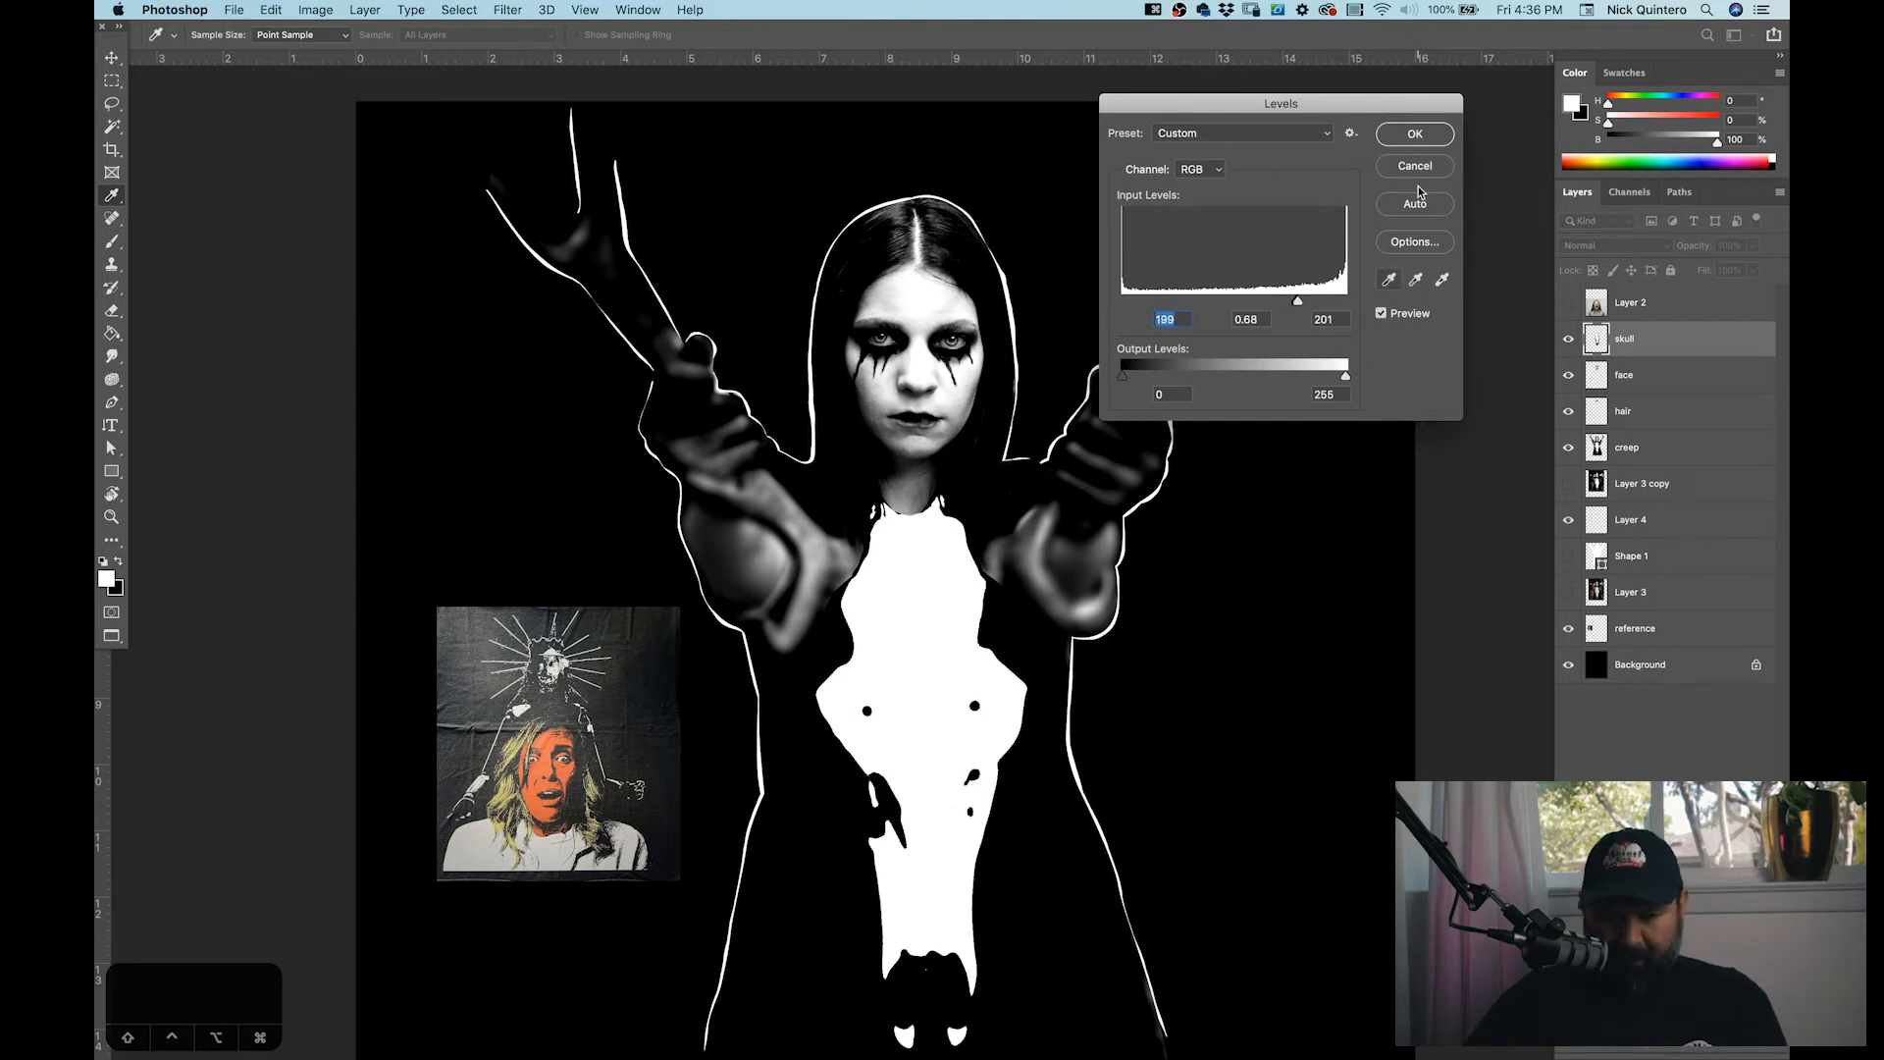
click(1414, 134)
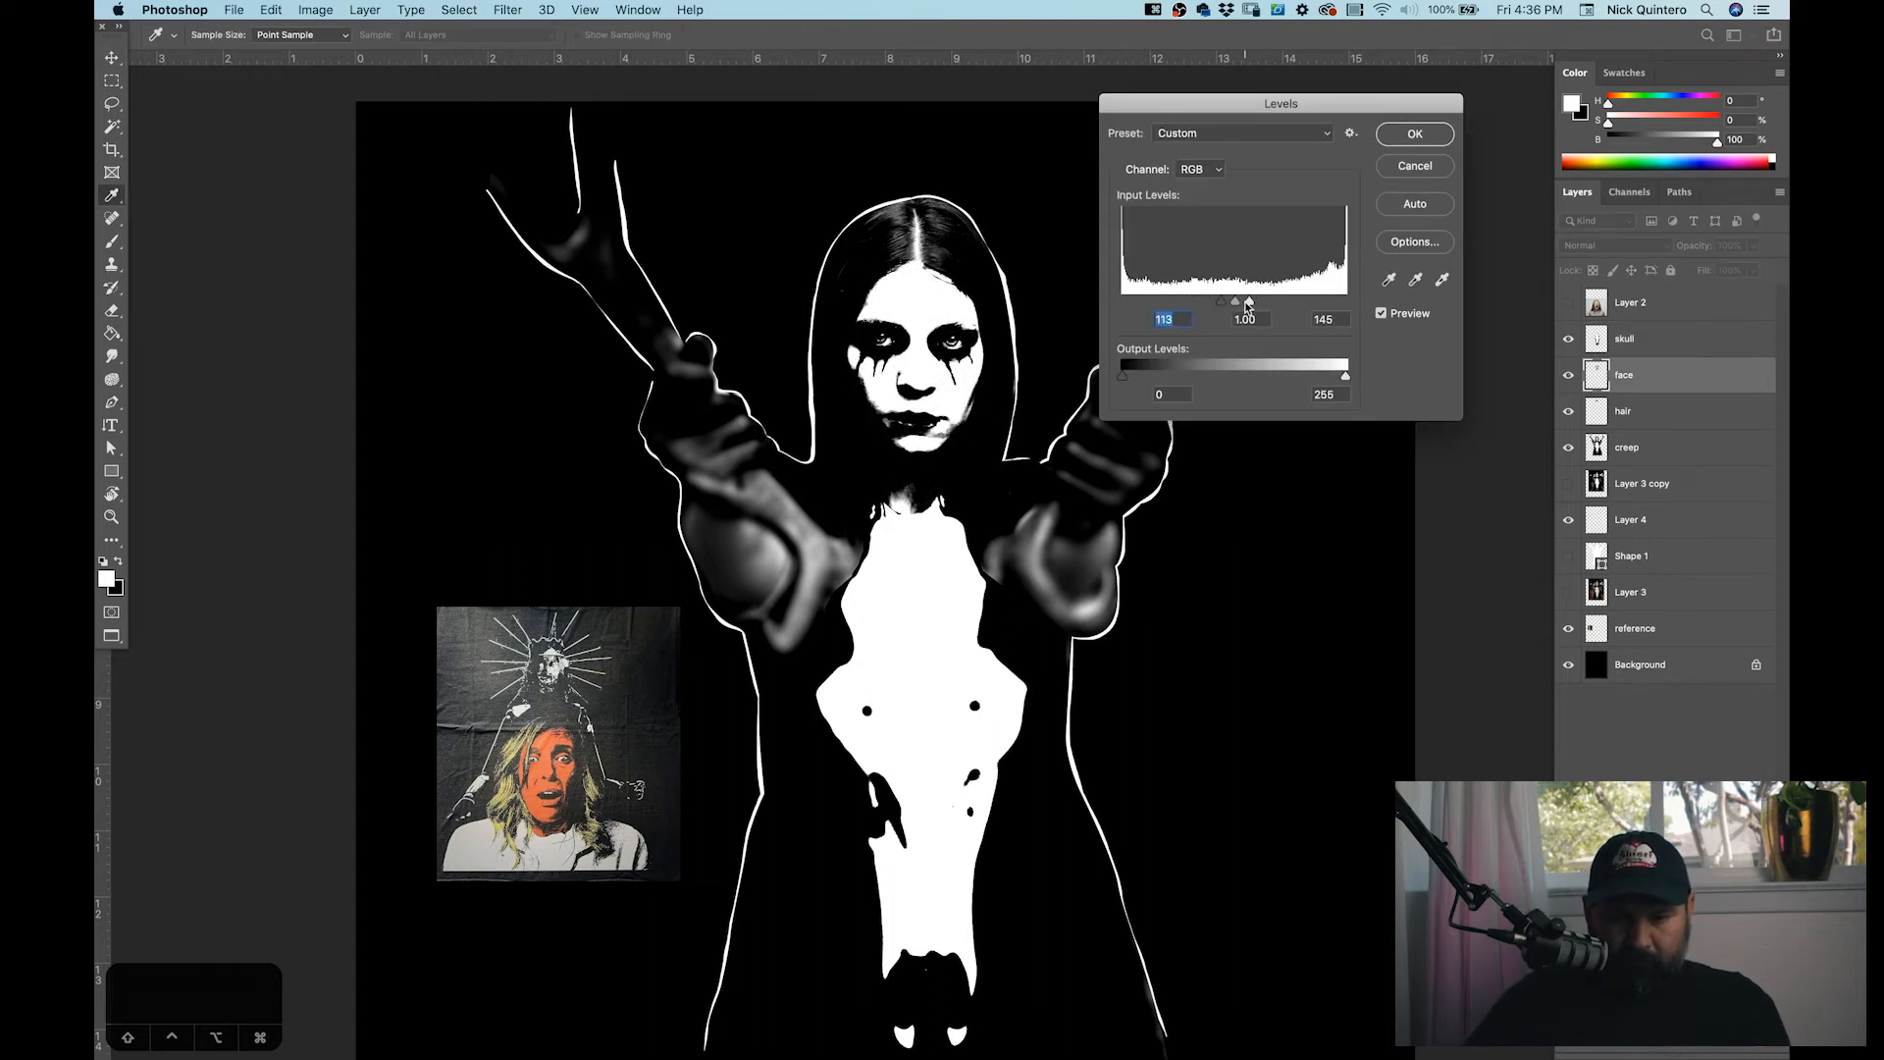
click(1414, 134)
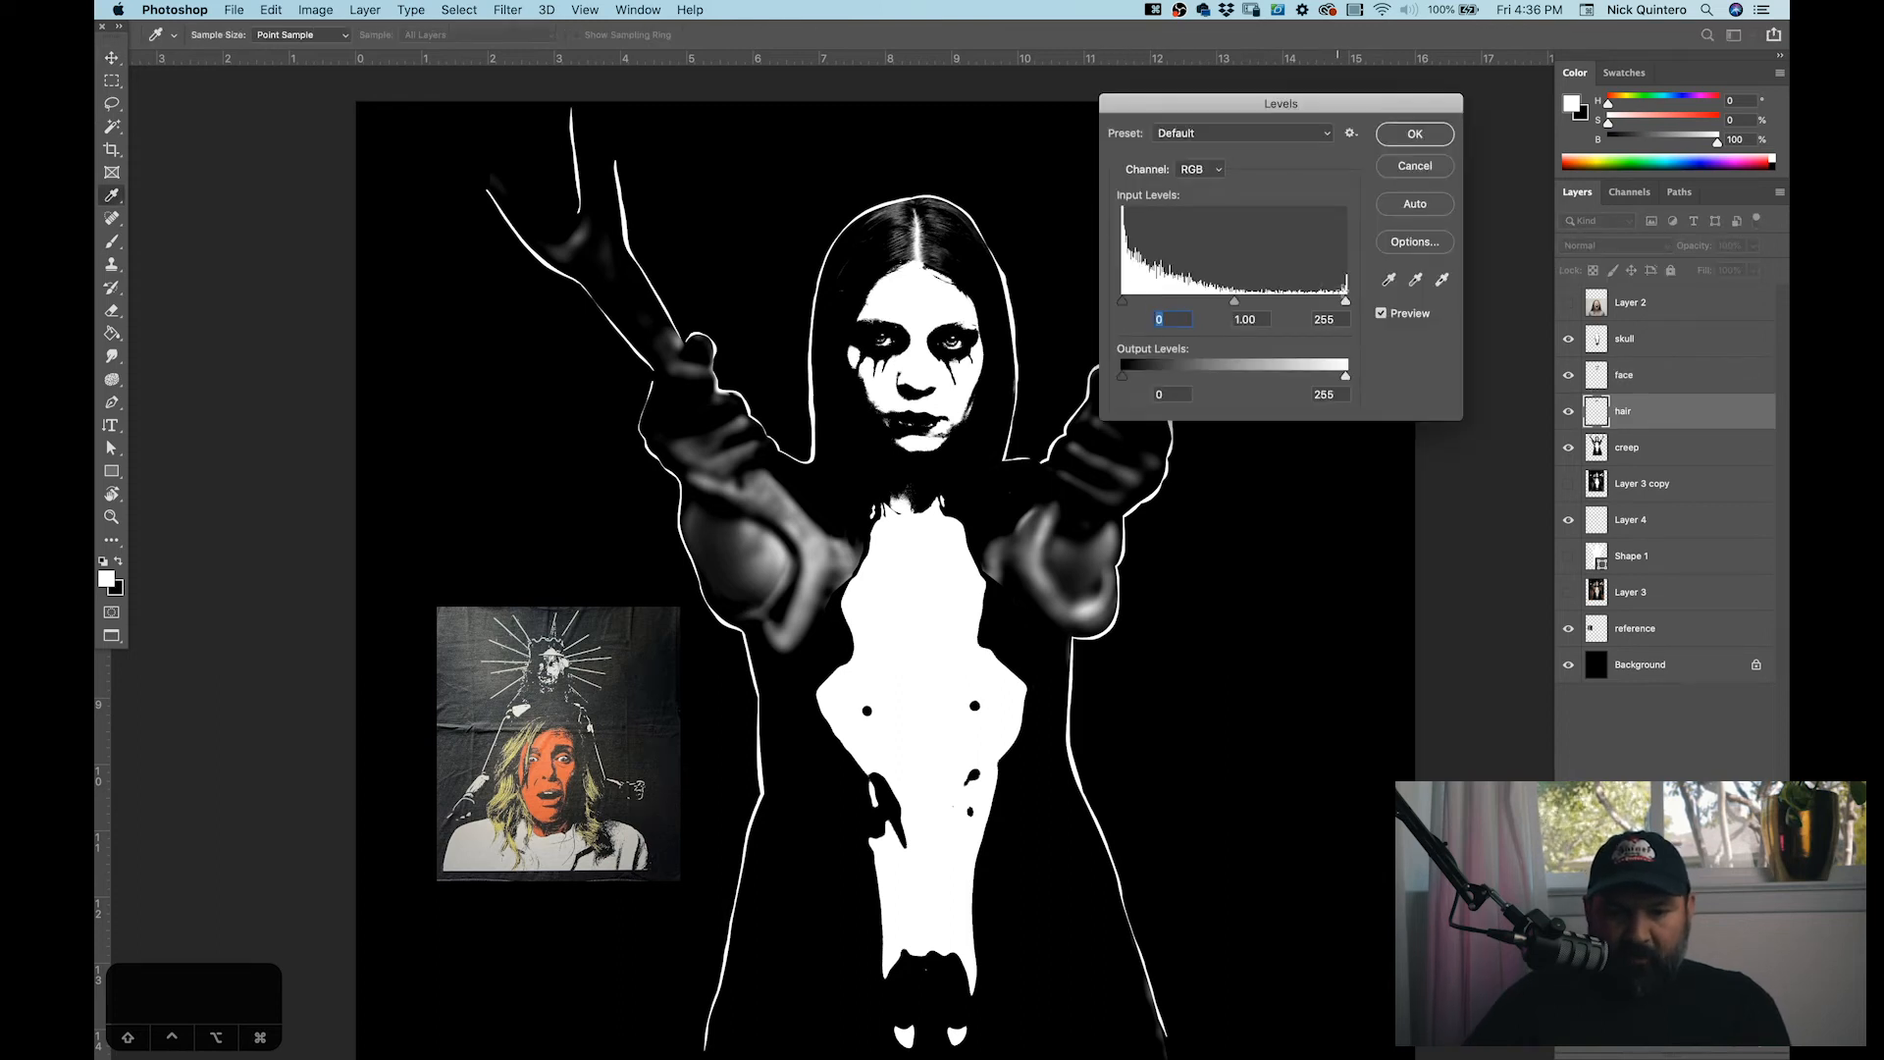
Step: Crush the hair layer's Levels sliders together for stark black and white
drag(1345, 304, 1276, 304)
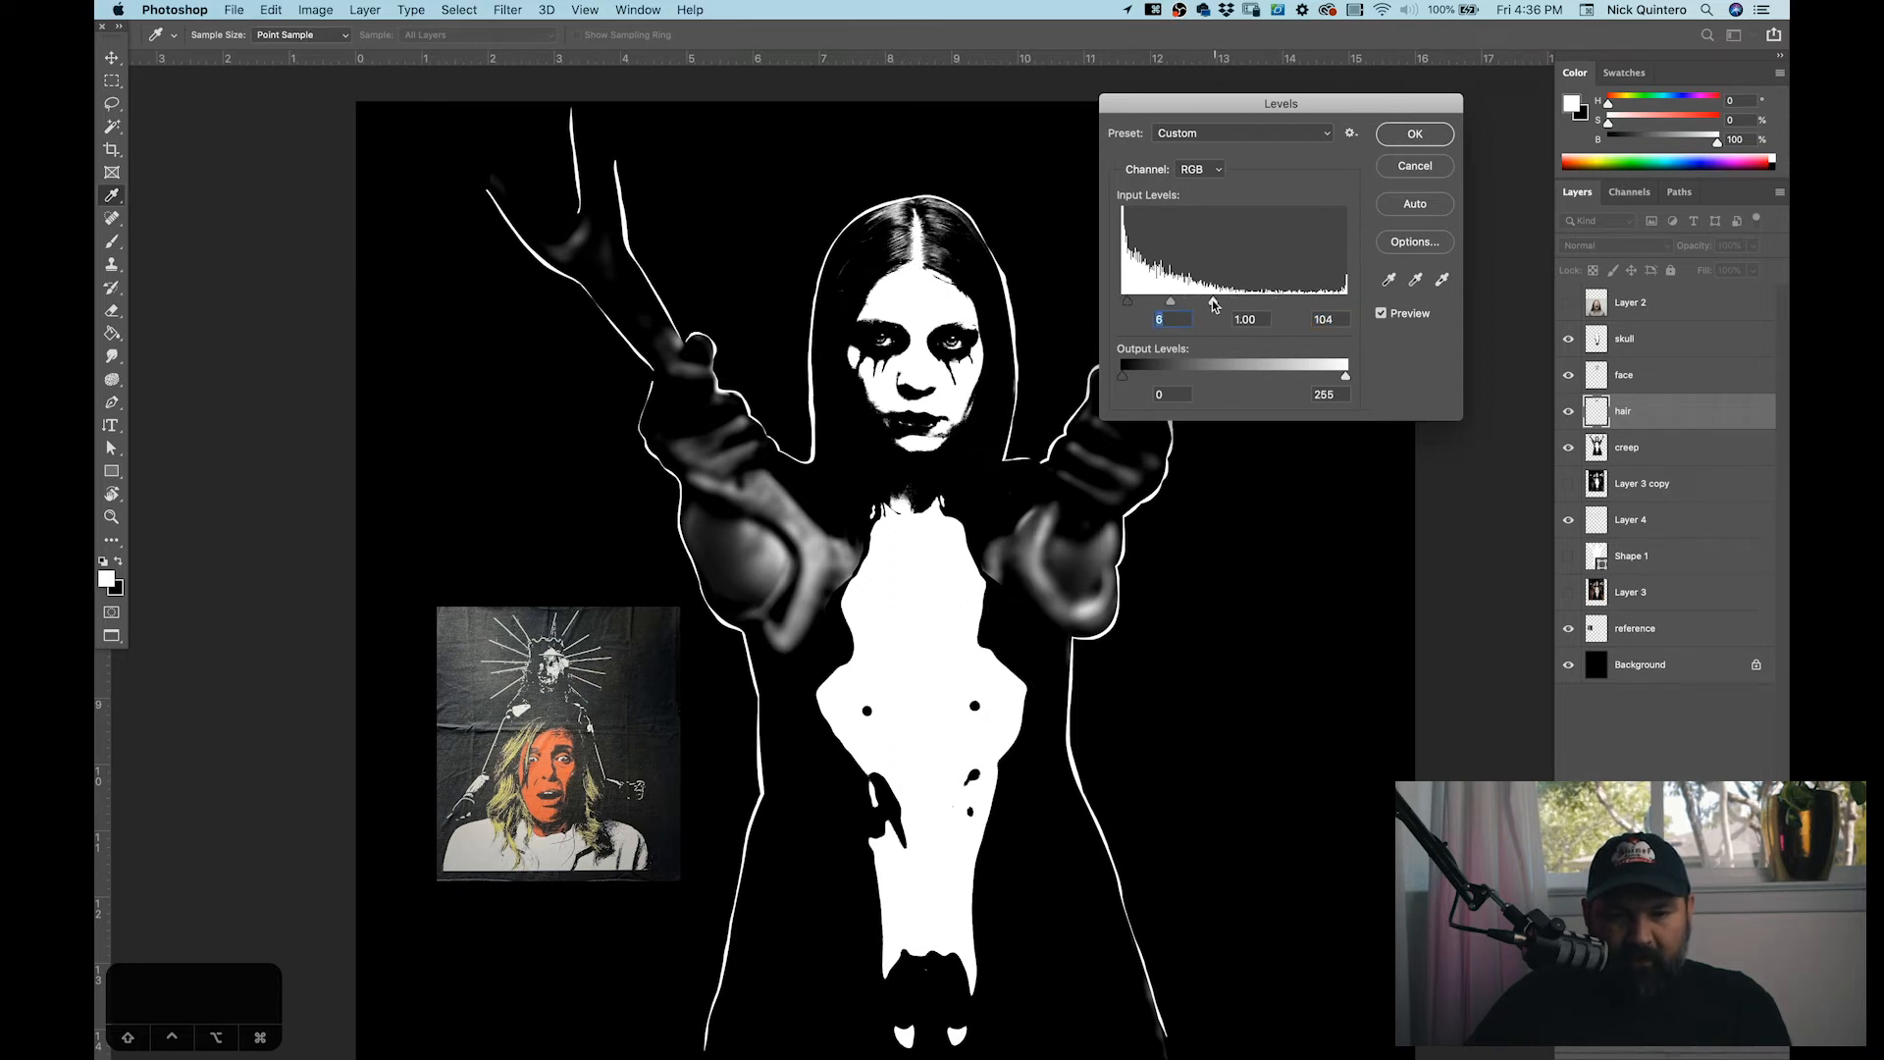
drag(1128, 302, 1140, 301)
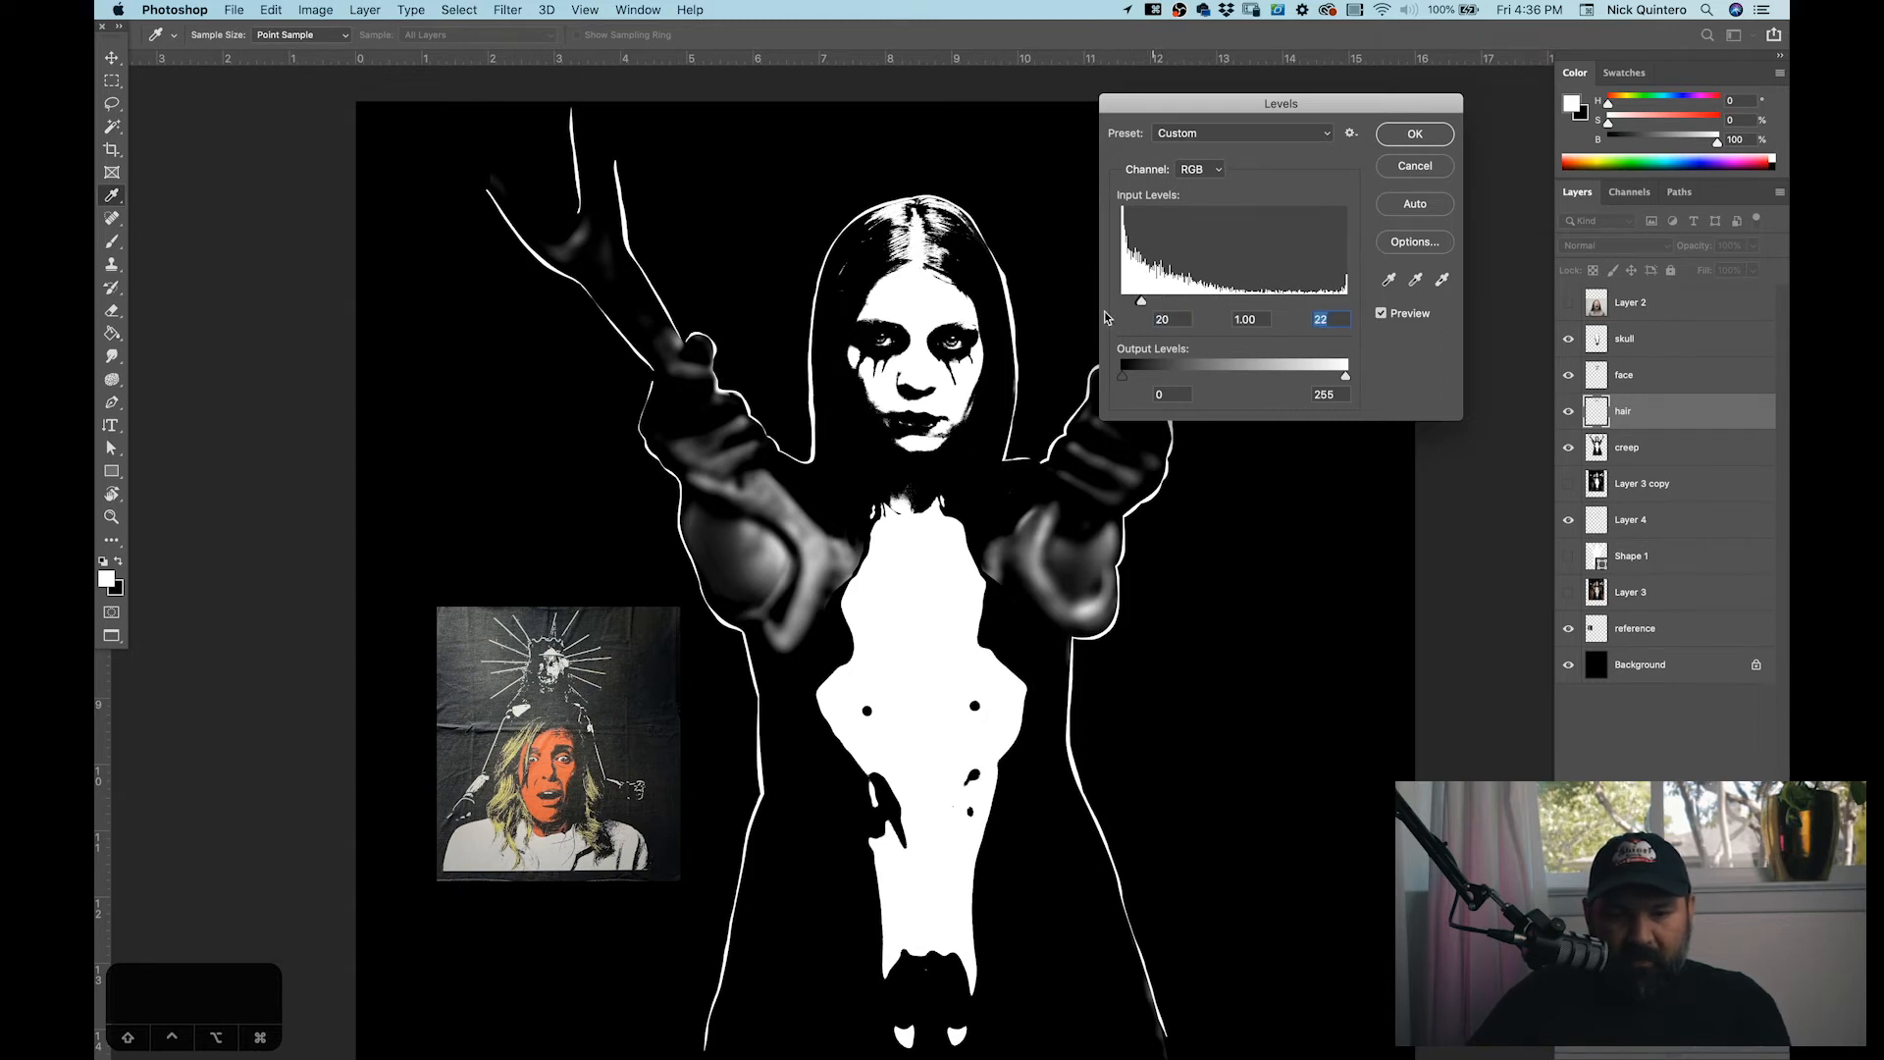
mouse_move(1140, 303)
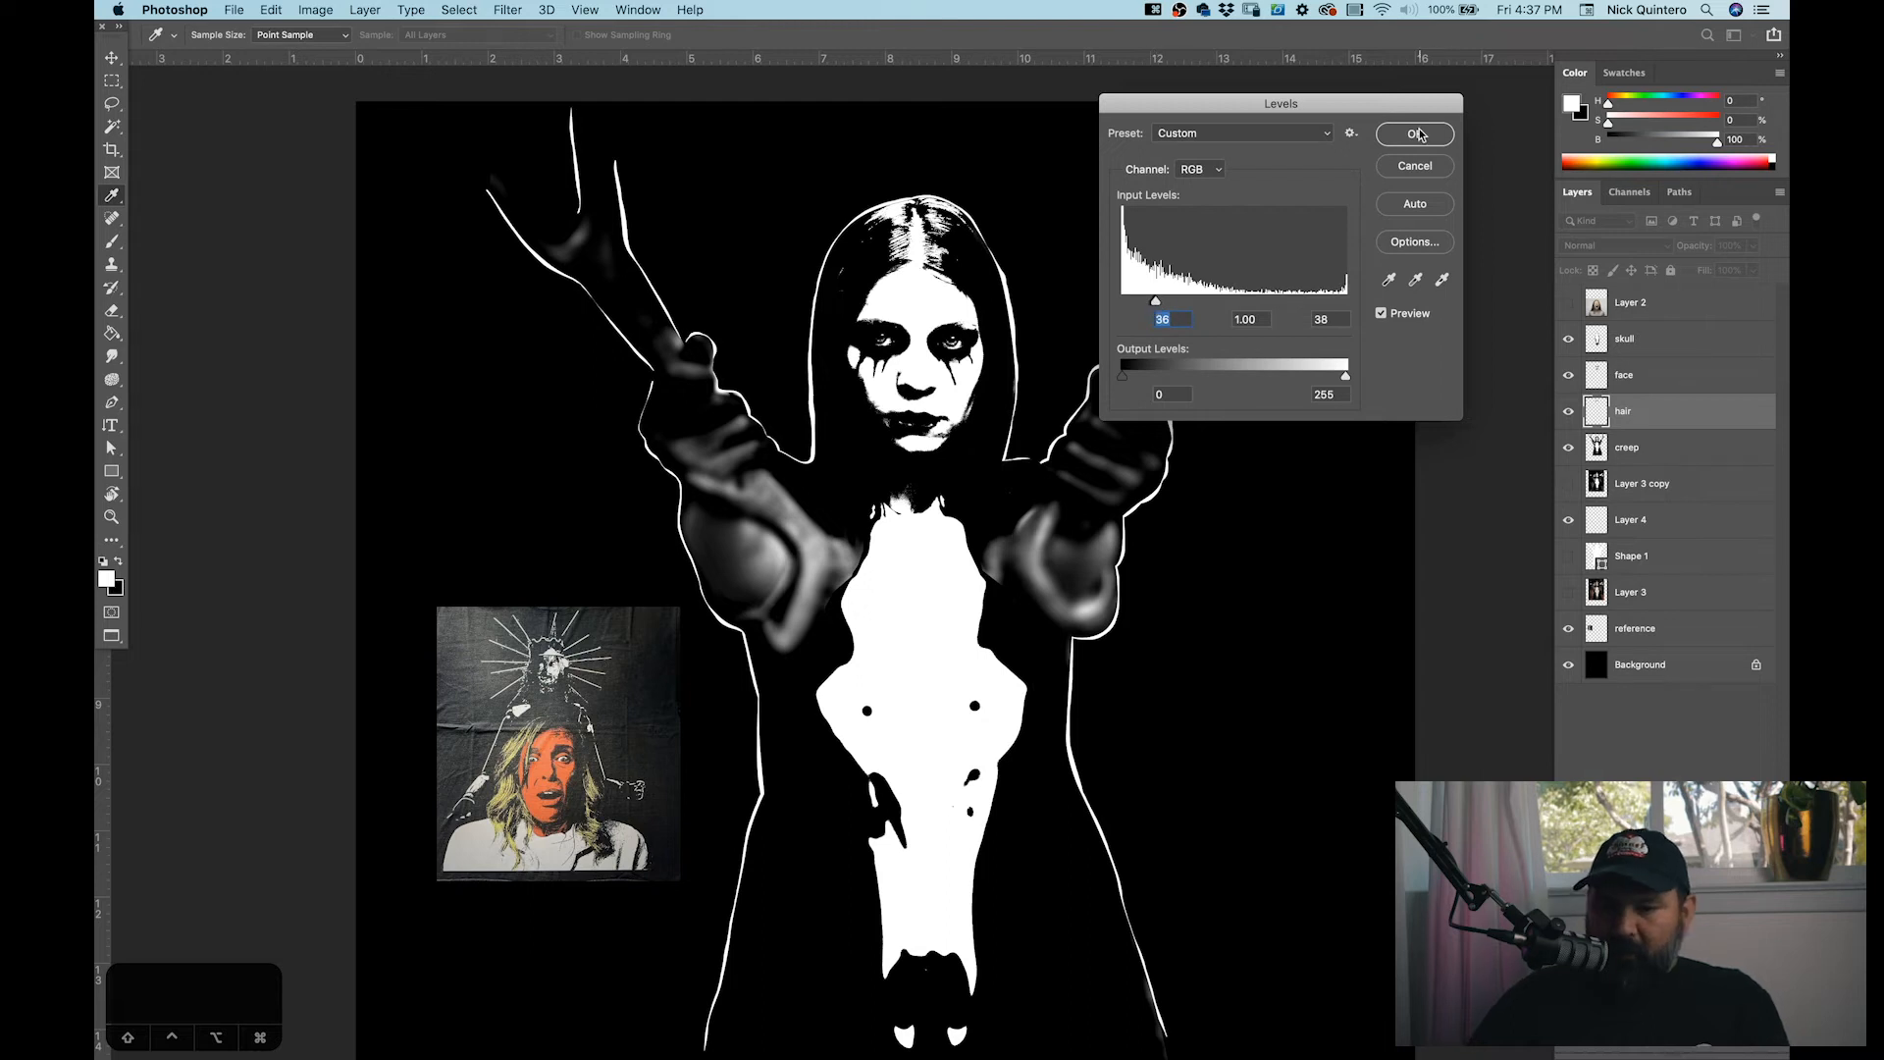
click(1414, 135)
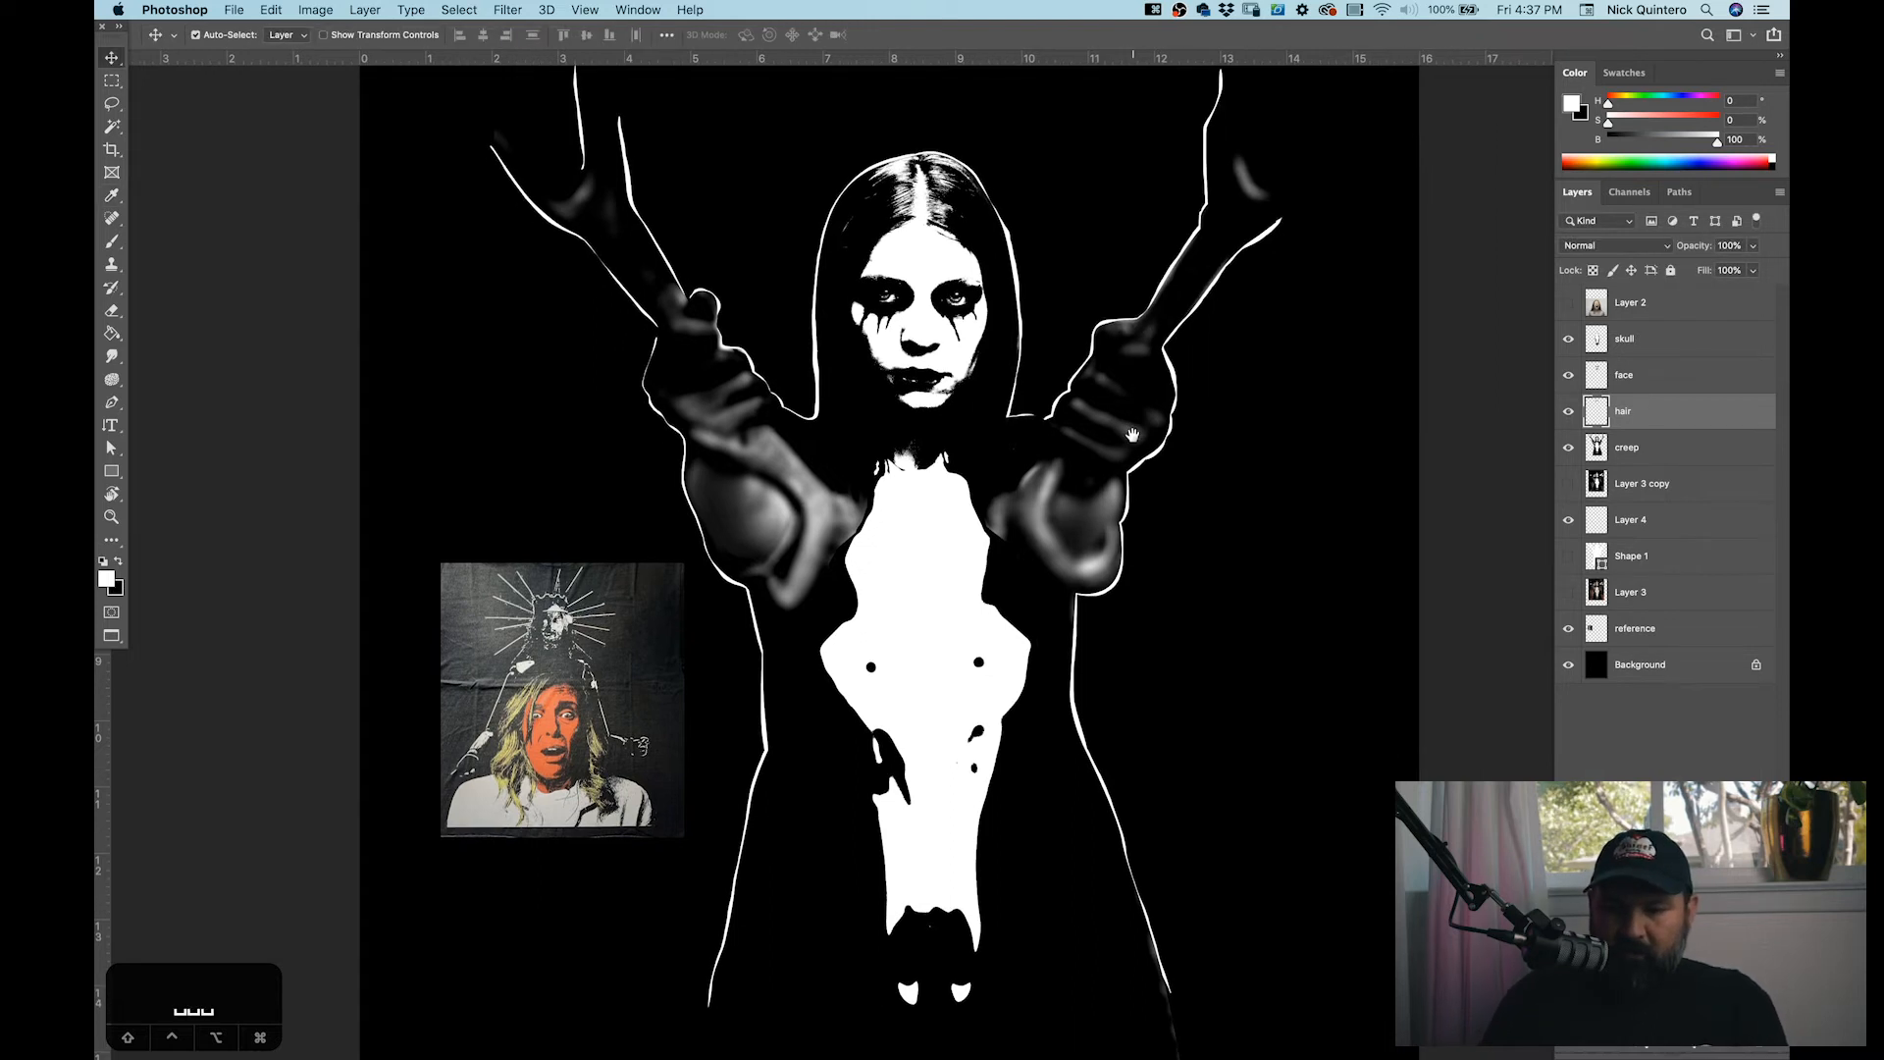
Step: Set creep layer Levels to white about 49, black about 47; select figure layers for grouping
click(1665, 447)
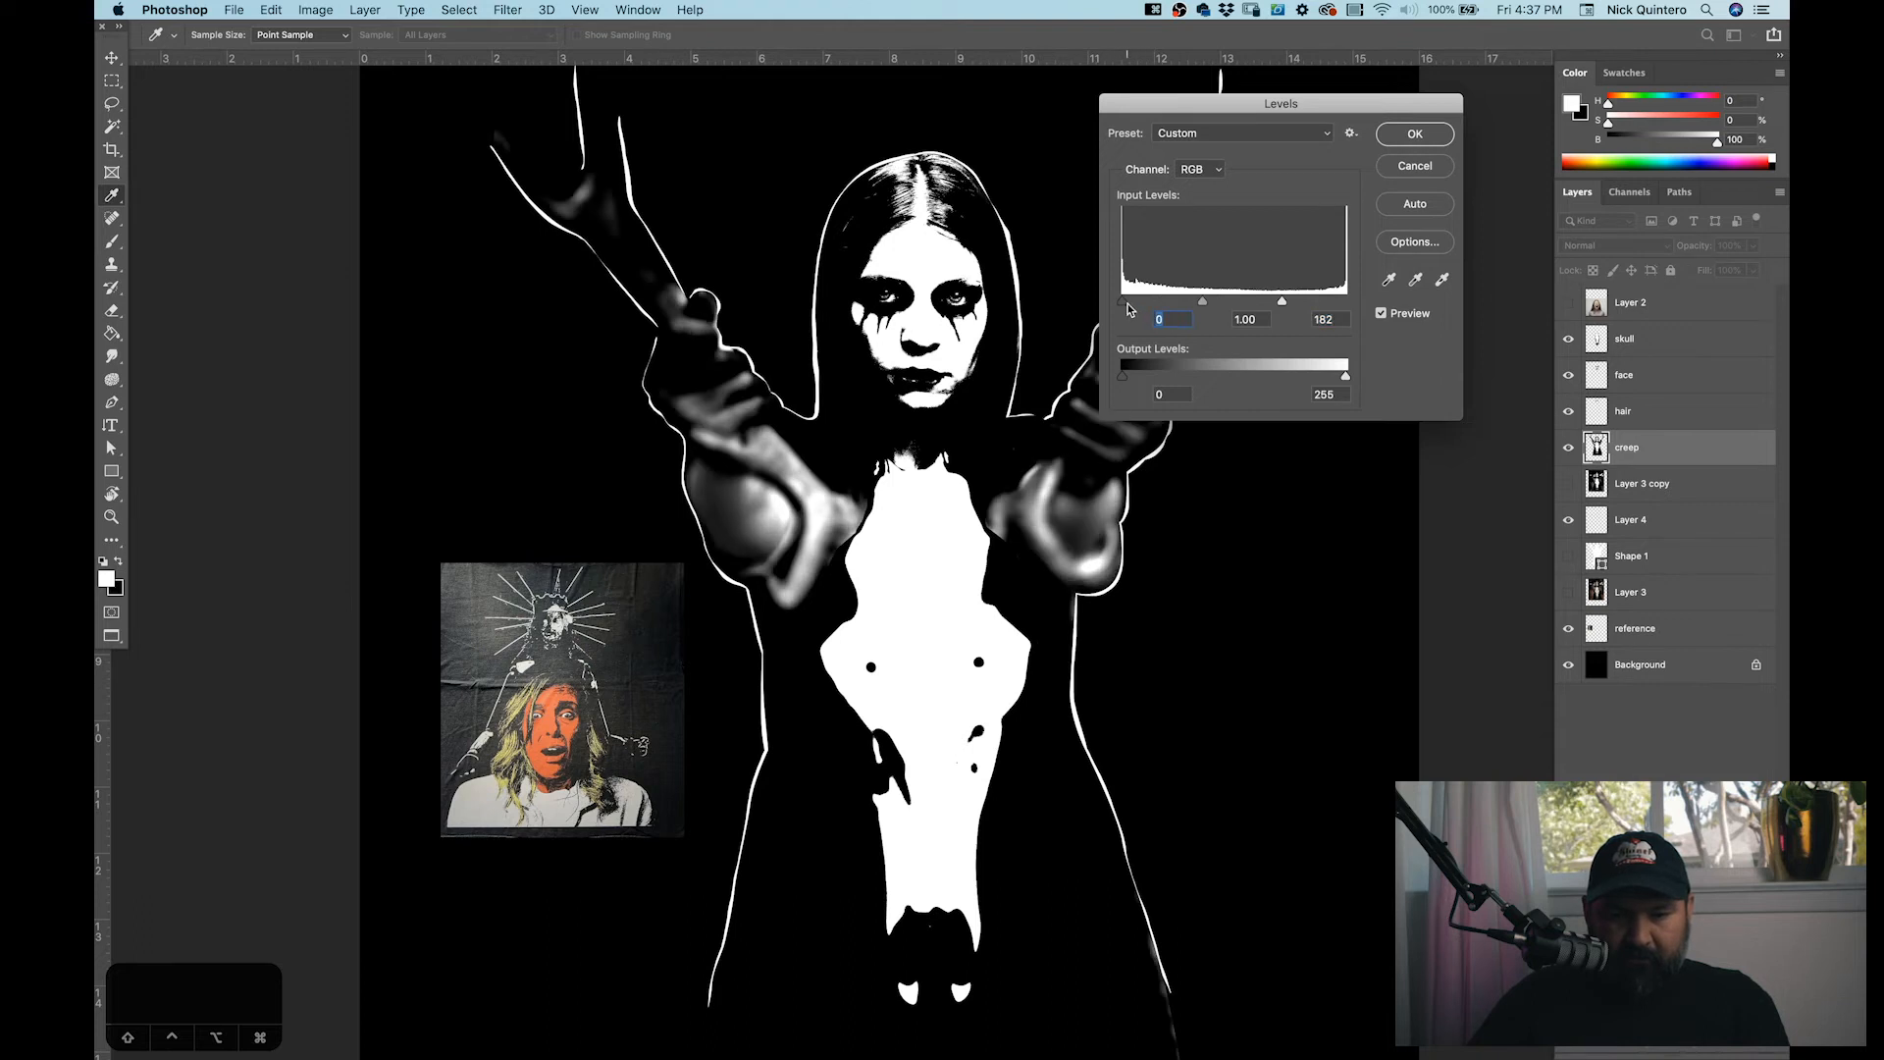
drag(1283, 301, 1222, 302)
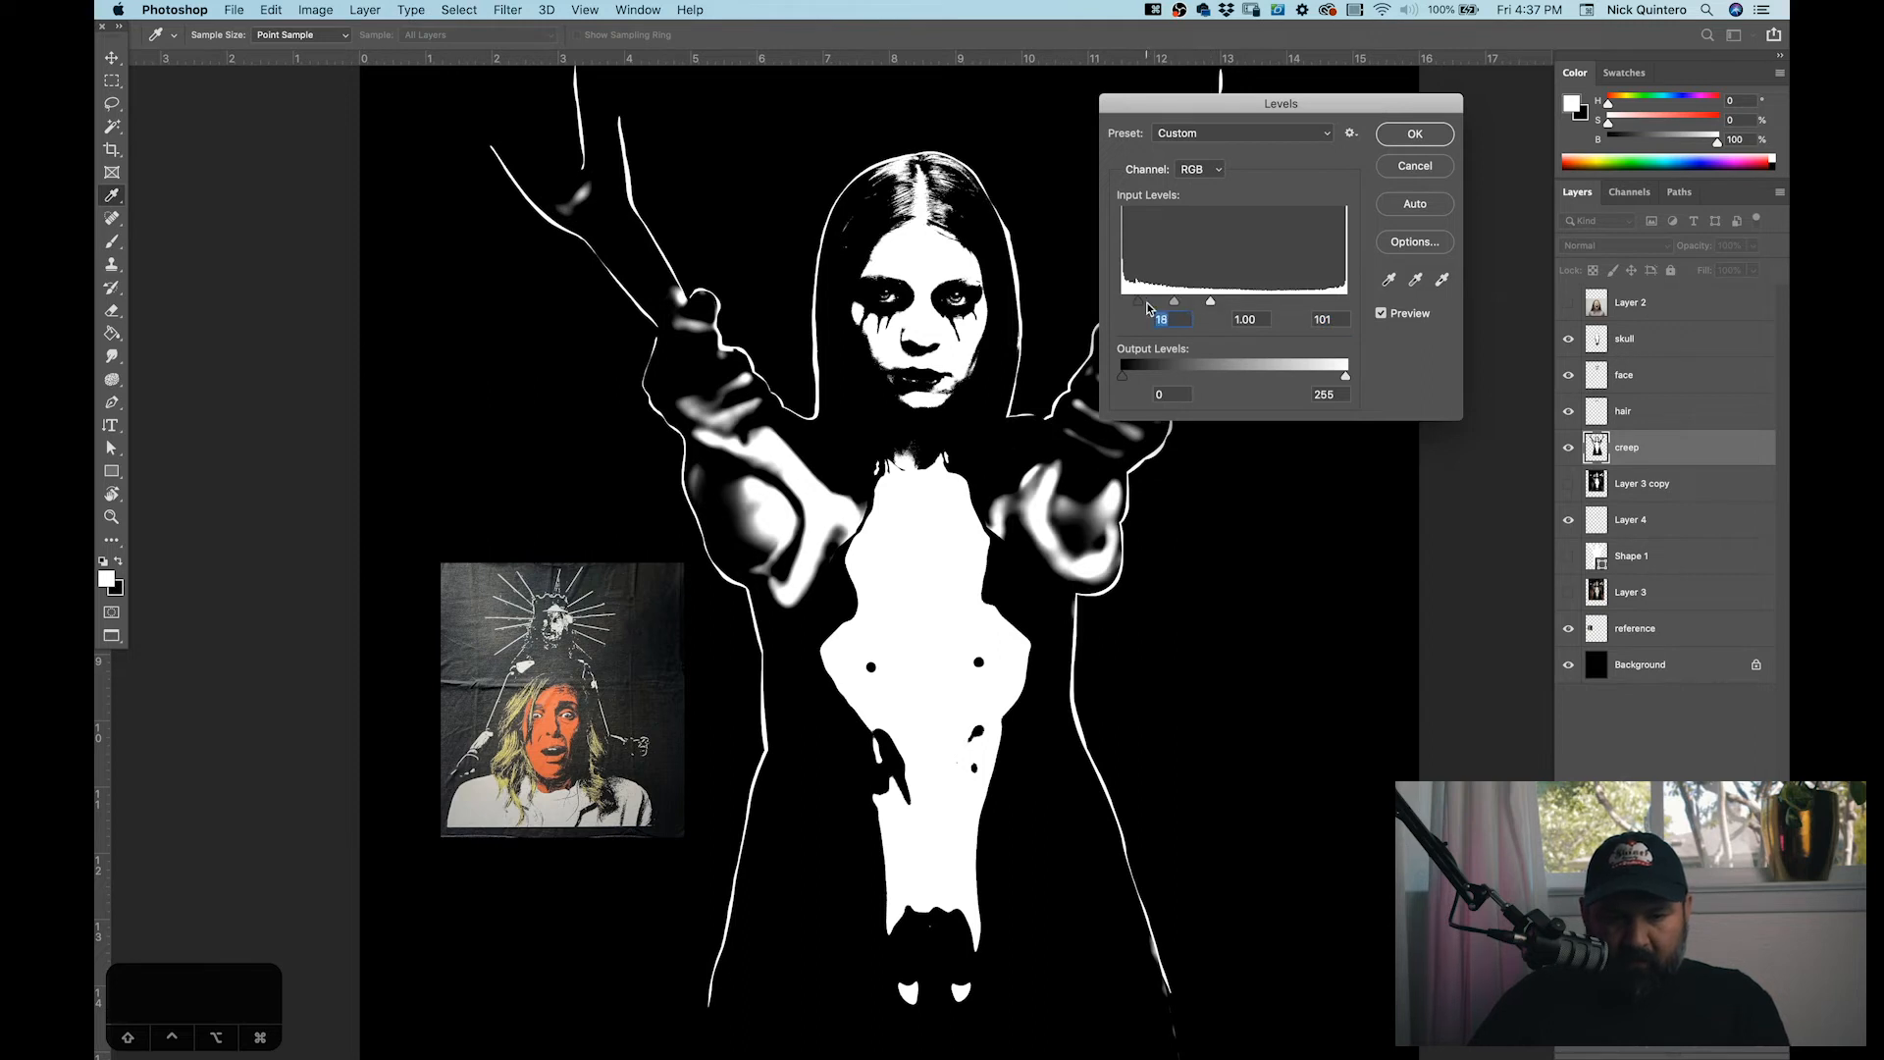
drag(1209, 300, 1179, 301)
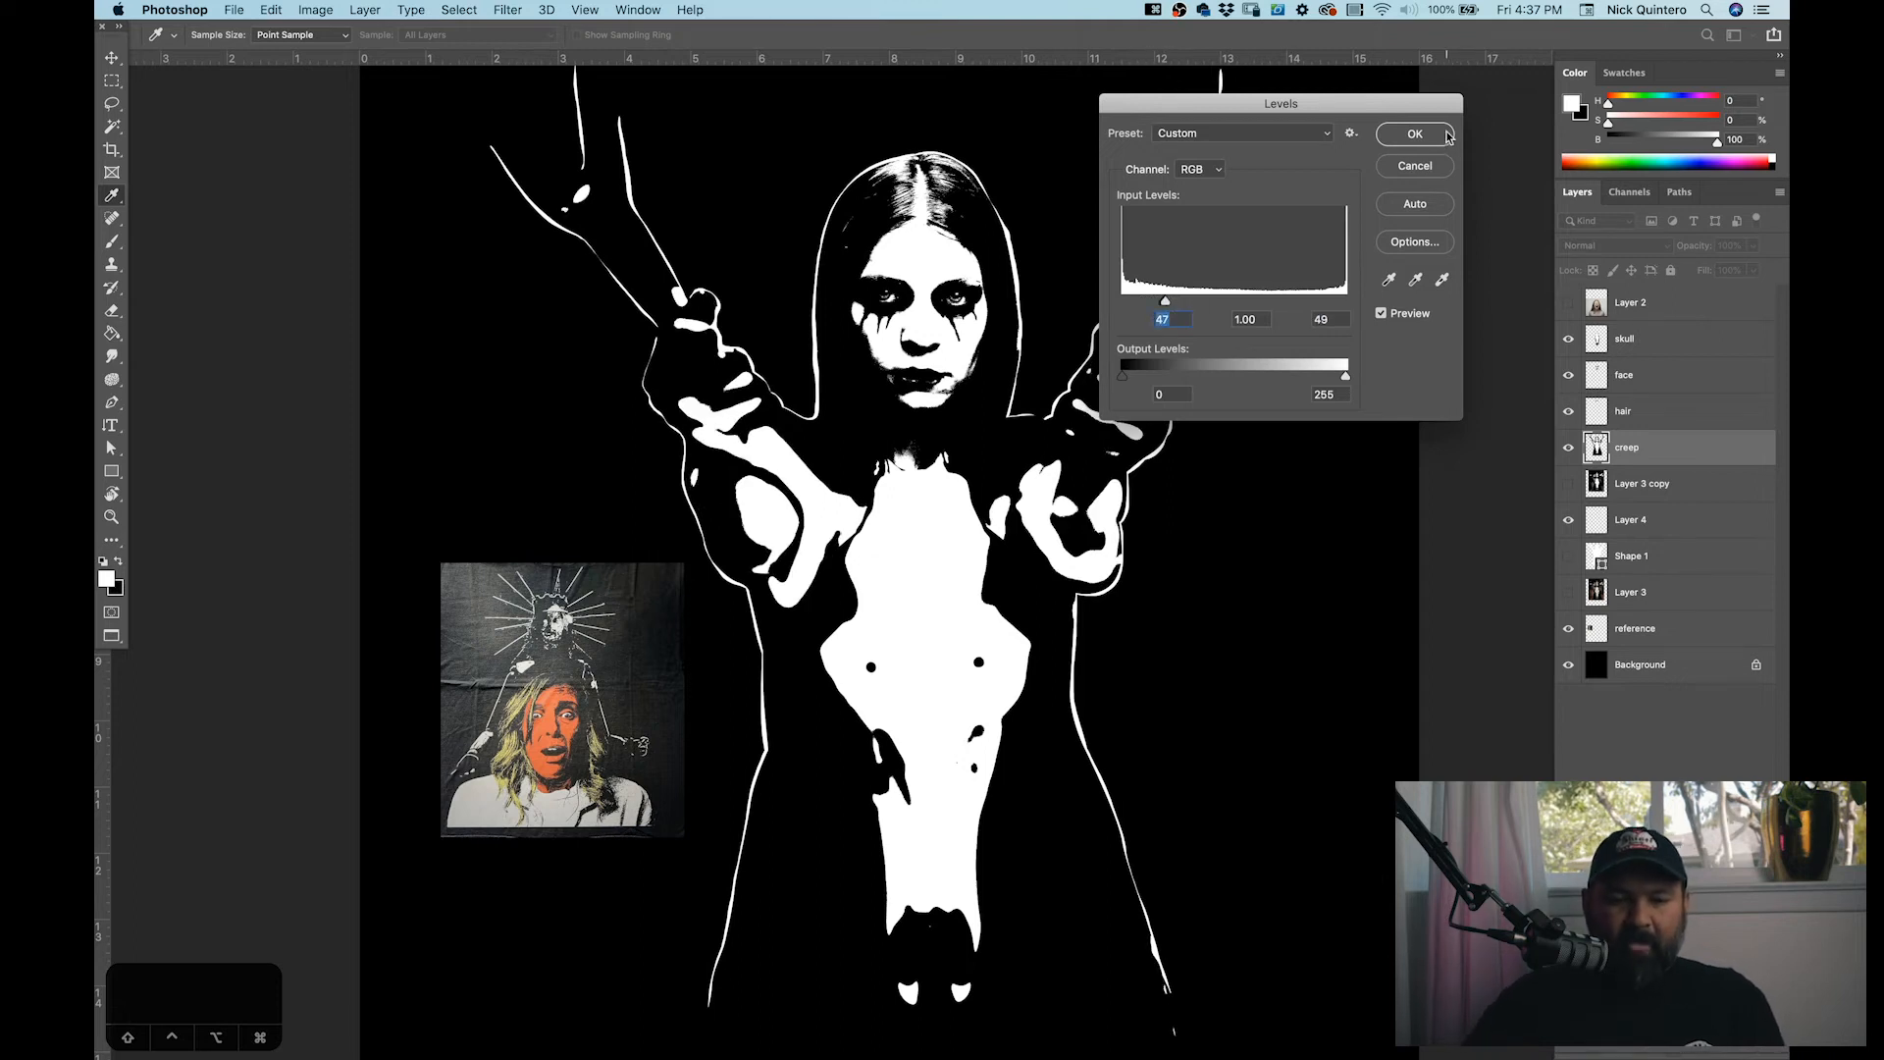
click(1414, 133)
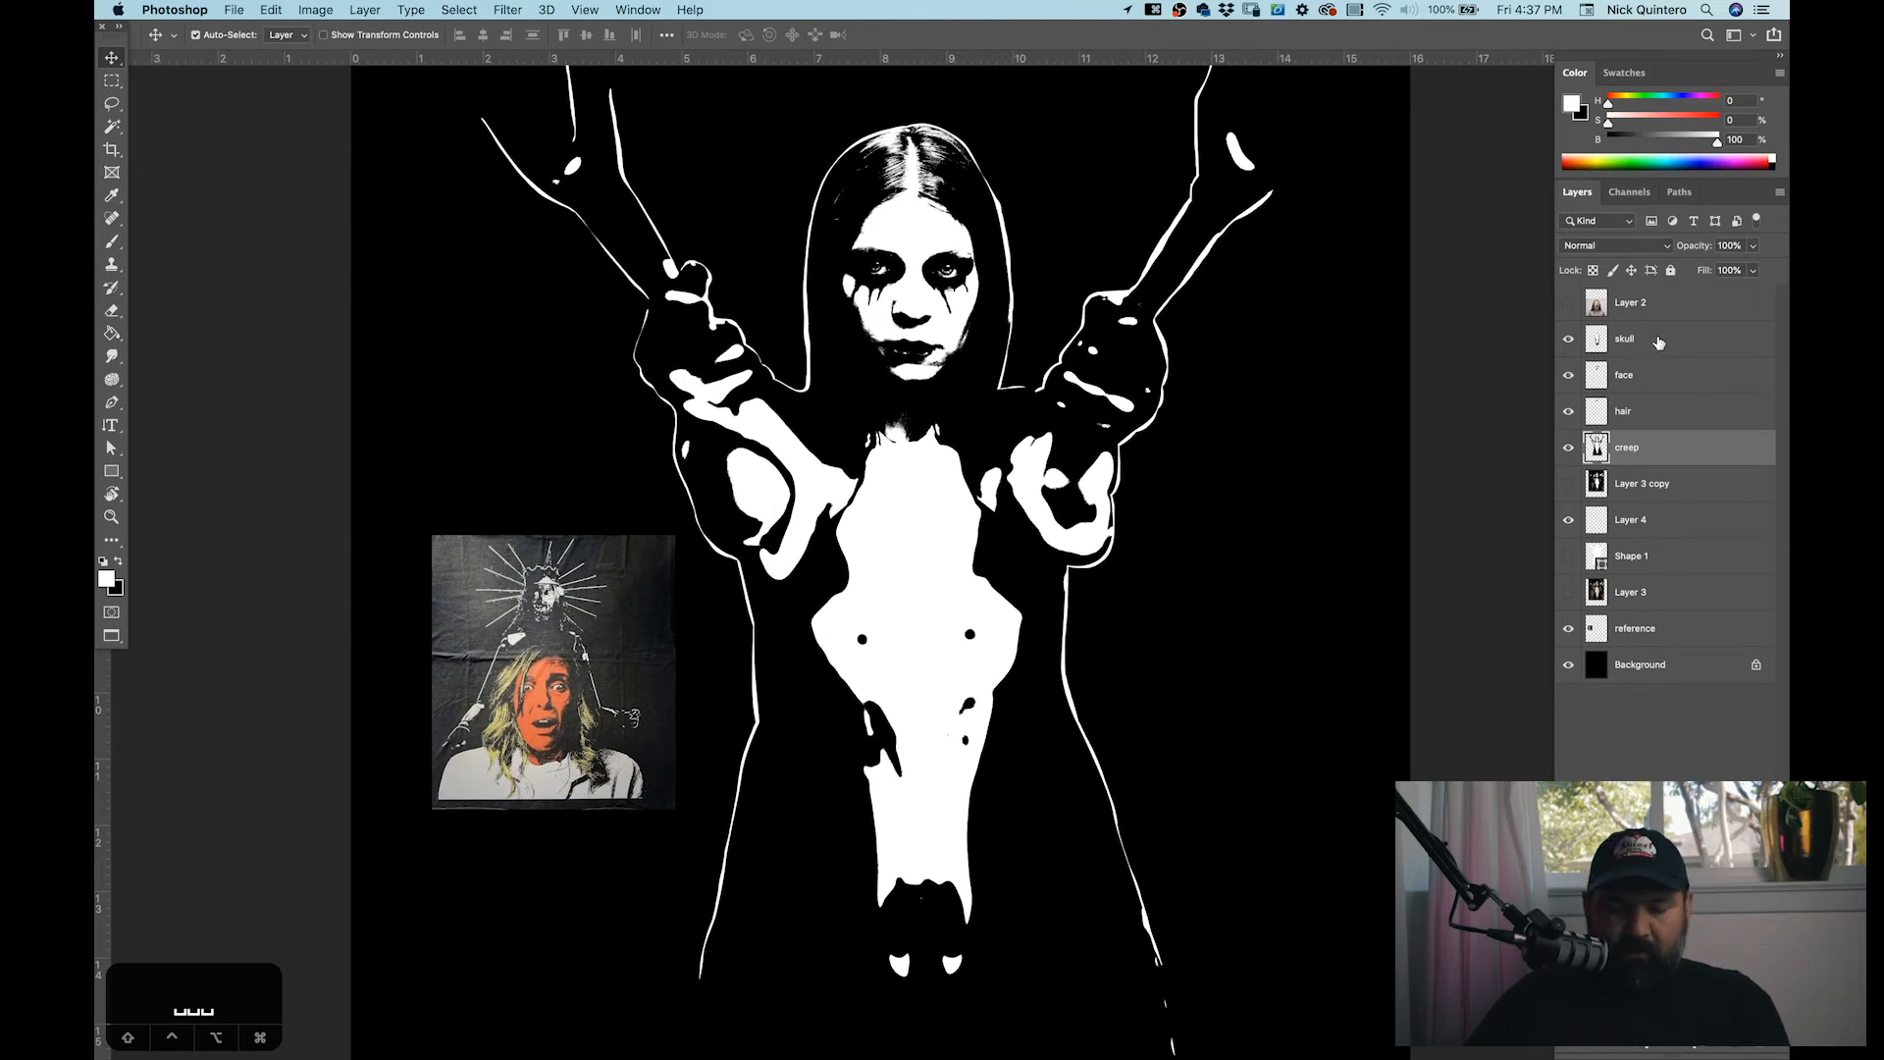
click(1668, 482)
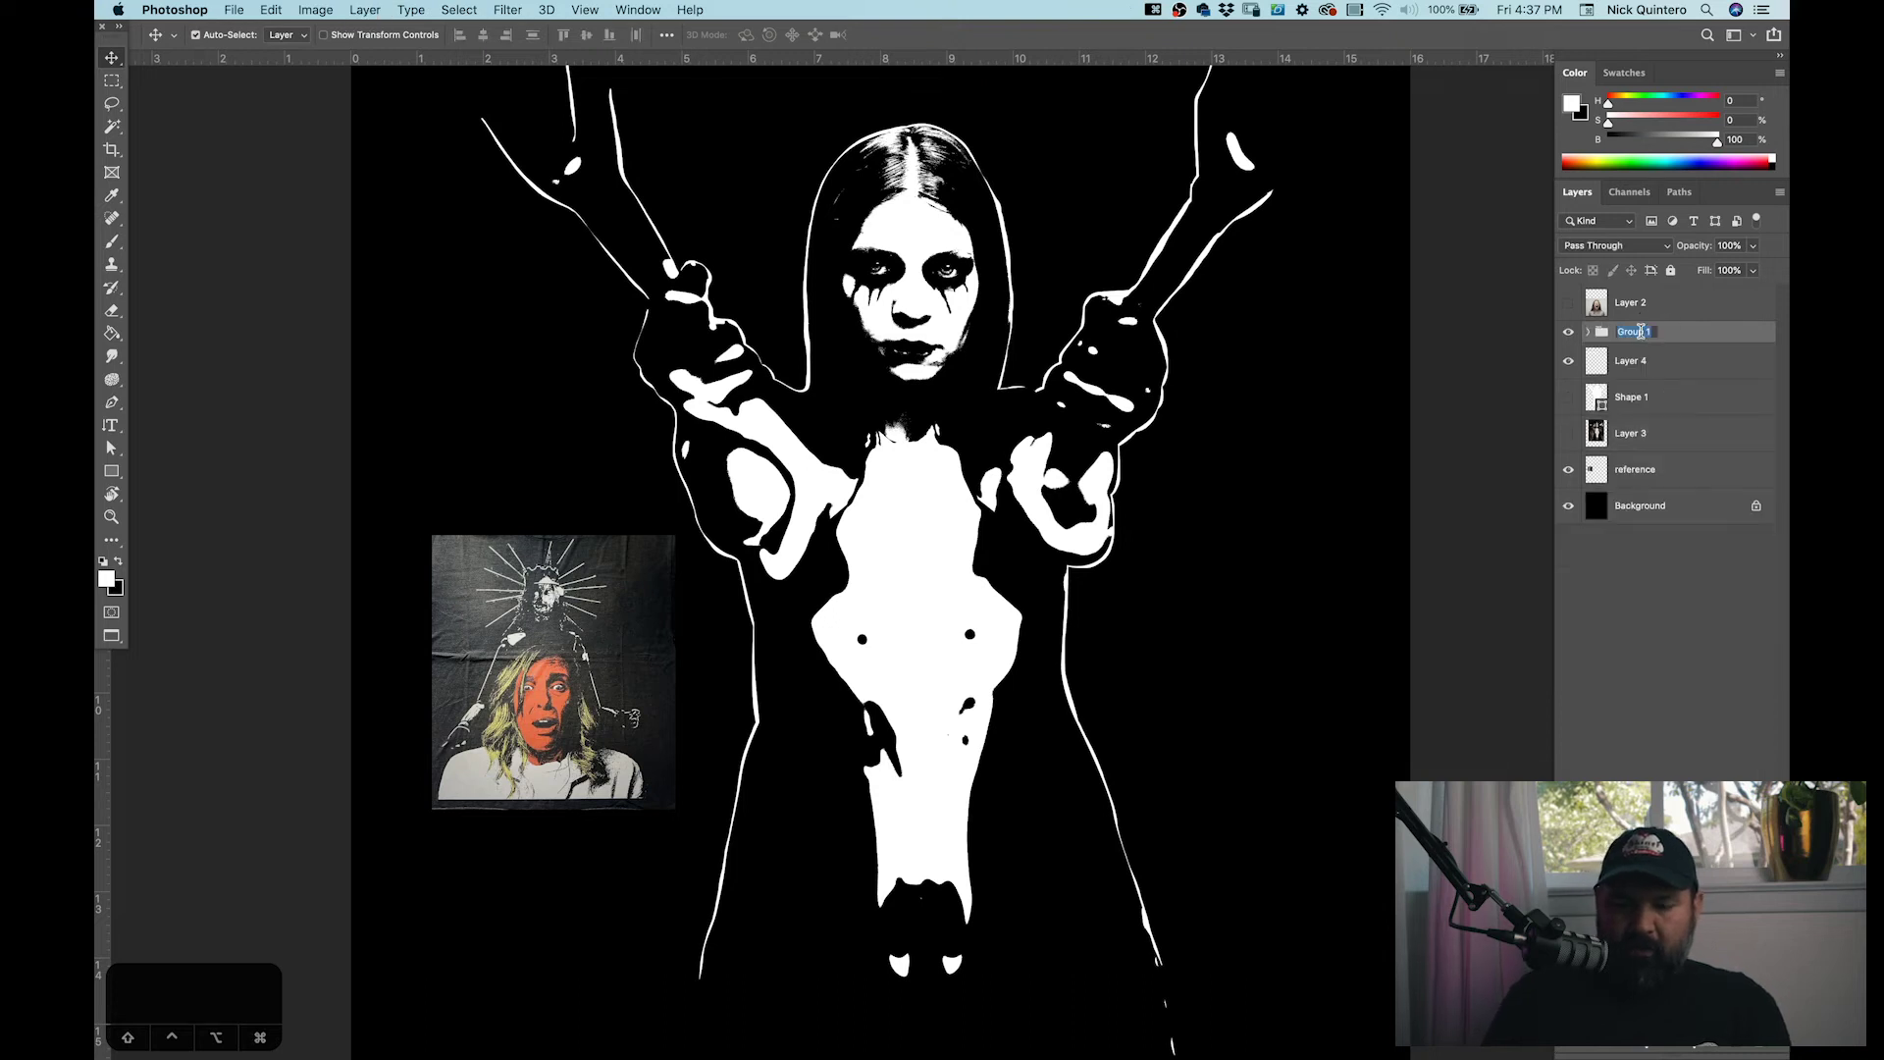
Step: Name the horned figure's new layer group 'creep'
text(creep)
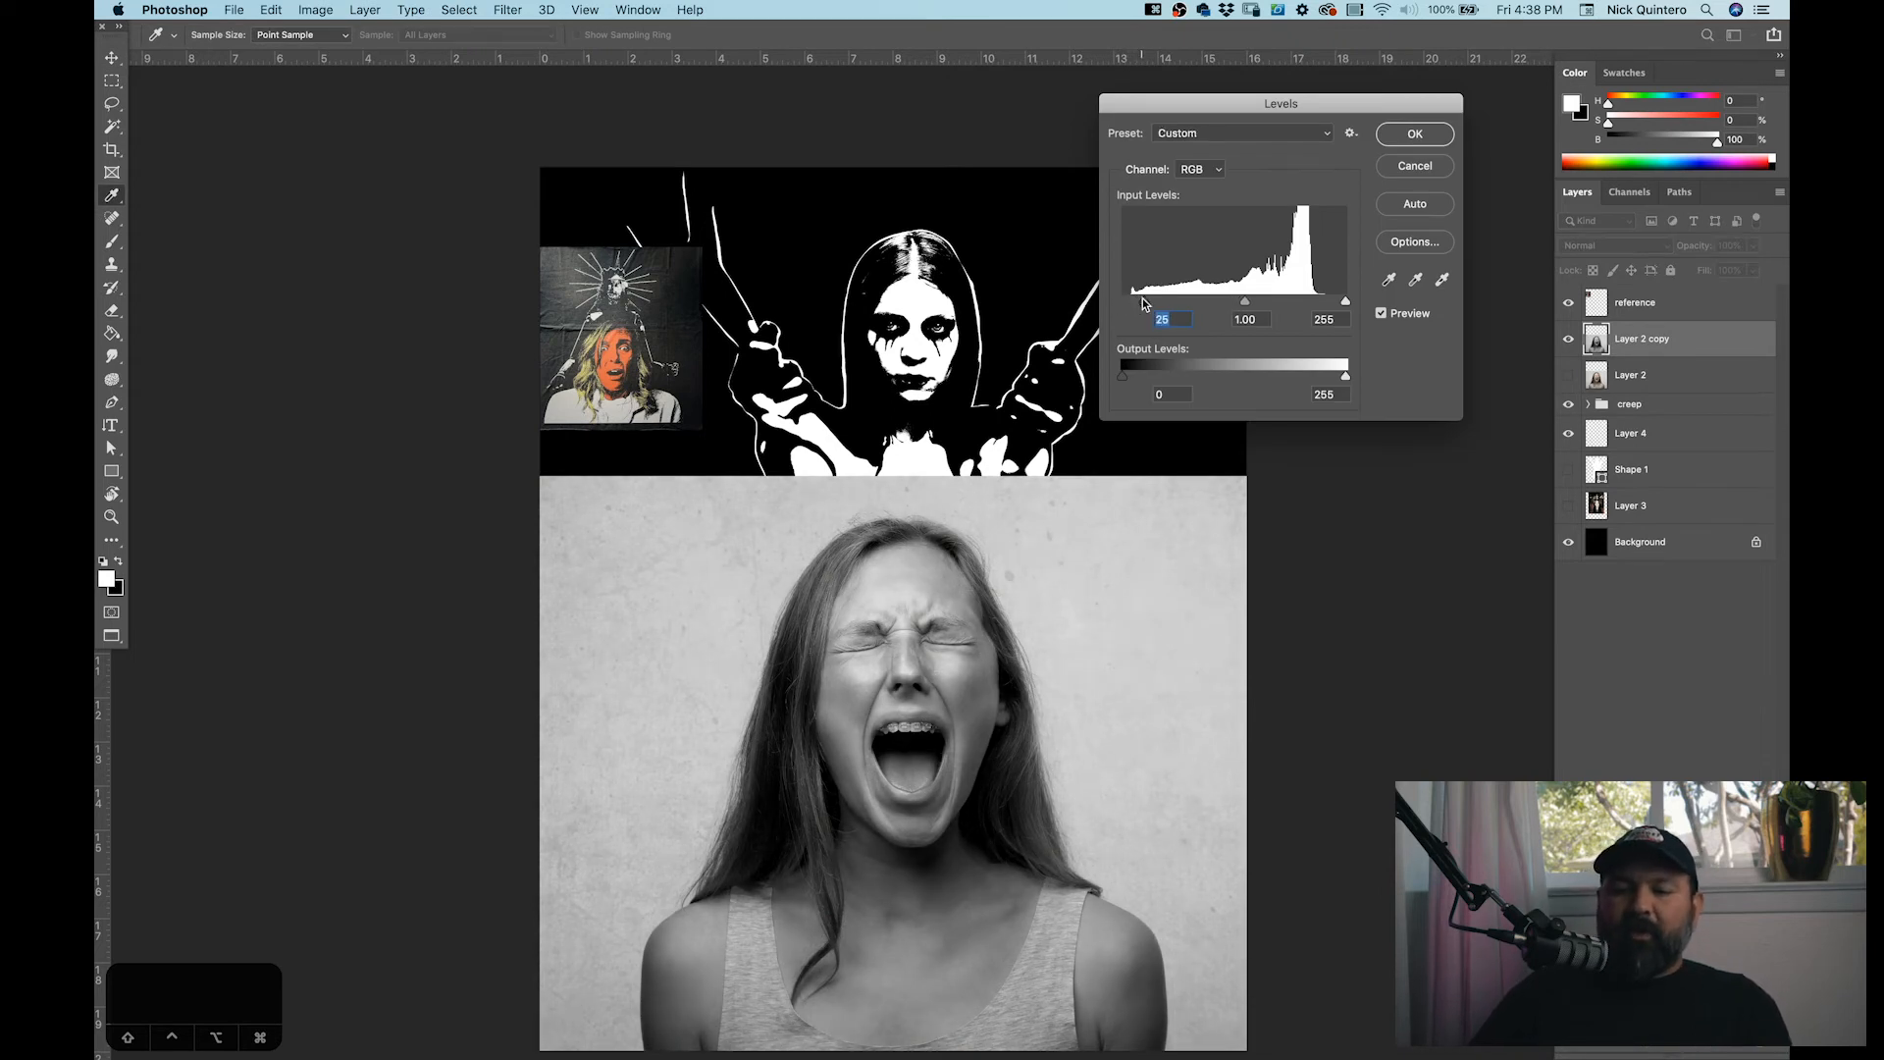
Step: Deepen the screaming woman's shadows in Levels with the black input slider at about 44
click(1415, 133)
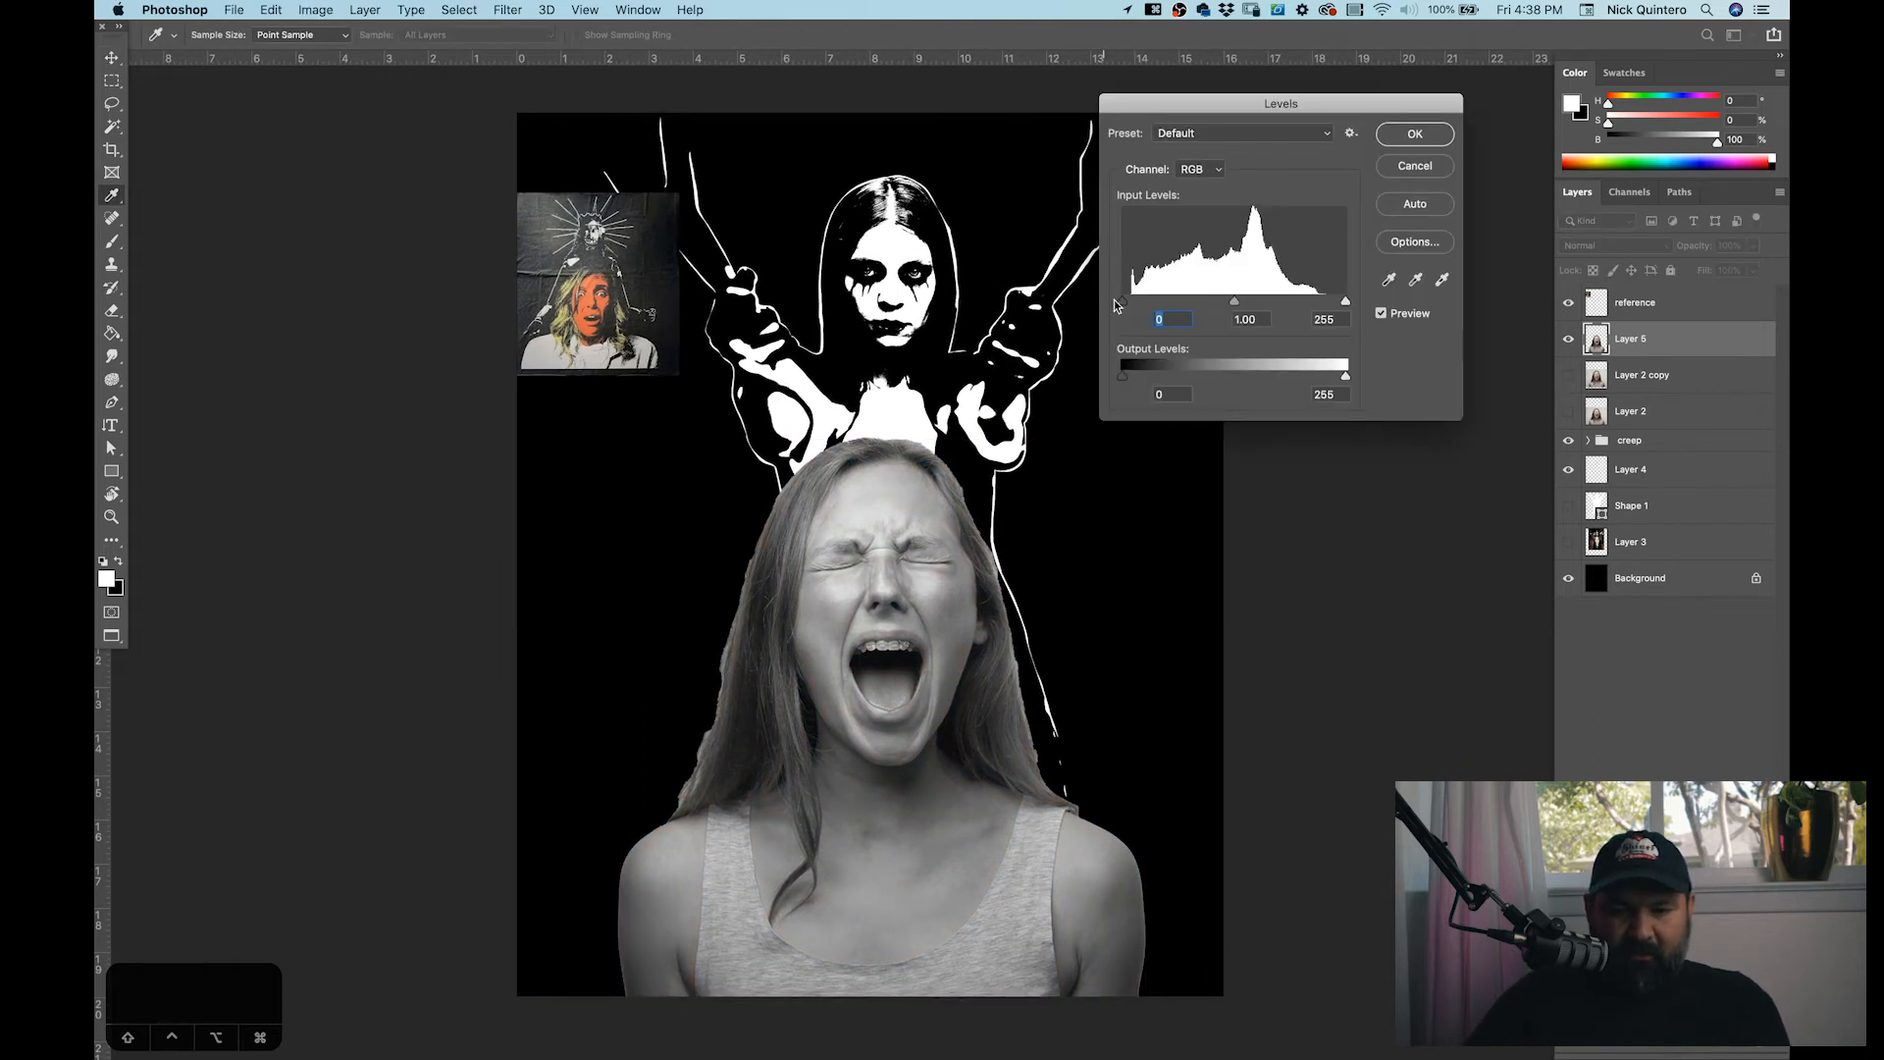
drag(1123, 301, 1135, 302)
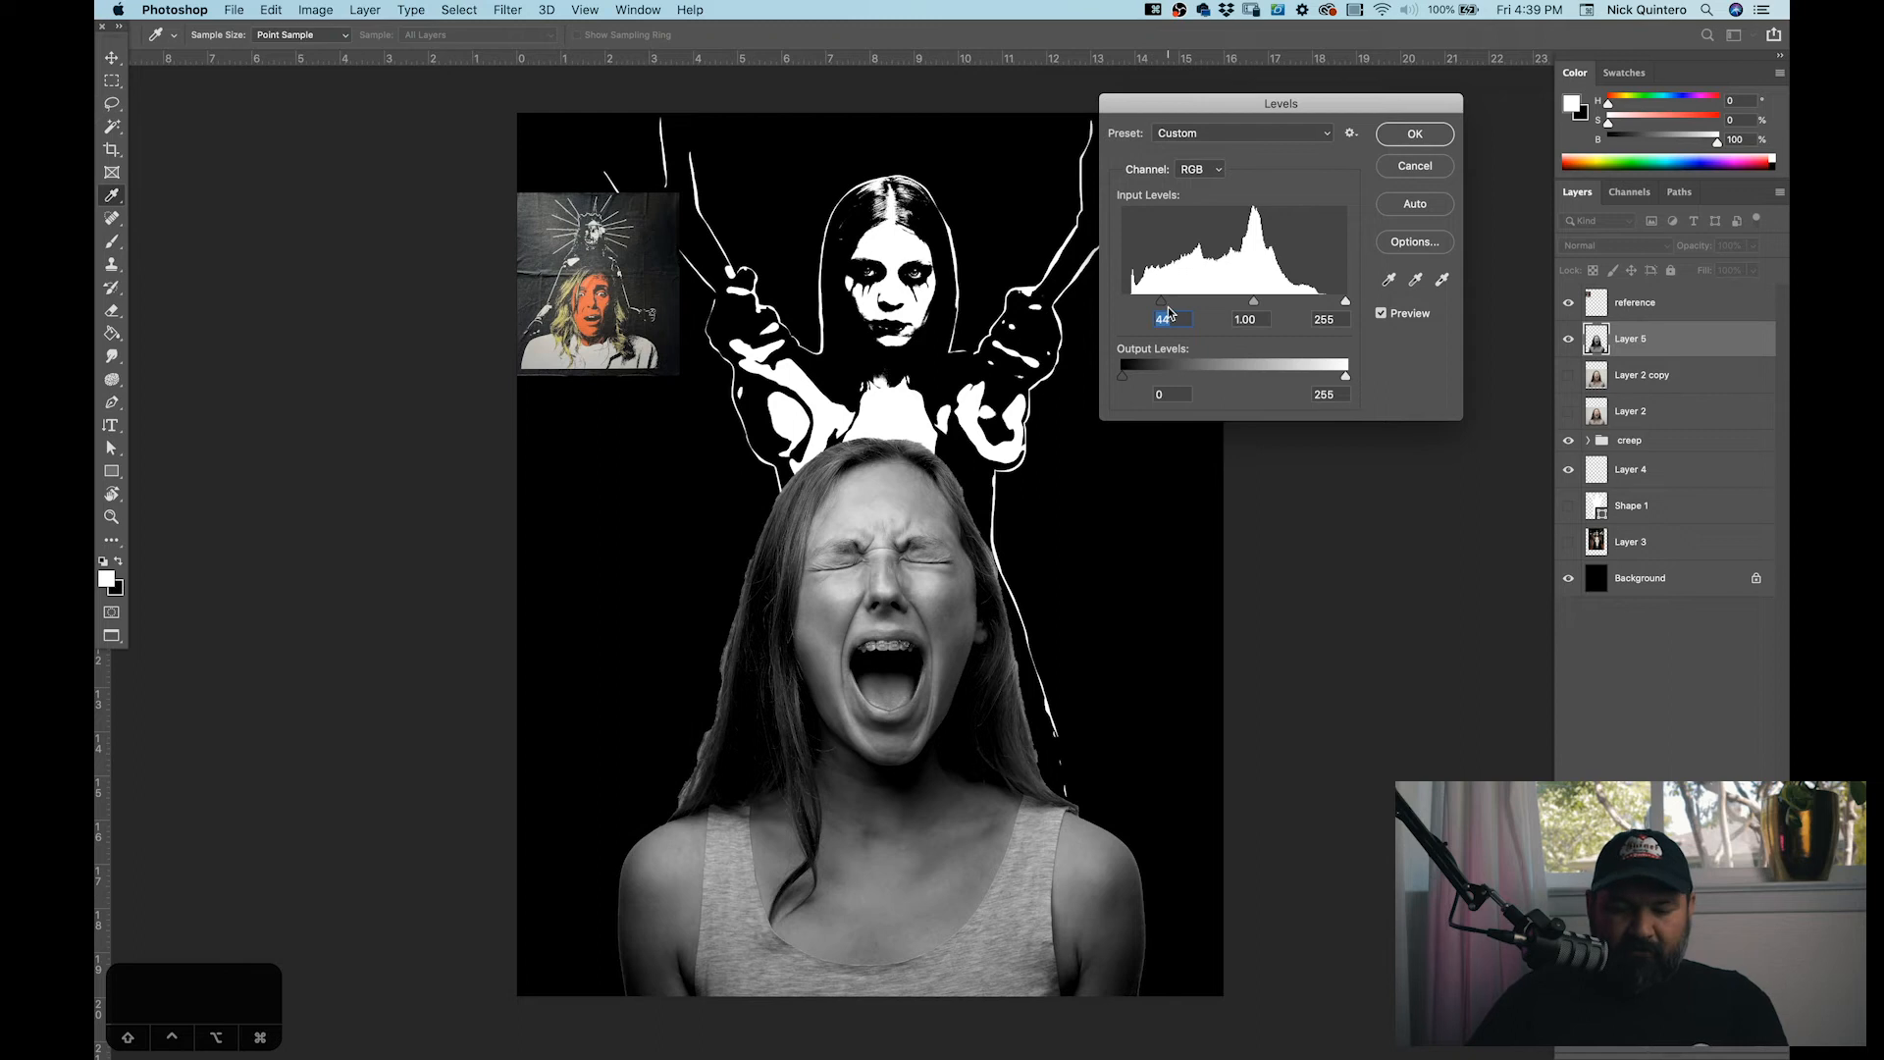
click(1414, 133)
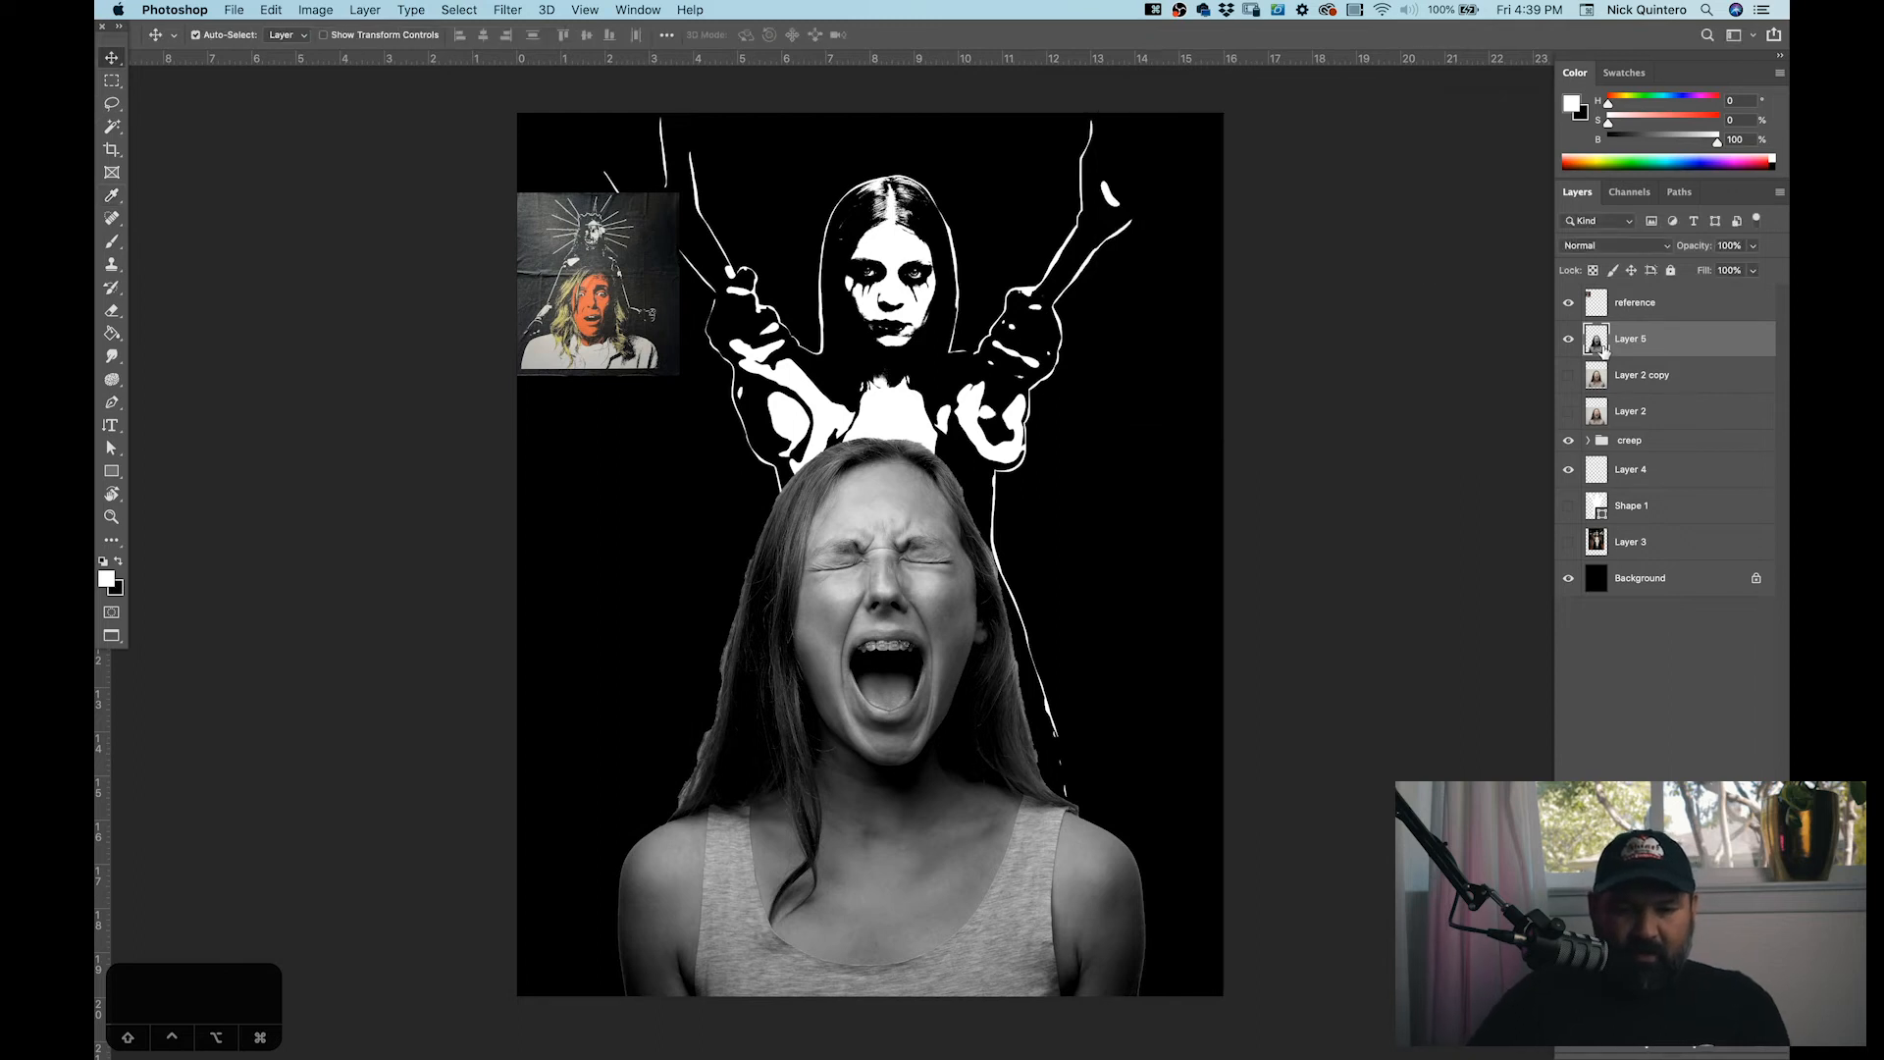
Step: Zoom in and select the woman's hair down to her shoulder with Quick Selection
key(z)
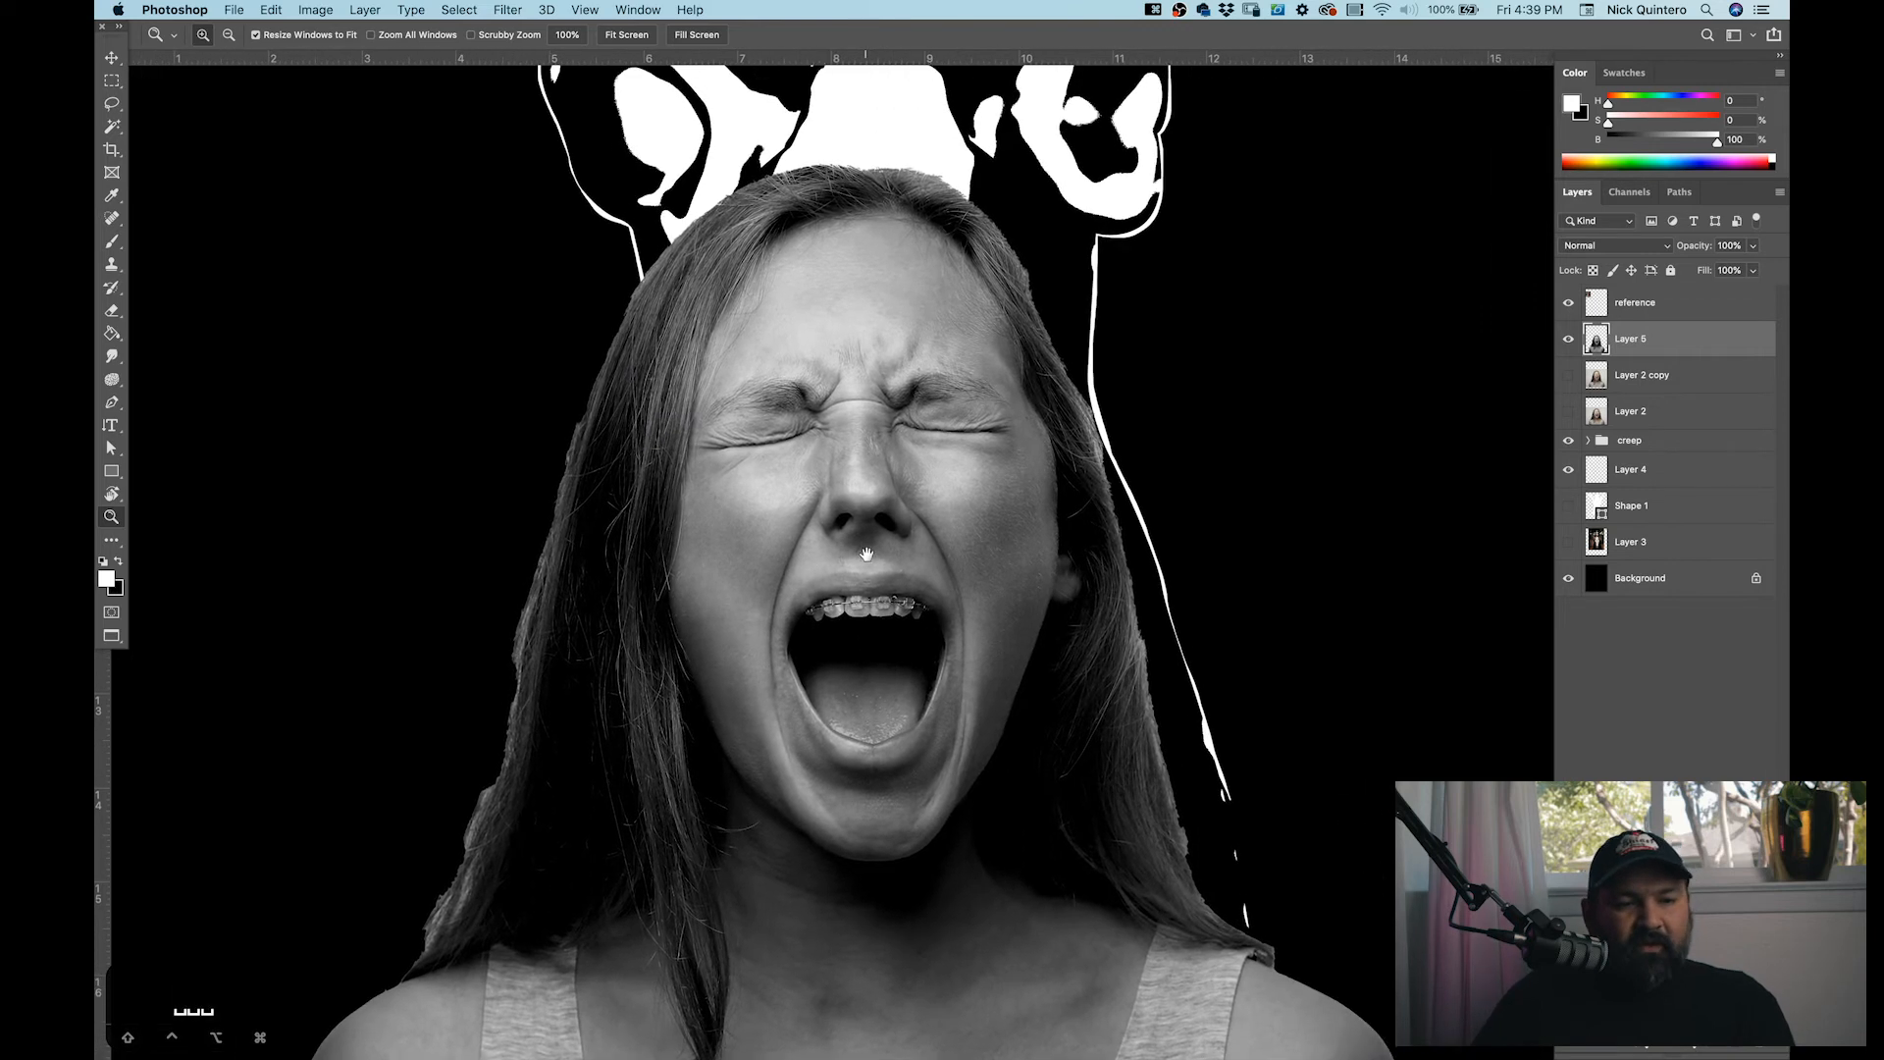
click(111, 126)
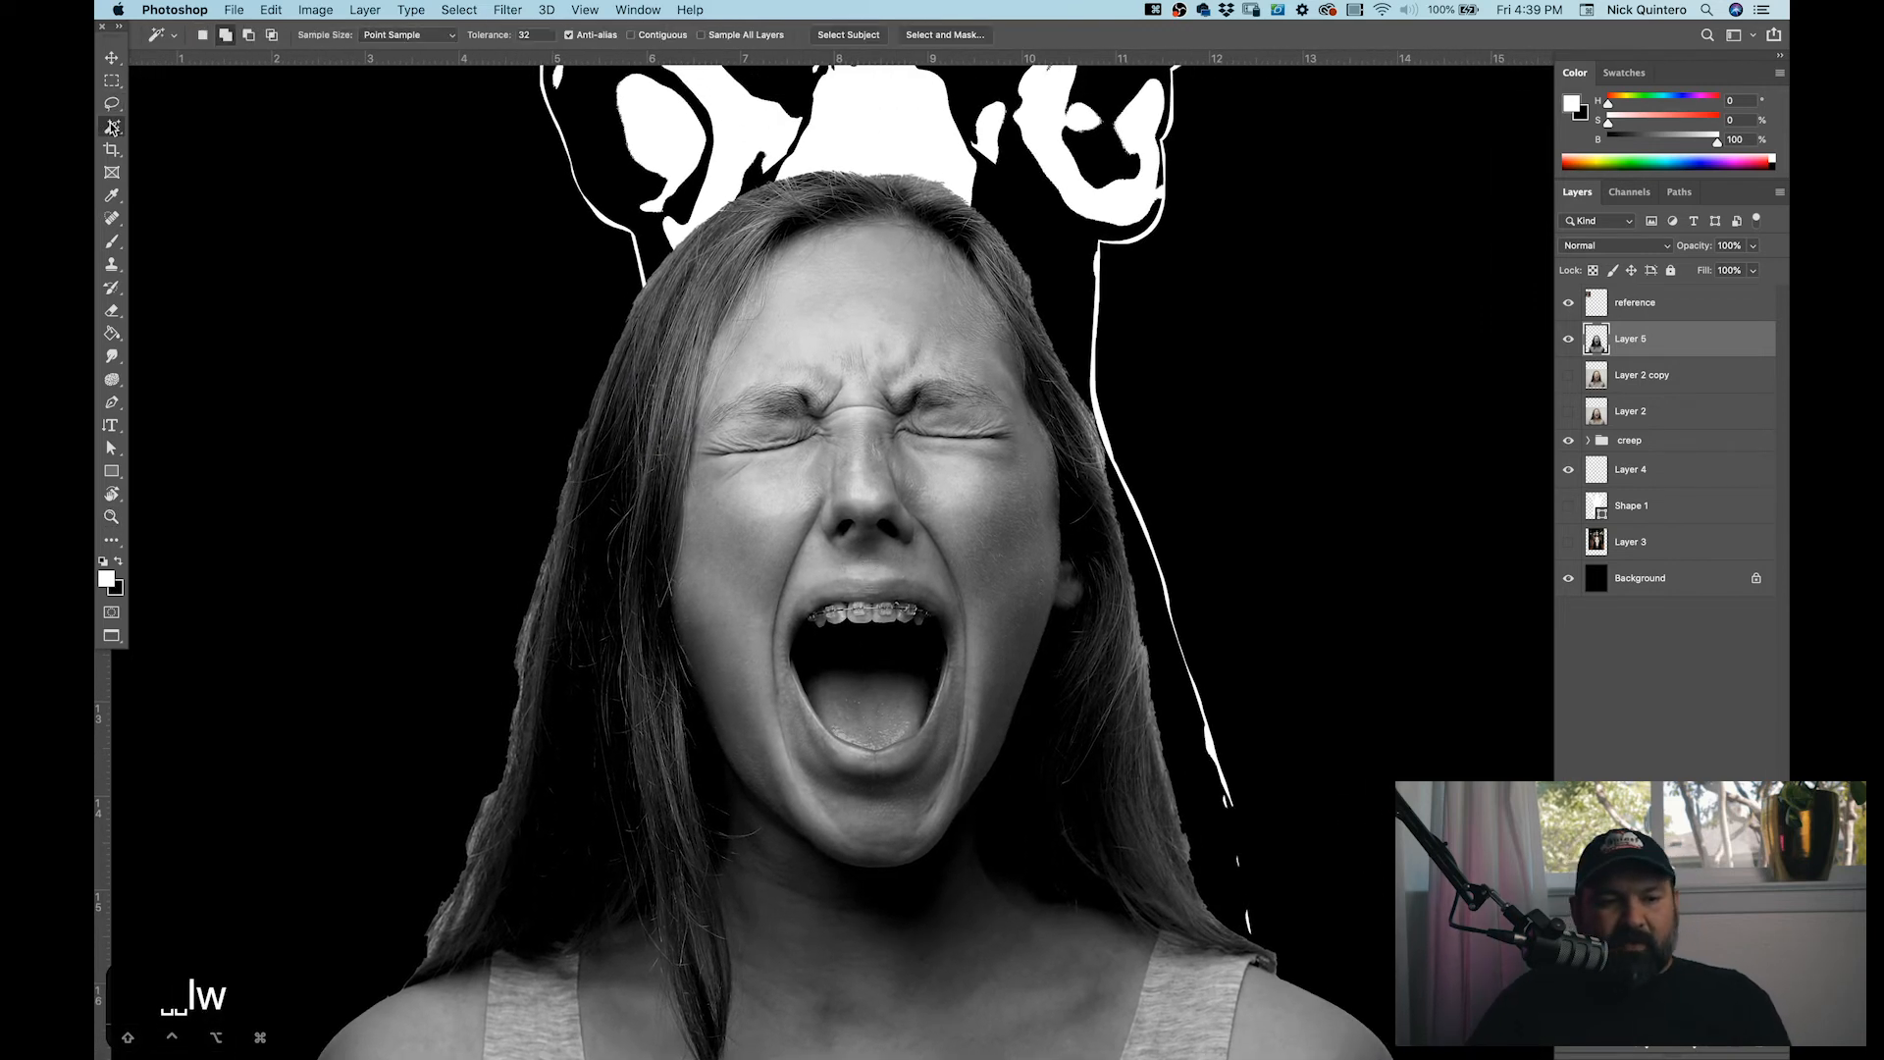
click(109, 127)
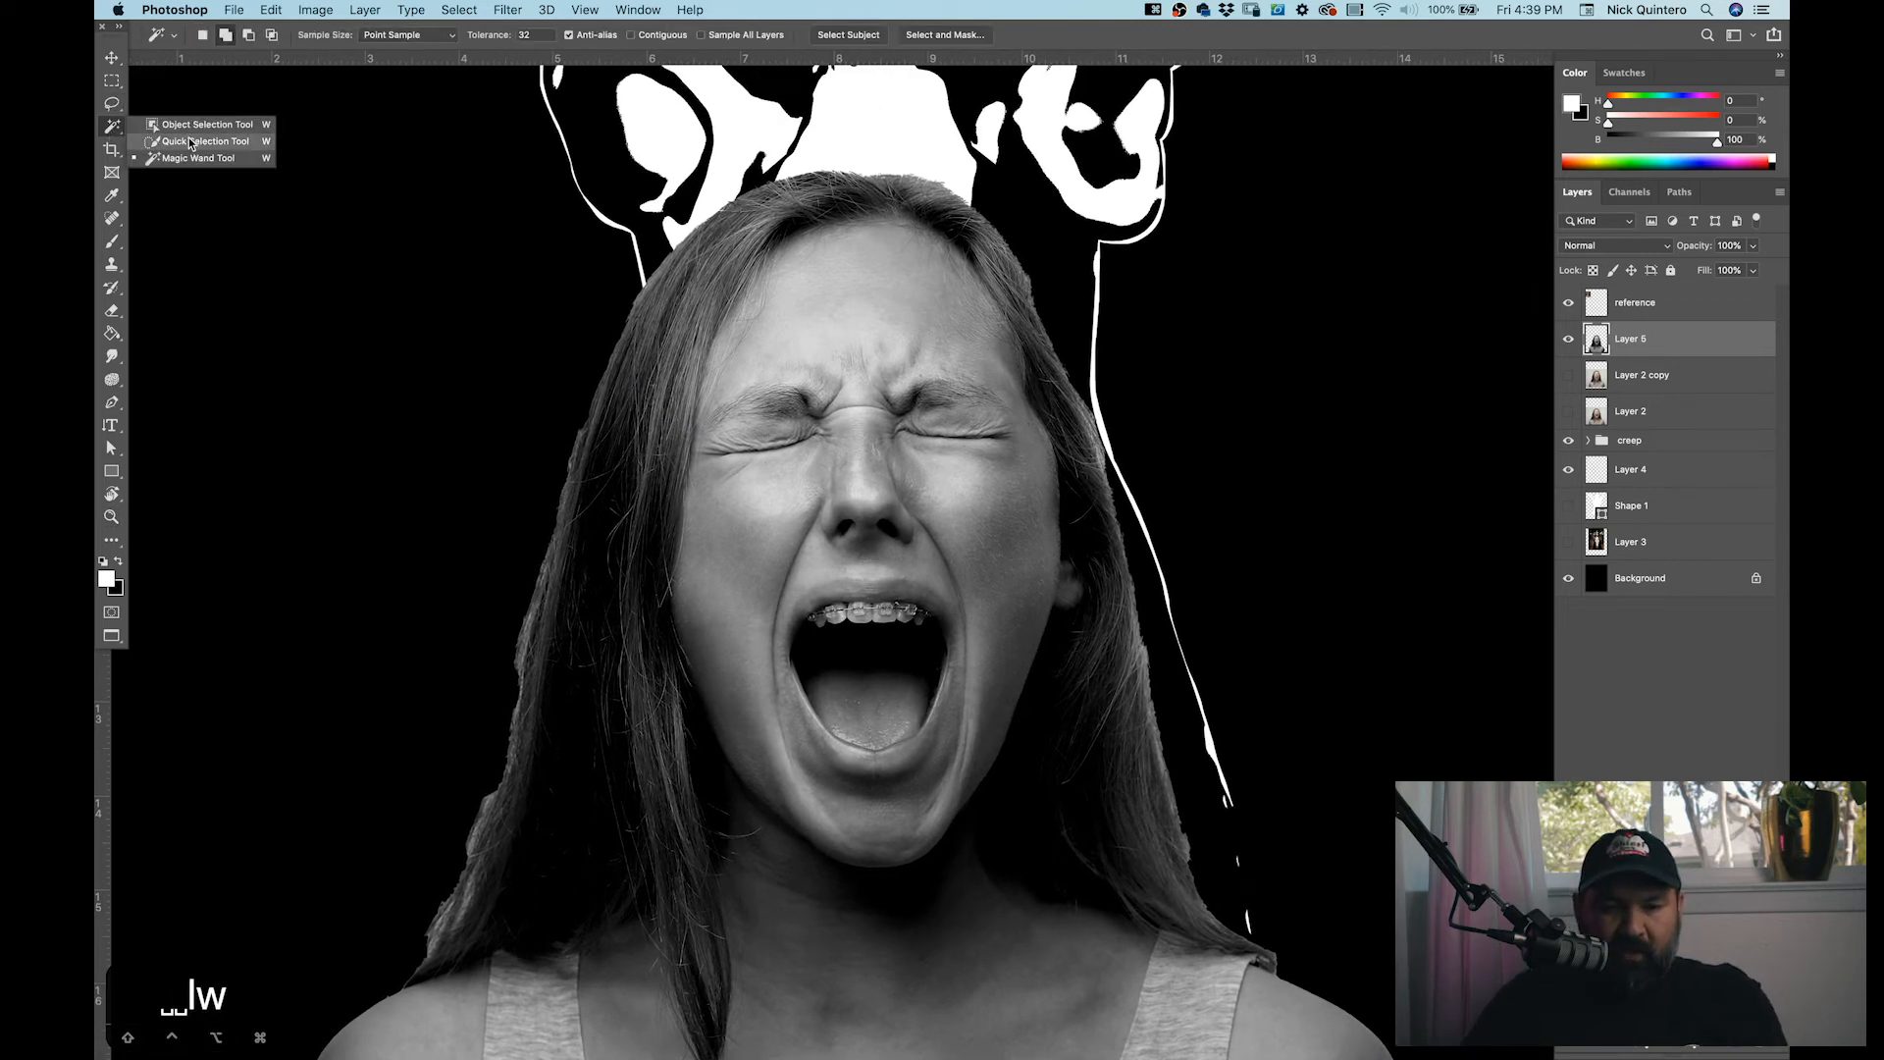
click(203, 141)
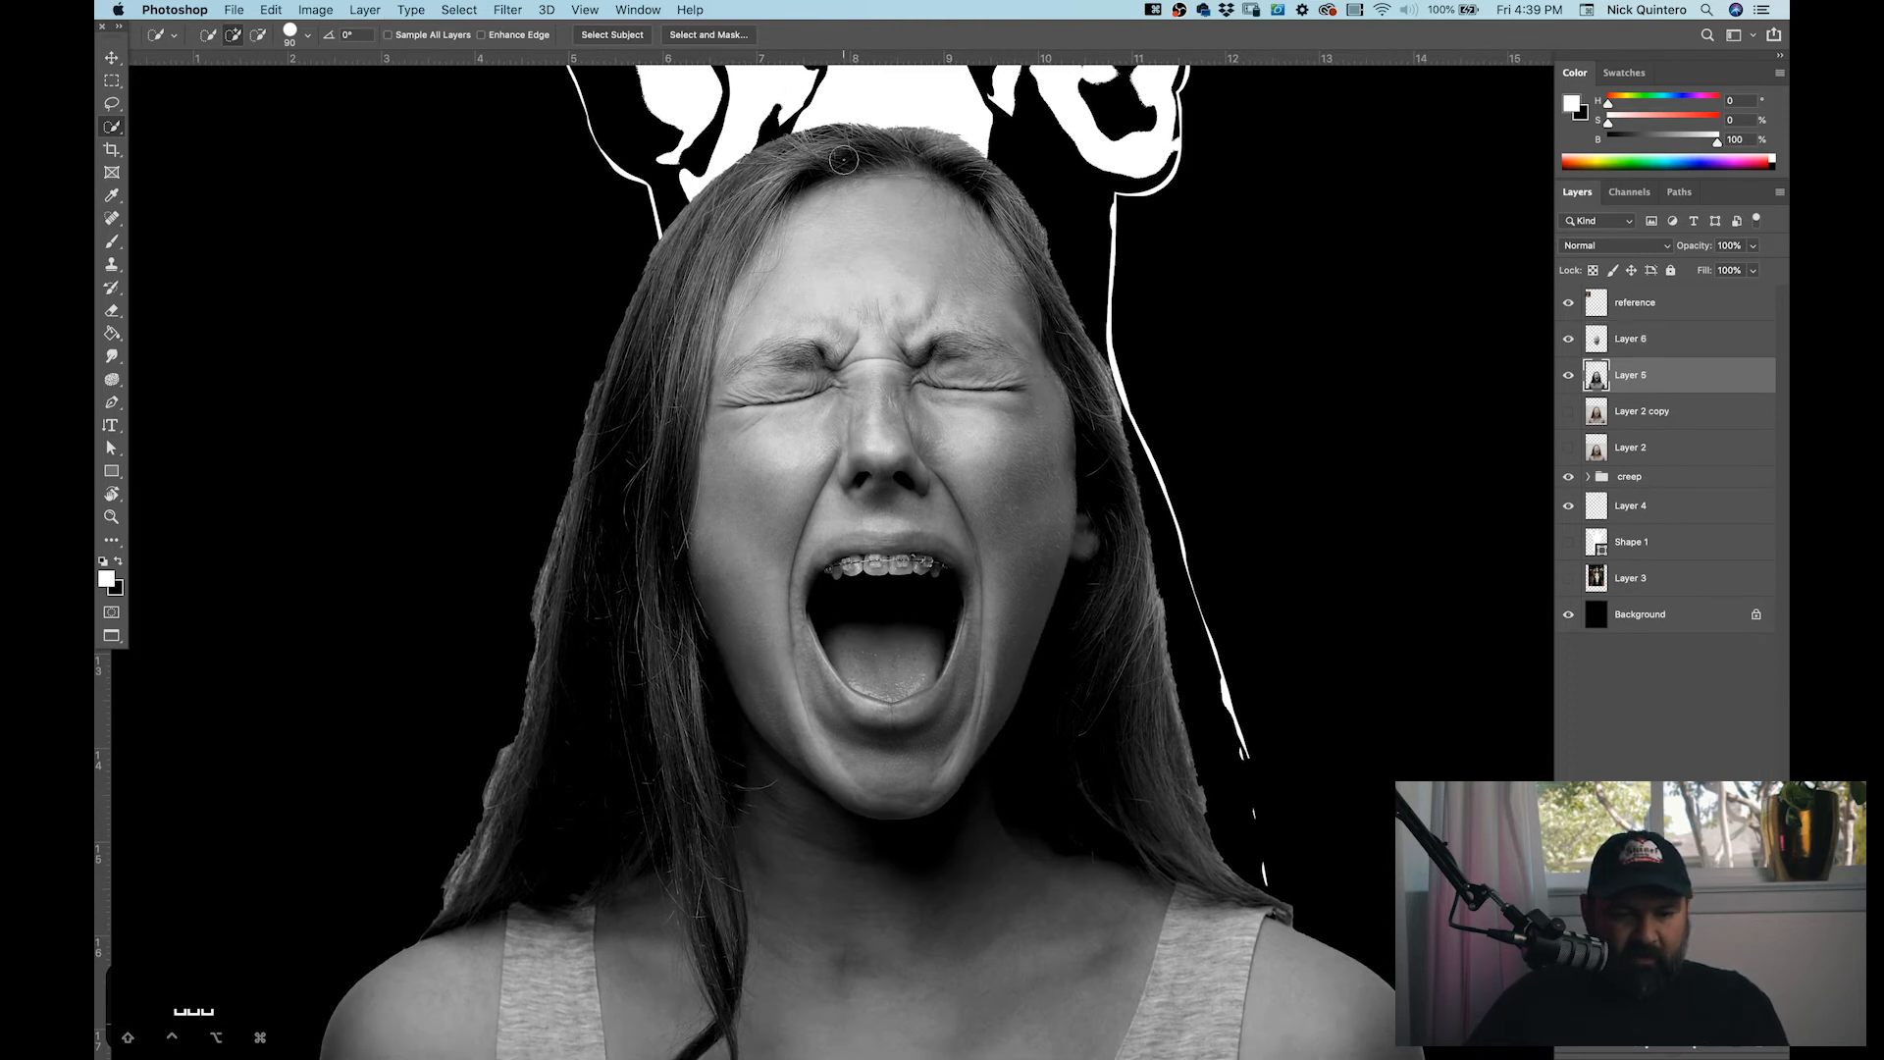
drag(841, 156, 691, 865)
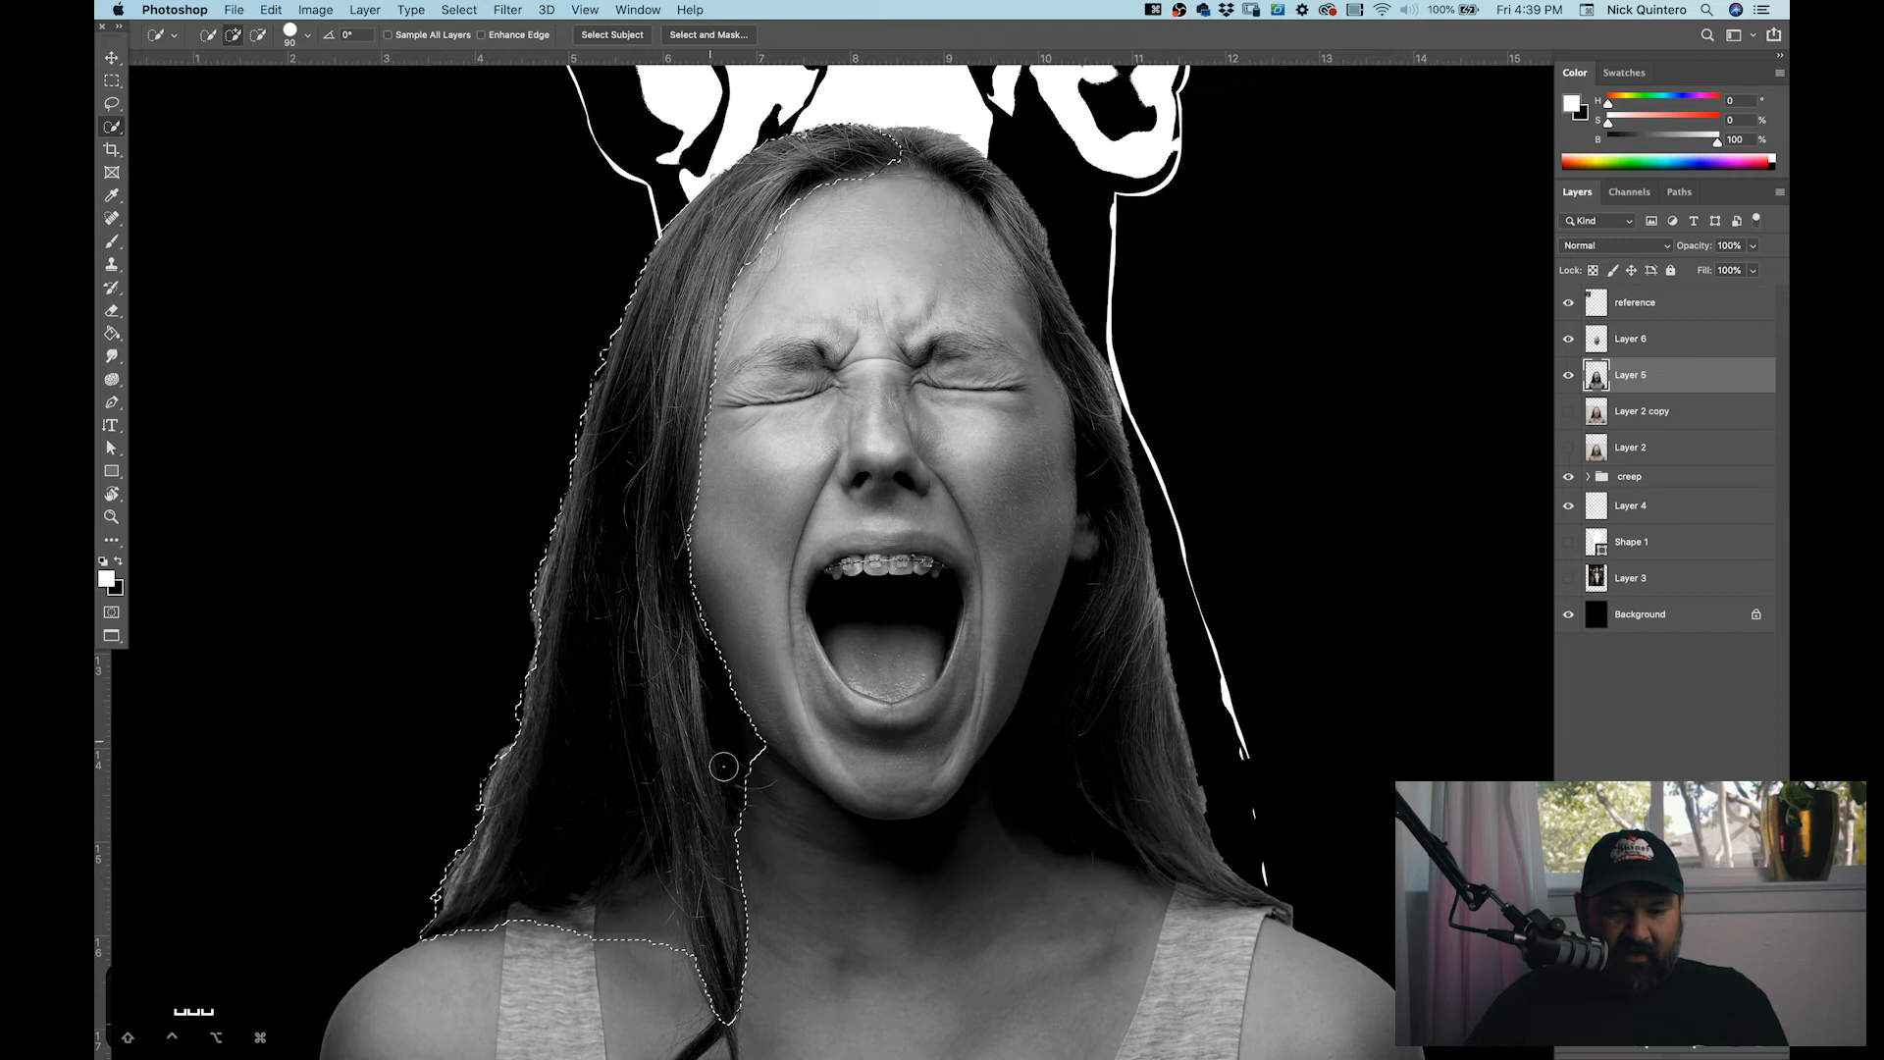
scroll(down, 3)
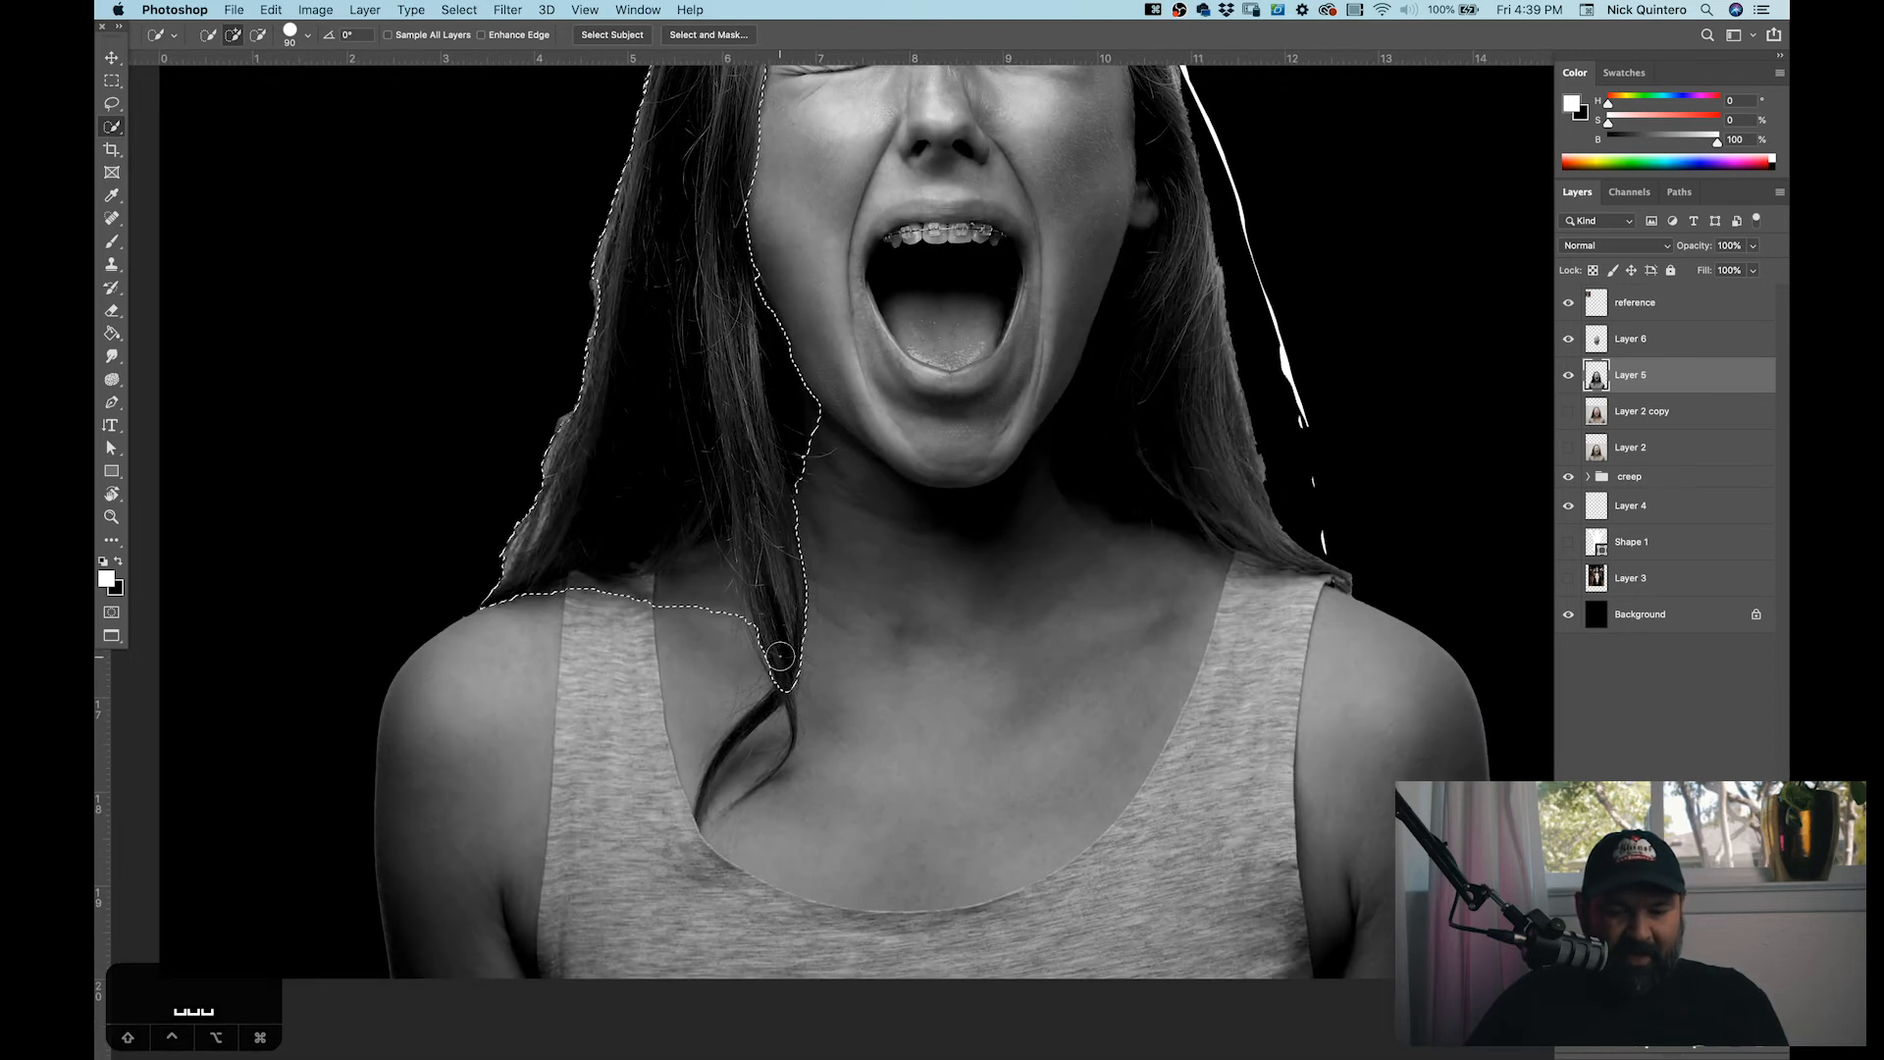
drag(781, 655, 793, 751)
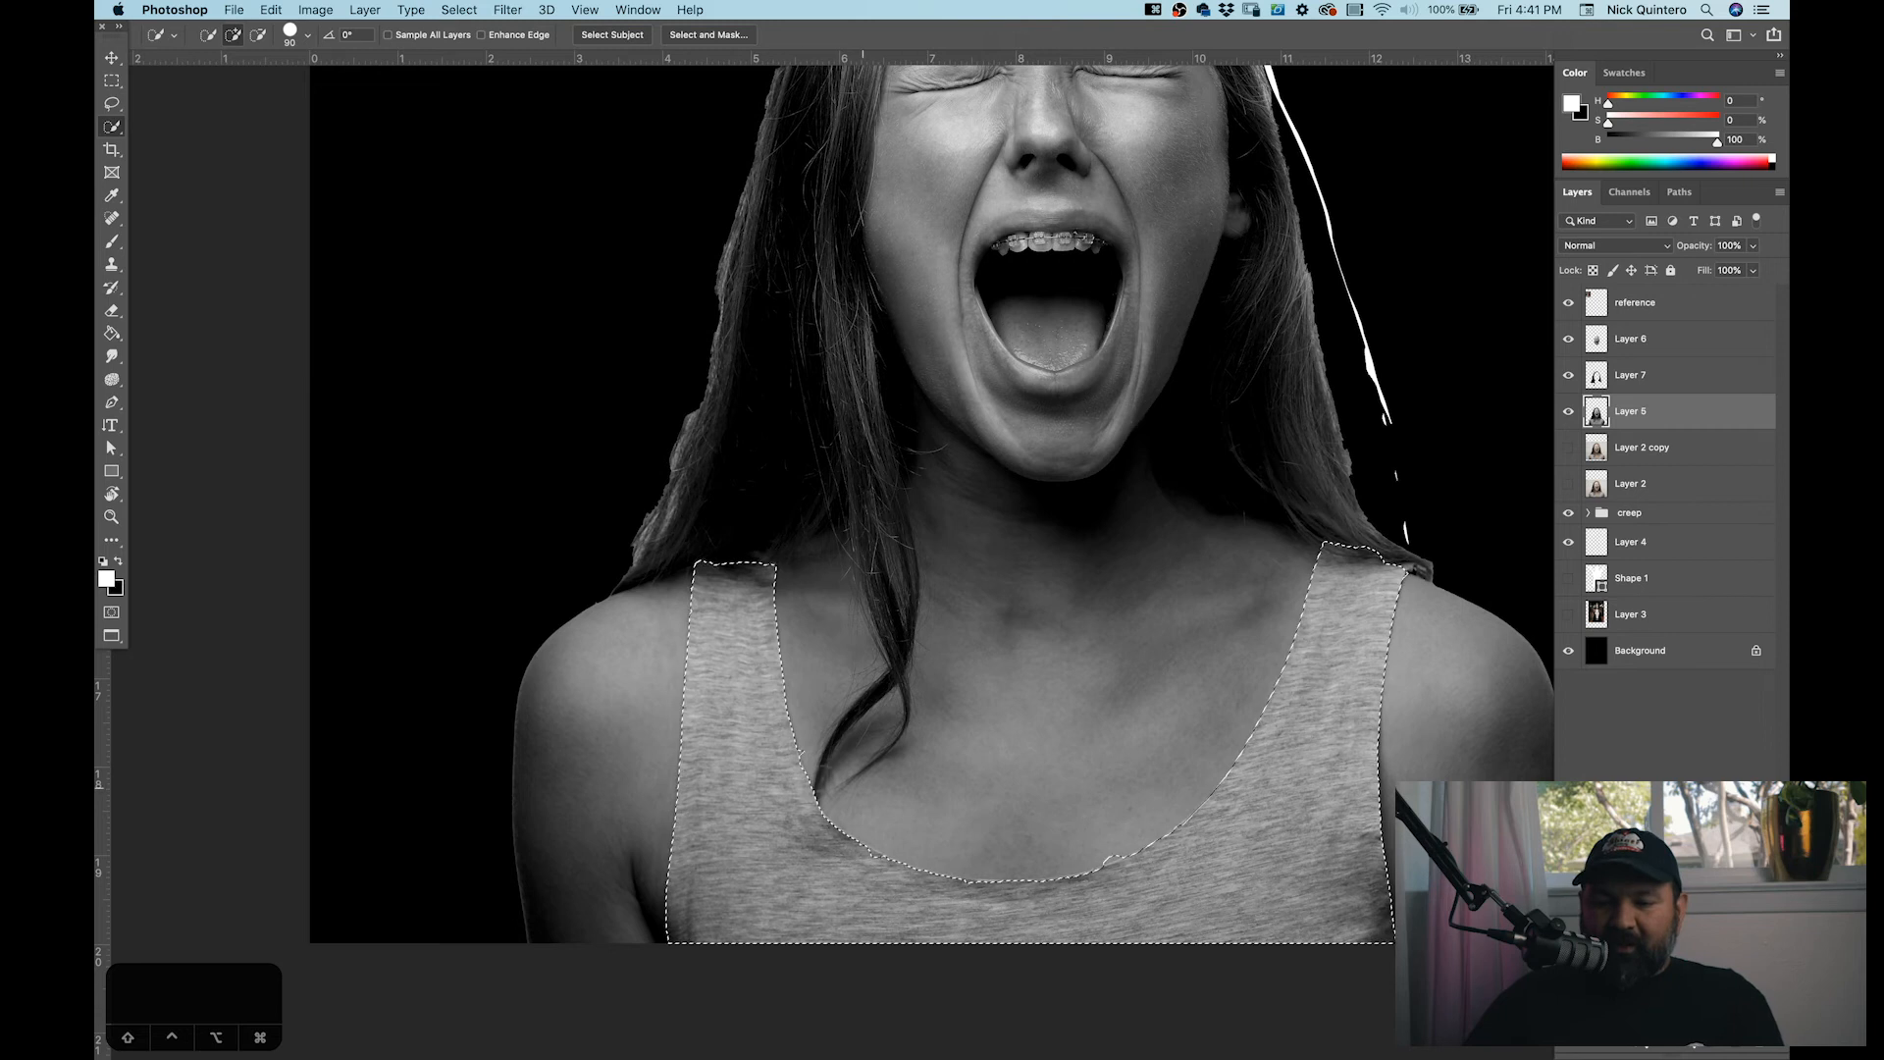
mouse_move(1680, 474)
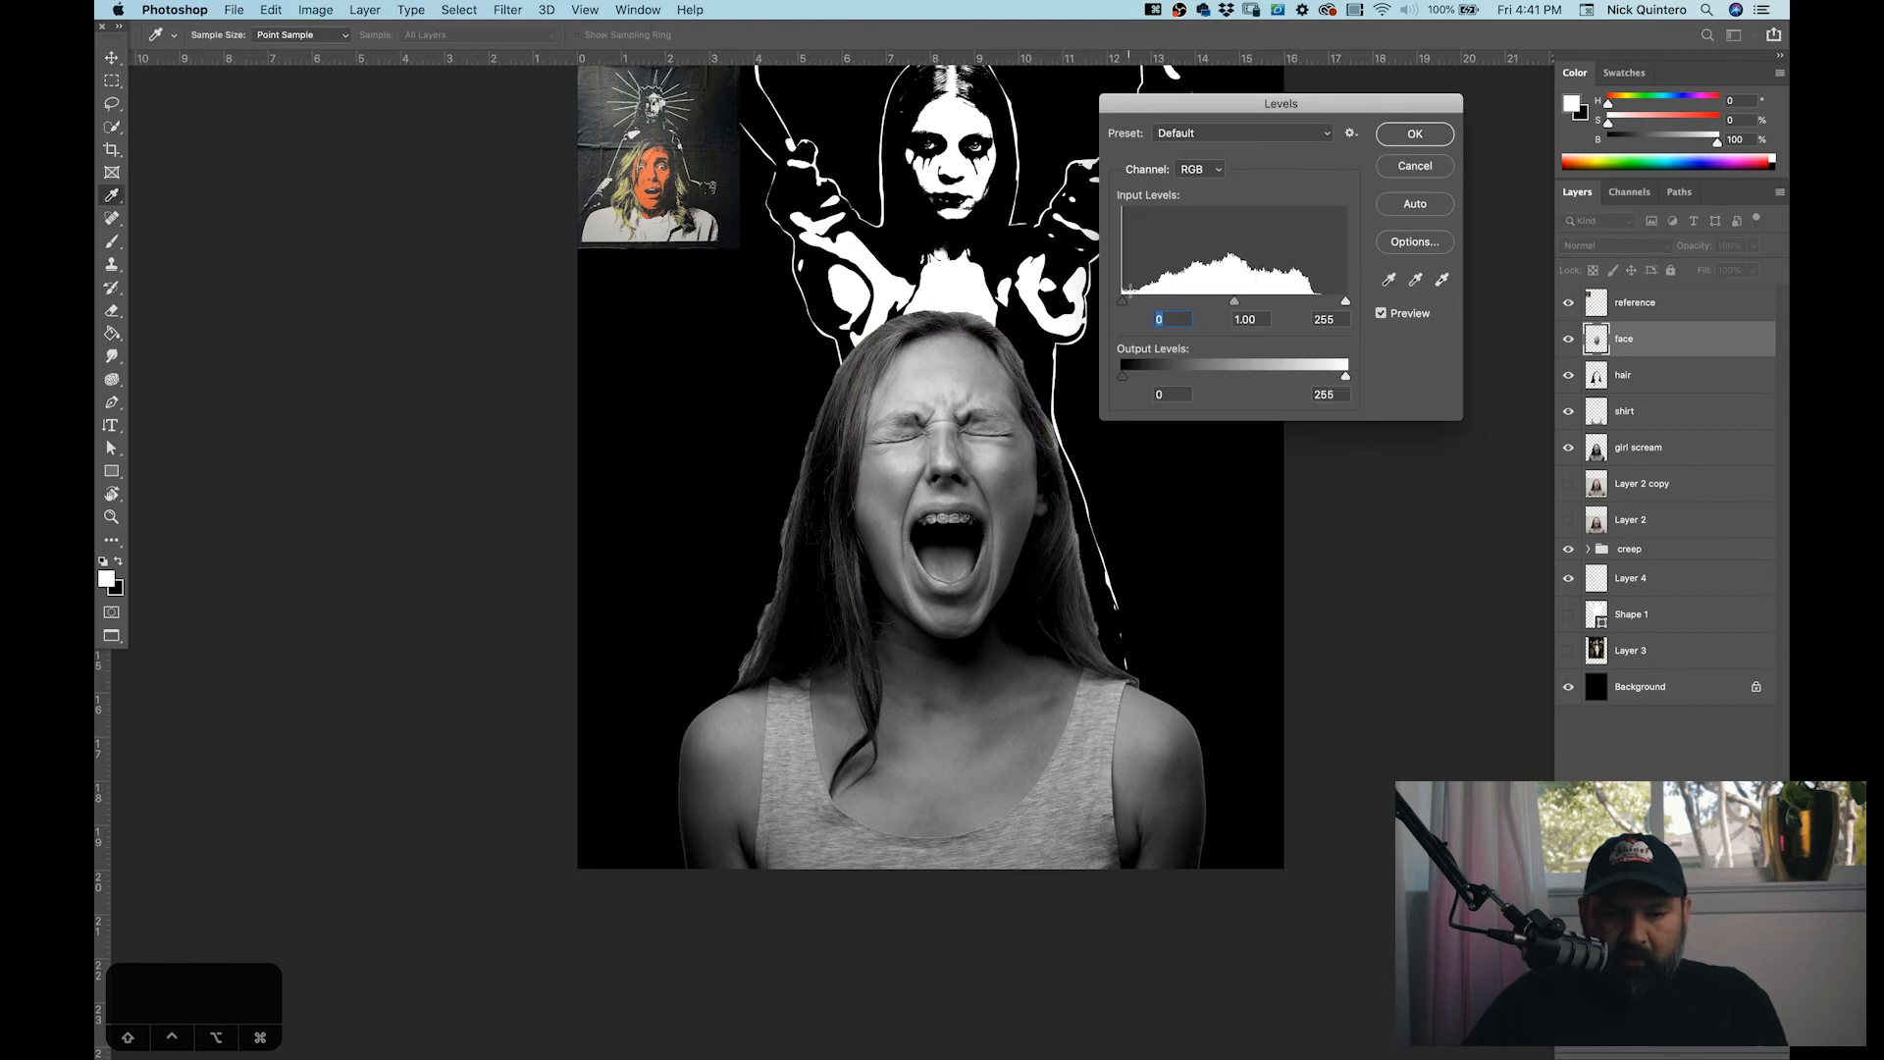
Step: Darken the face layer's shadows and adjust its highlights in Levels, then show the reference photo
drag(1124, 301, 1140, 302)
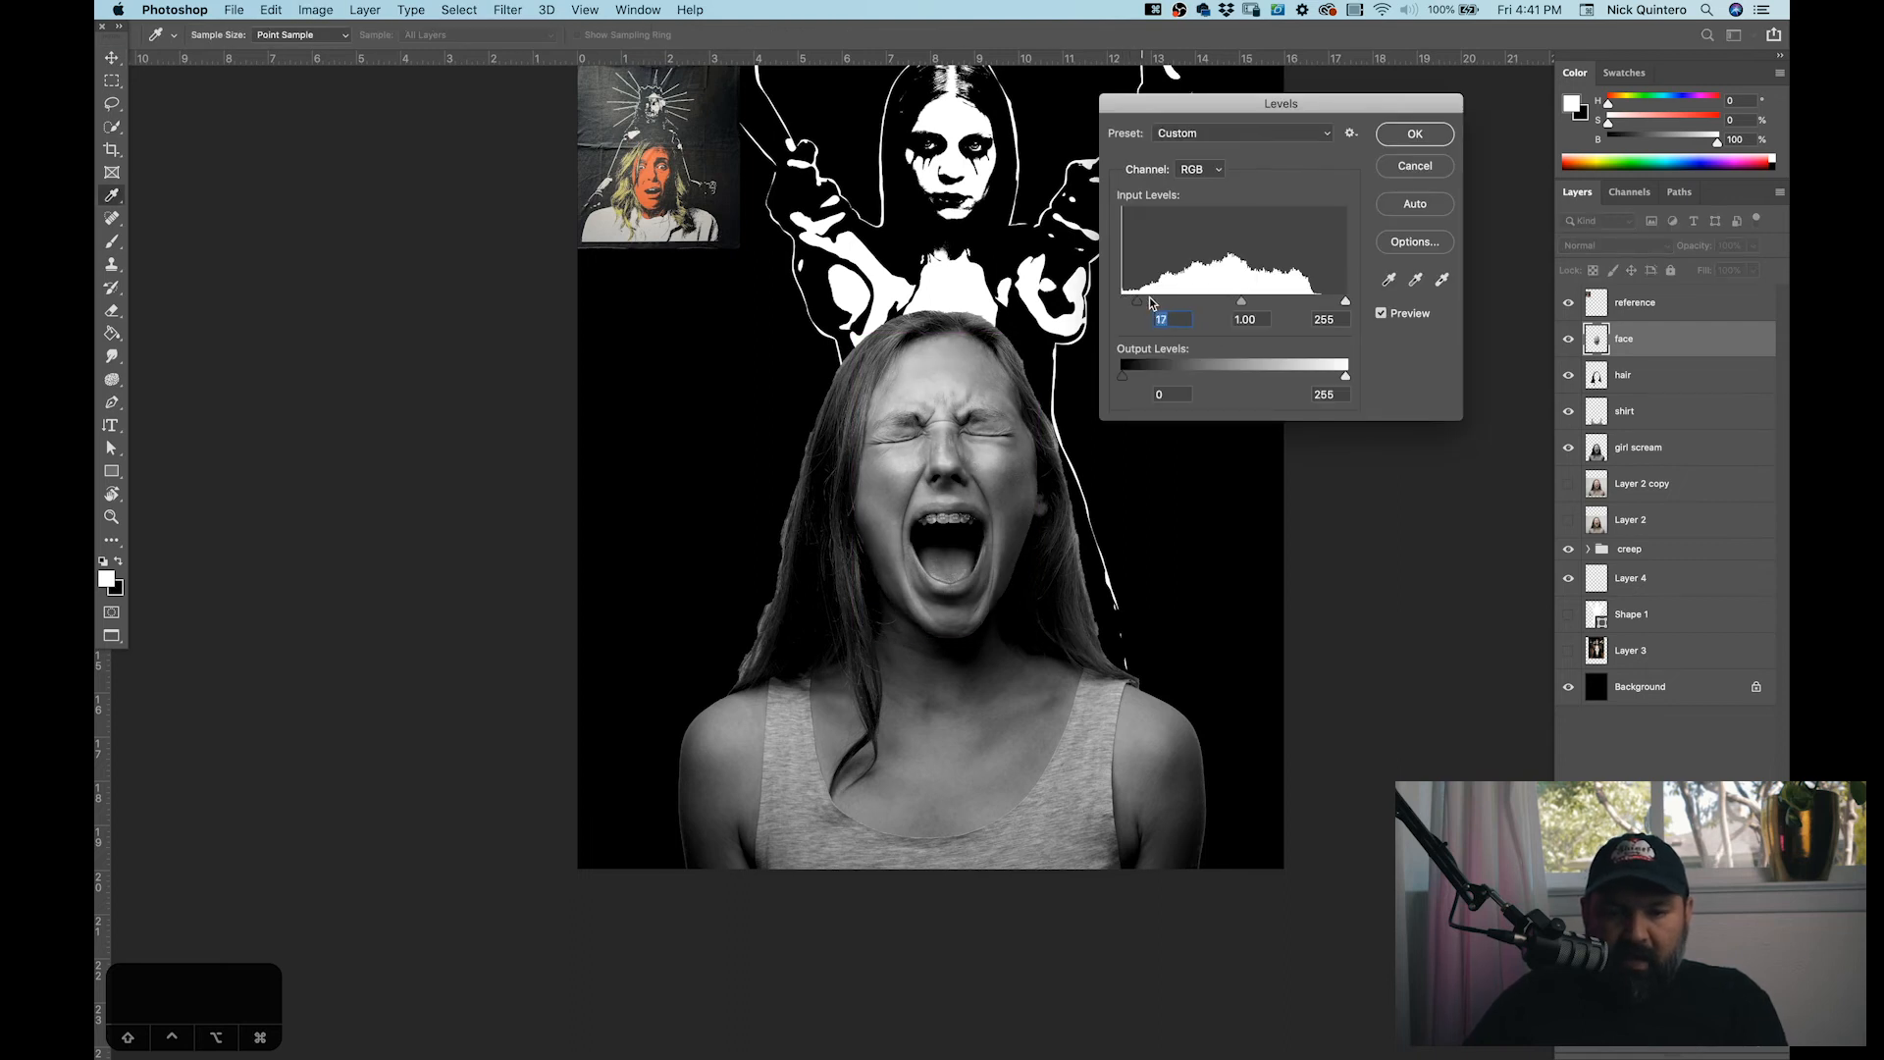
drag(1345, 303, 1332, 303)
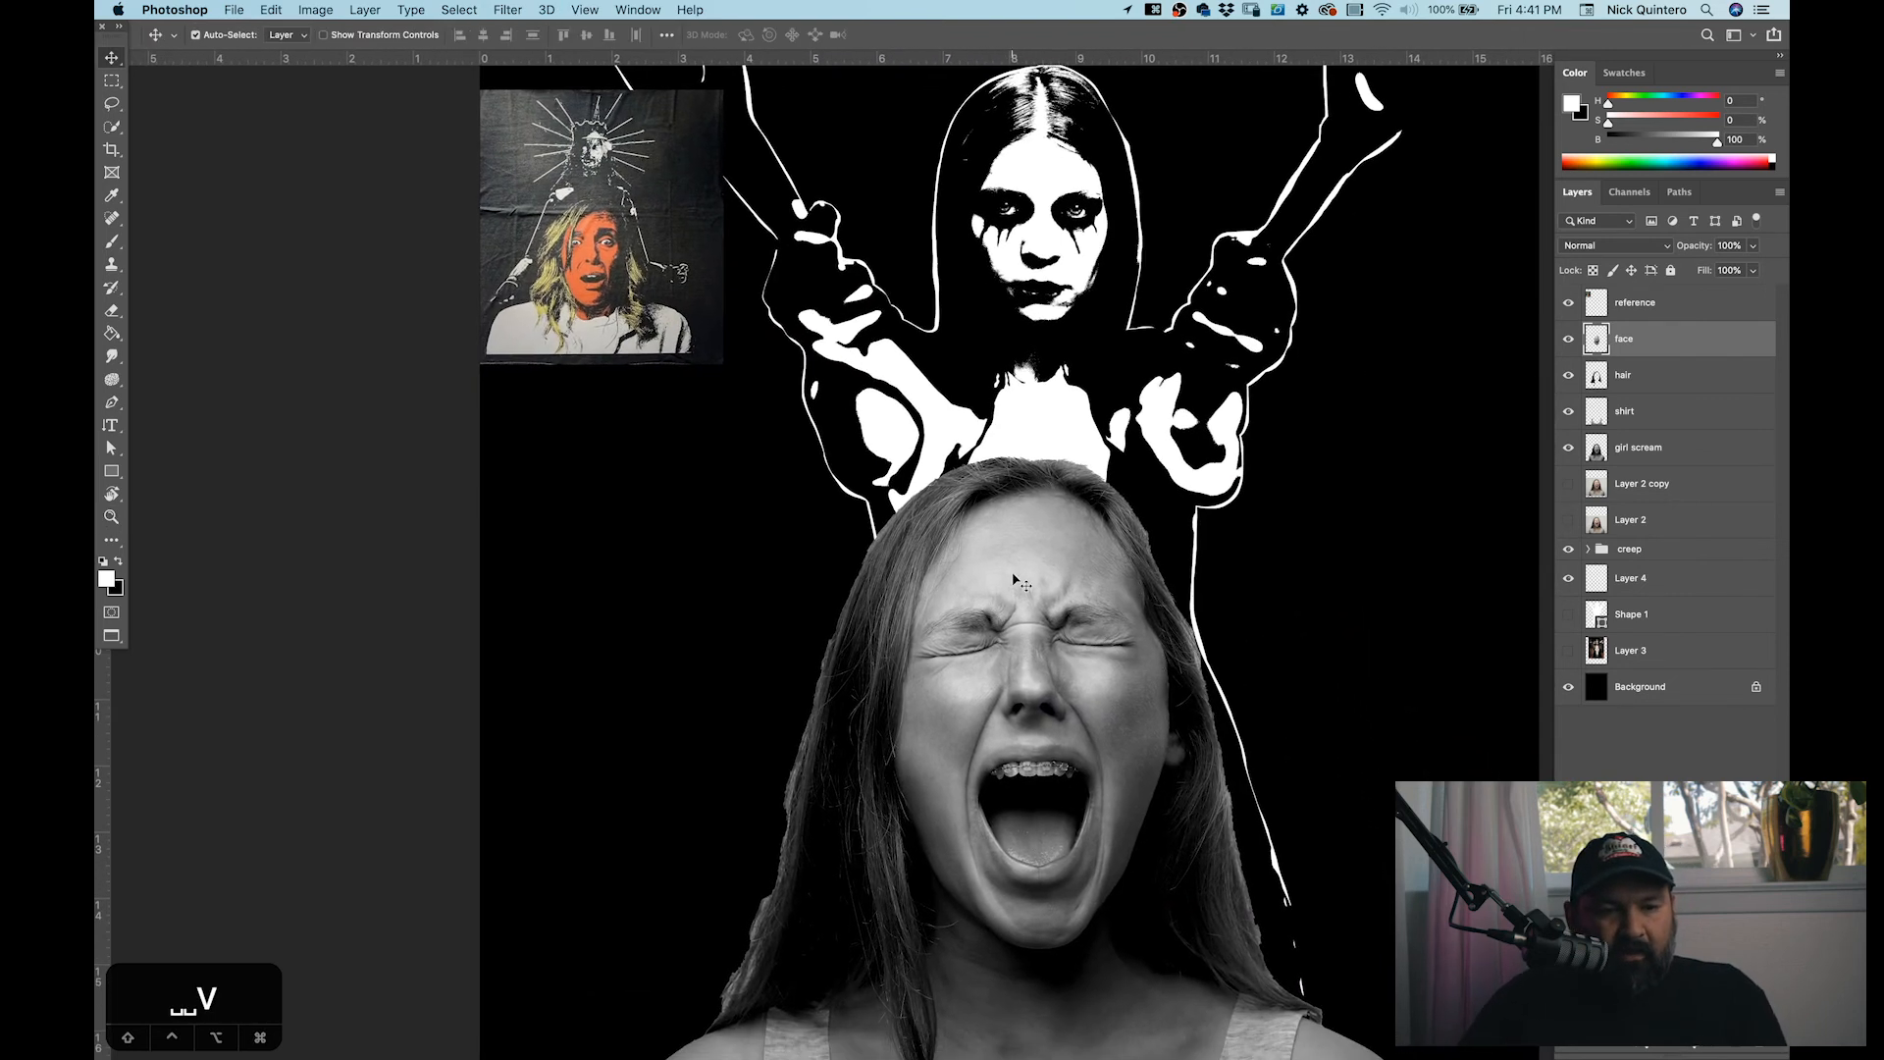
click(315, 10)
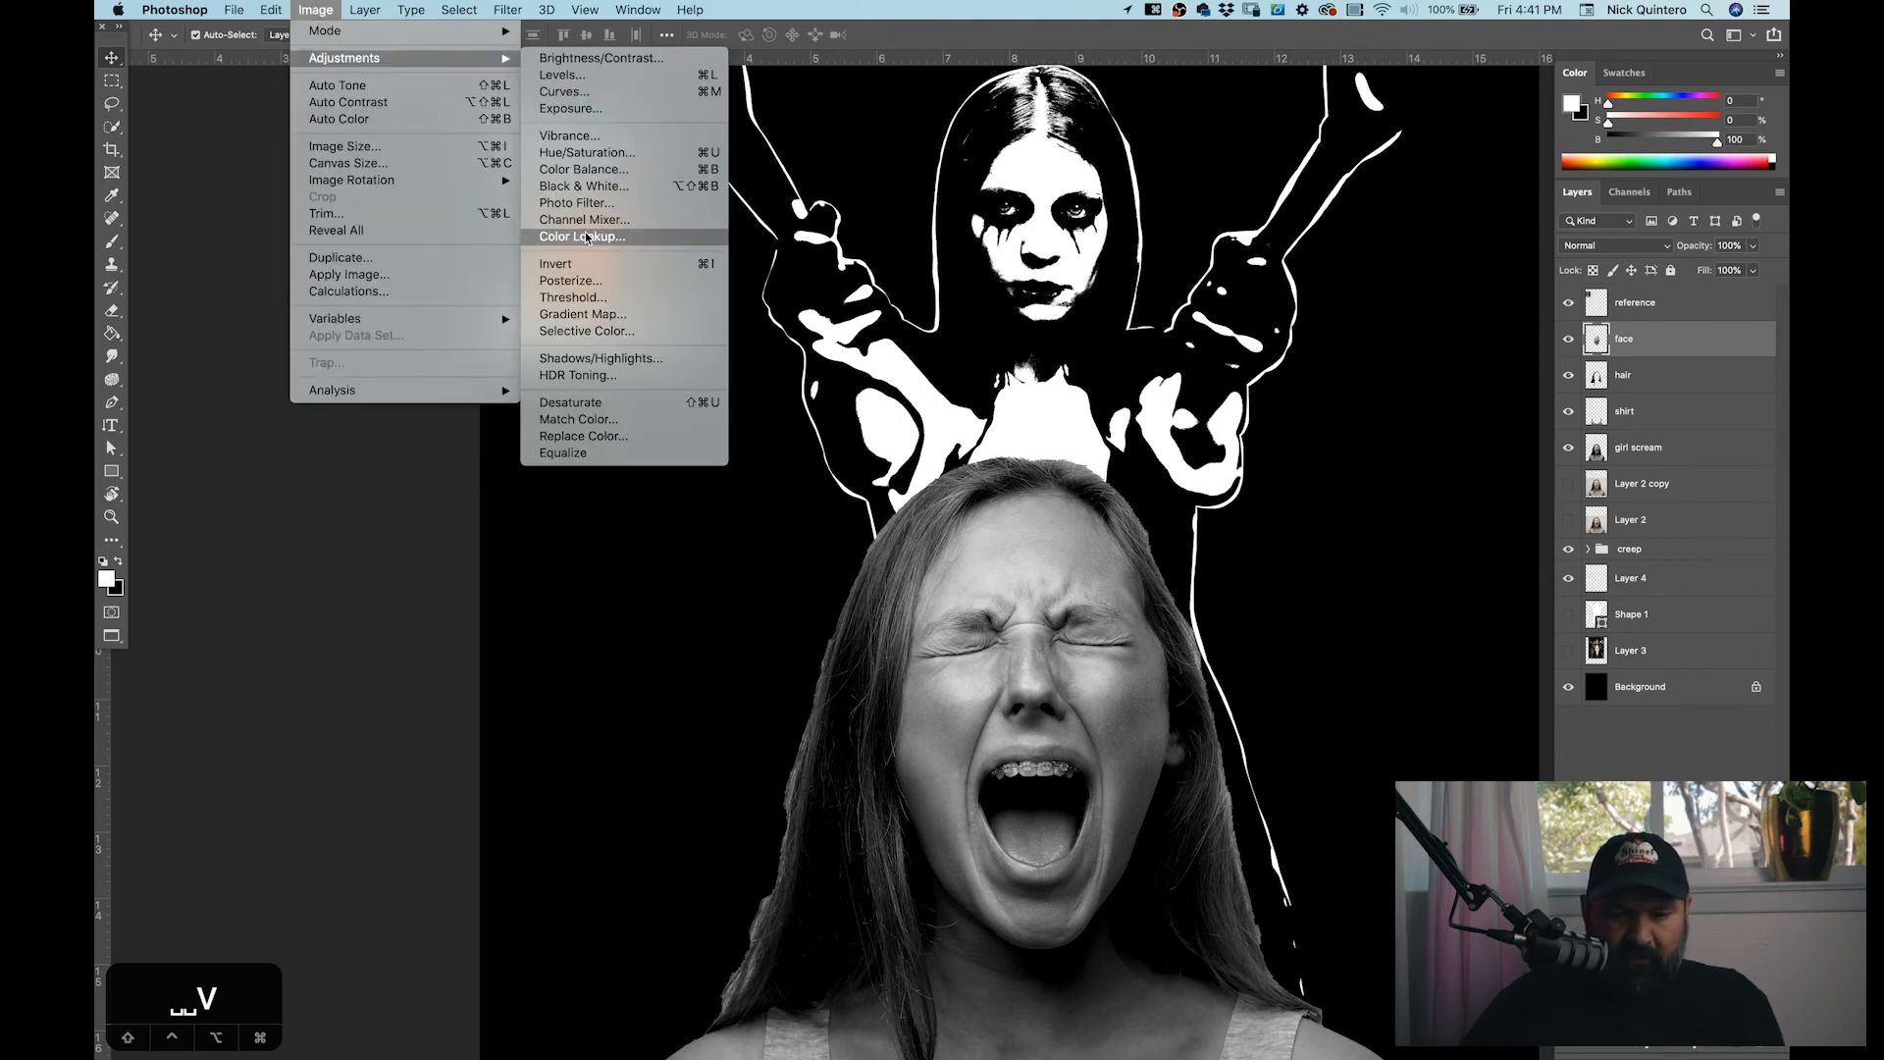
click(570, 279)
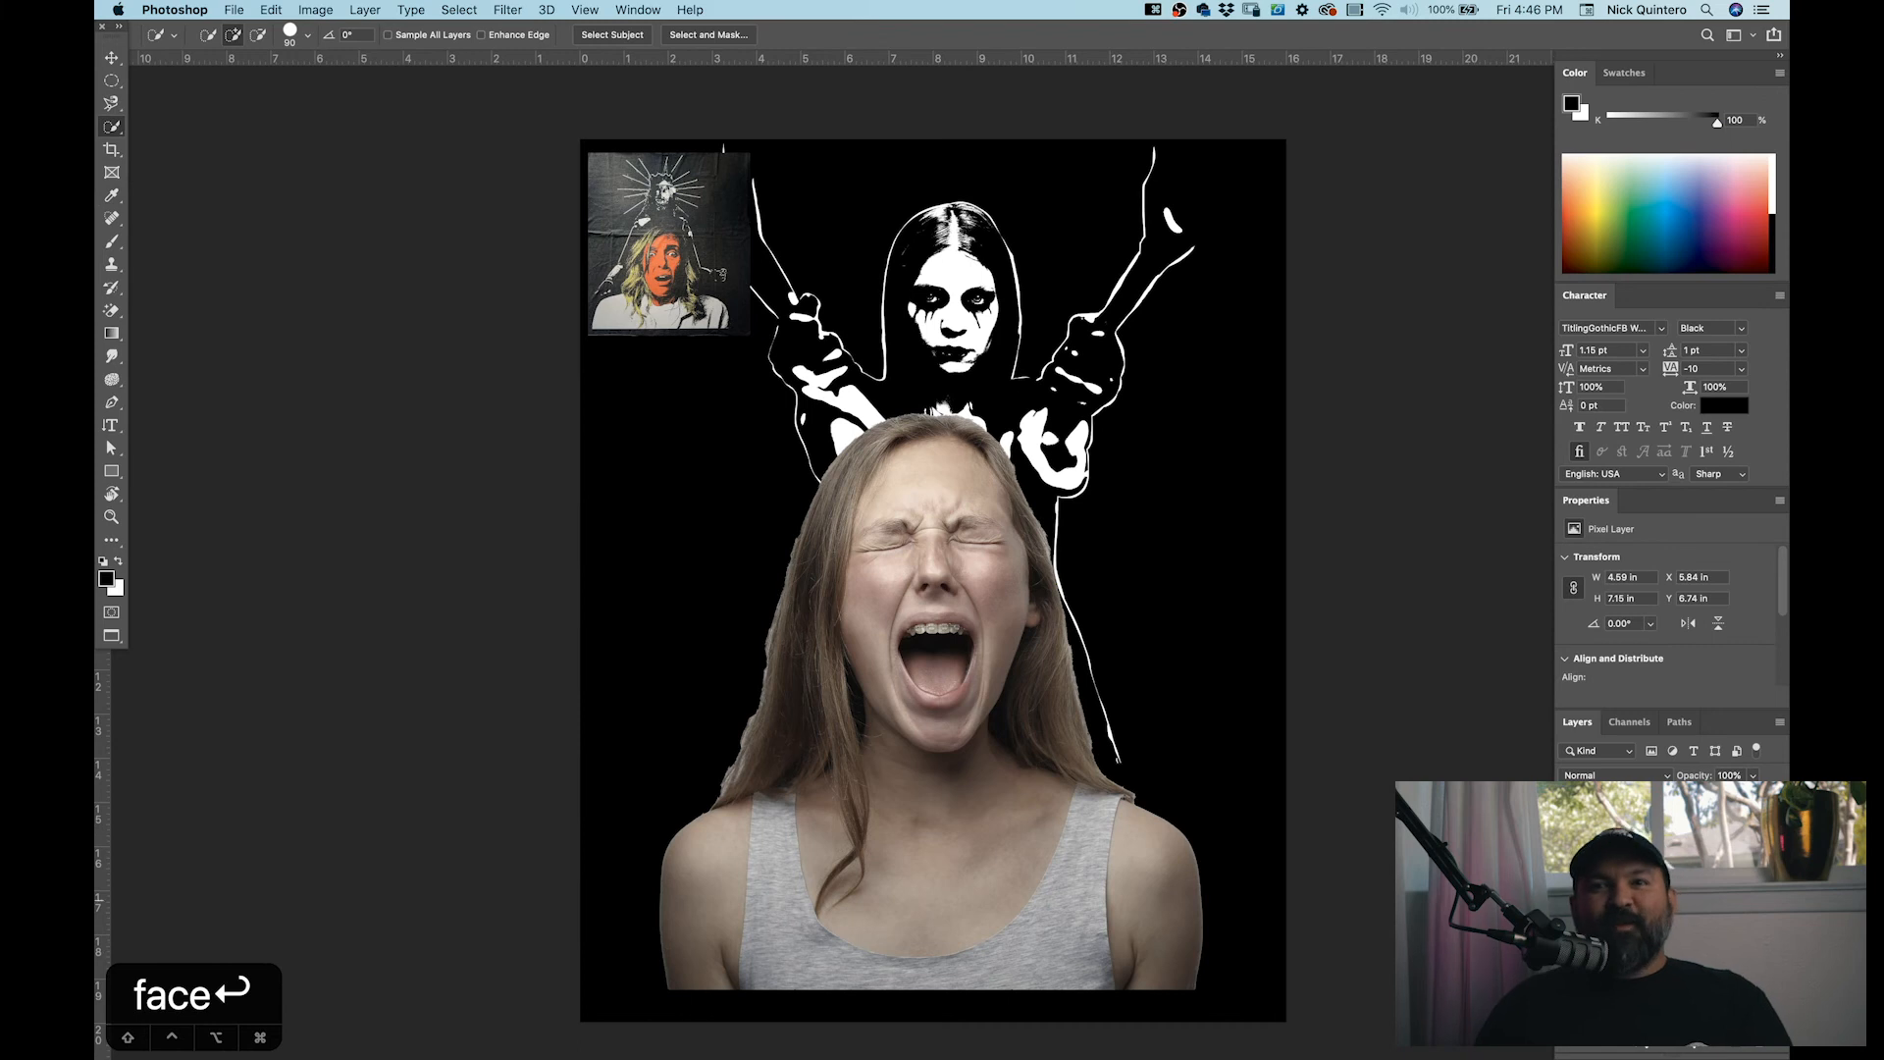
Step: Crush the face layer into hard black and white with Levels
key(v)
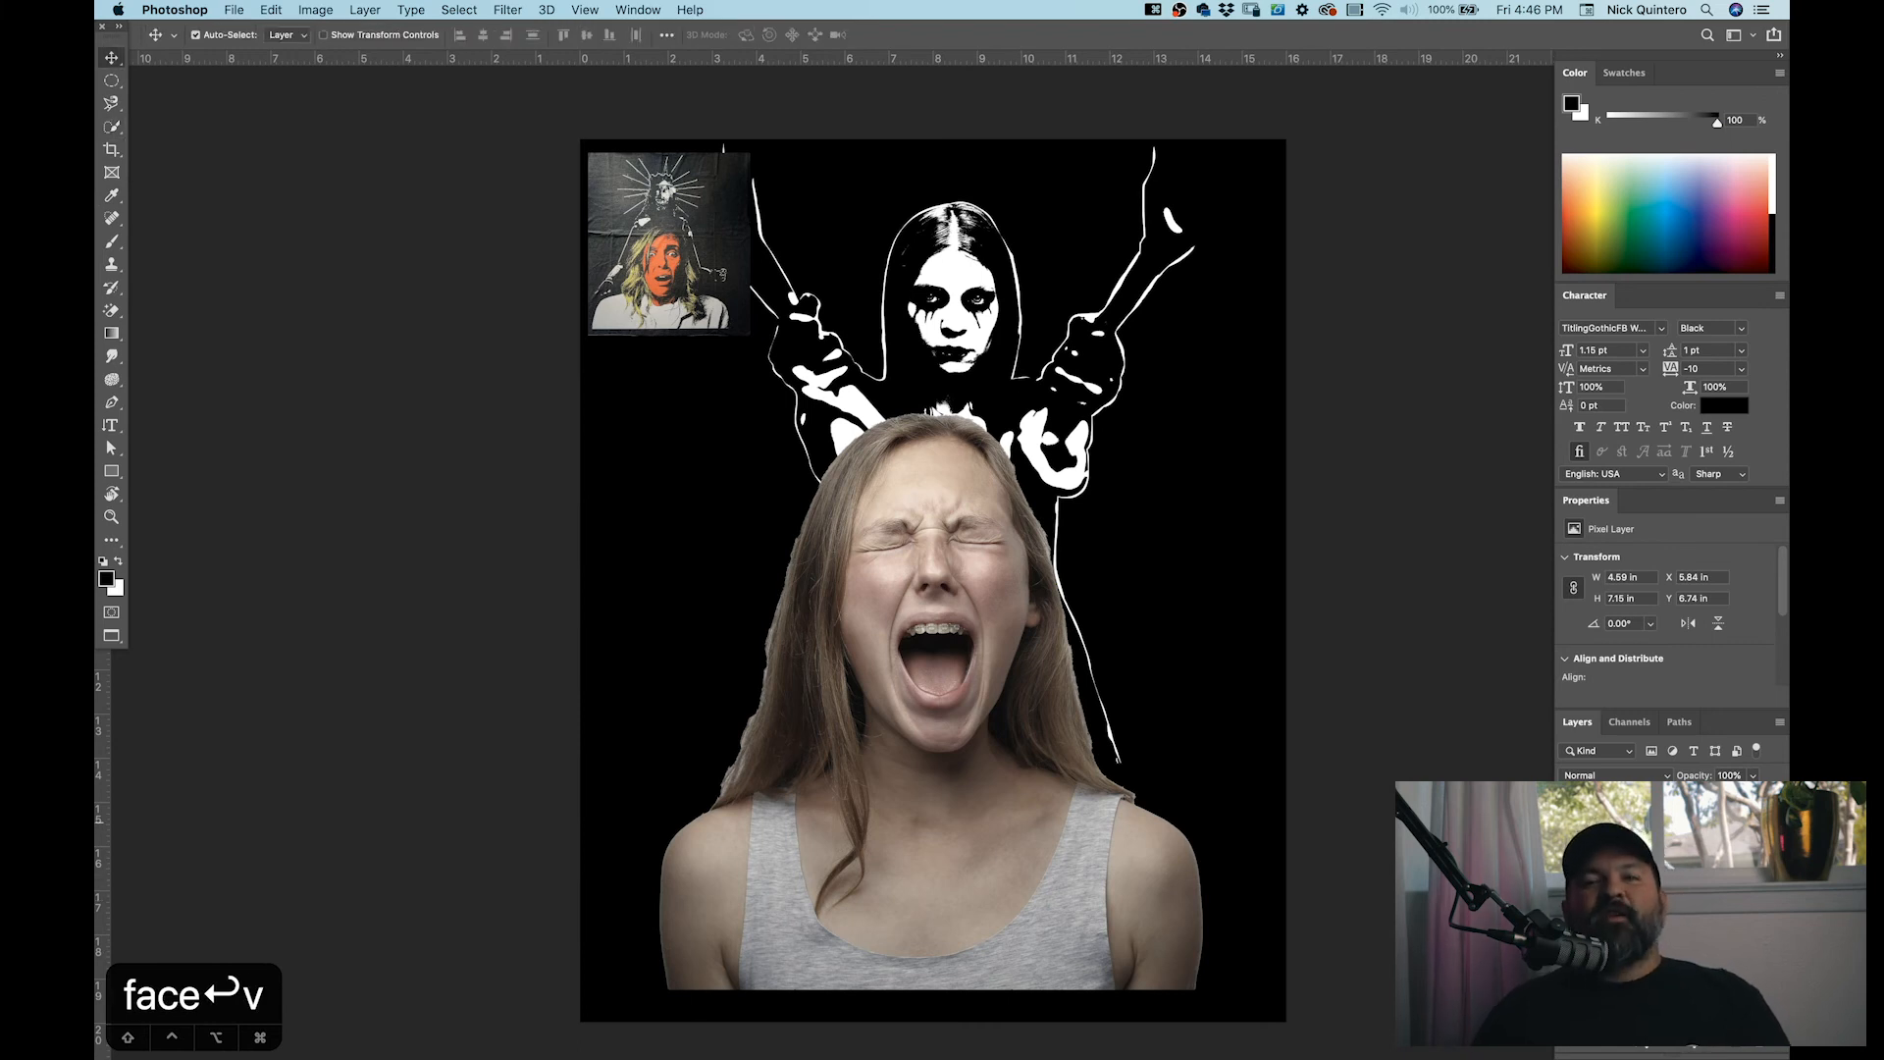
mouse_move(1431, 493)
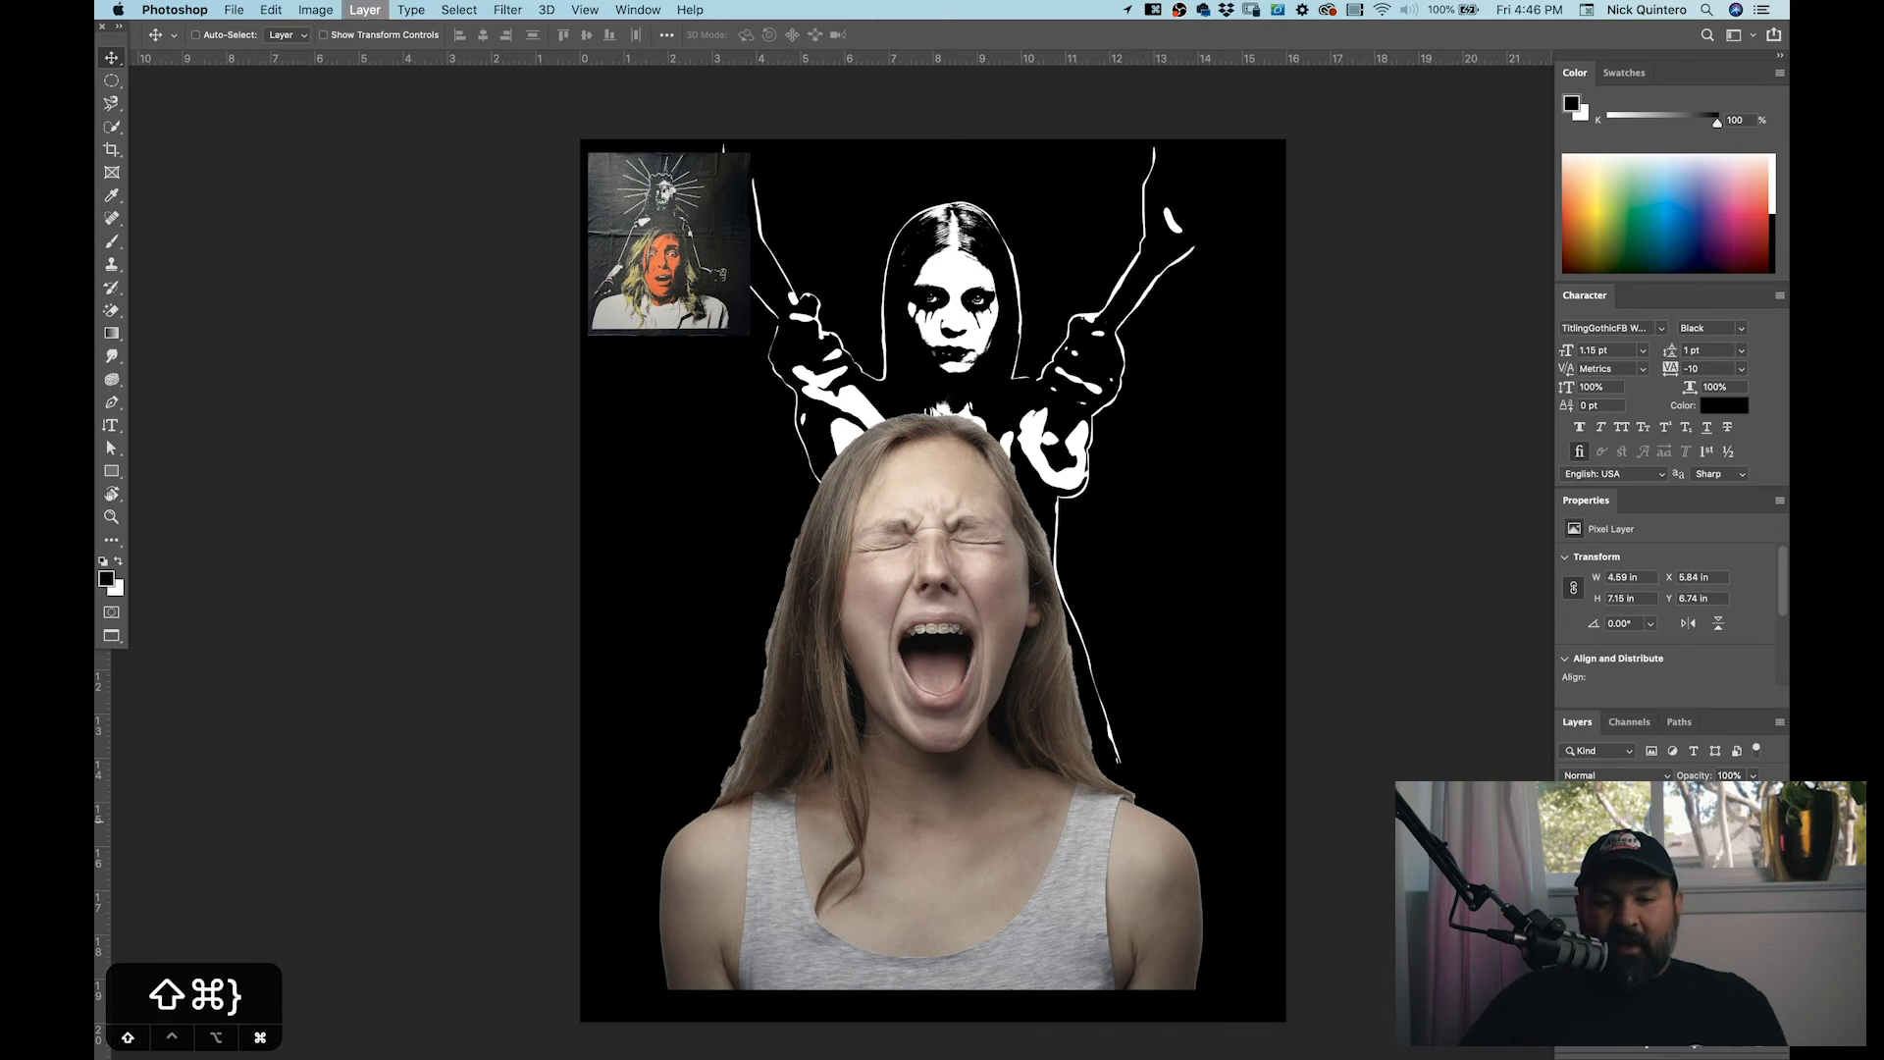
key(cmd+l)
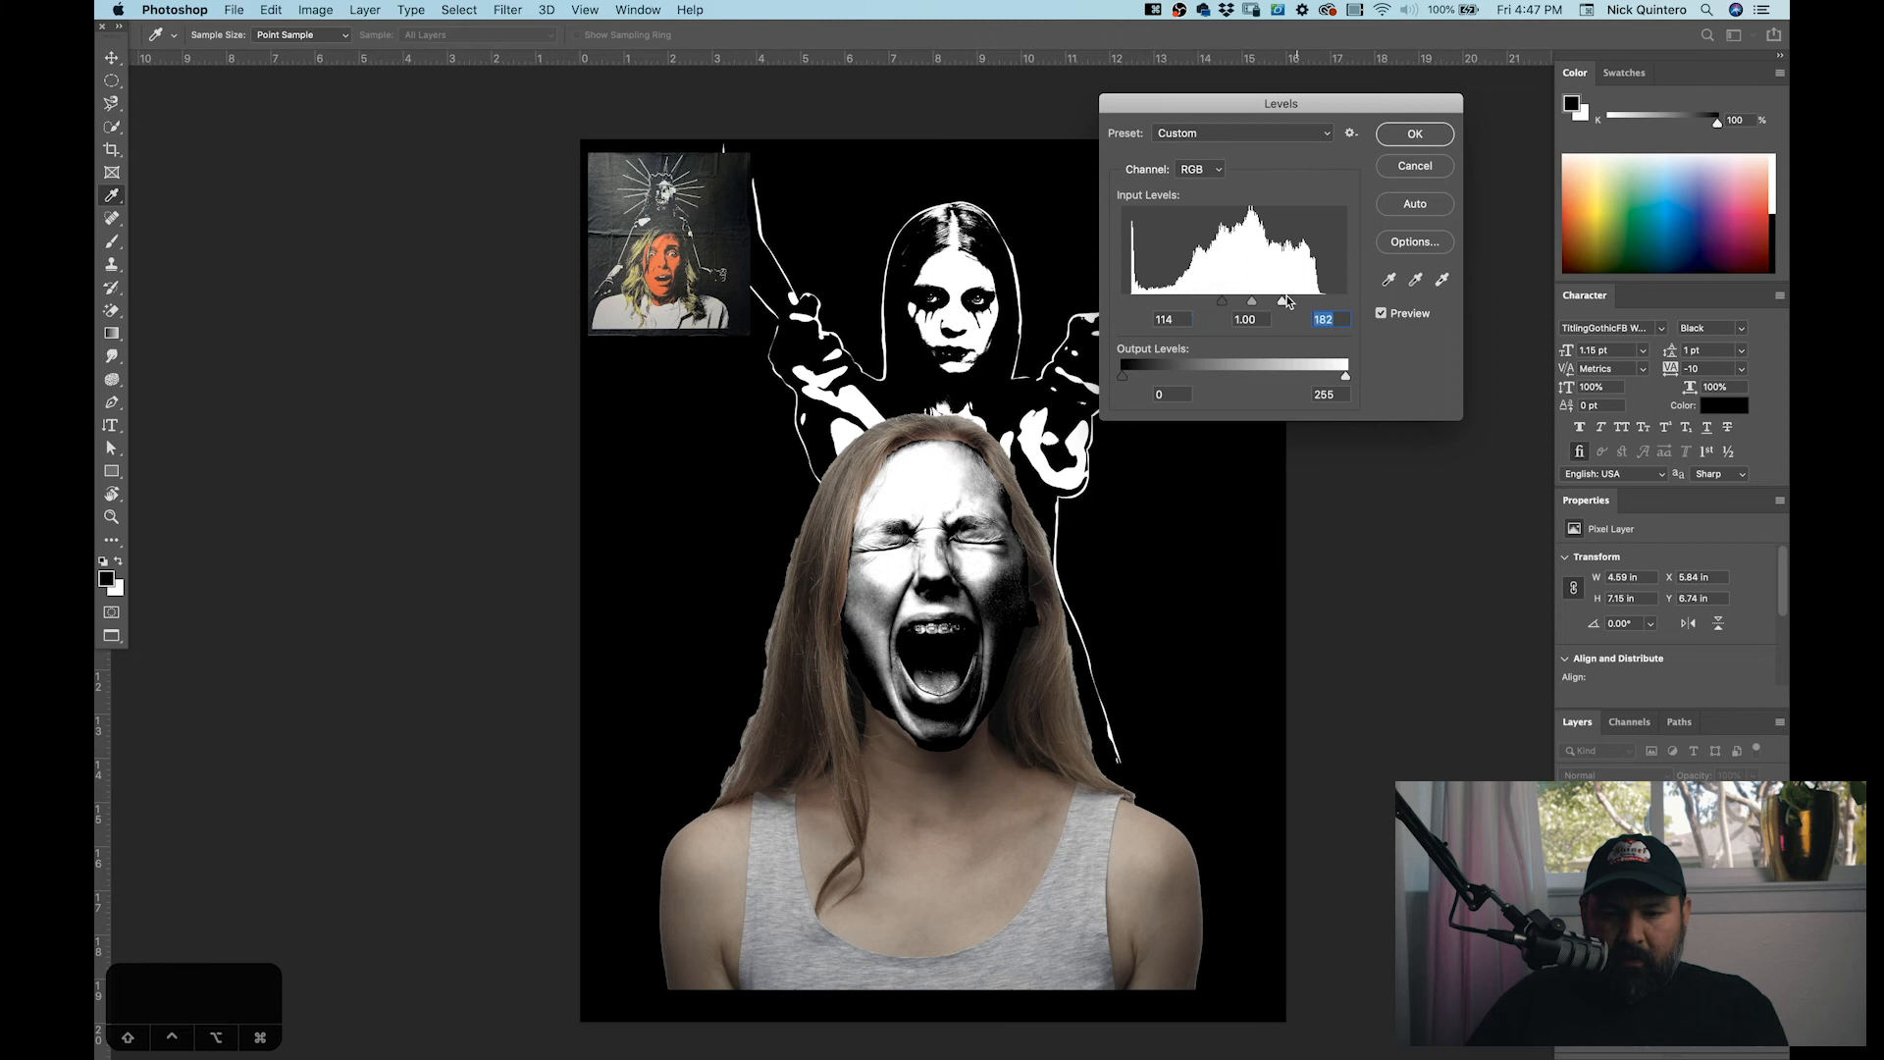
drag(1284, 301, 1230, 300)
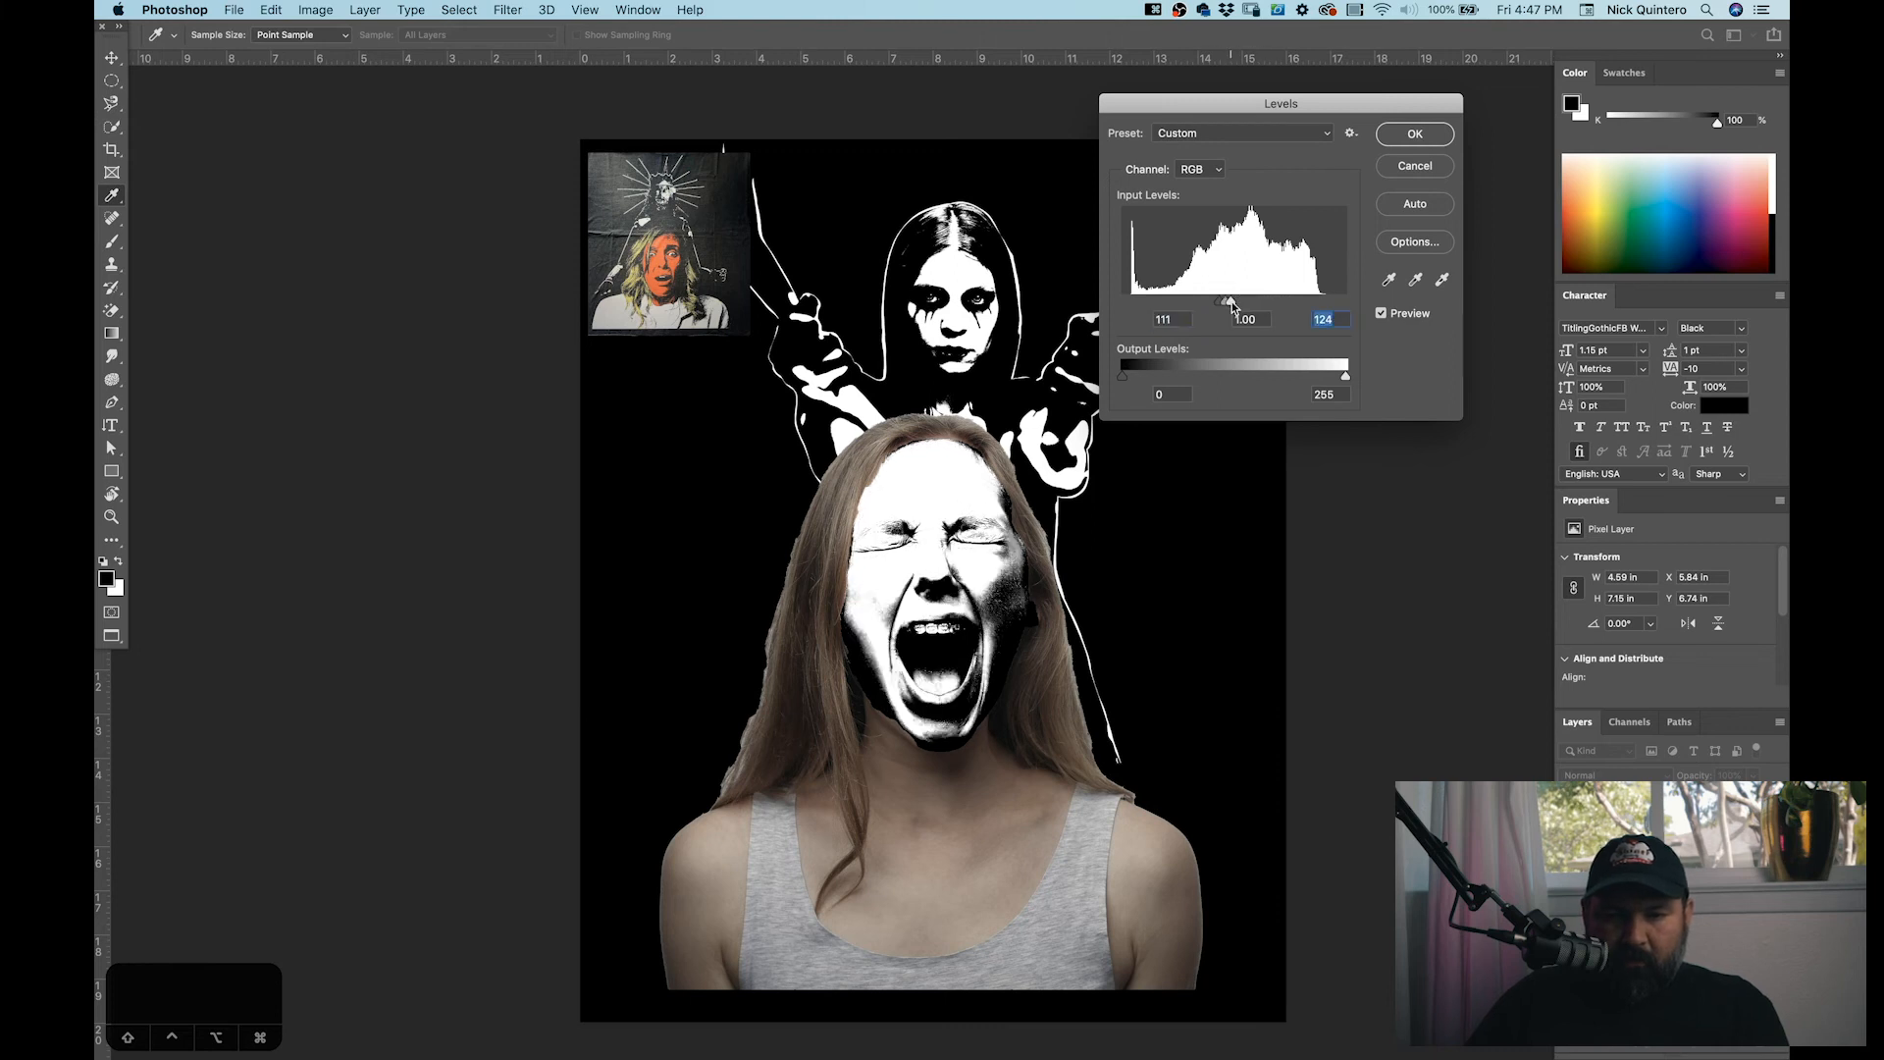
click(1415, 133)
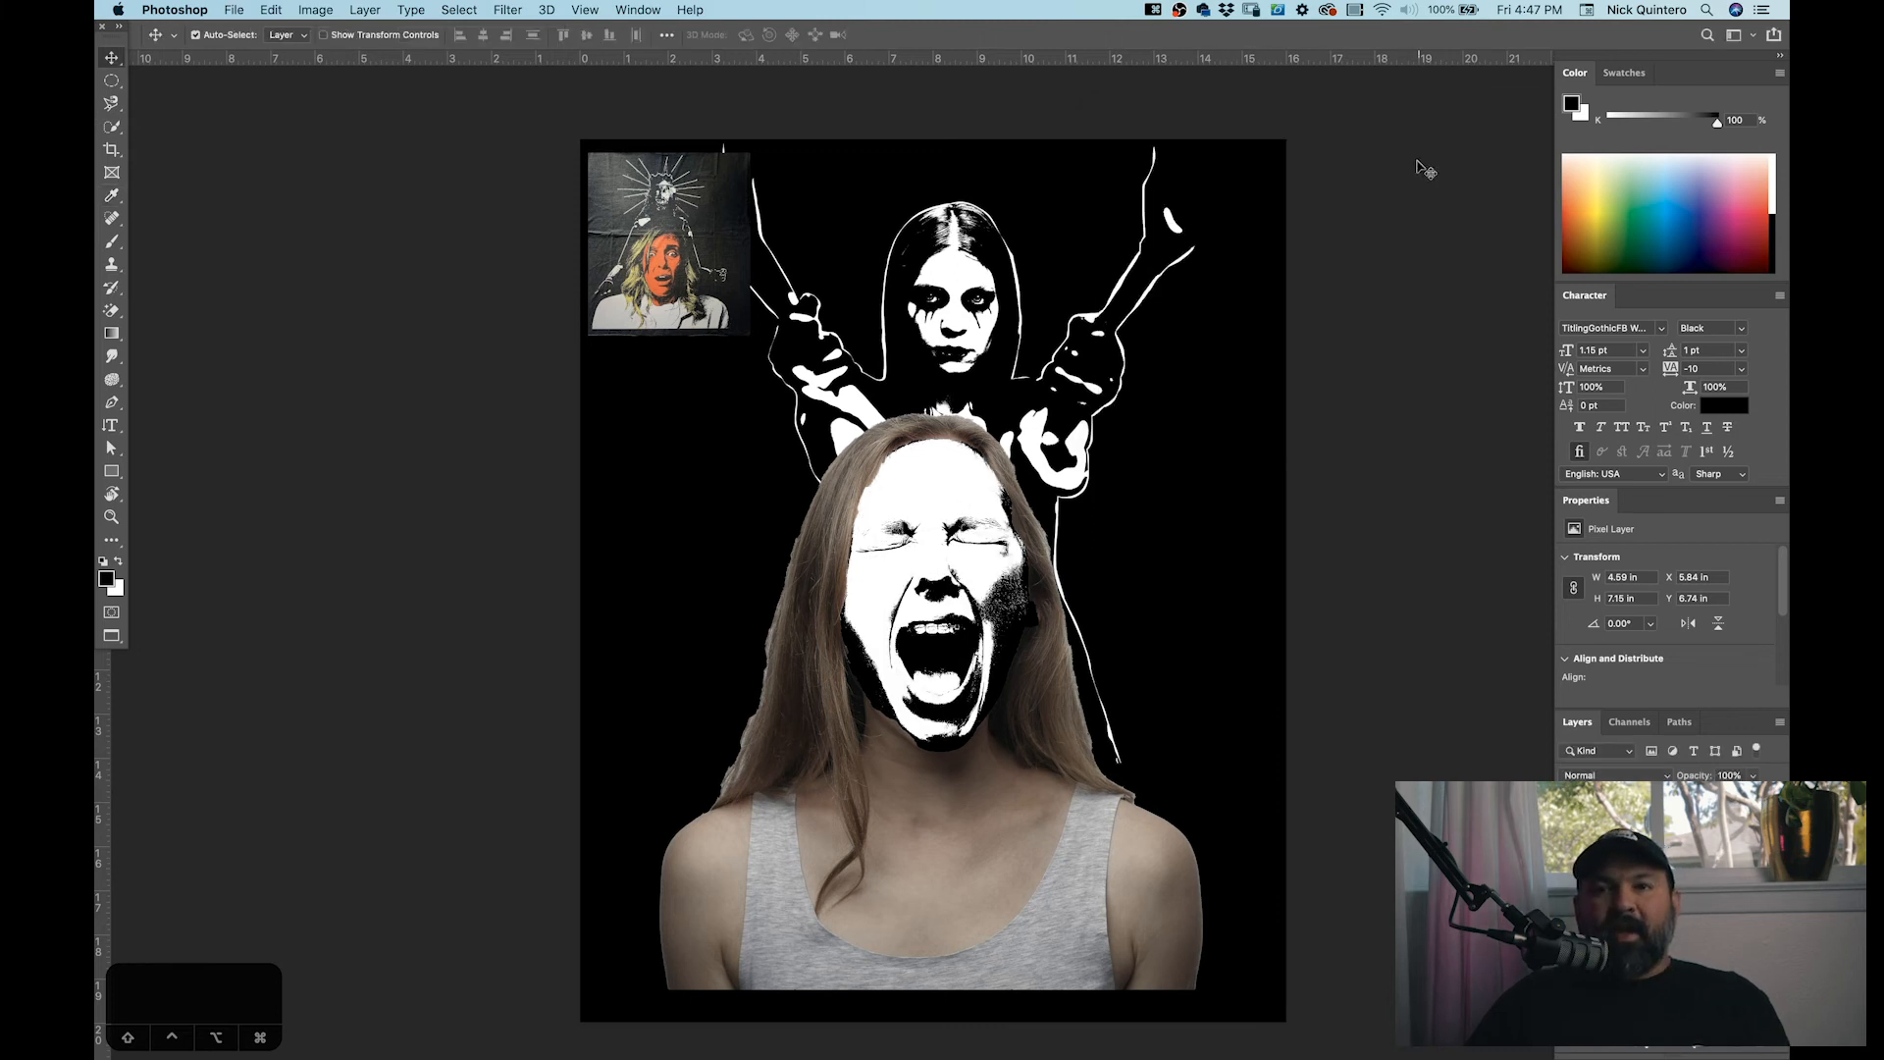
mouse_move(1278, 412)
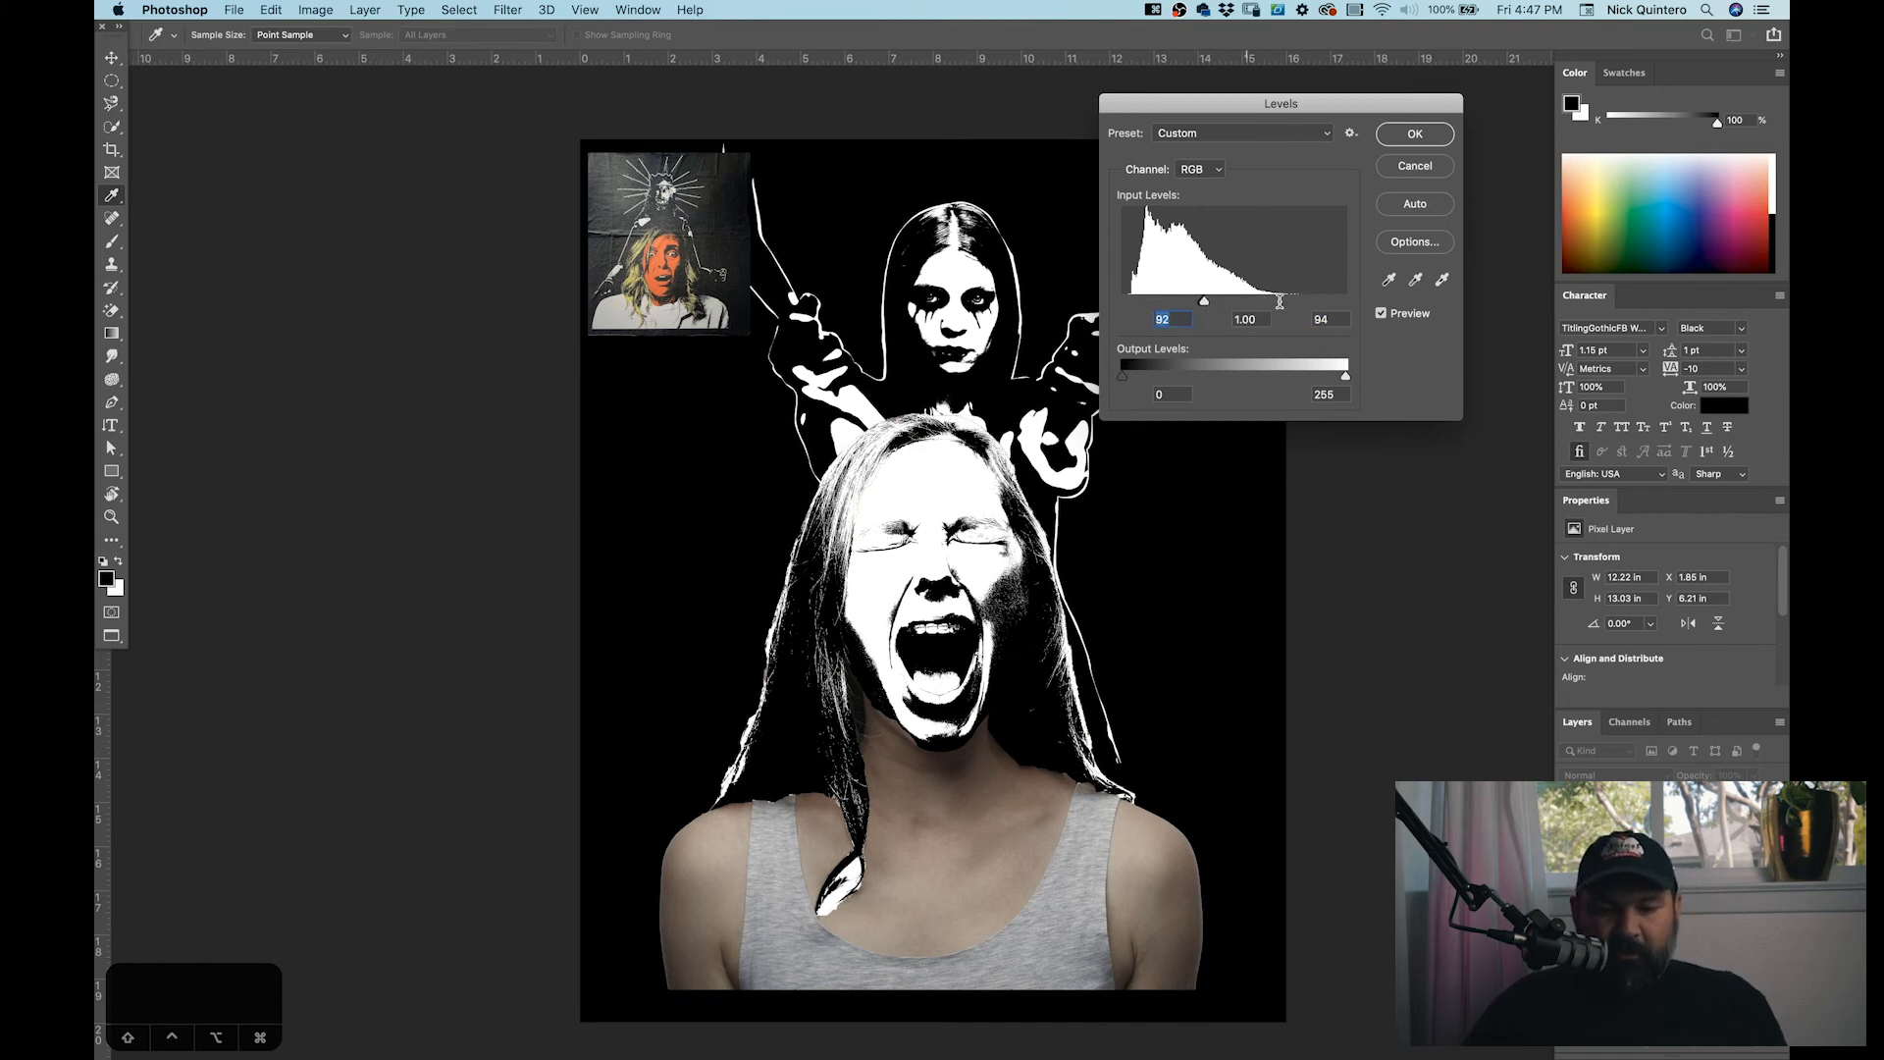
Step: Apply the same high-contrast Levels to the hair, tank top and shoulders
click(1415, 134)
text(132)
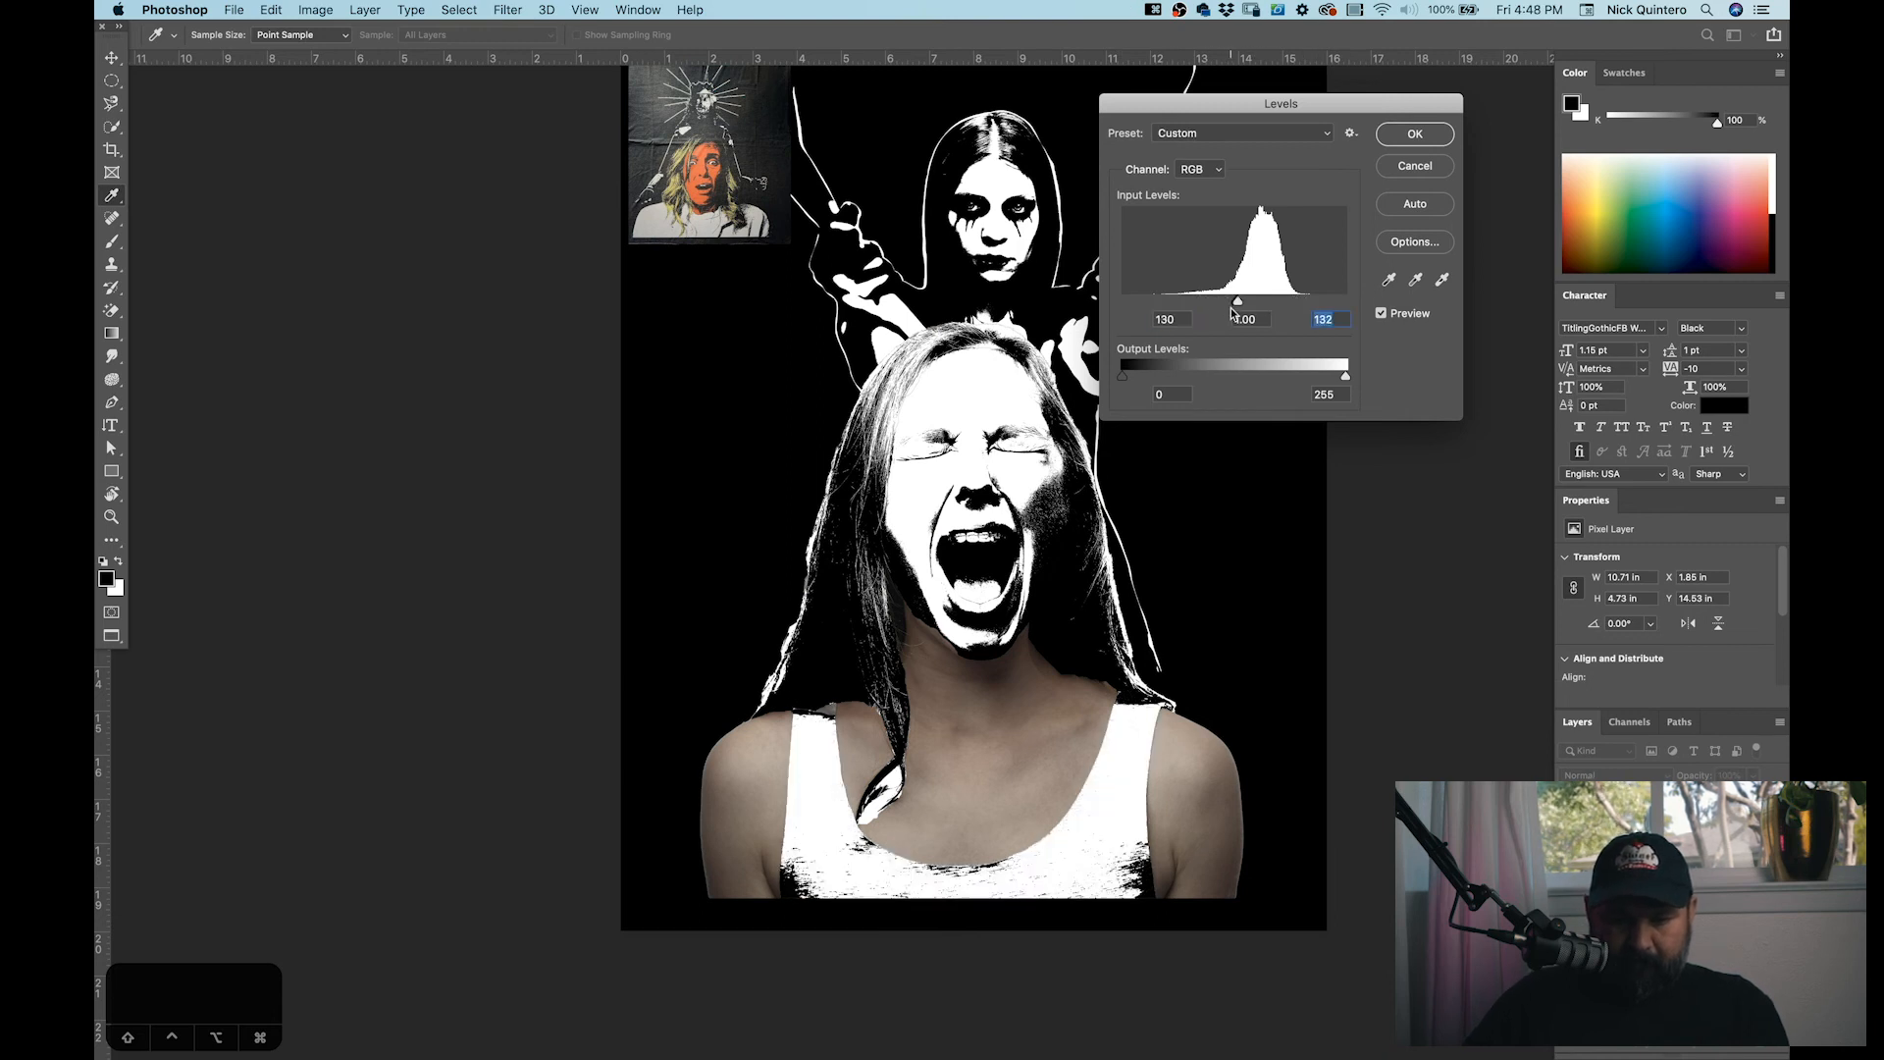
click(1413, 133)
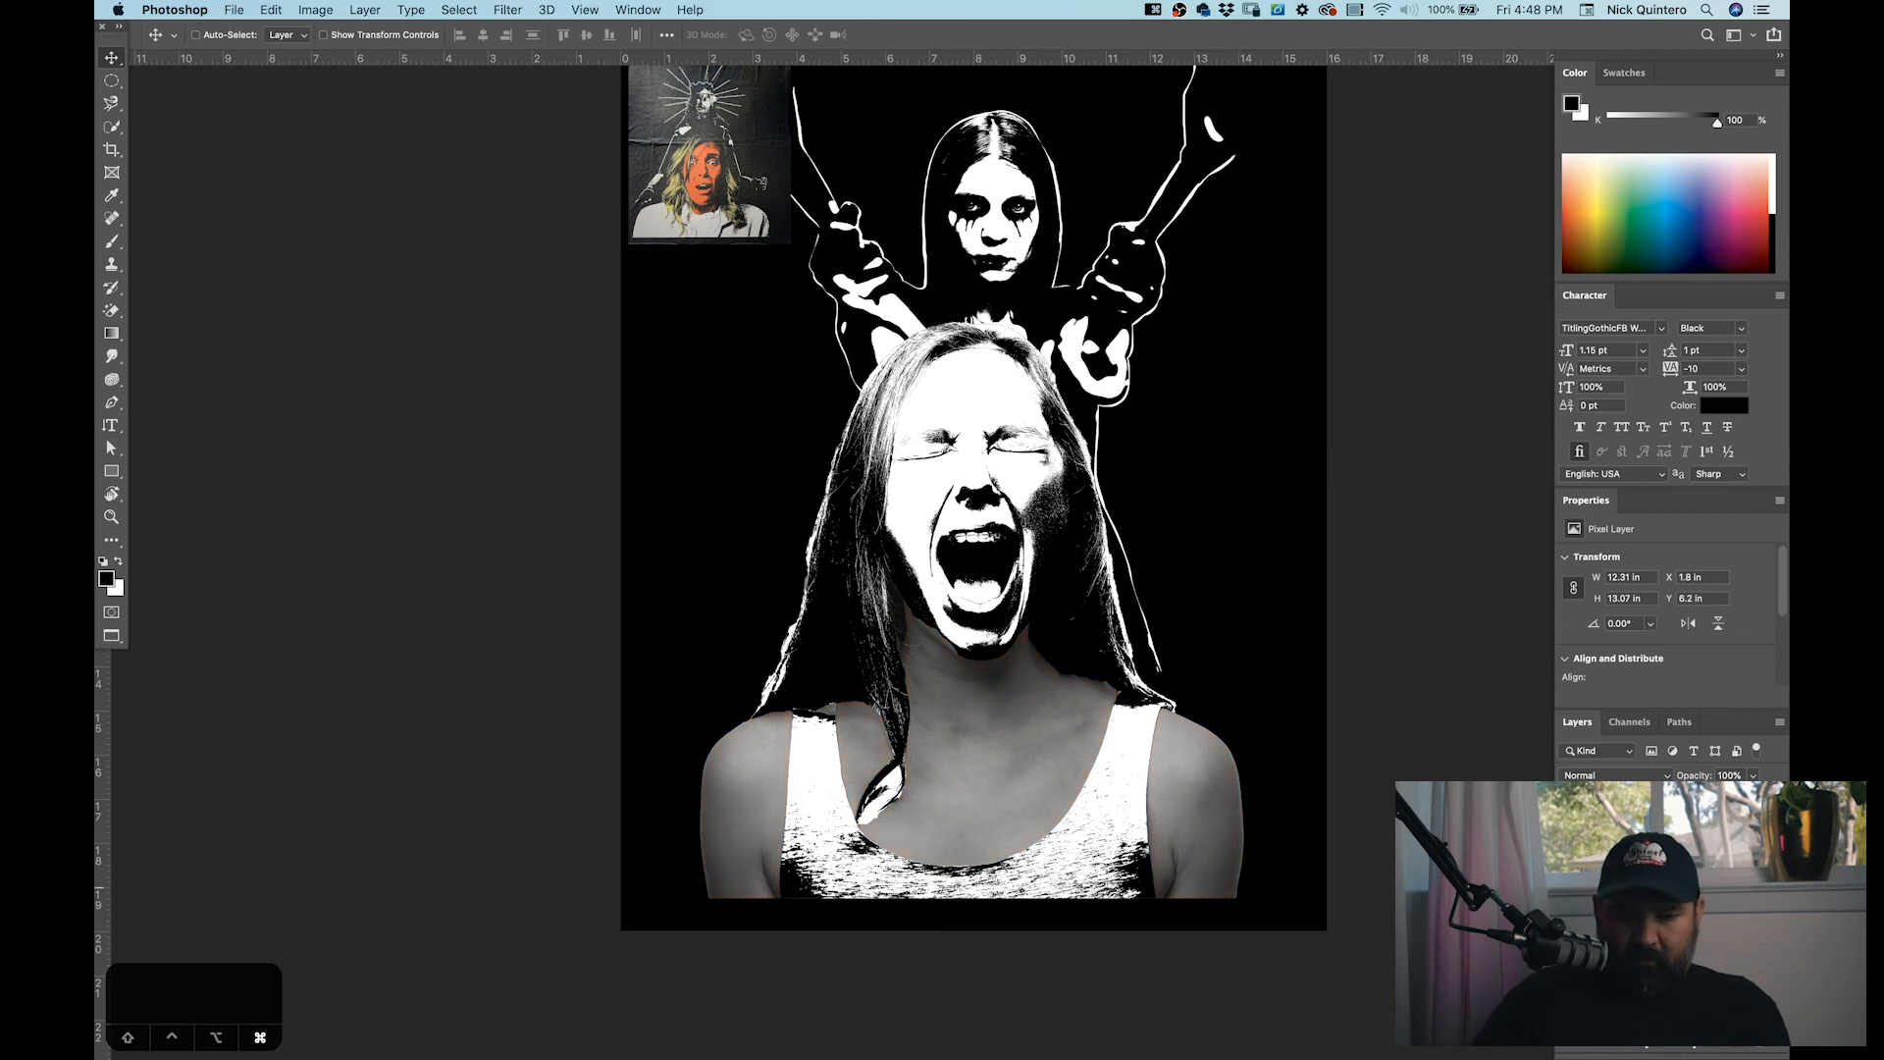
key(cmd+l)
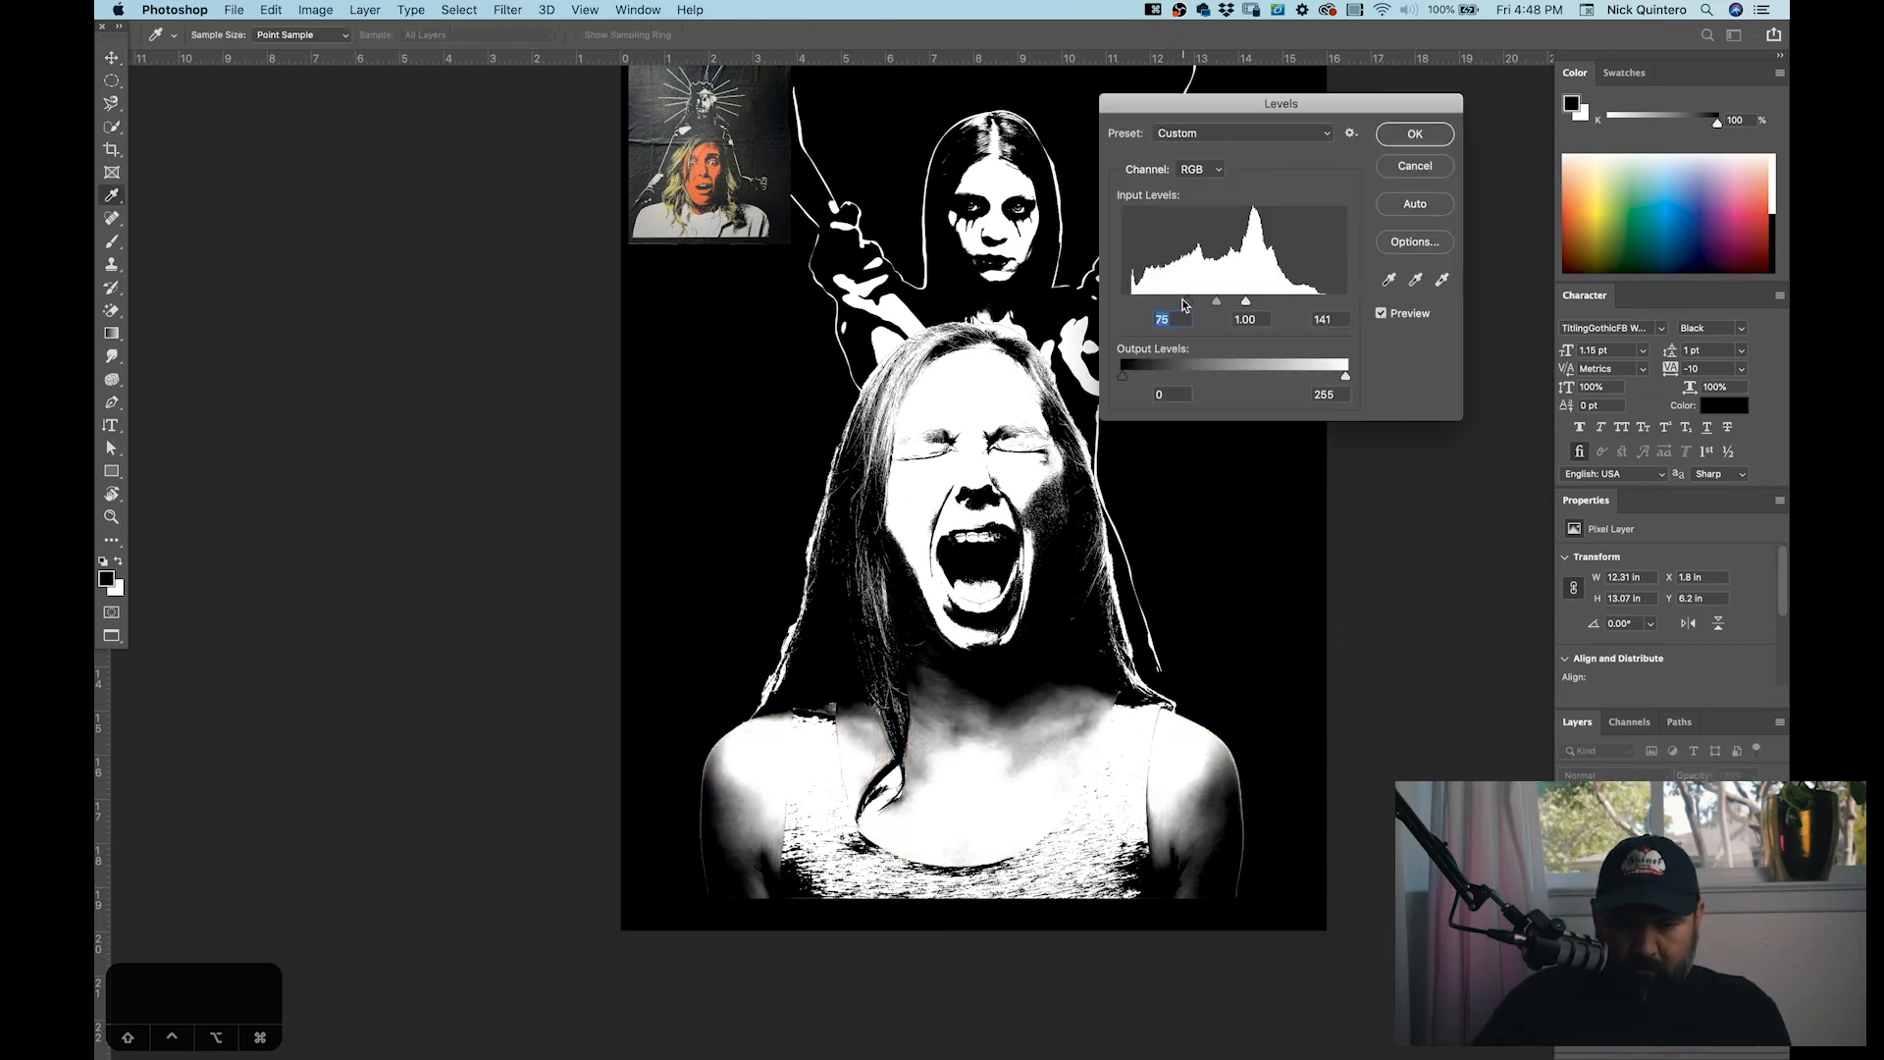
click(1414, 134)
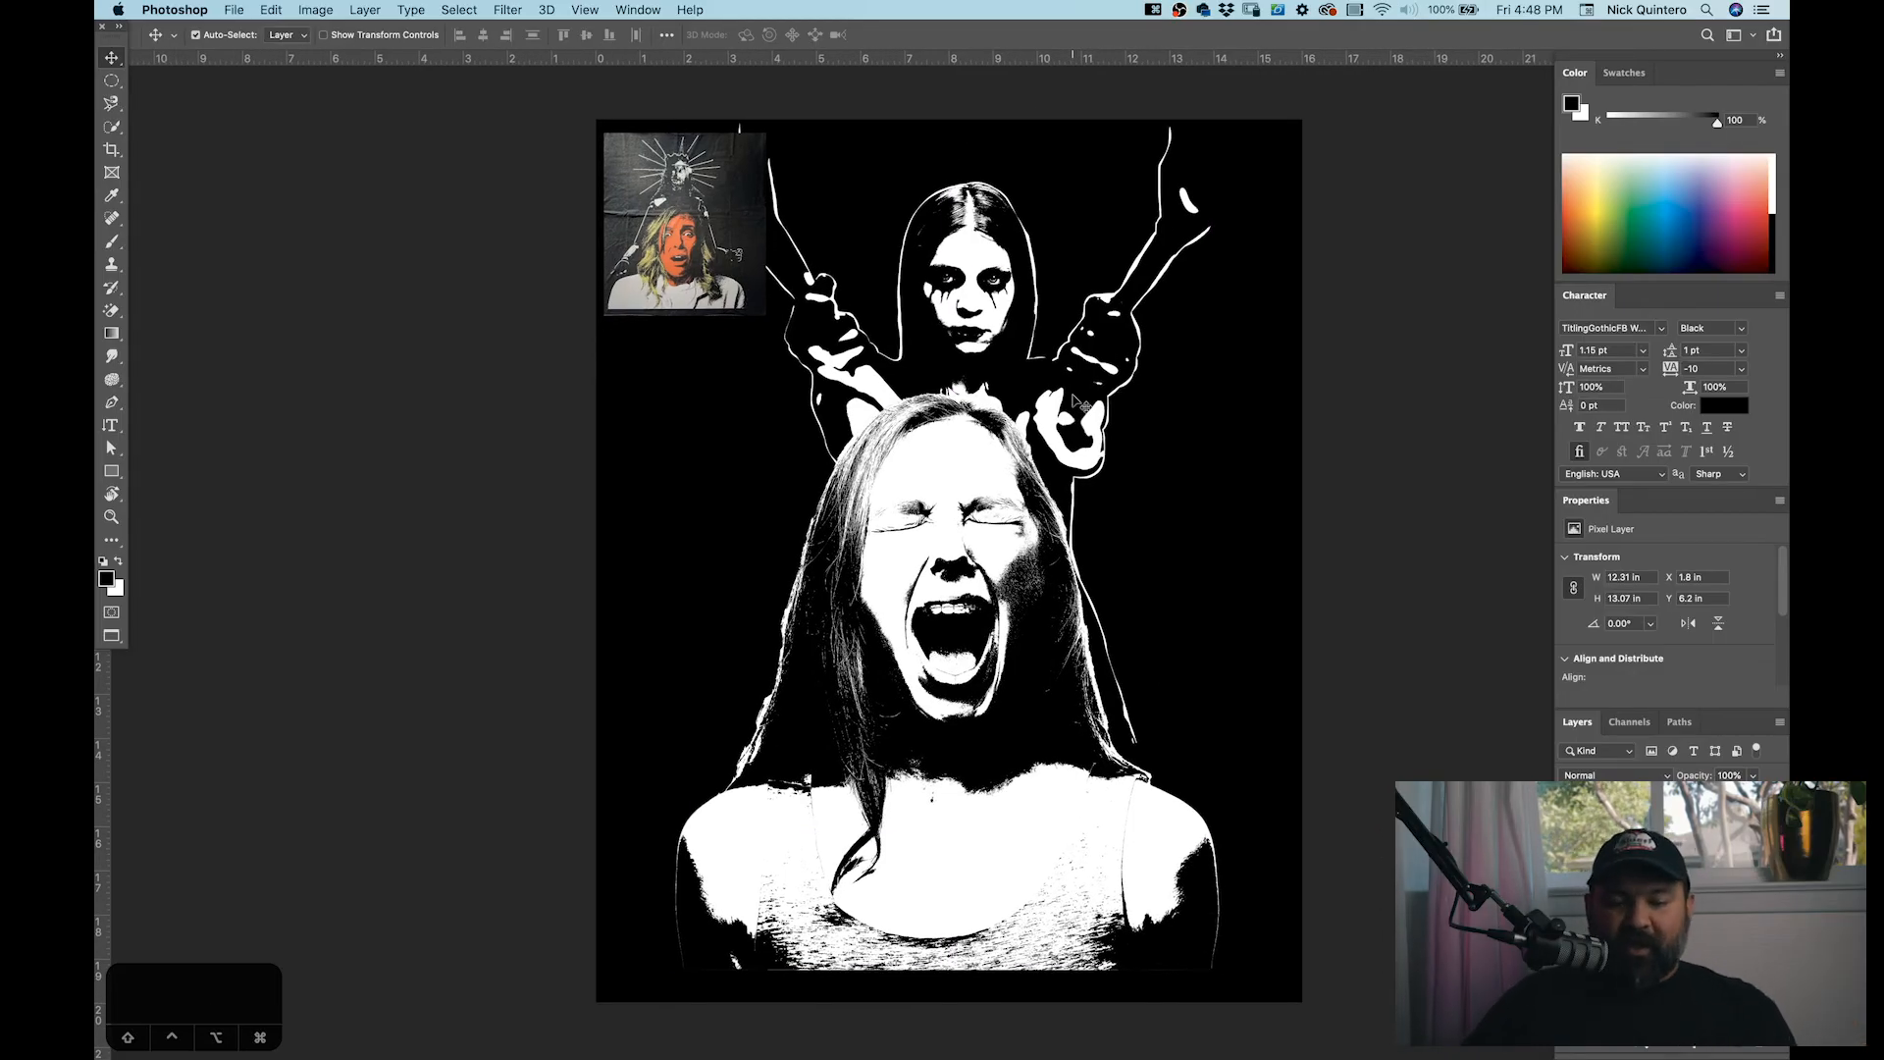
mouse_move(1176, 313)
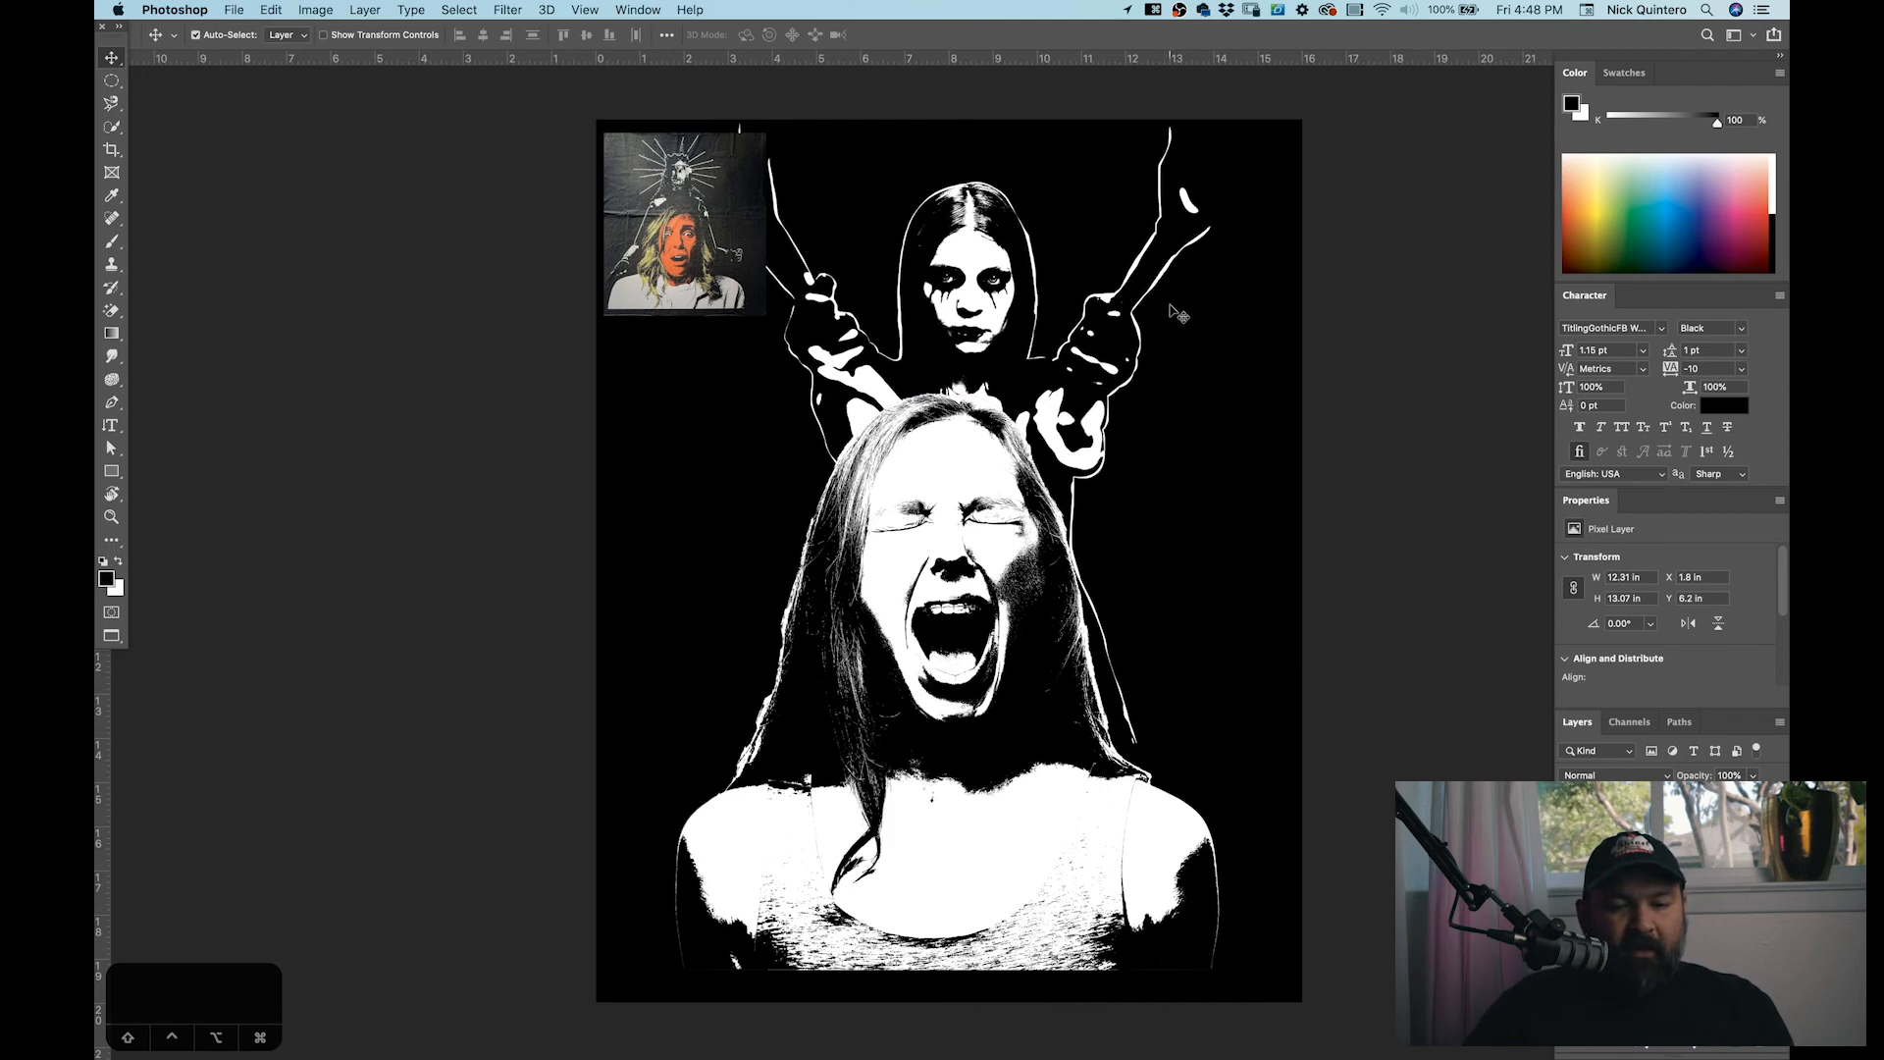
Step: Sample the orange skin tone from the reference photo and zoom in on the face
key(v)
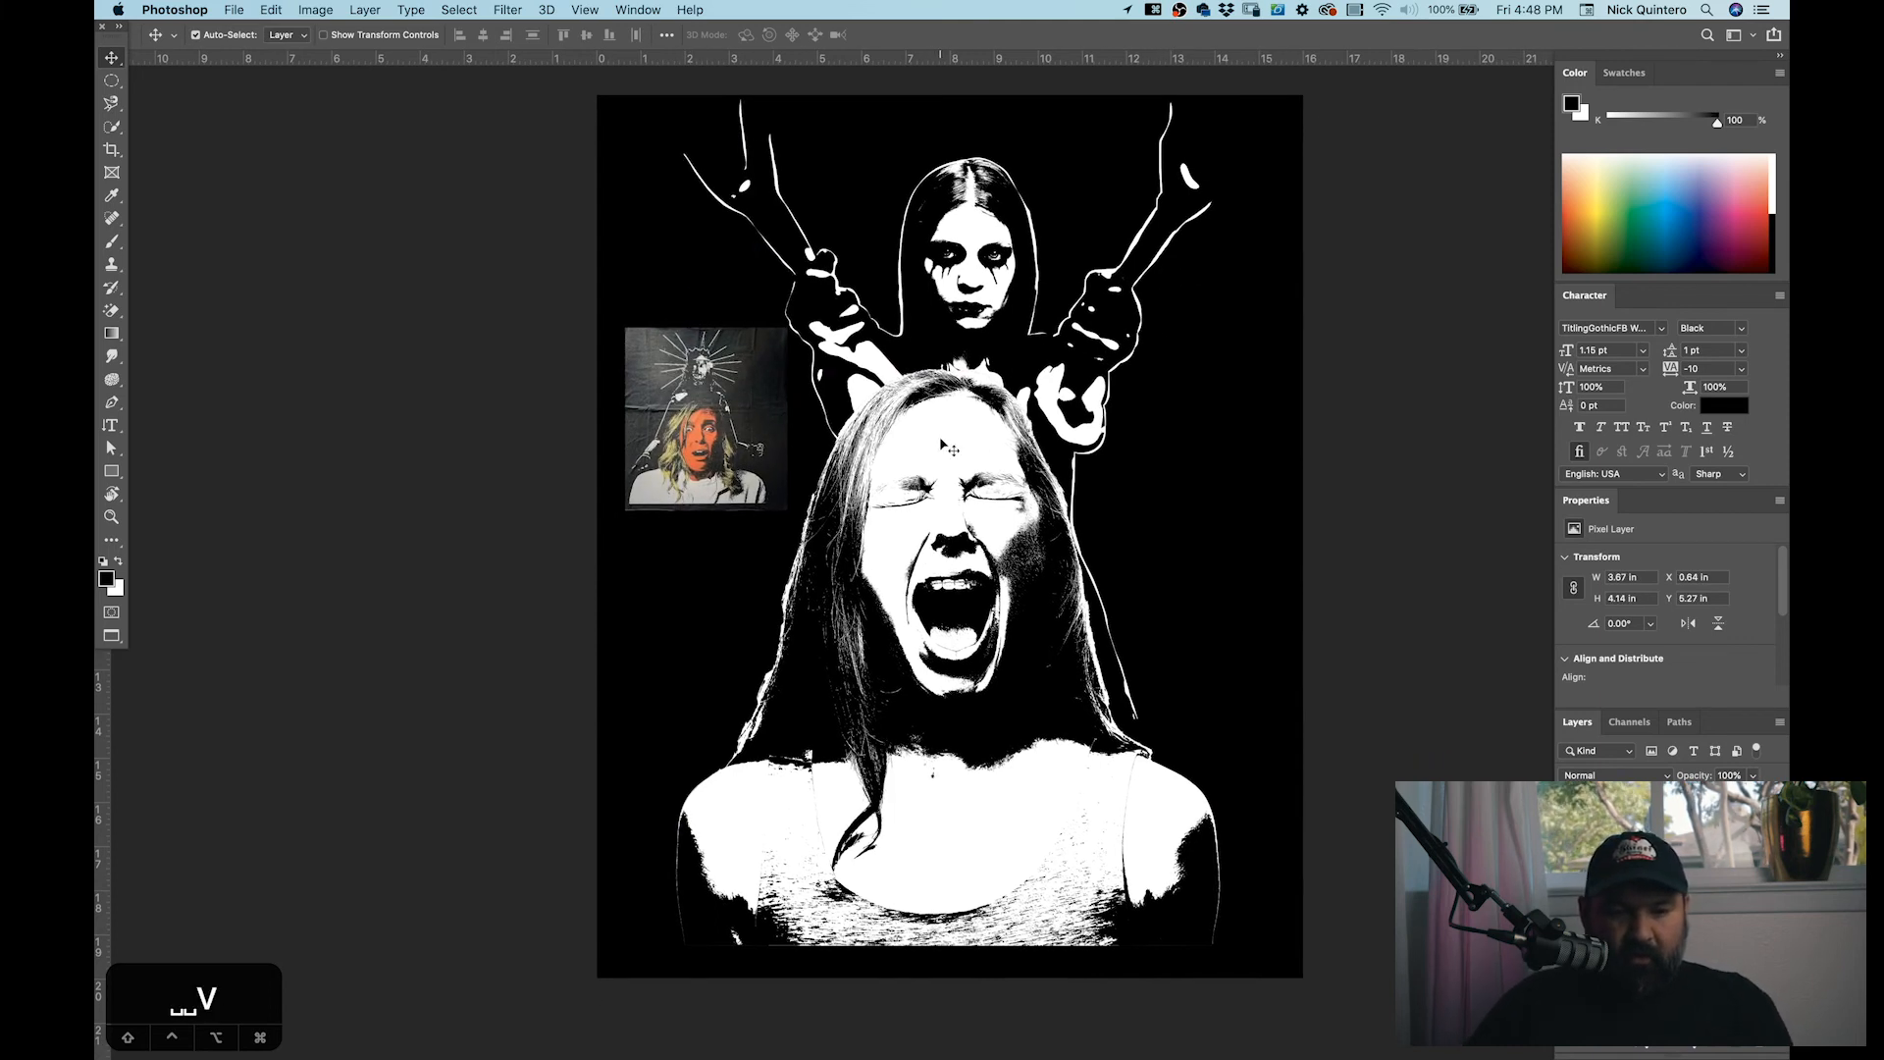
key(i)
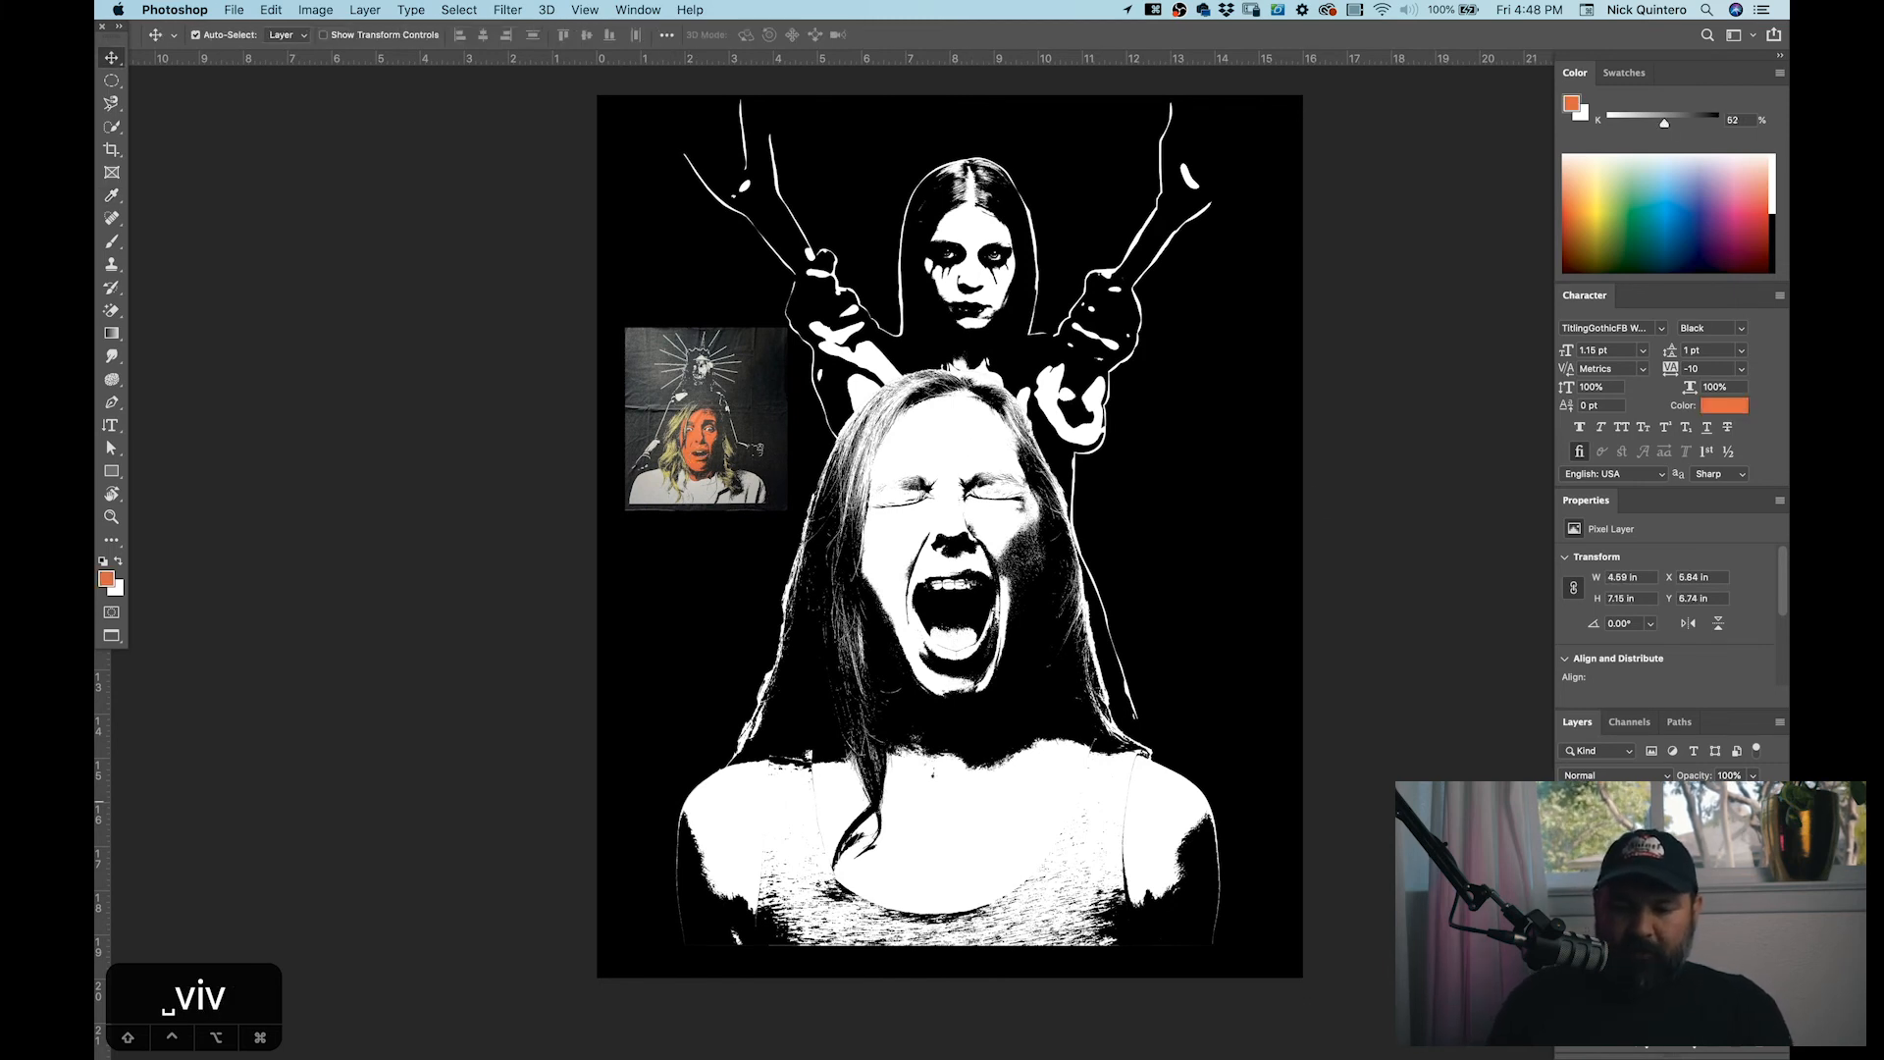
click(196, 36)
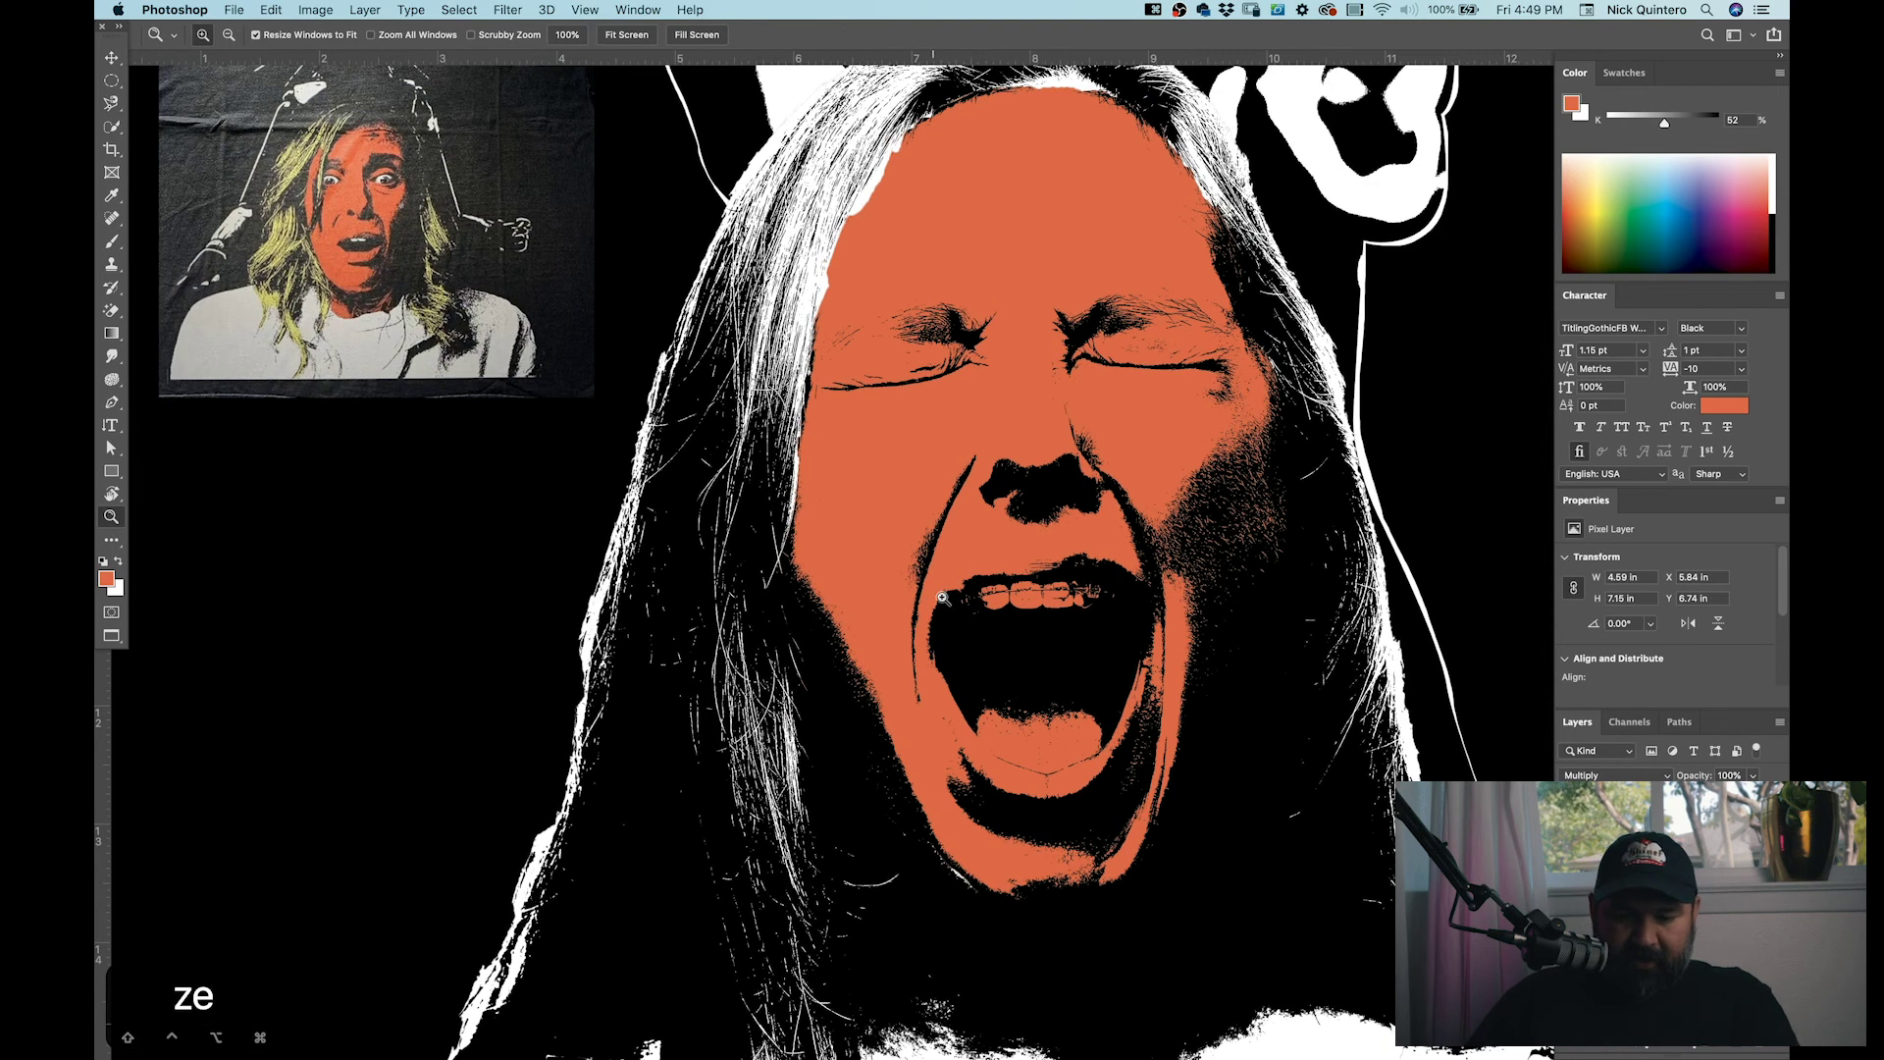
click(110, 311)
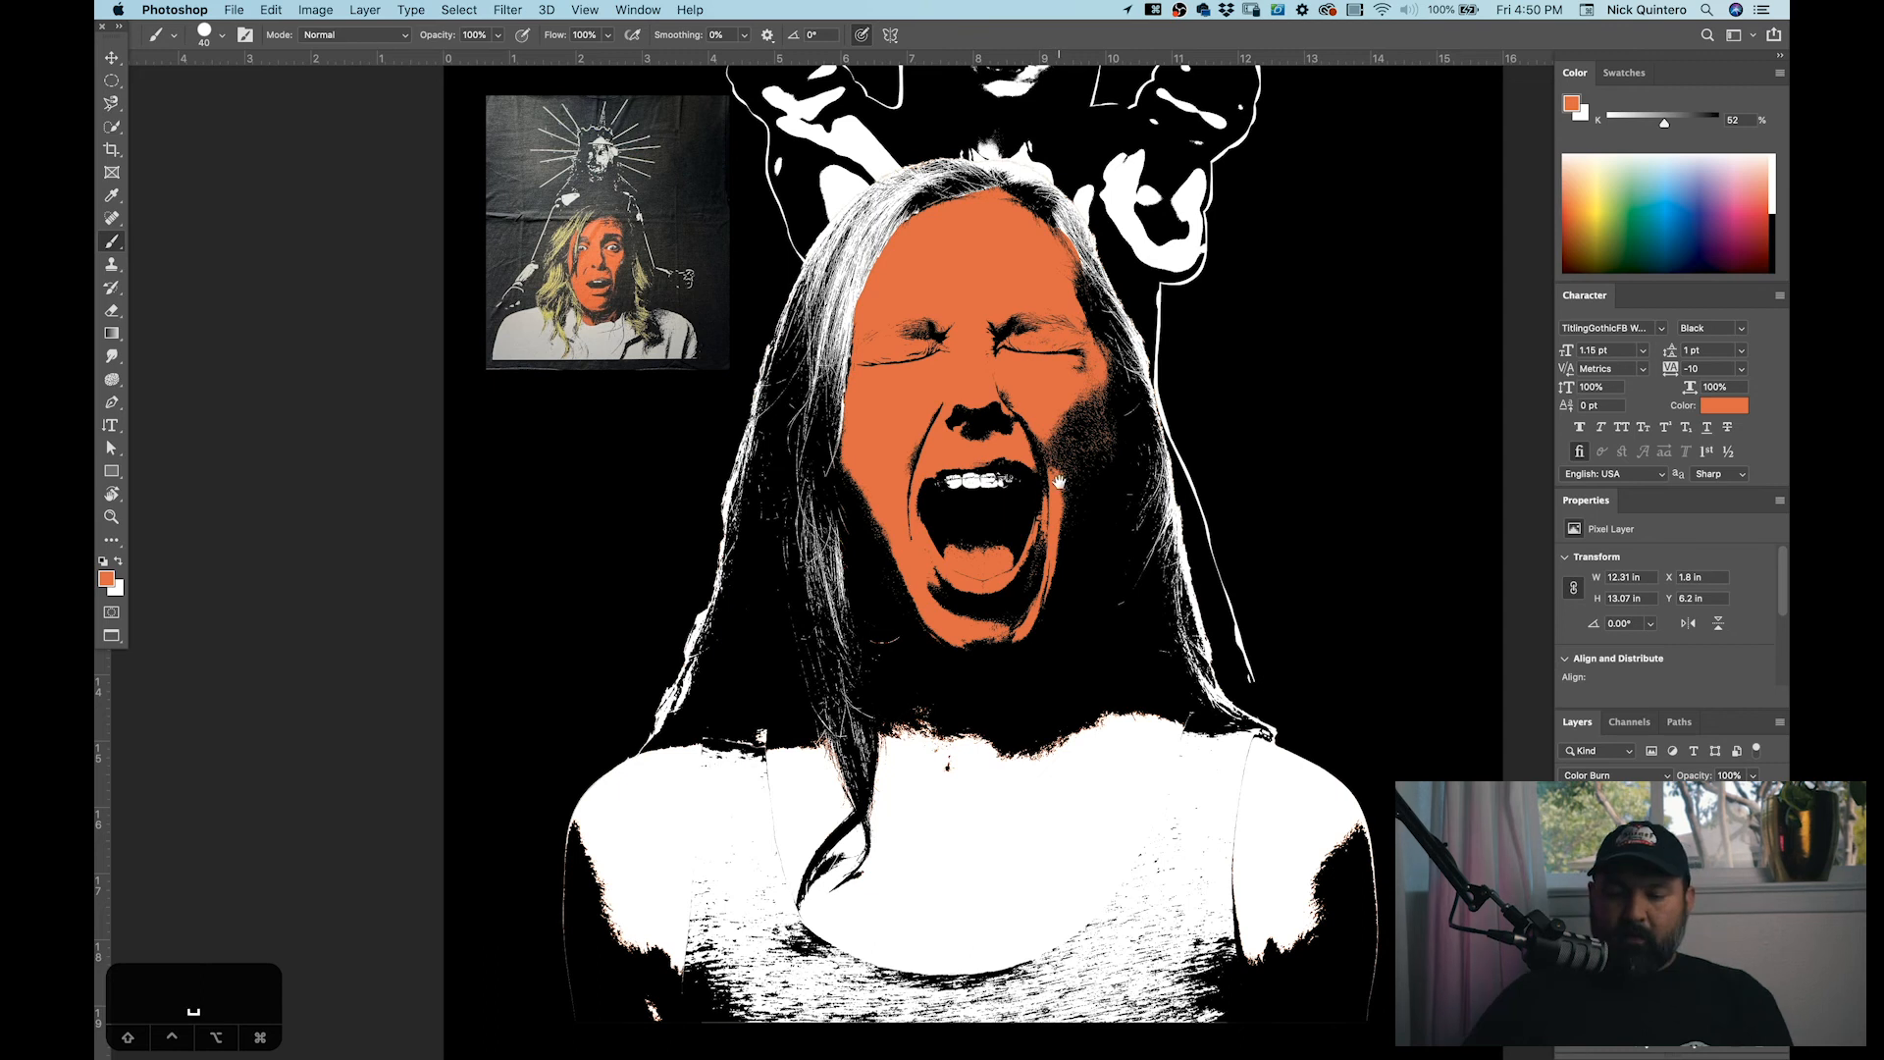
scroll(down, 3)
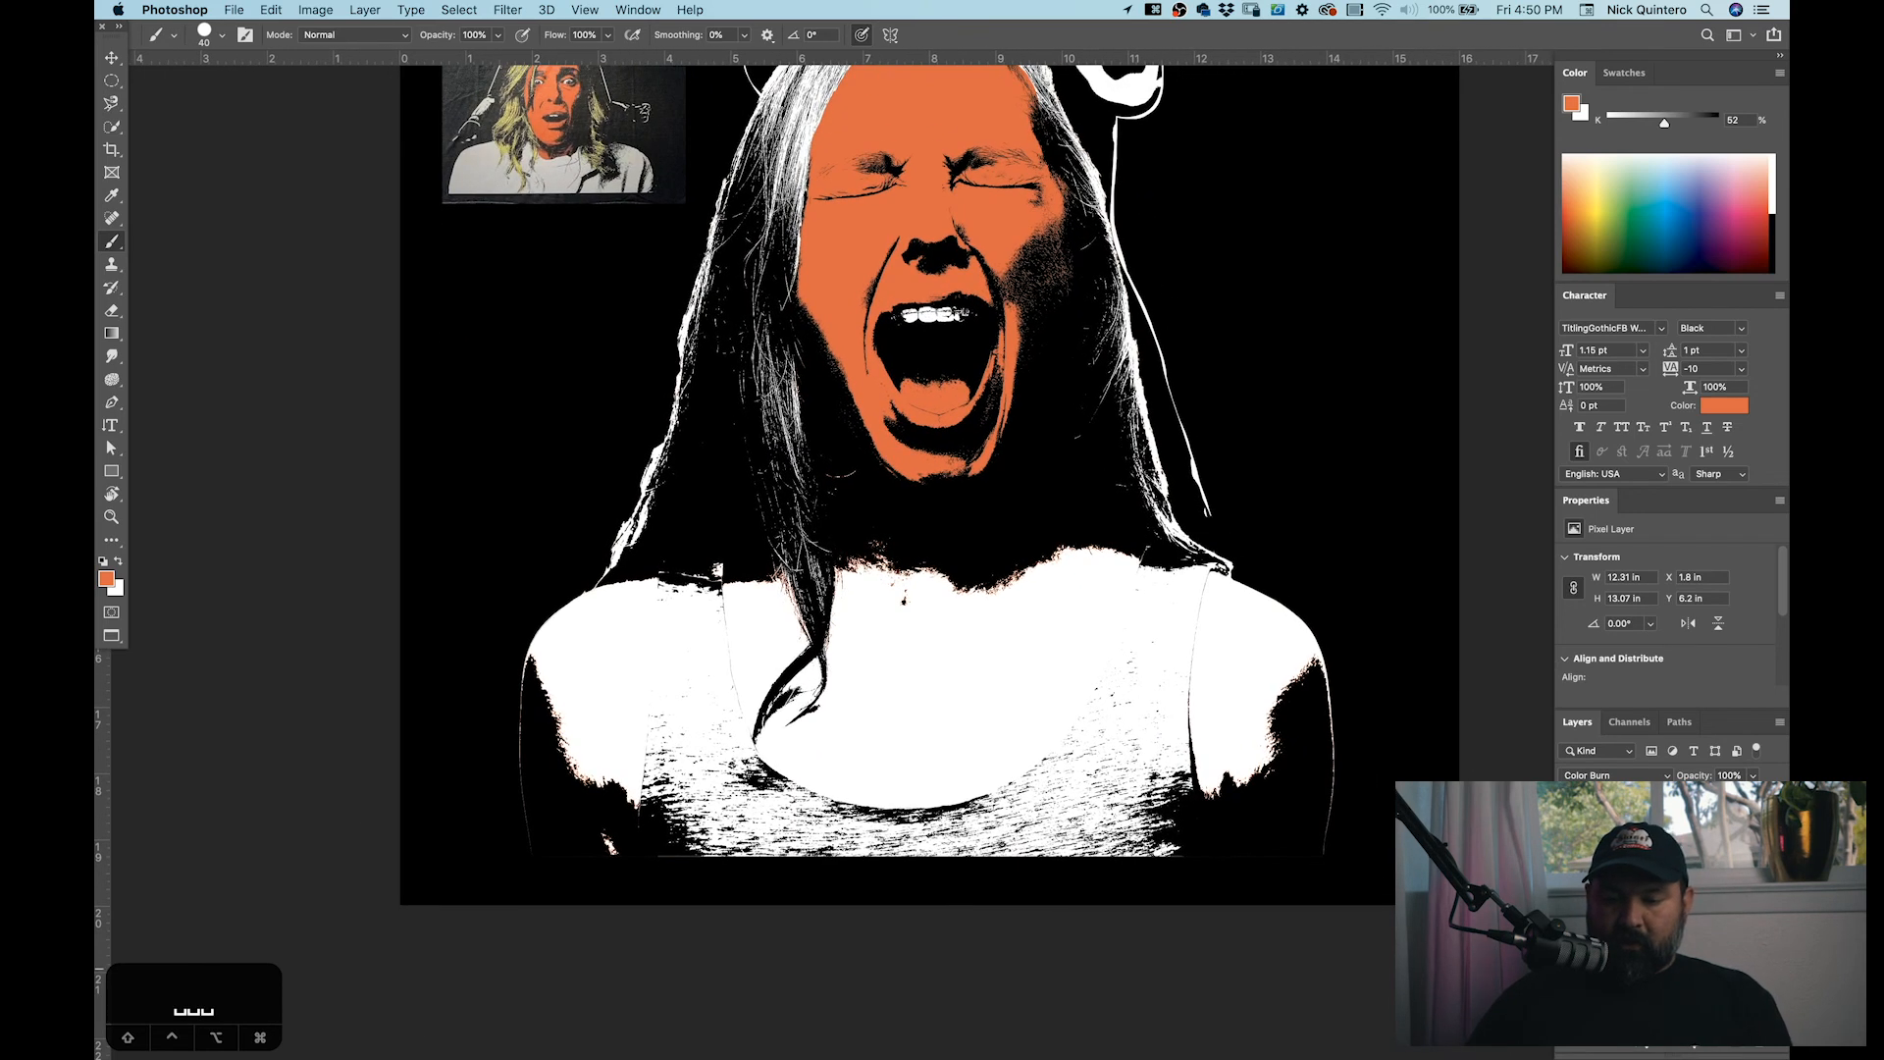
Step: Paint orange skin colour over the woman's shoulders and chest
click(1611, 775)
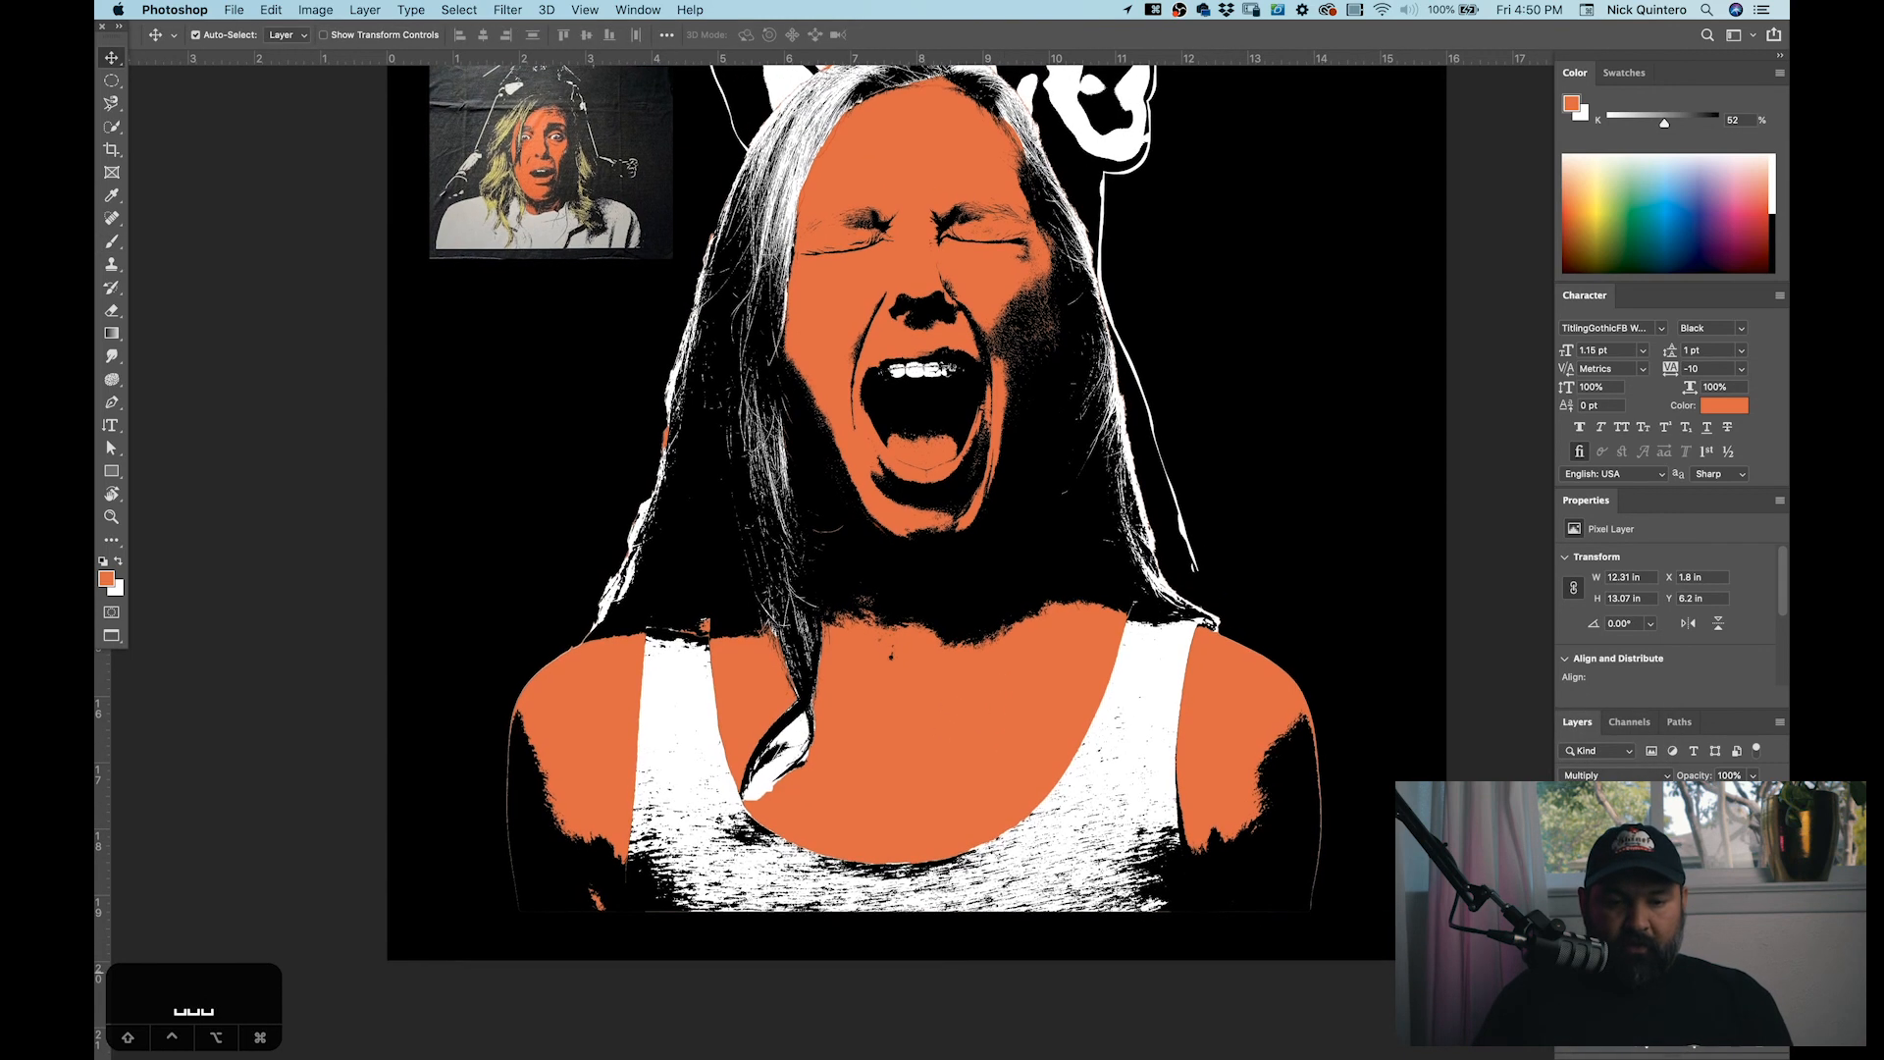
key(e)
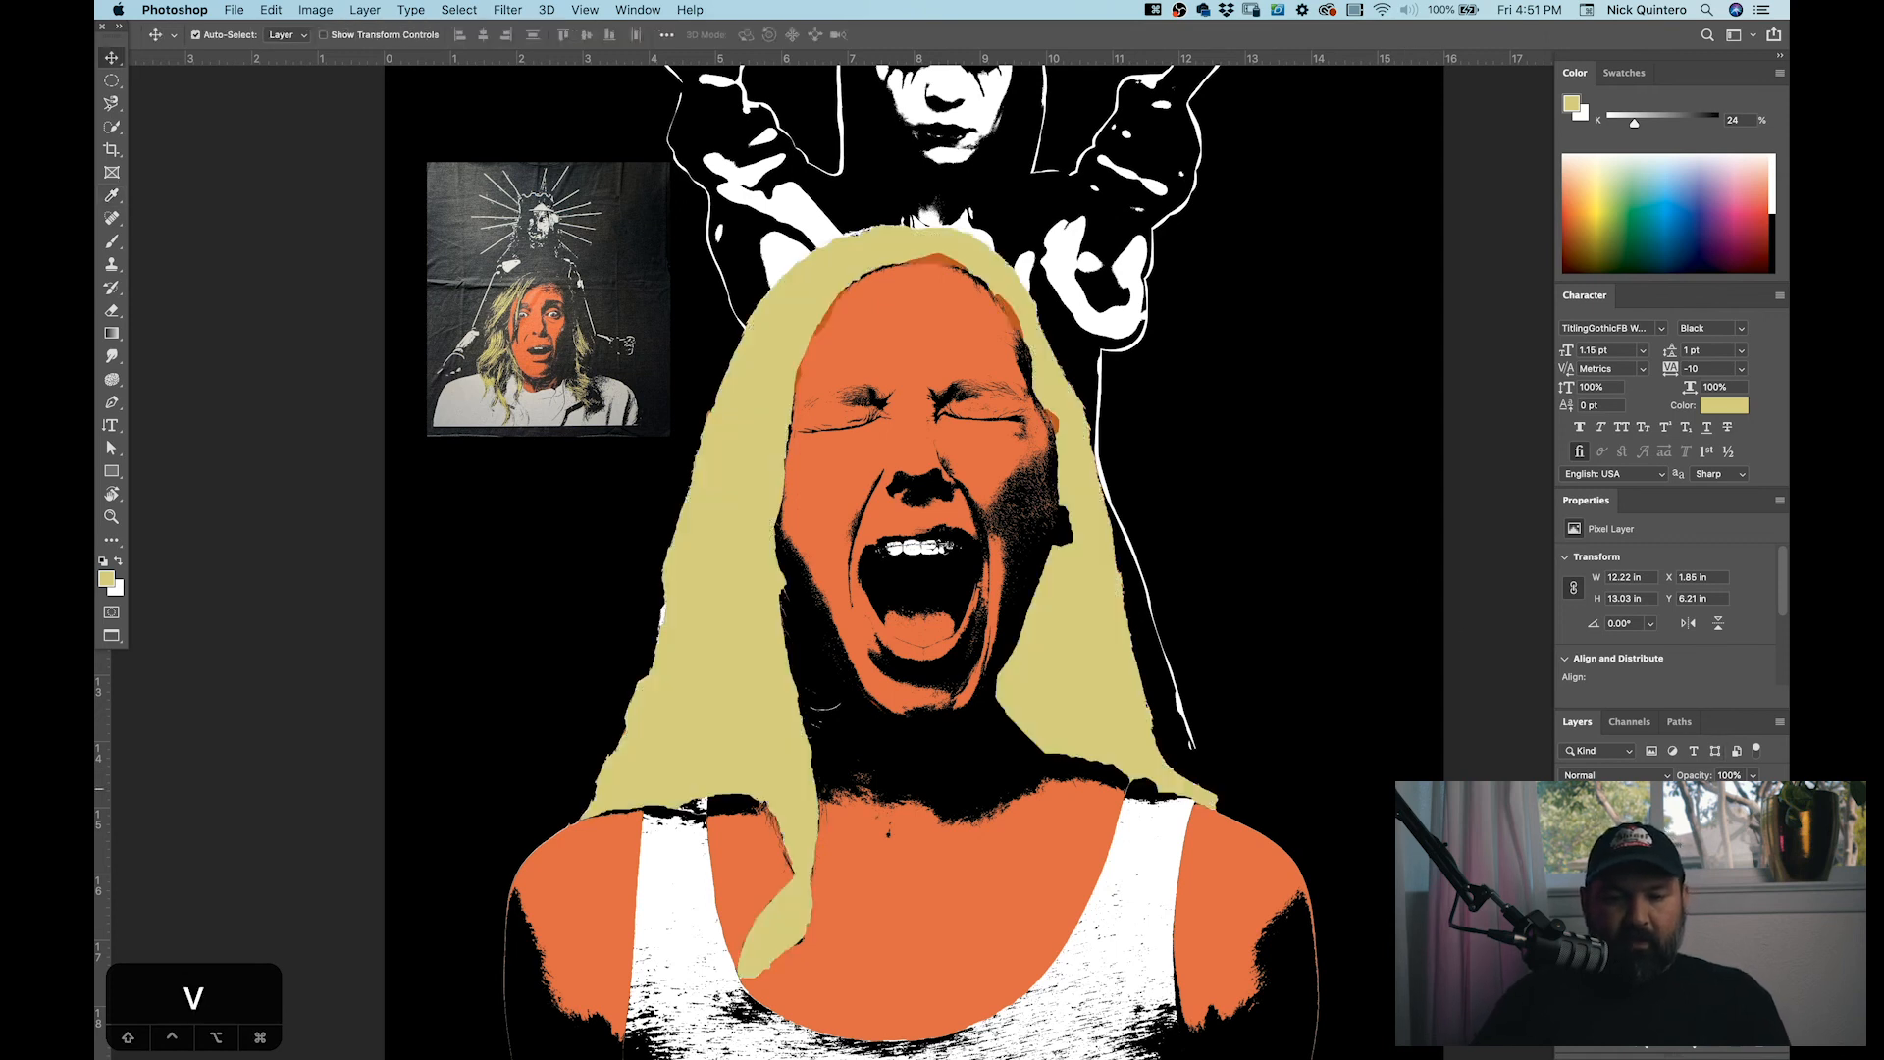
Step: Change the yellow hair layer's blend mode so the yellow blends into the hair
click(1615, 775)
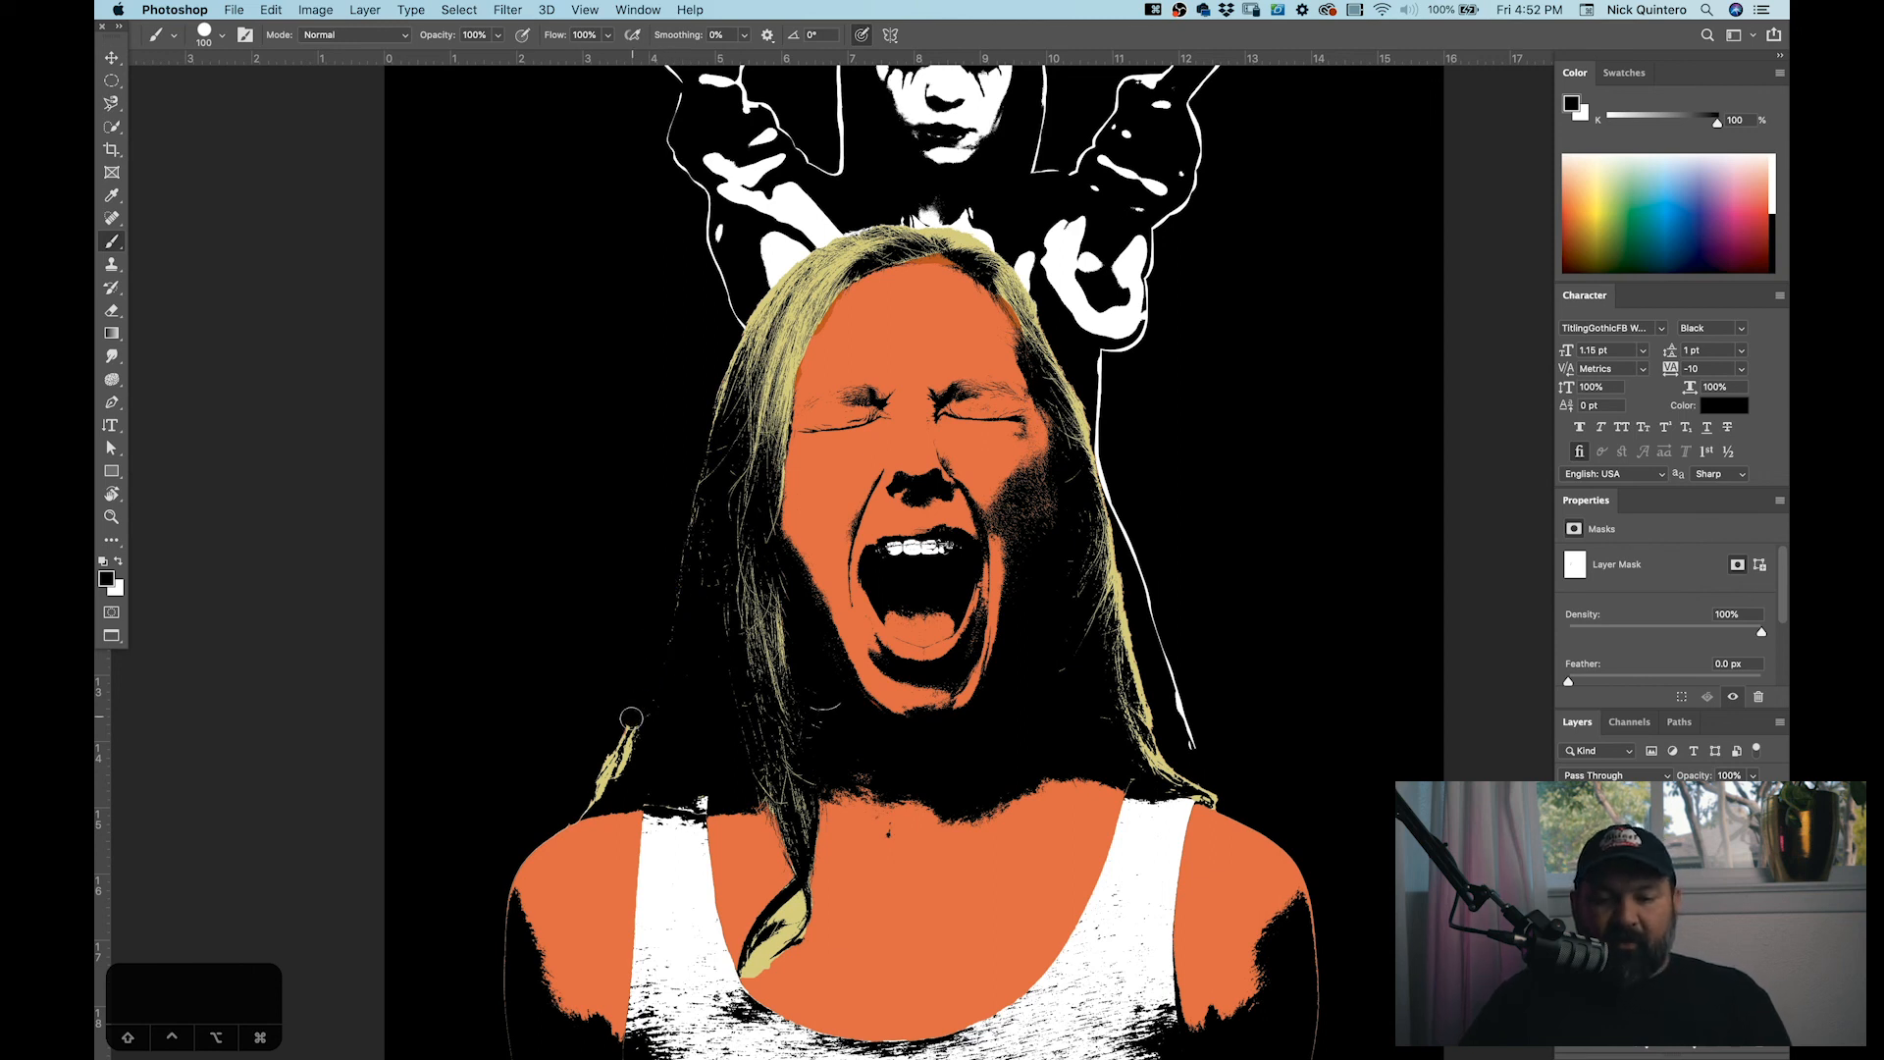
mouse_move(701, 346)
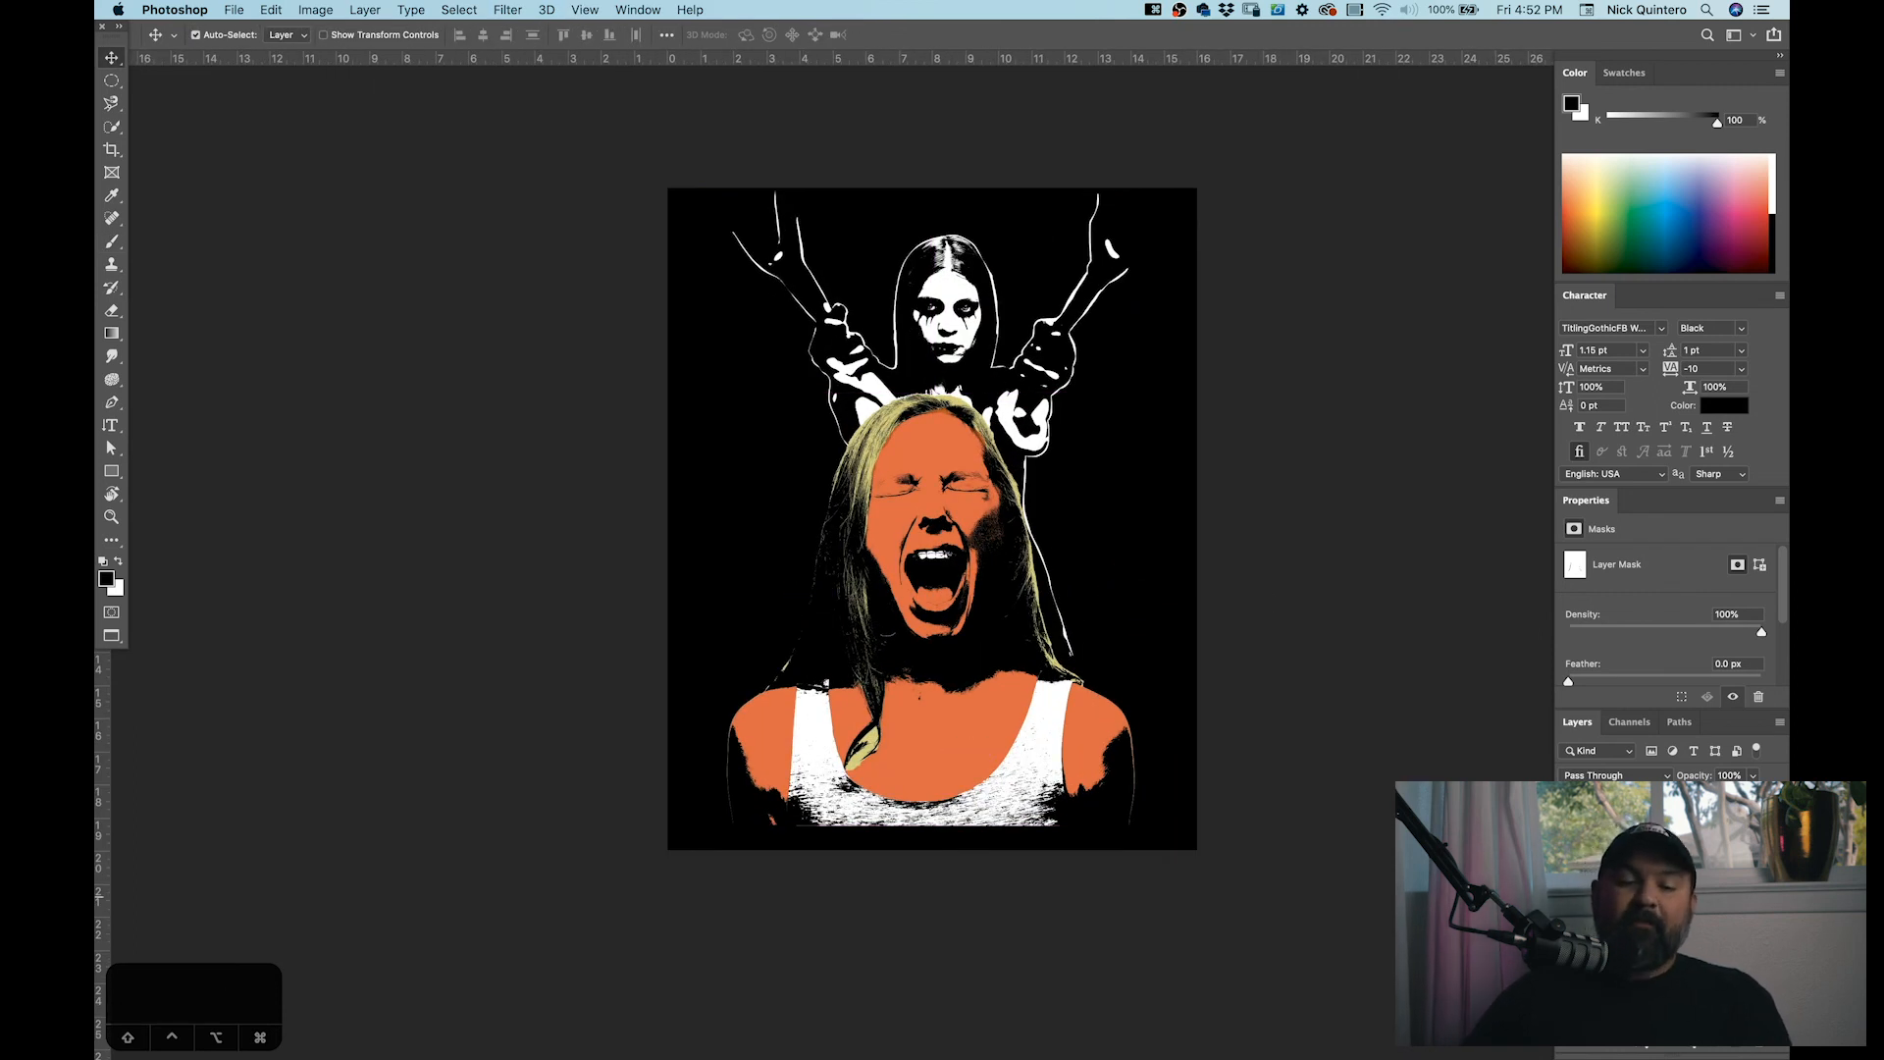
mouse_move(951, 578)
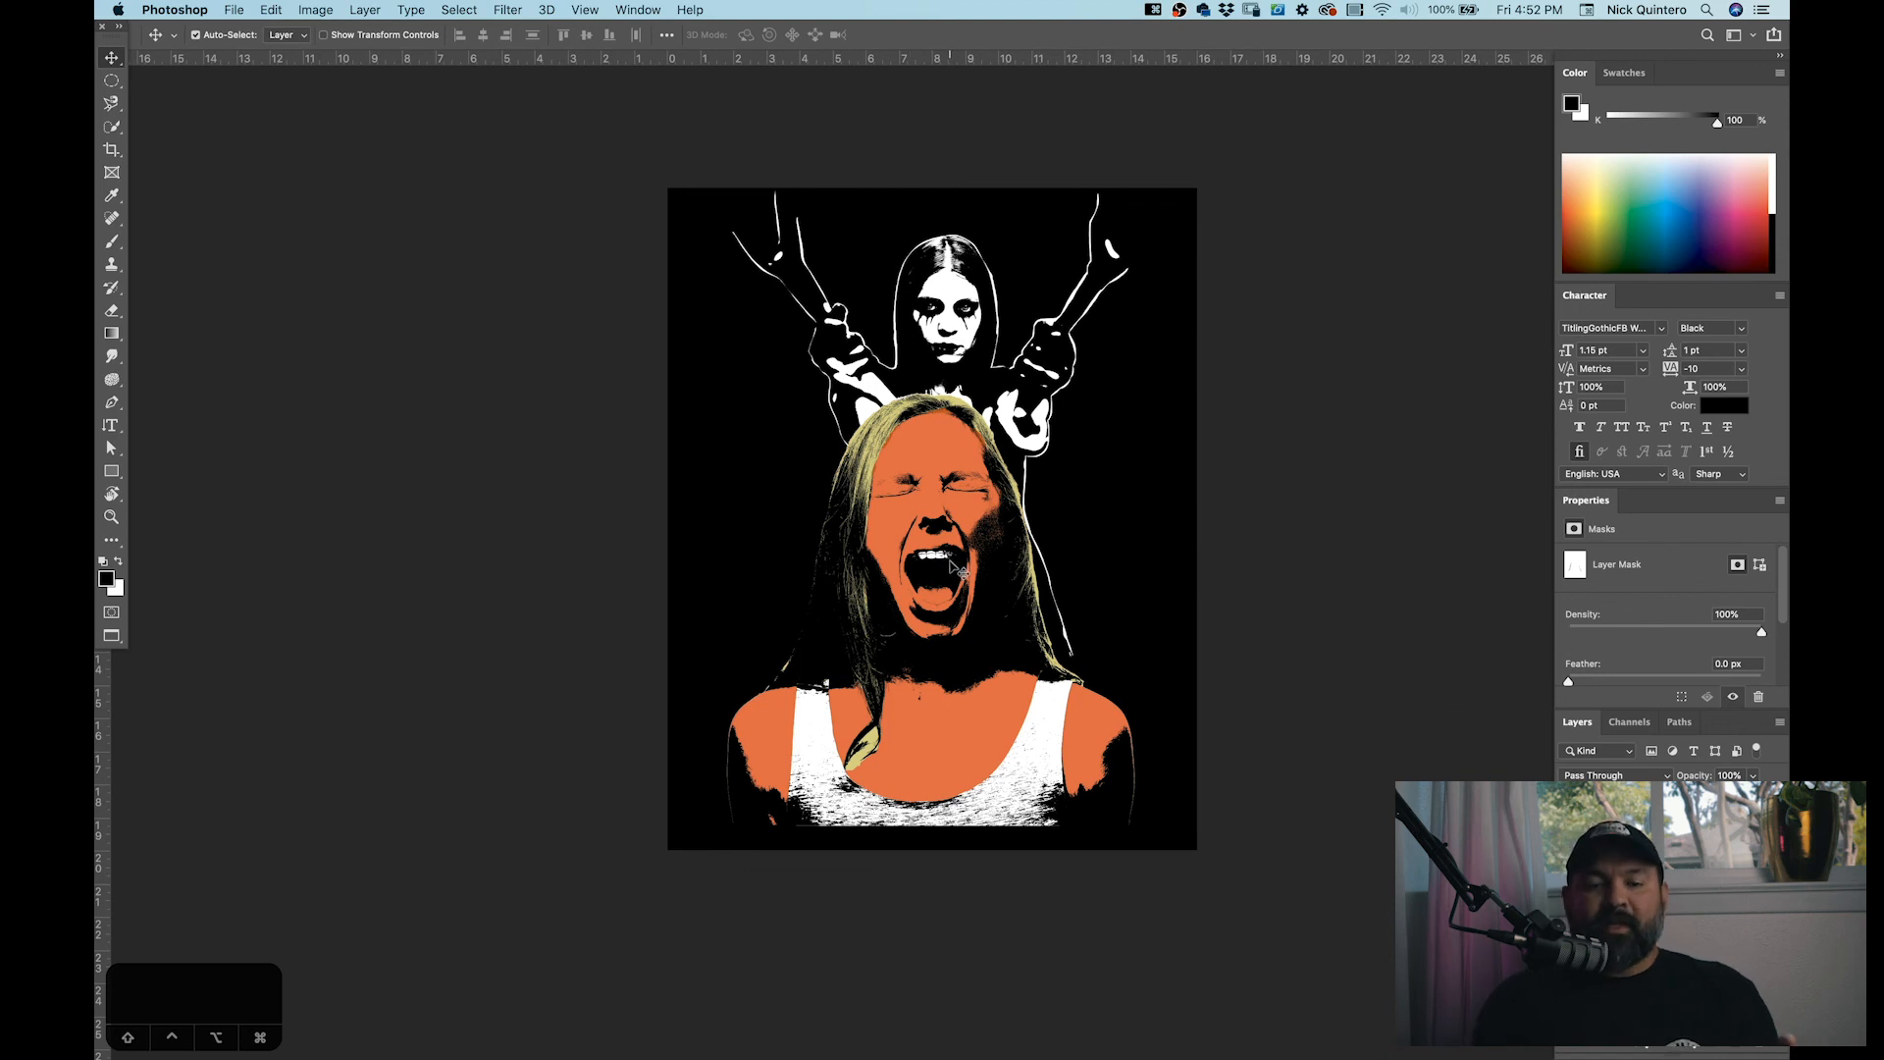